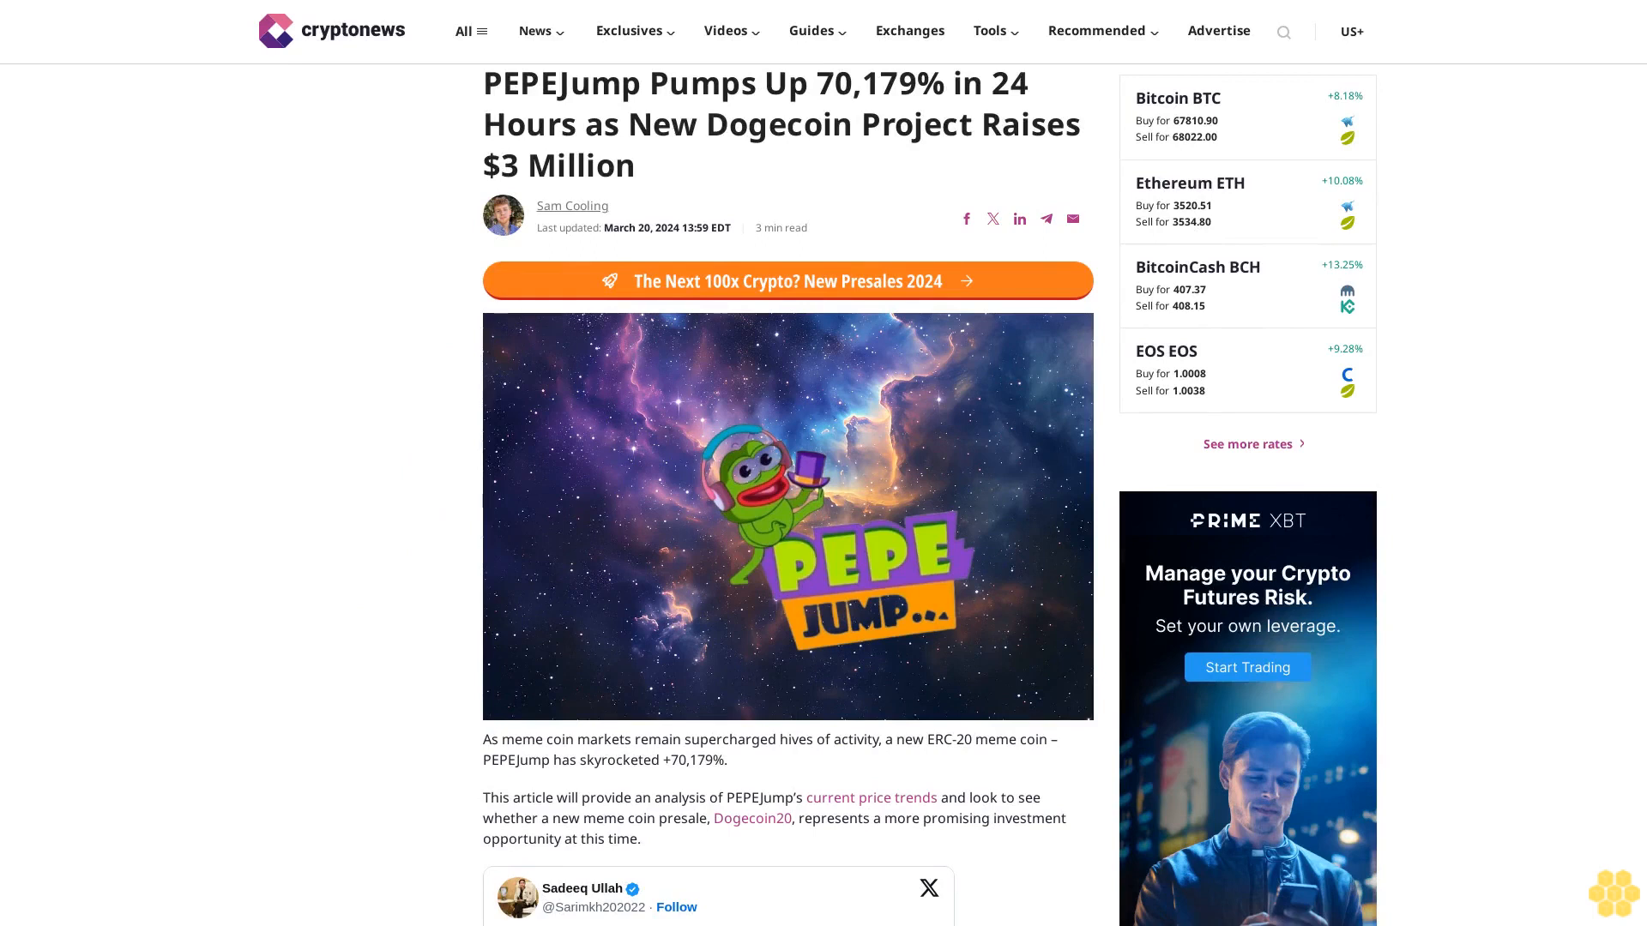
pyautogui.scroll(-3)
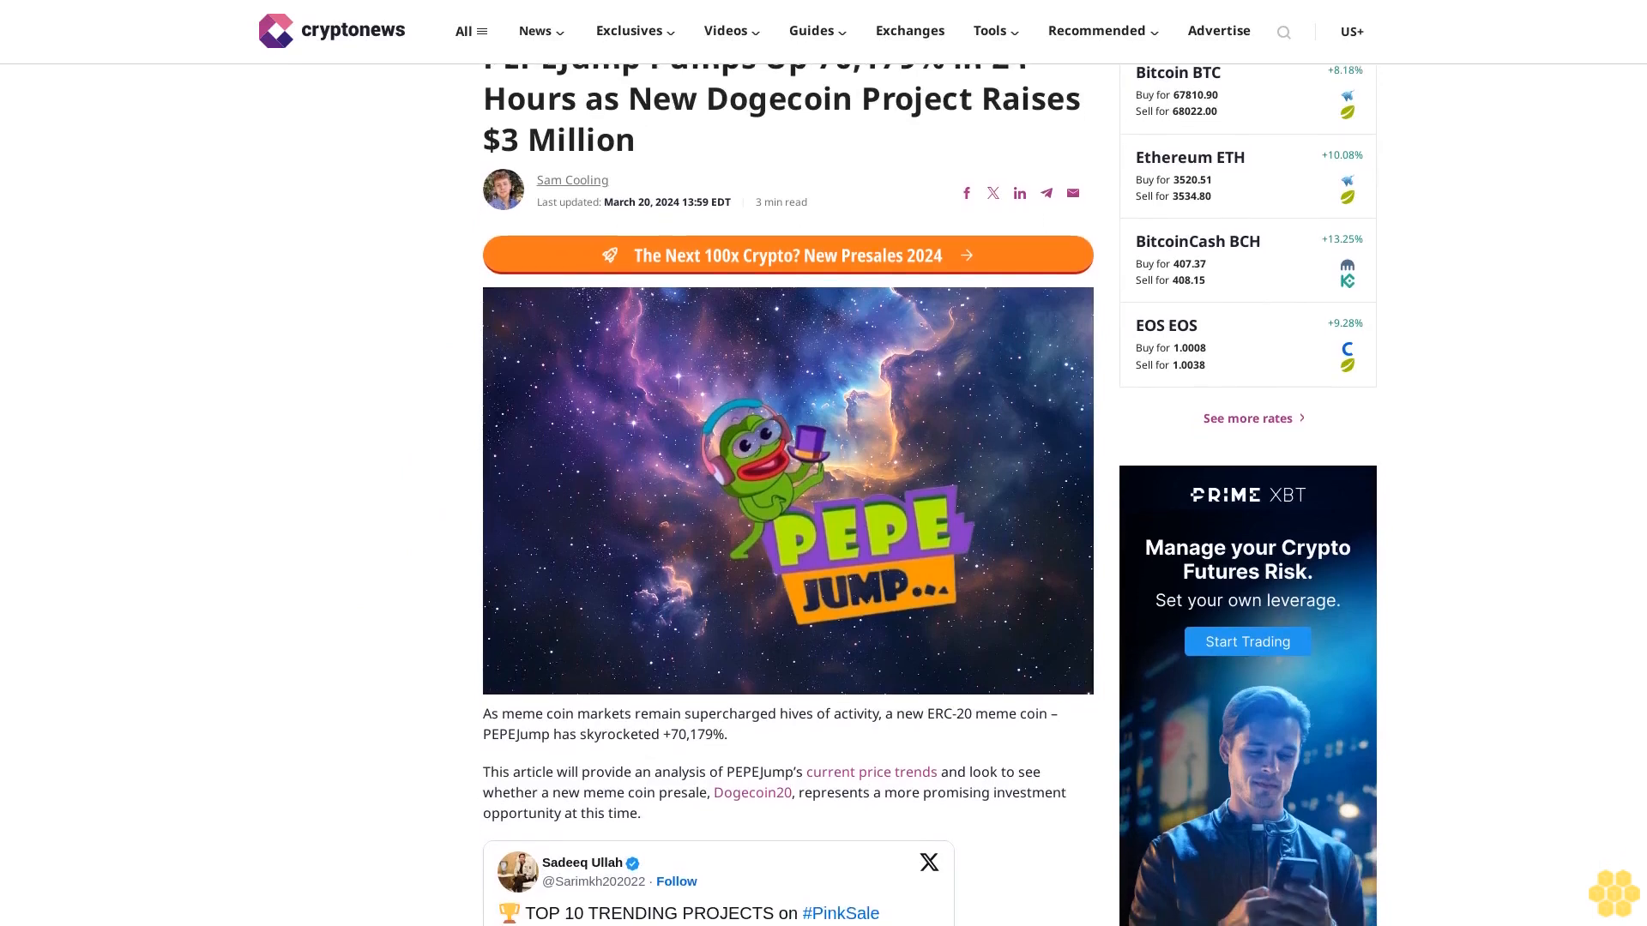
pyautogui.scroll(-3)
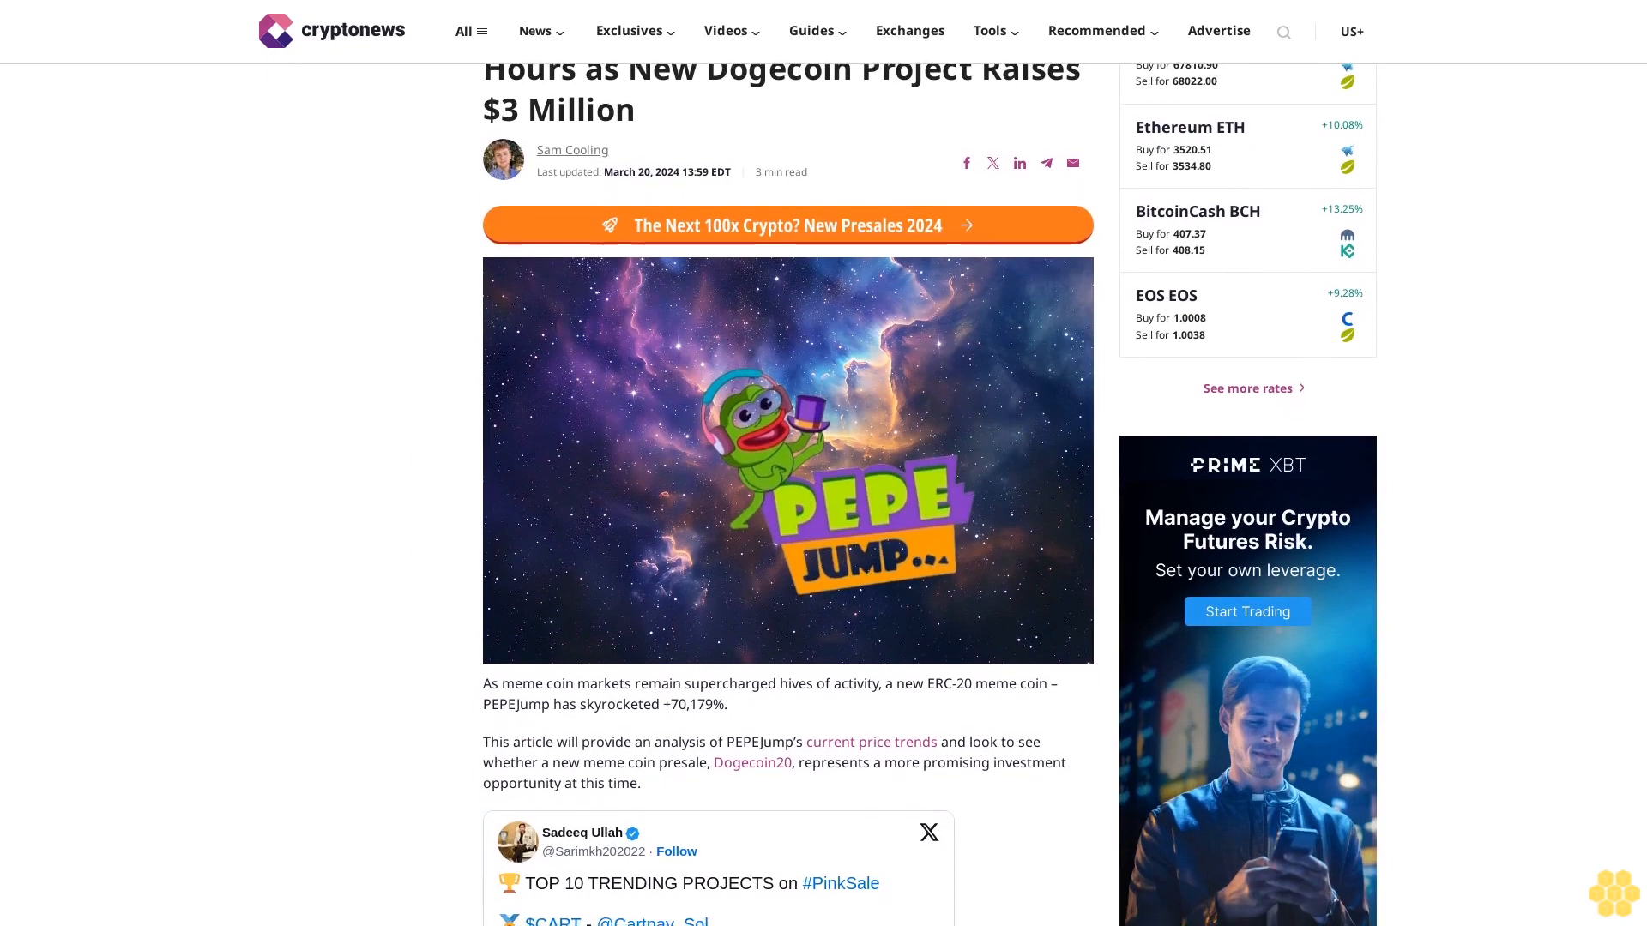
pyautogui.scroll(-3)
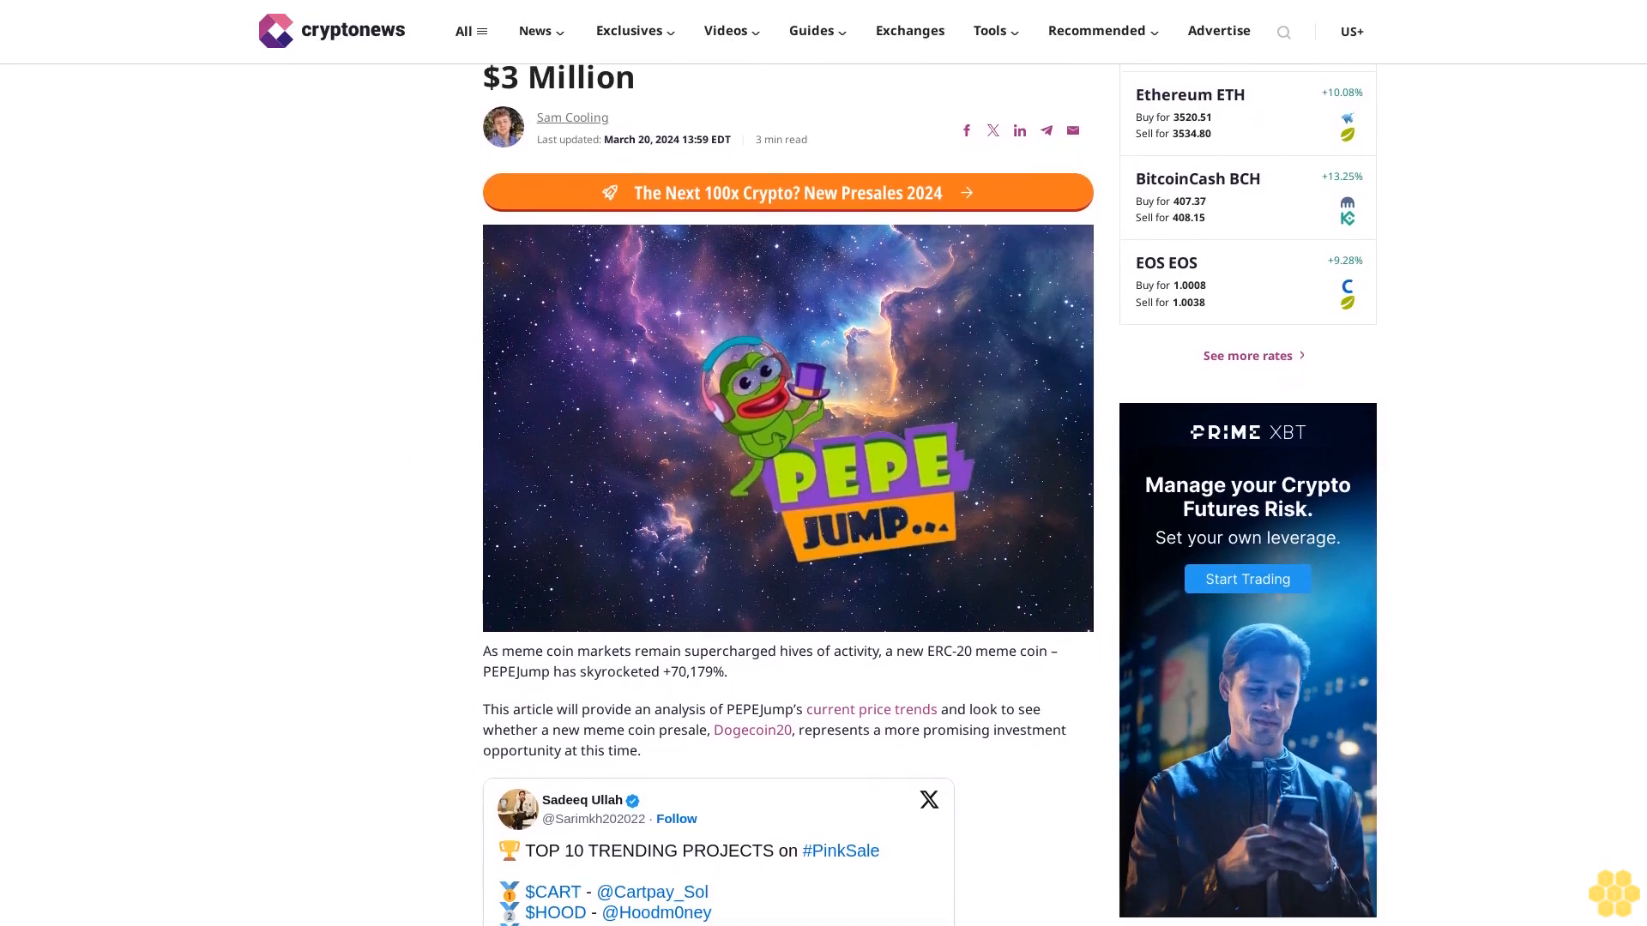
pyautogui.scroll(-3)
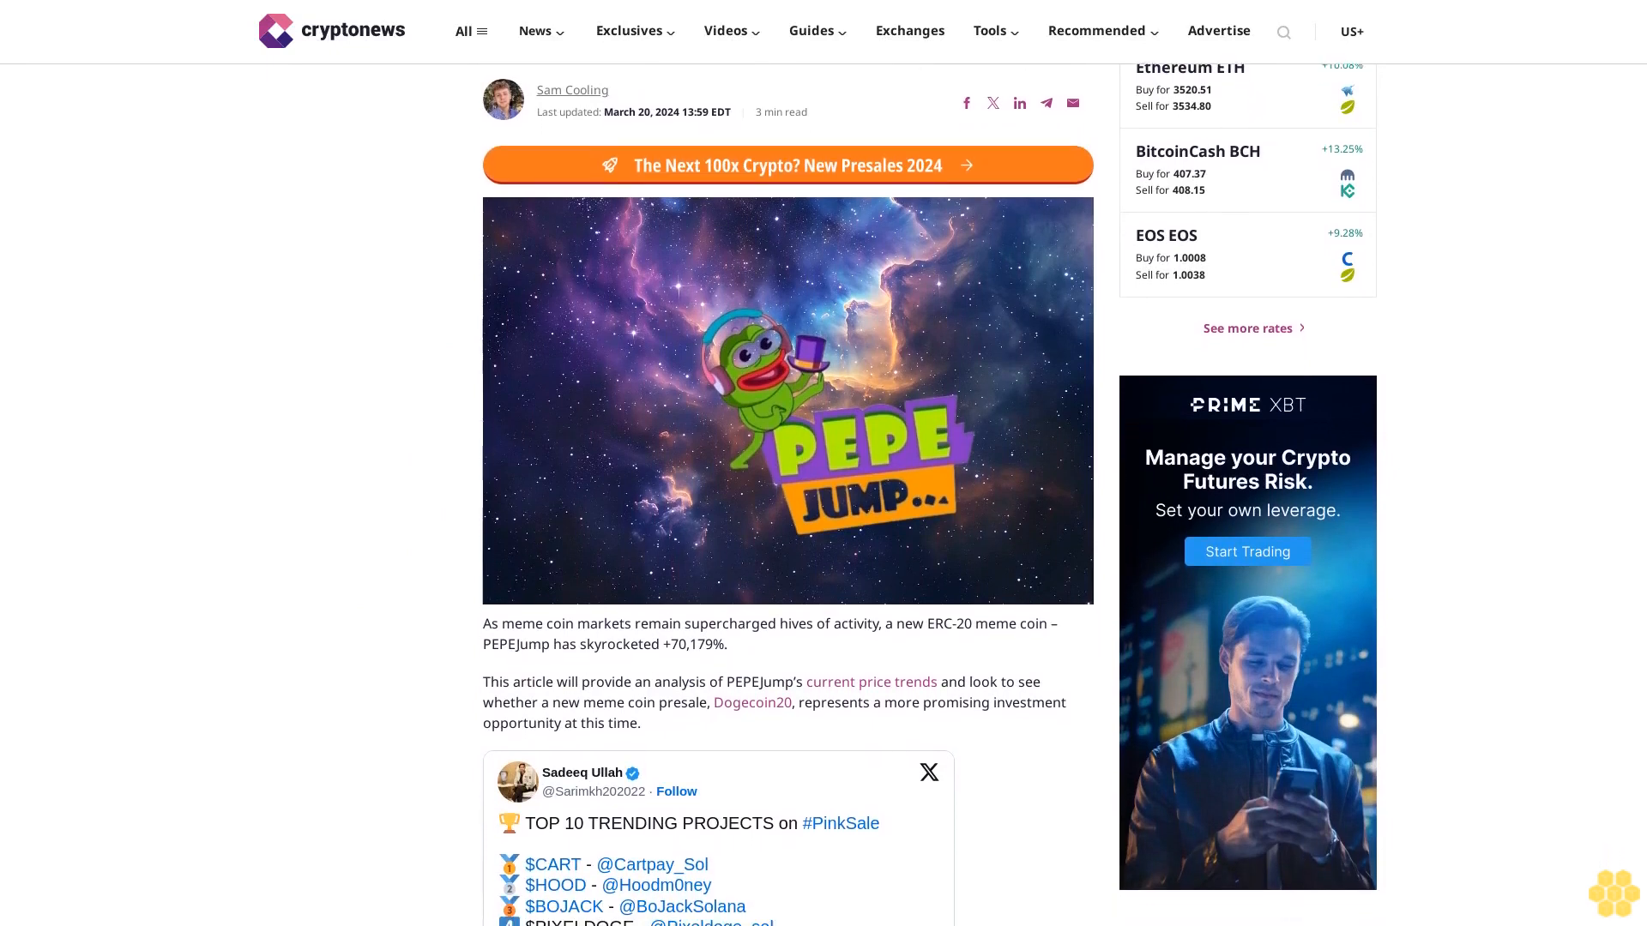
pyautogui.scroll(-3)
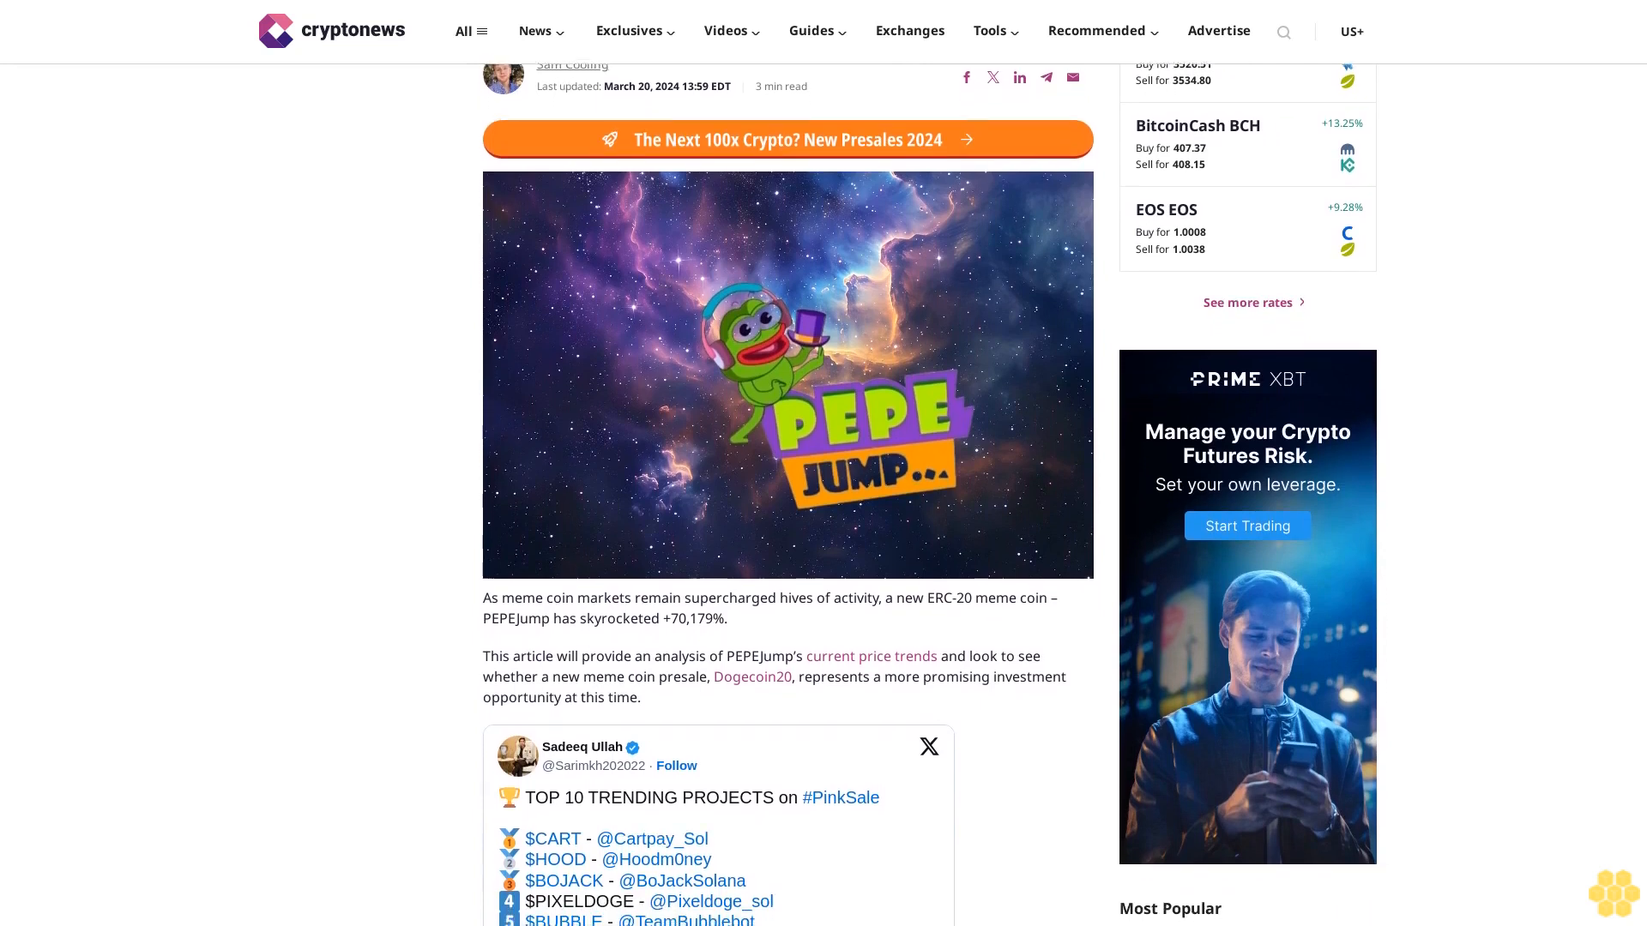
pyautogui.scroll(-3)
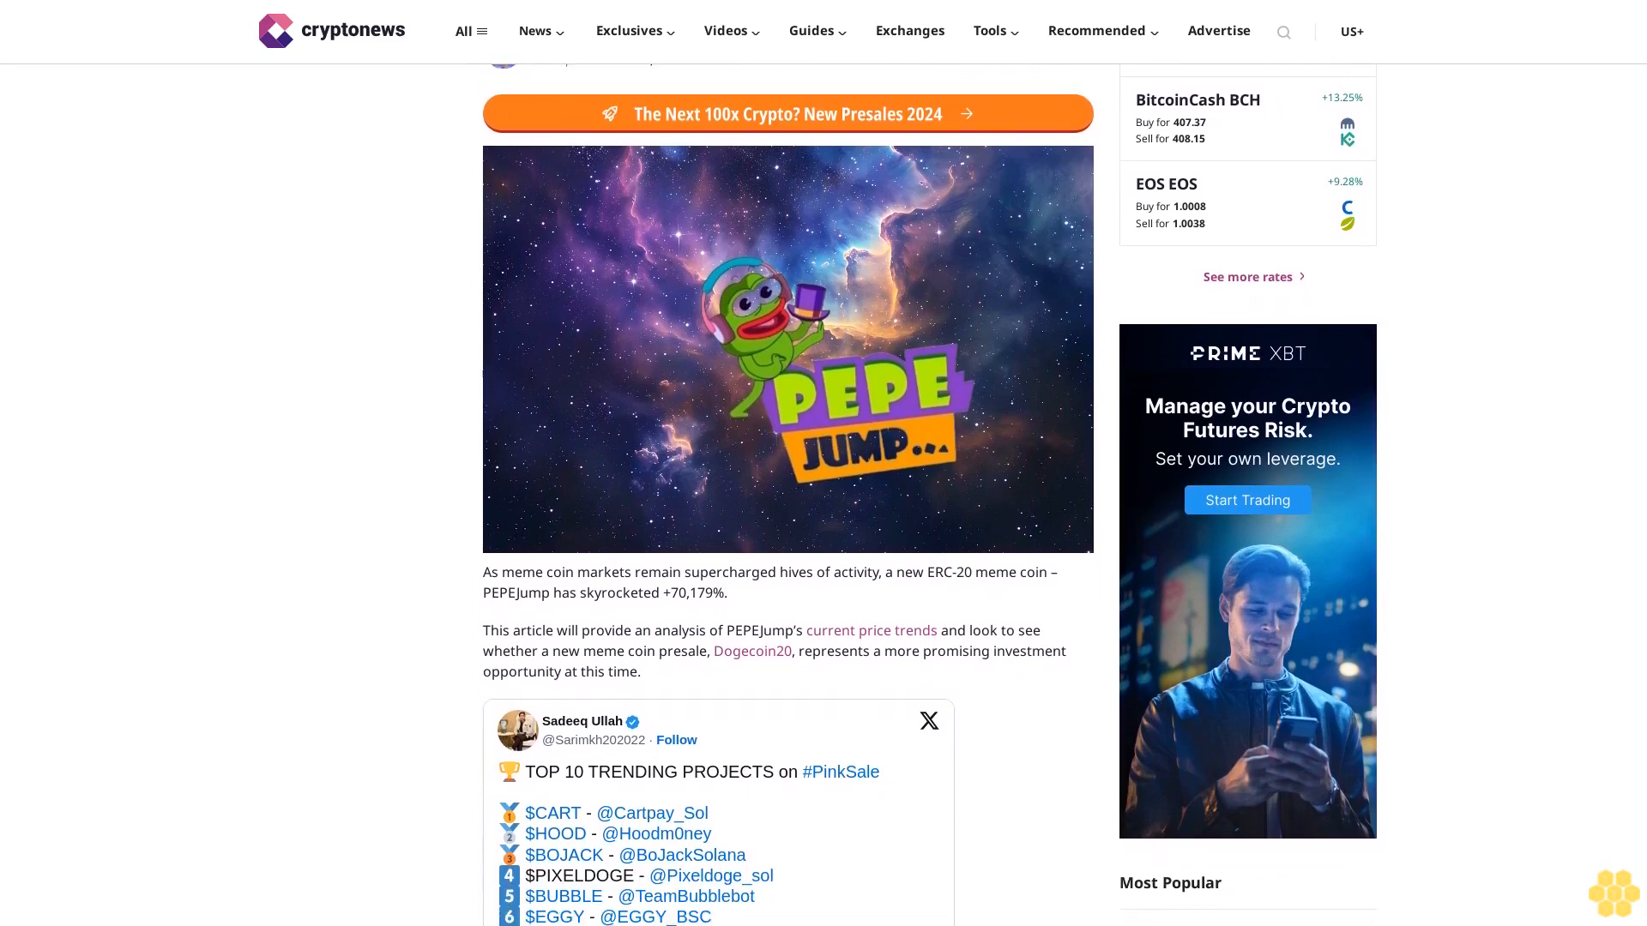
pyautogui.scroll(-3)
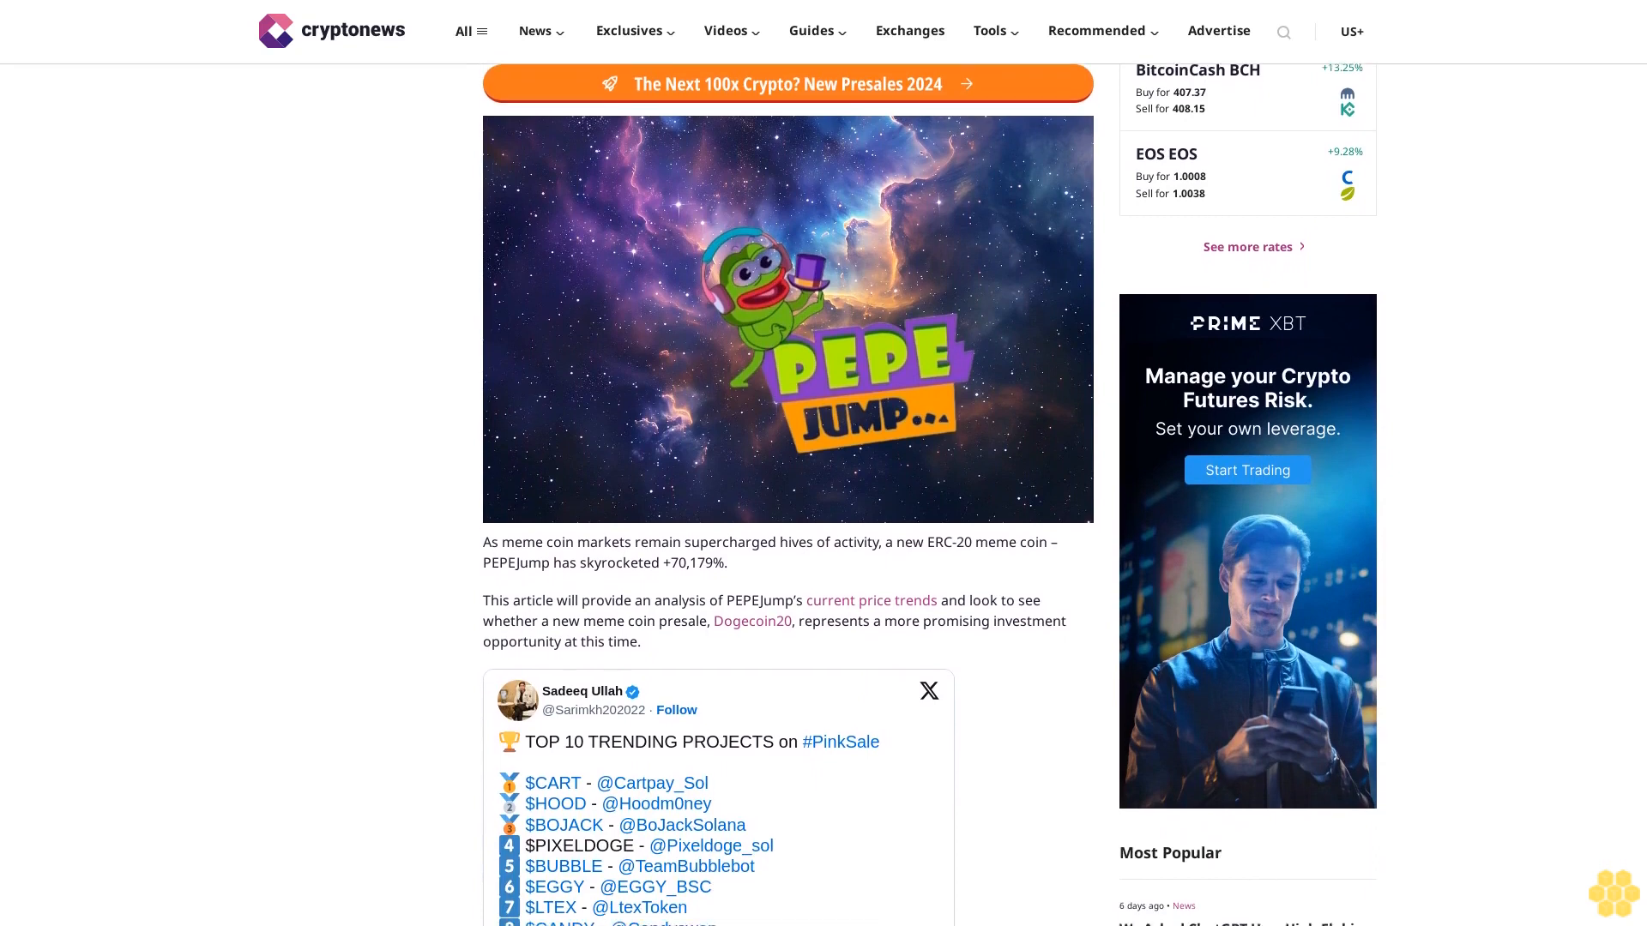
pyautogui.scroll(-3)
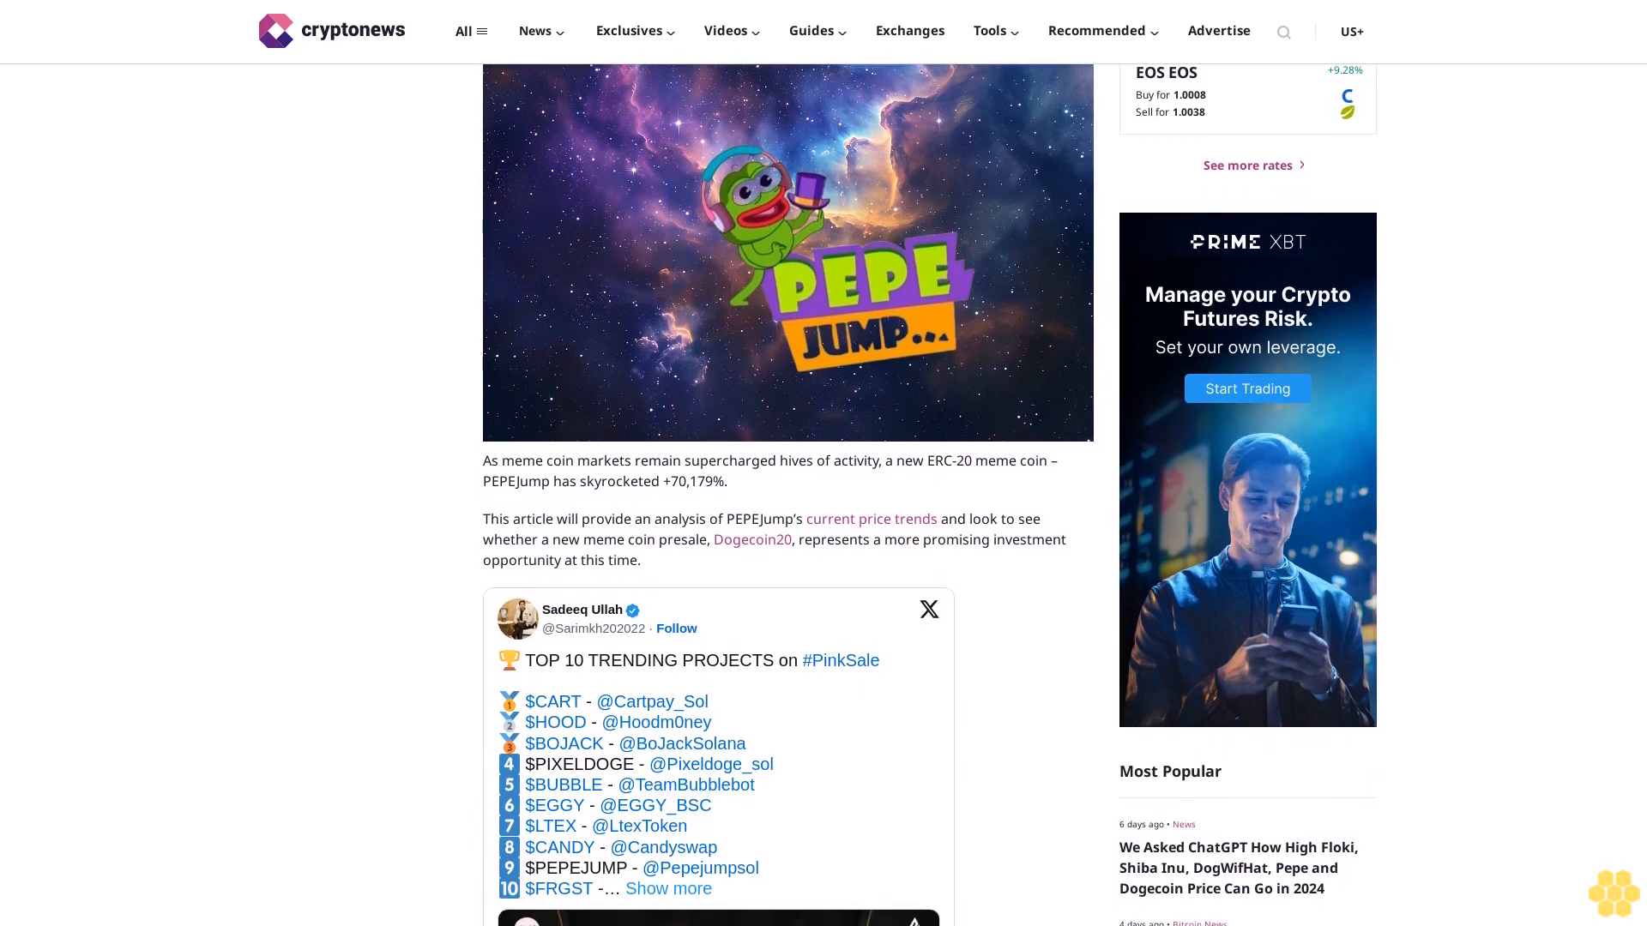
pyautogui.scroll(-3)
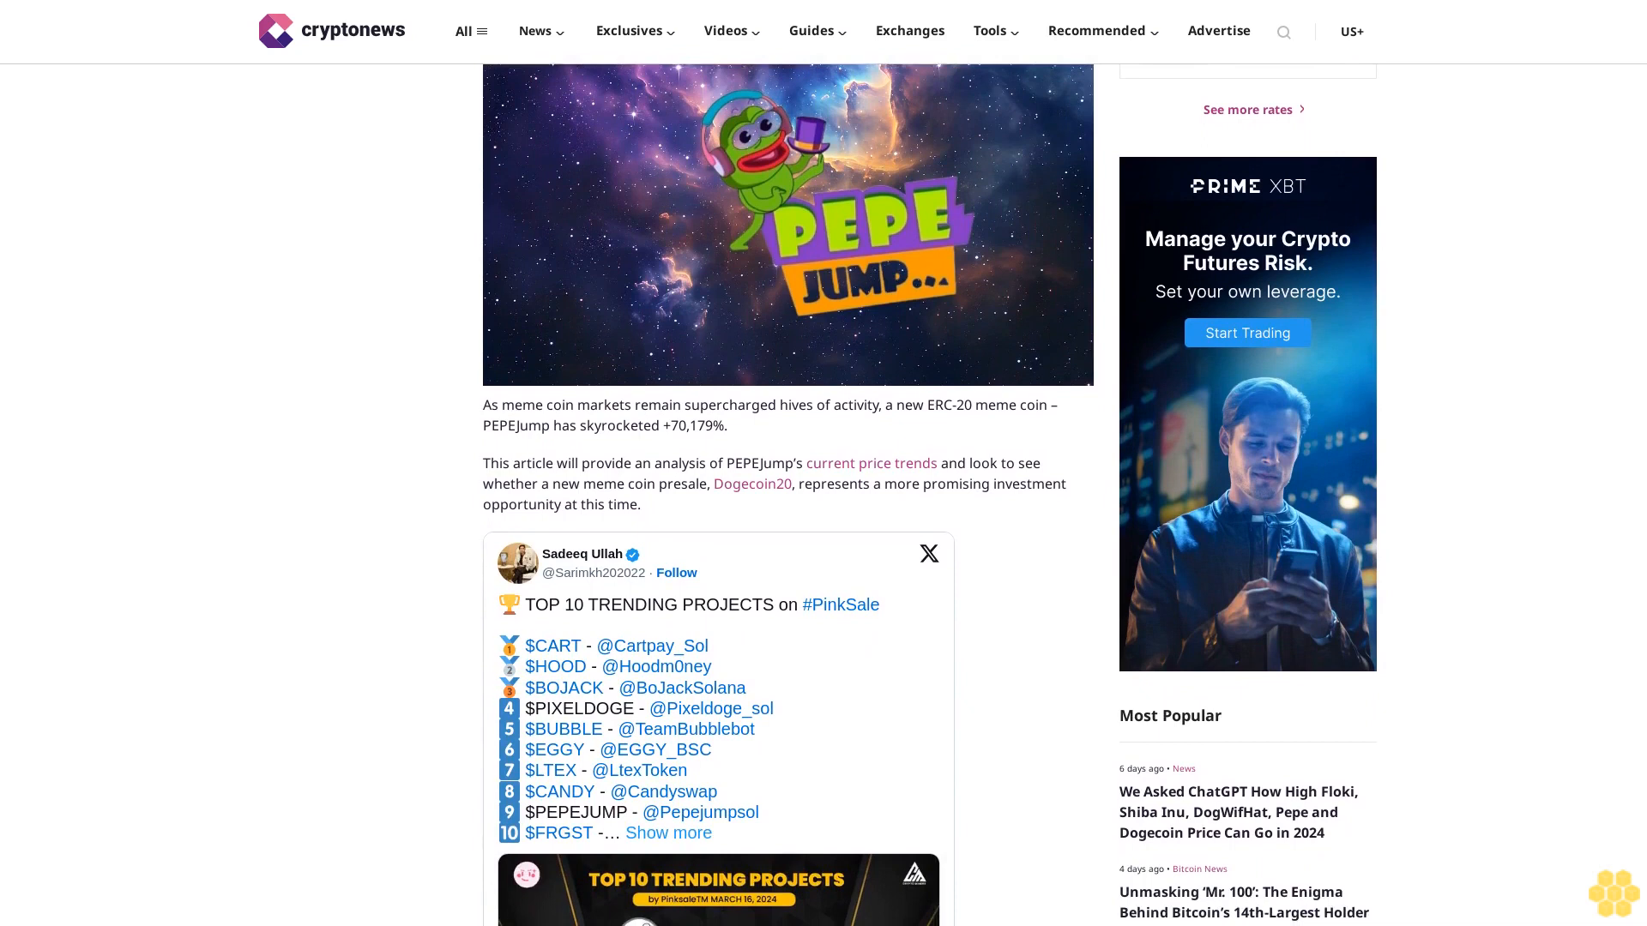
pyautogui.scroll(-3)
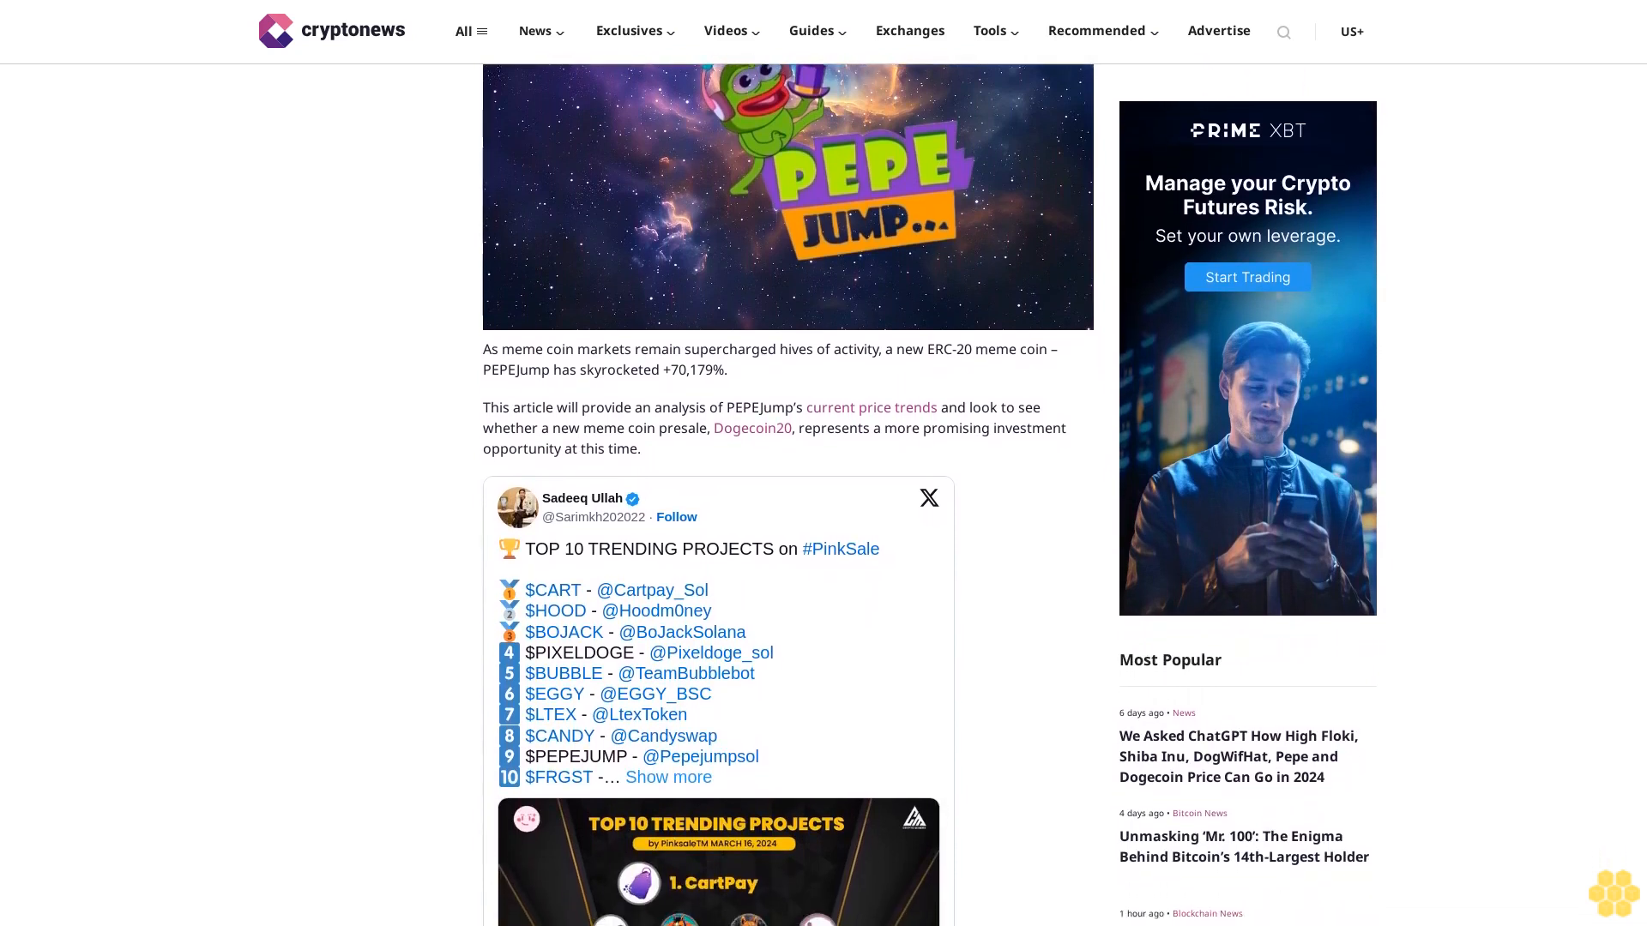
pyautogui.scroll(-3)
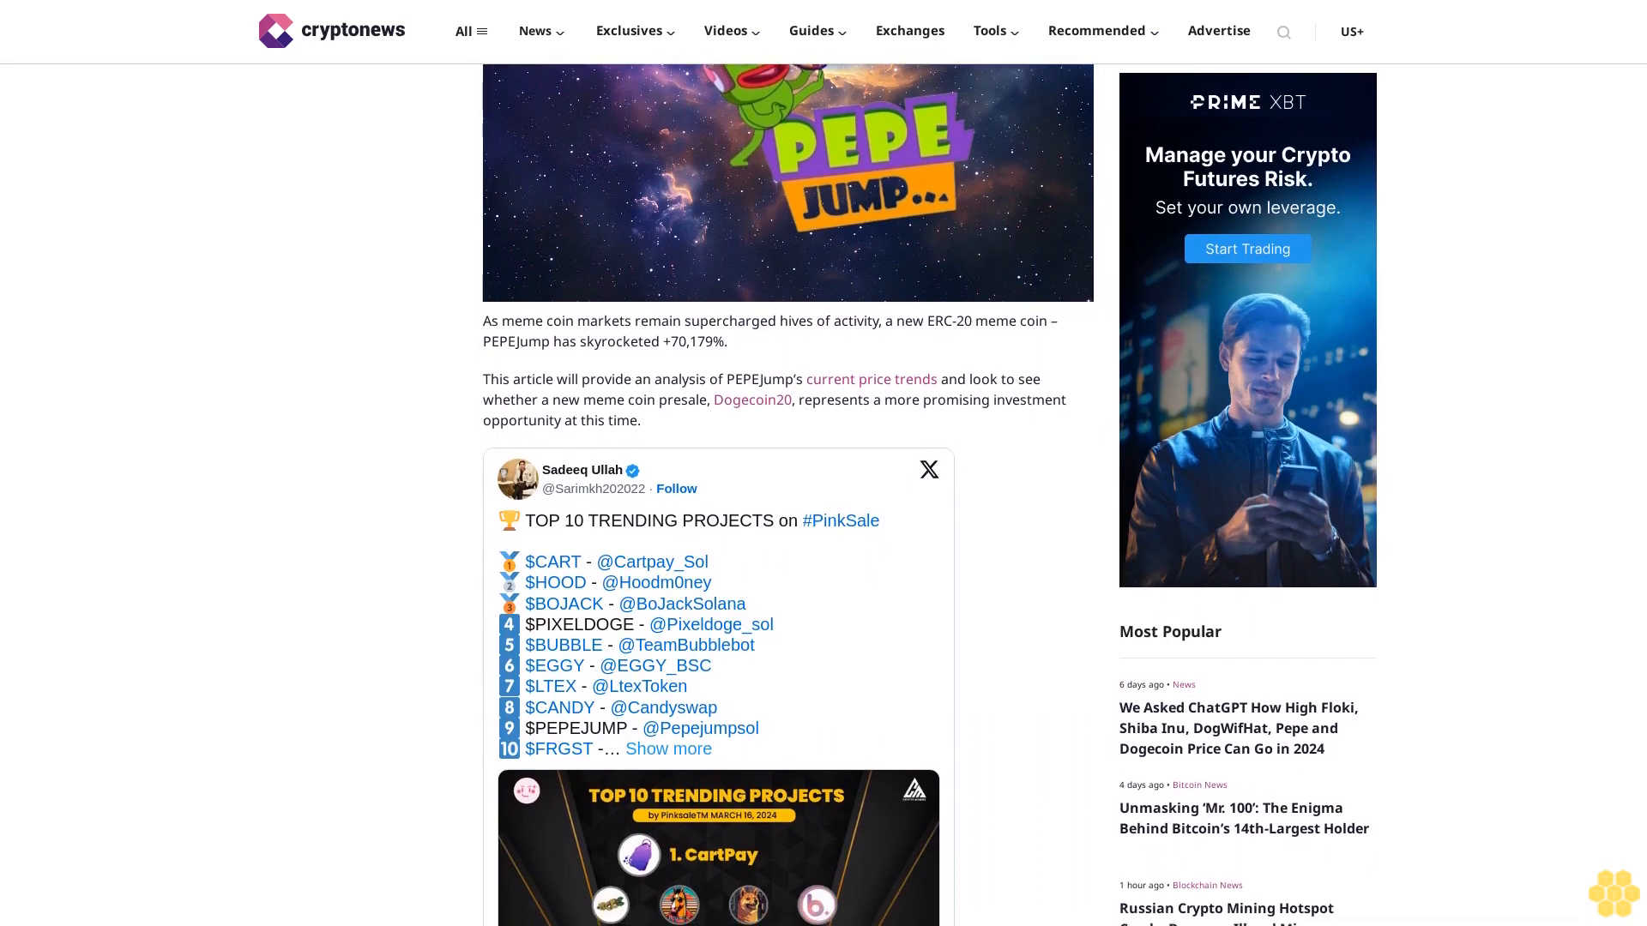
pyautogui.scroll(-3)
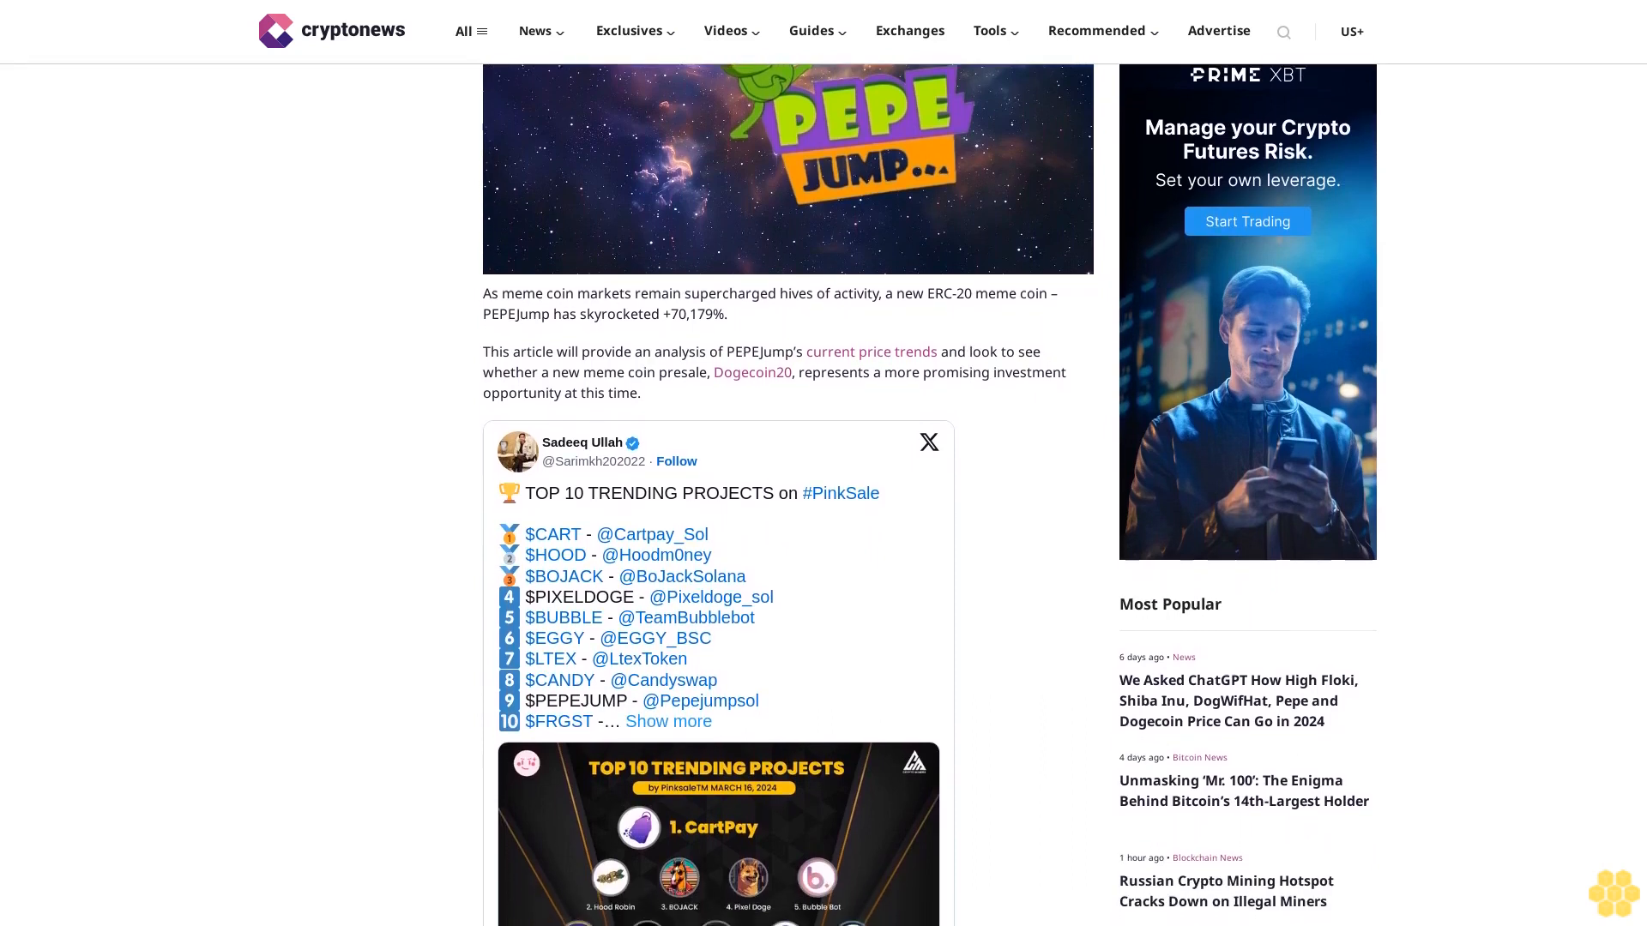
pyautogui.scroll(-3)
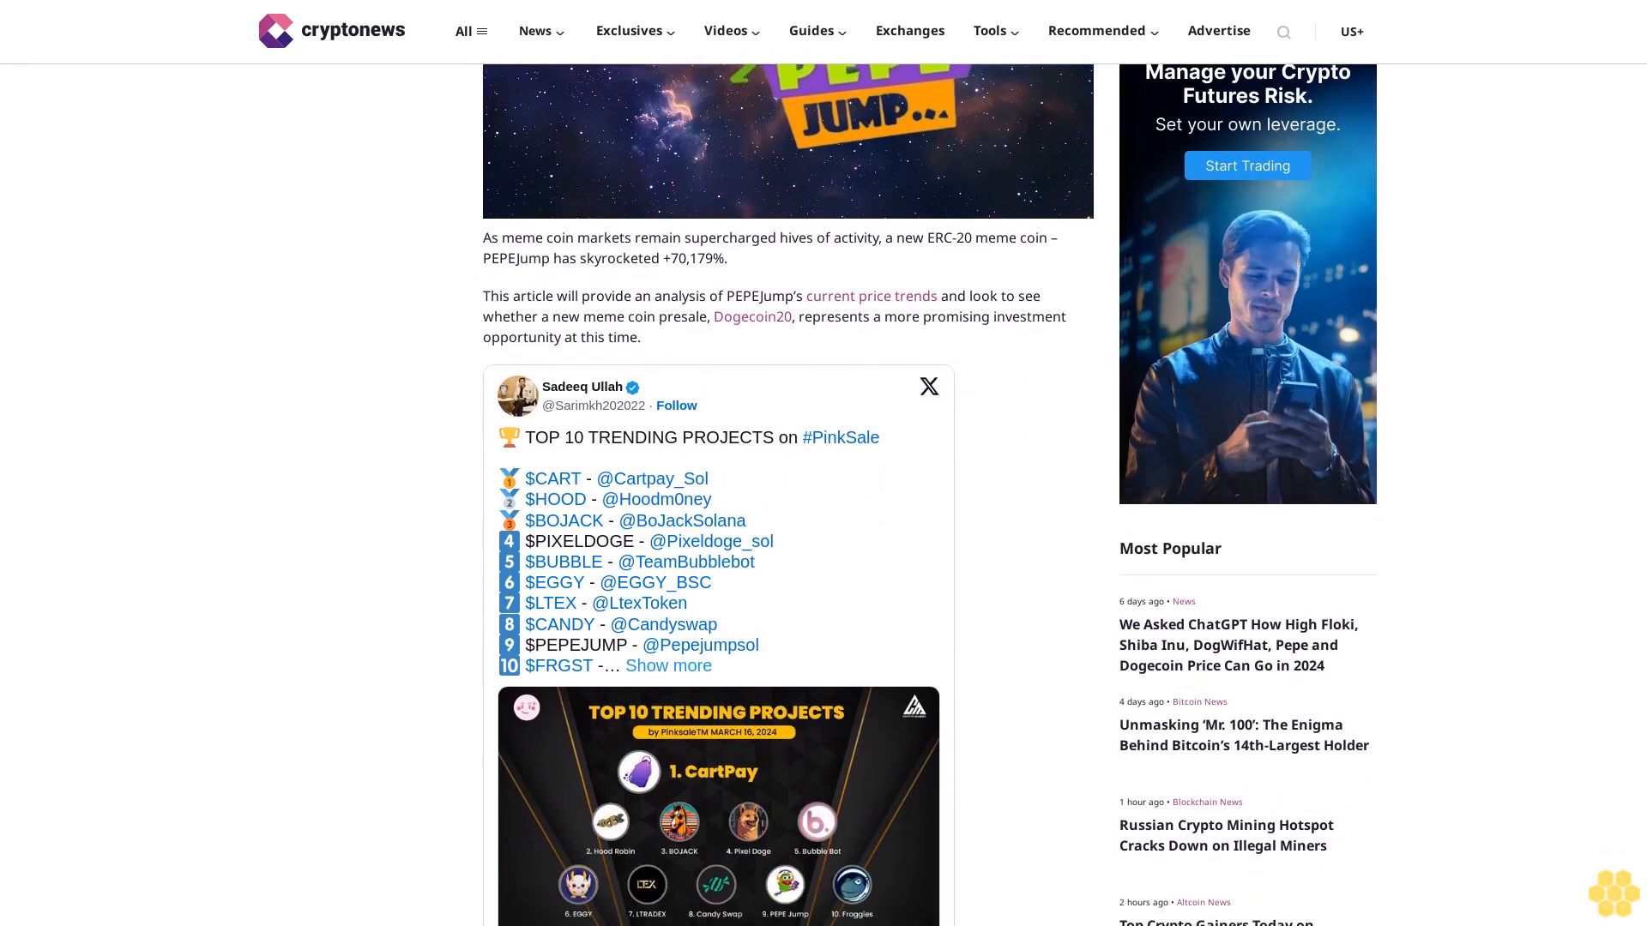
pyautogui.scroll(-3)
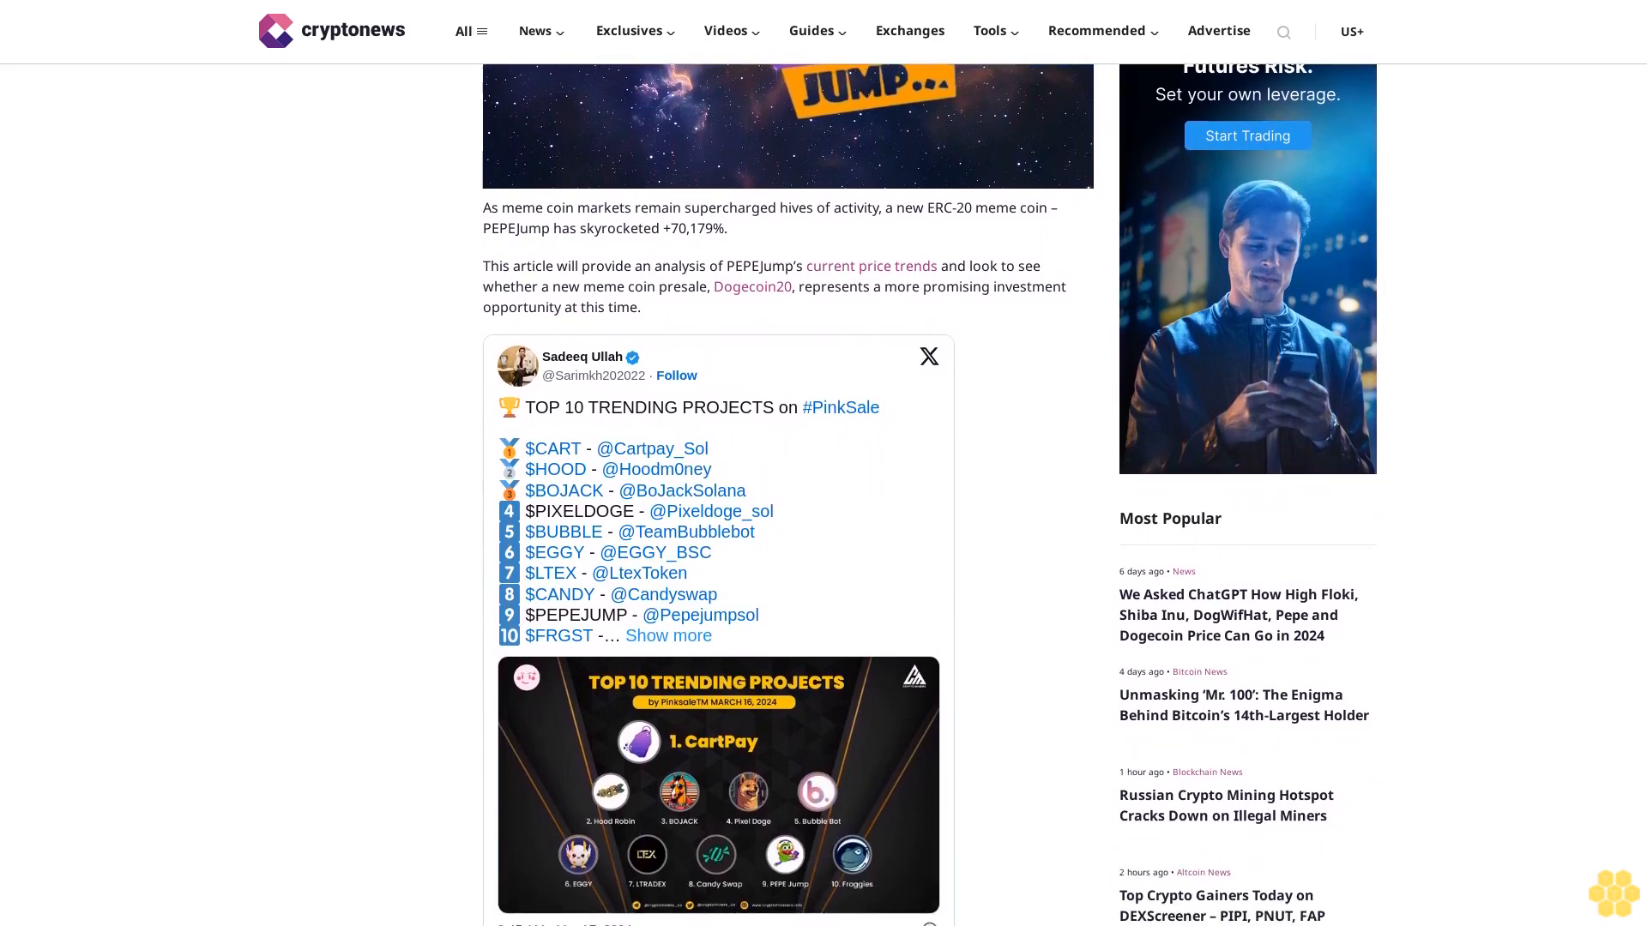
pyautogui.scroll(-3)
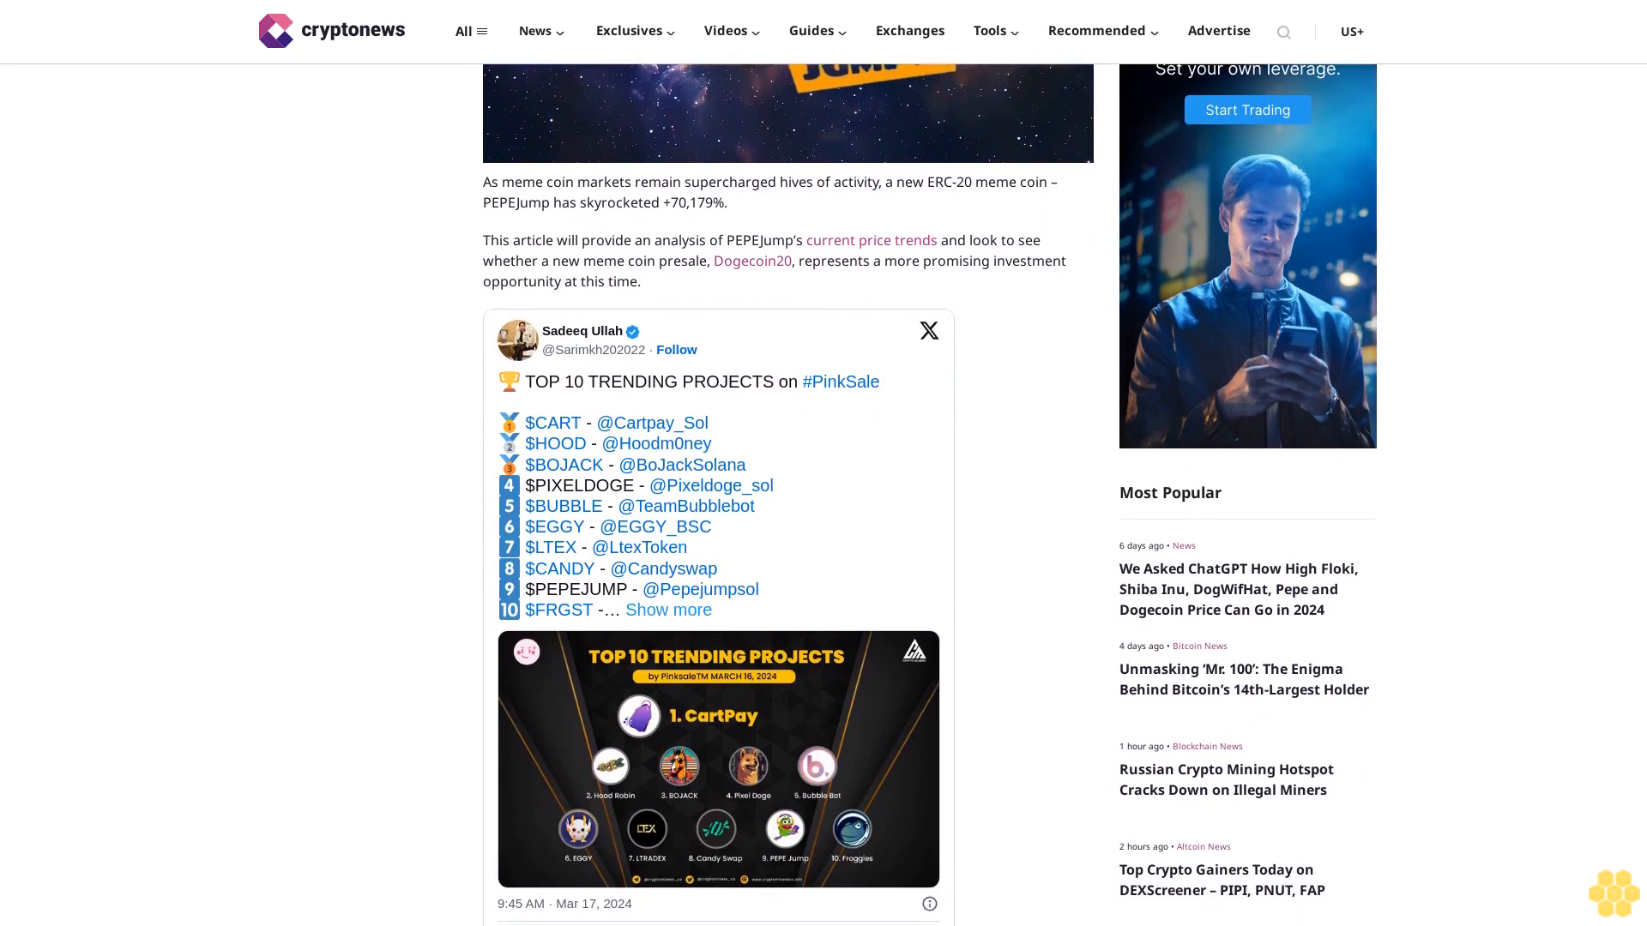
pyautogui.scroll(-3)
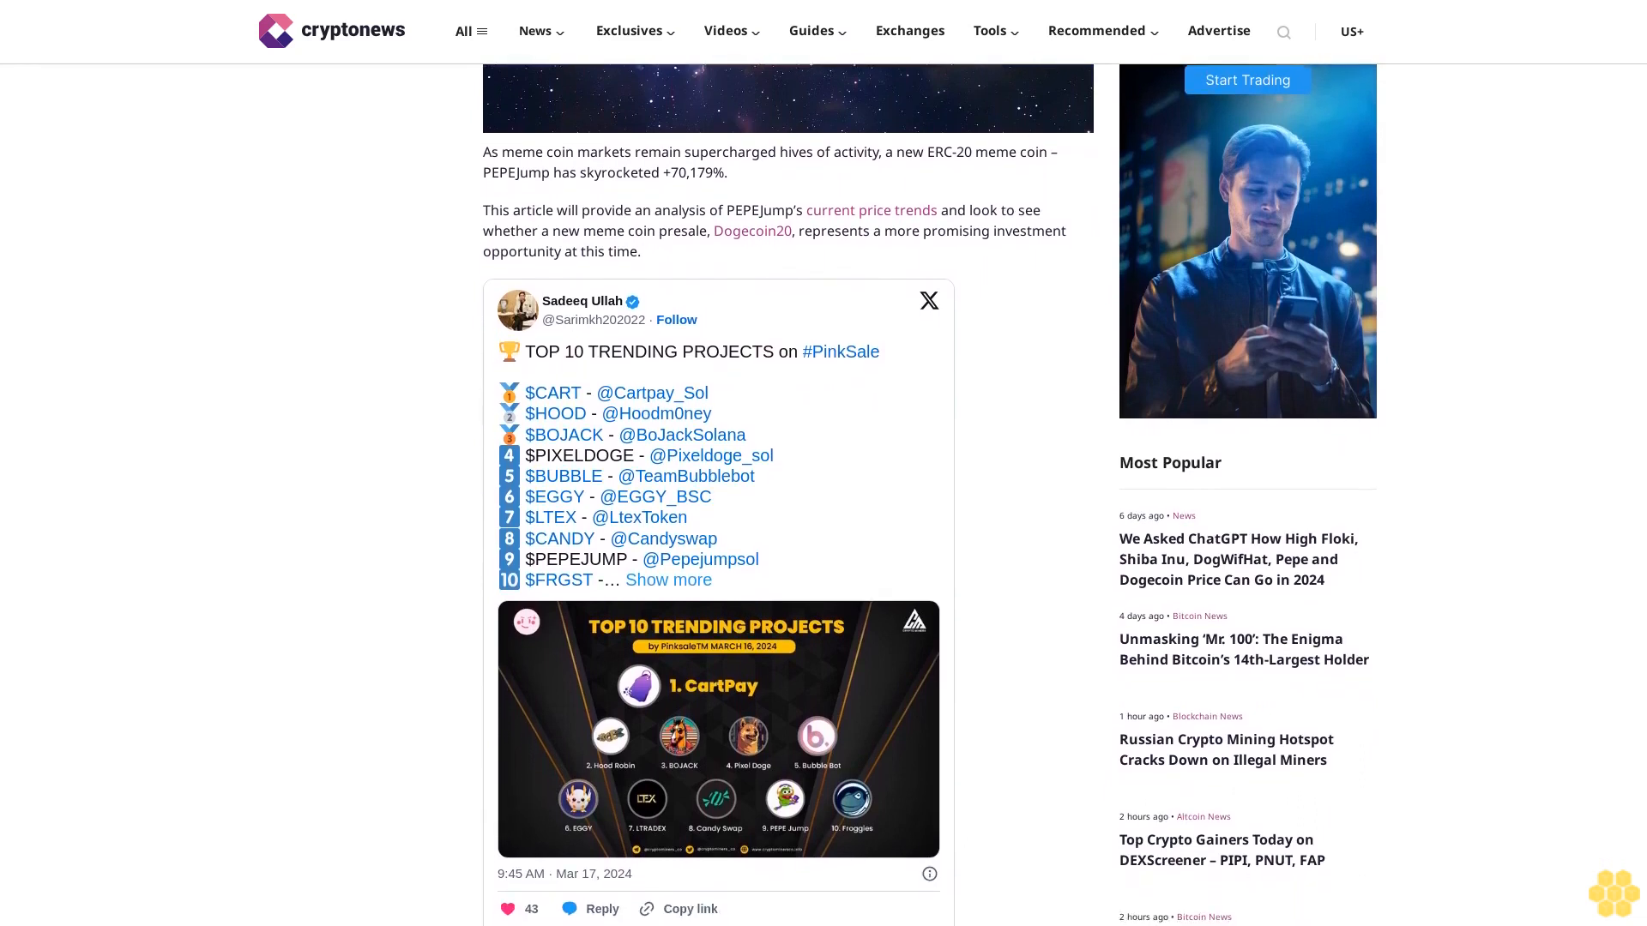
pyautogui.scroll(-3)
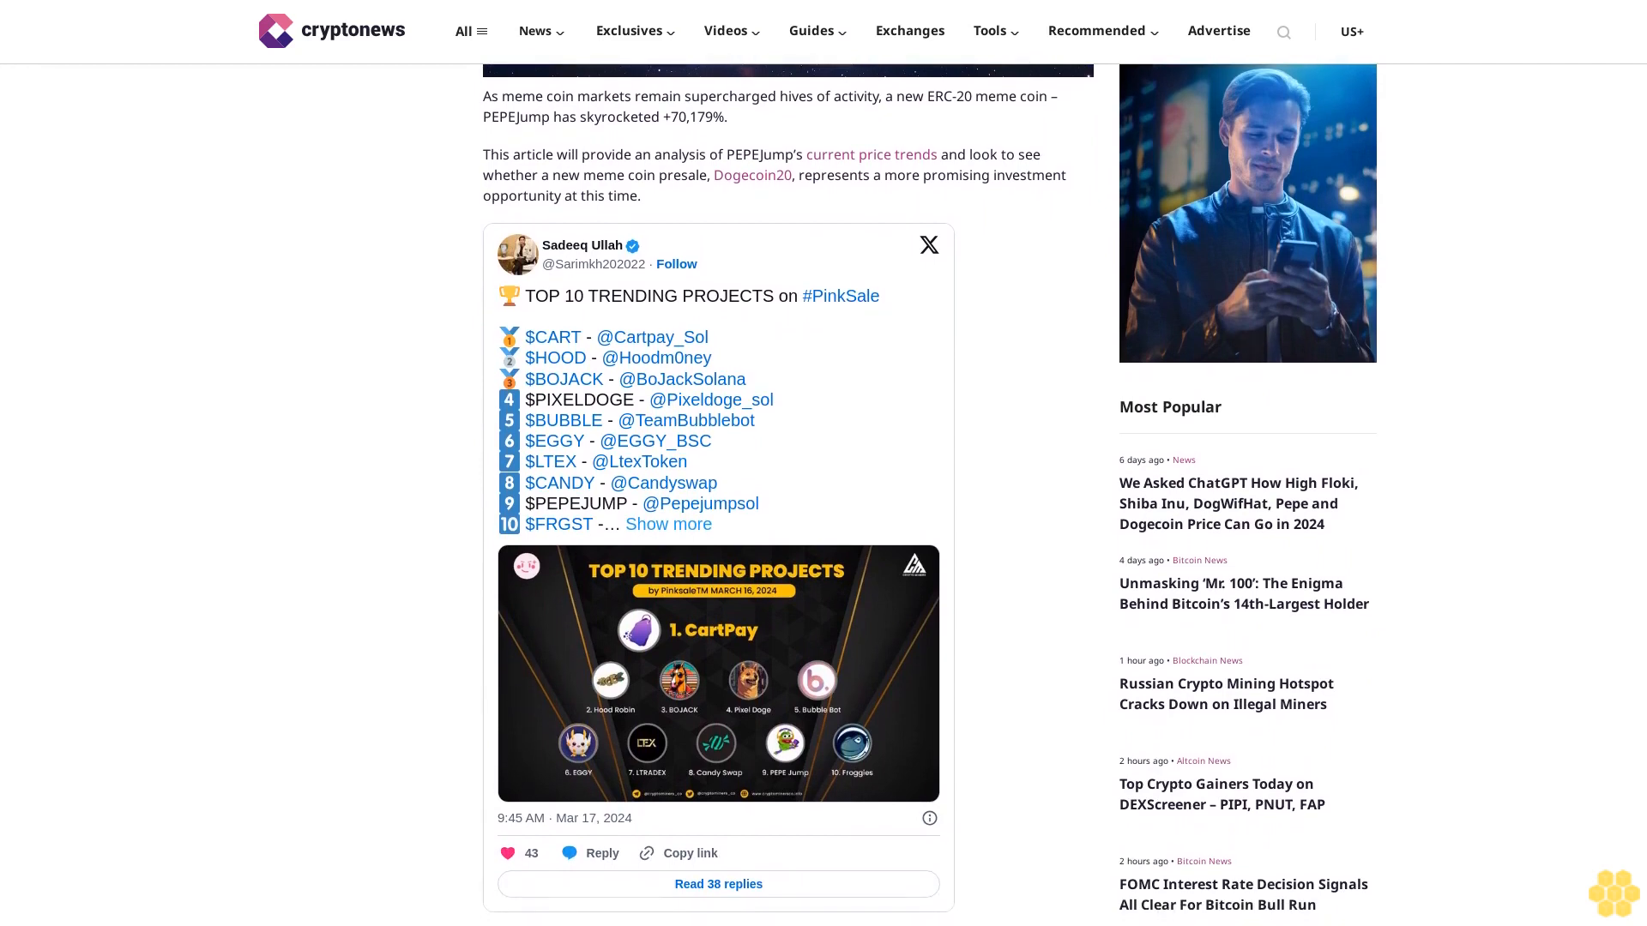
pyautogui.scroll(-3)
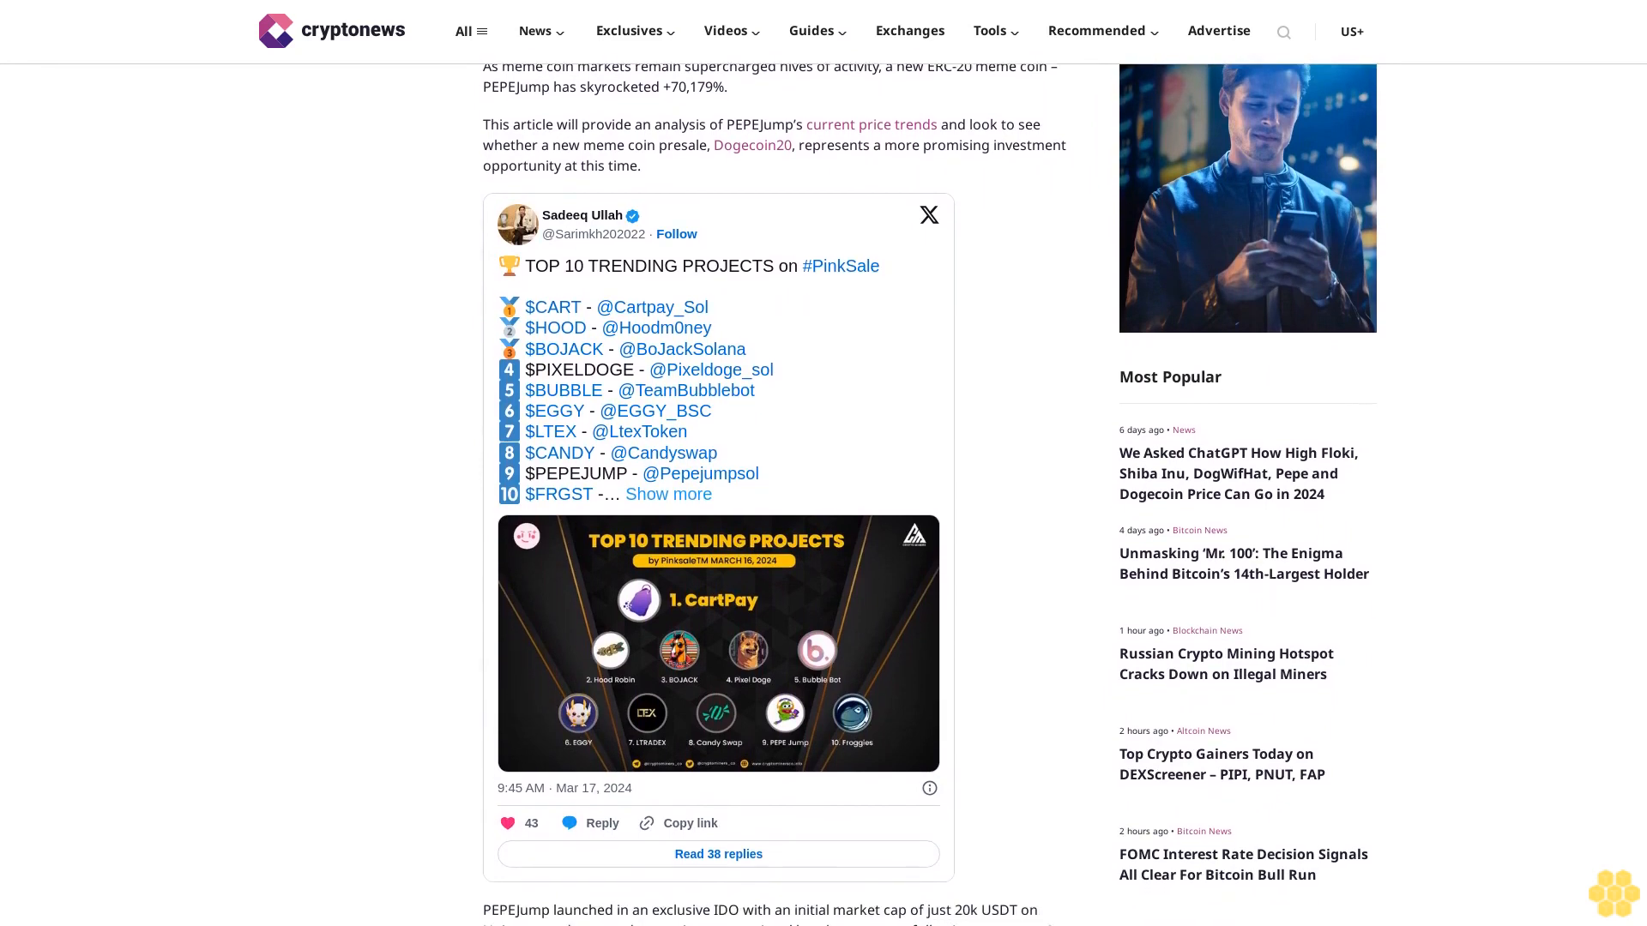
pyautogui.scroll(-3)
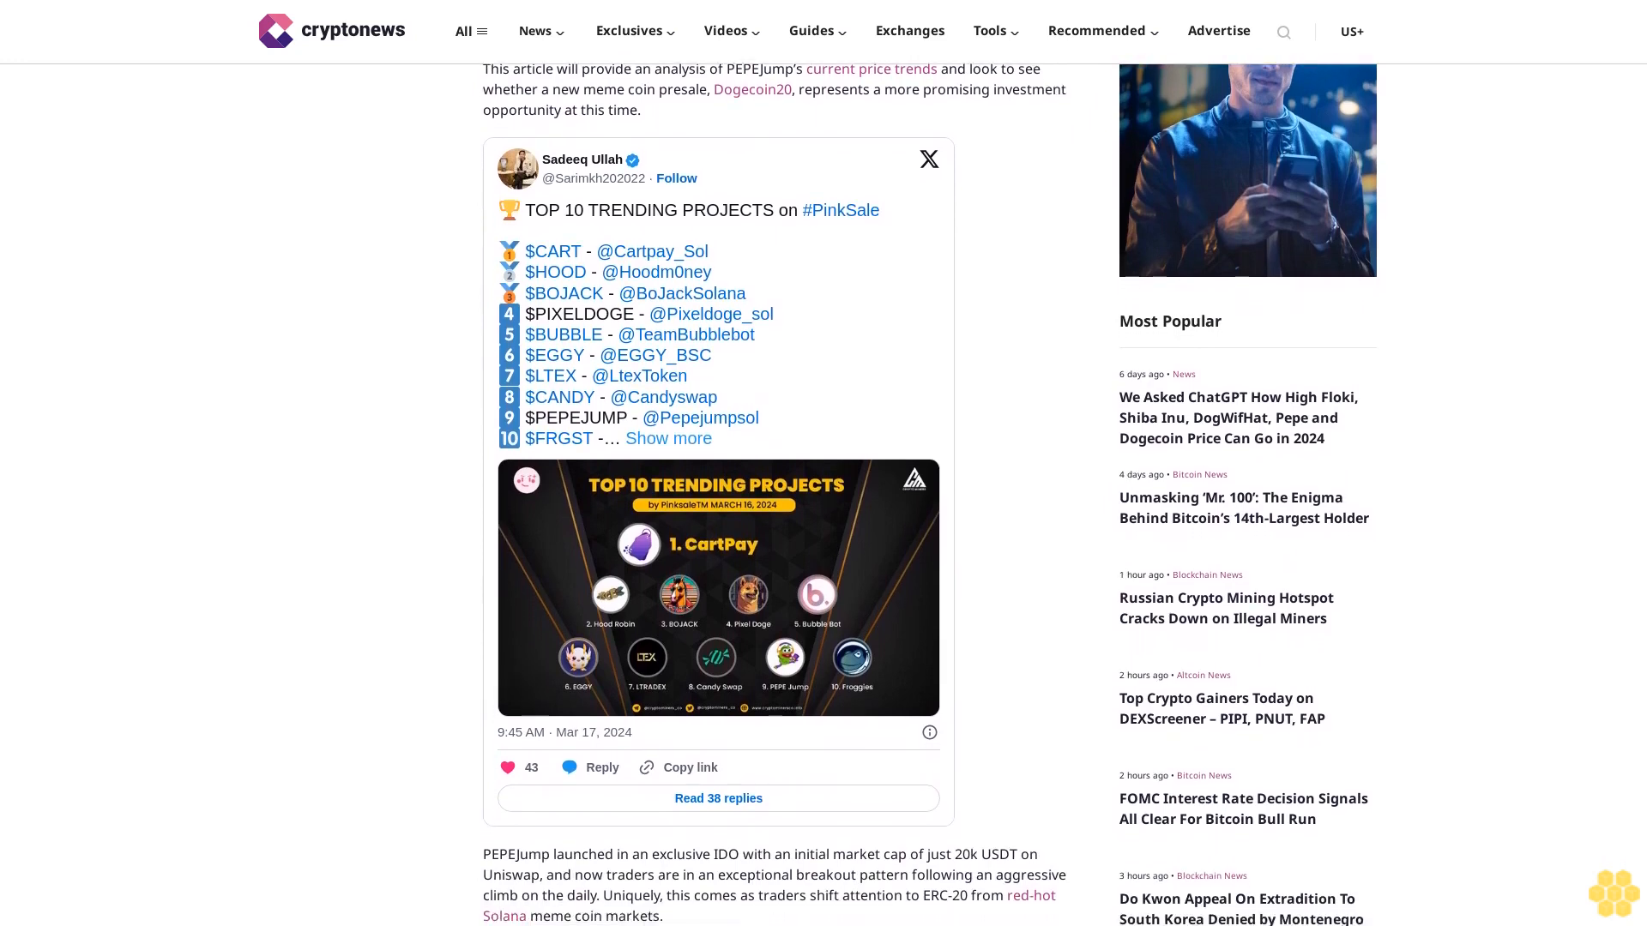
pyautogui.scroll(-3)
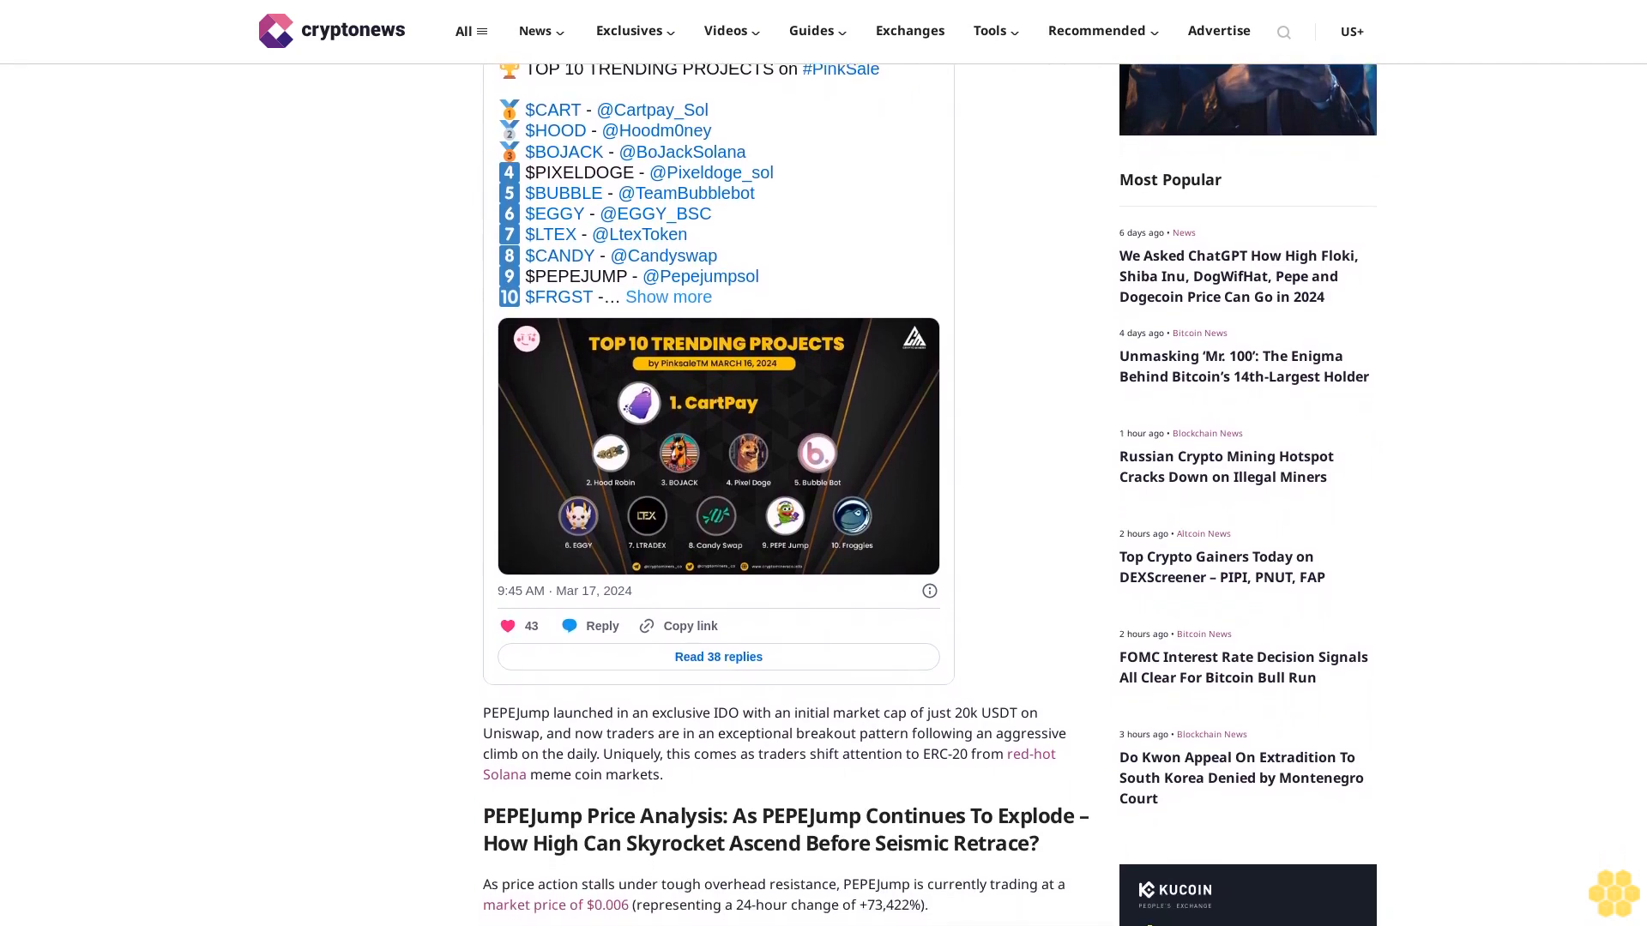
pyautogui.scroll(-3)
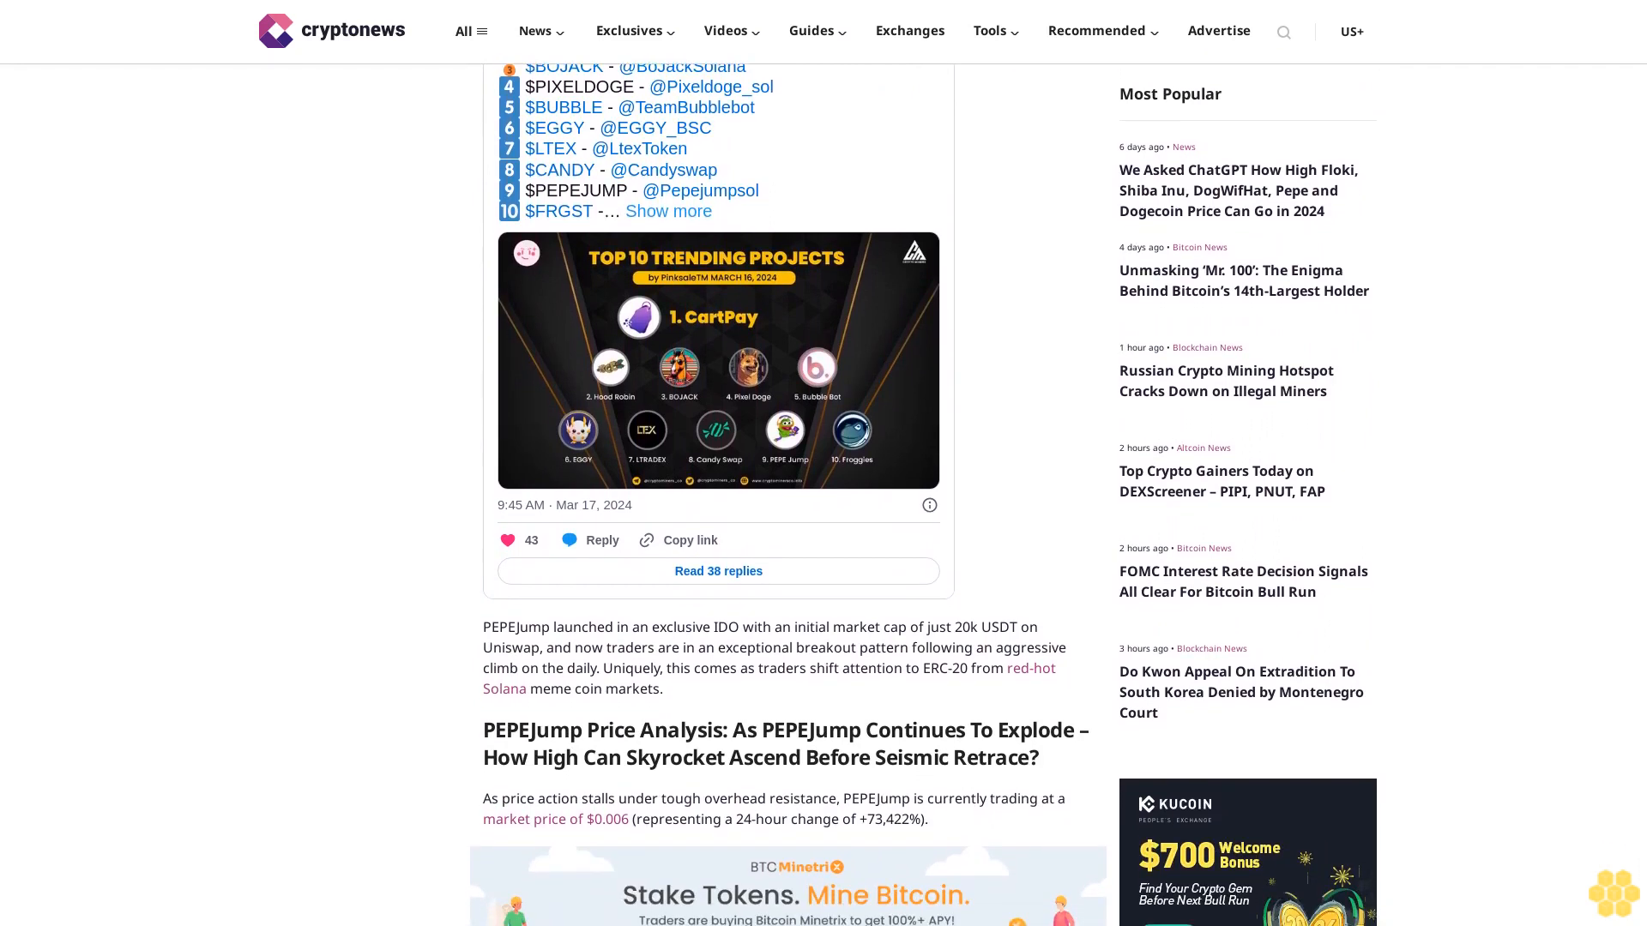
pyautogui.scroll(-3)
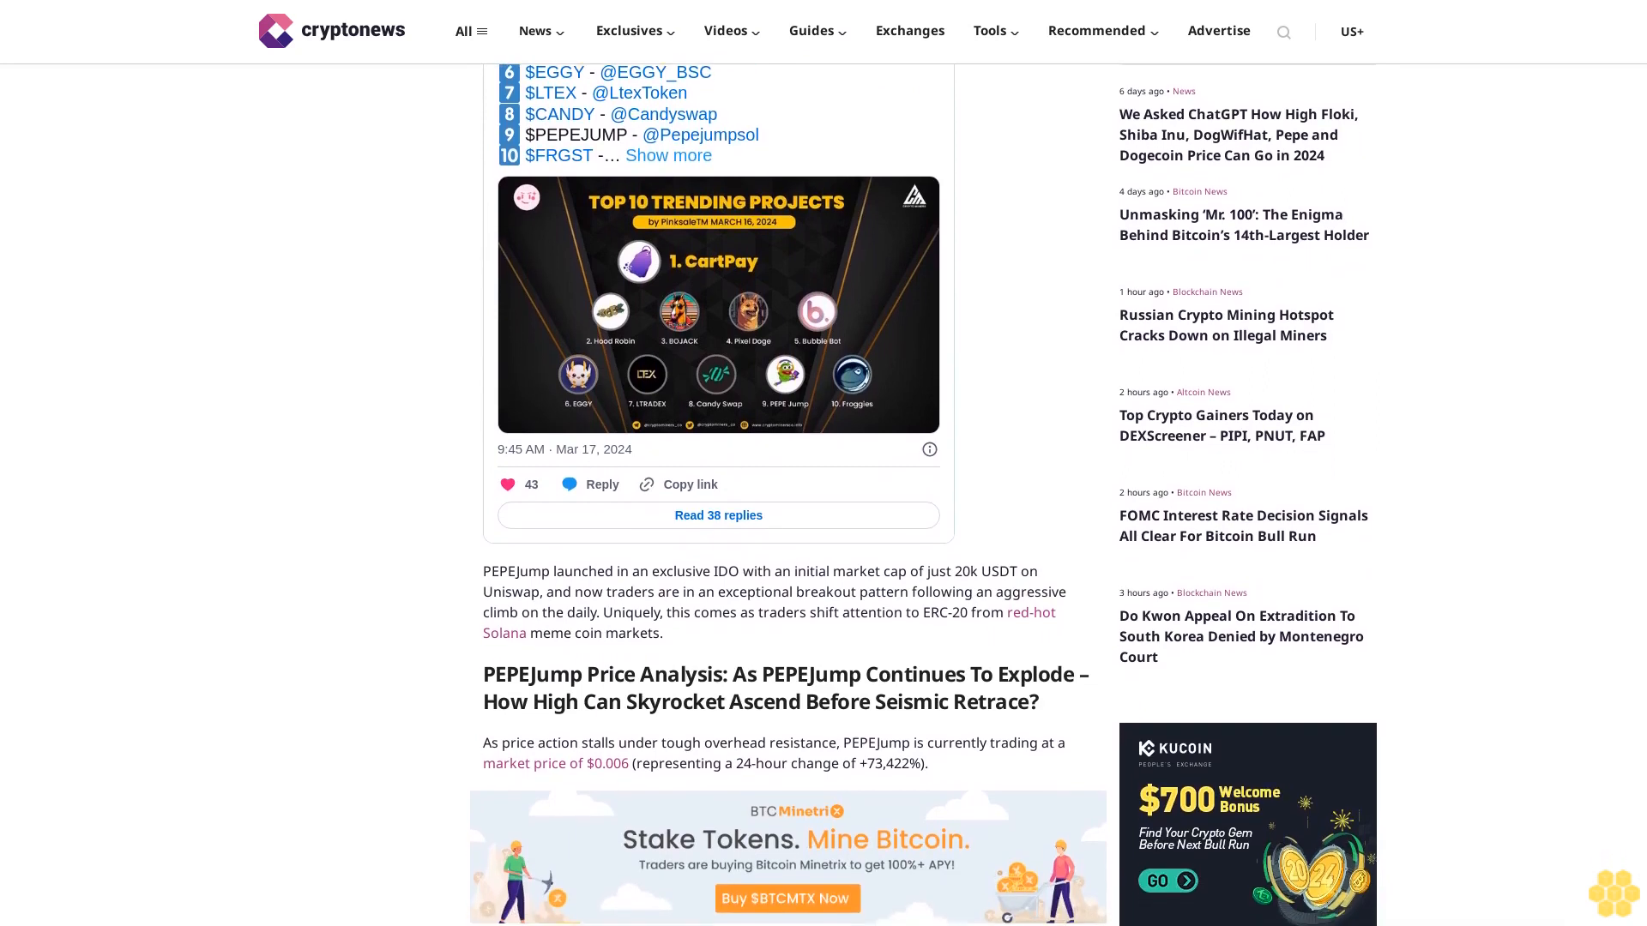
pyautogui.scroll(-3)
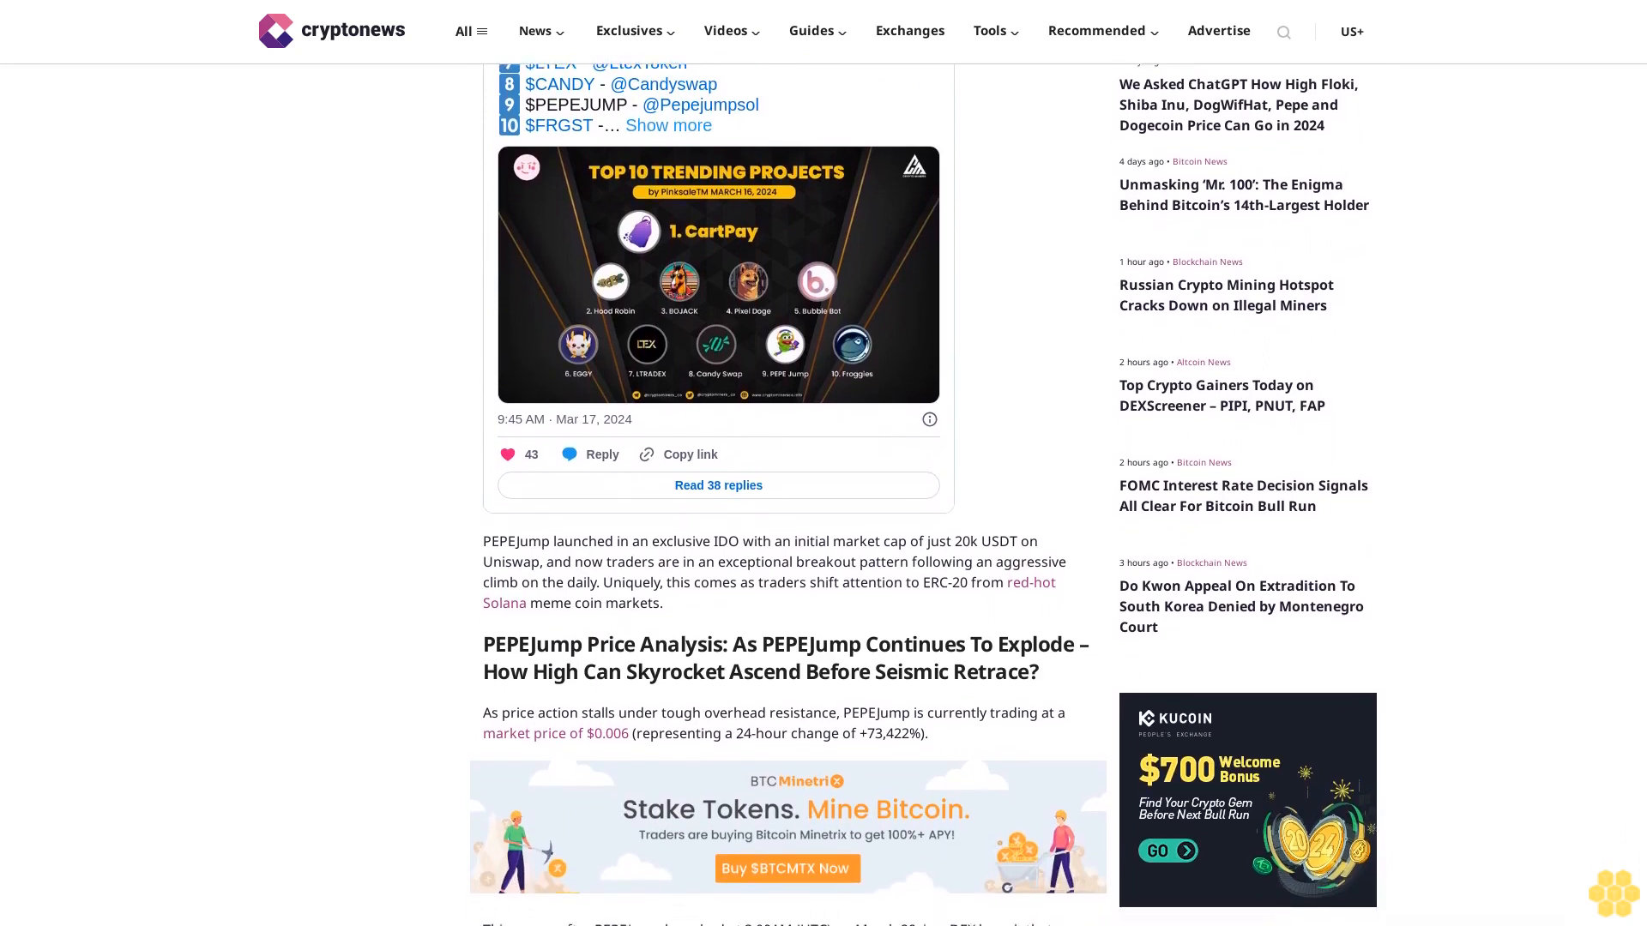
pyautogui.scroll(-3)
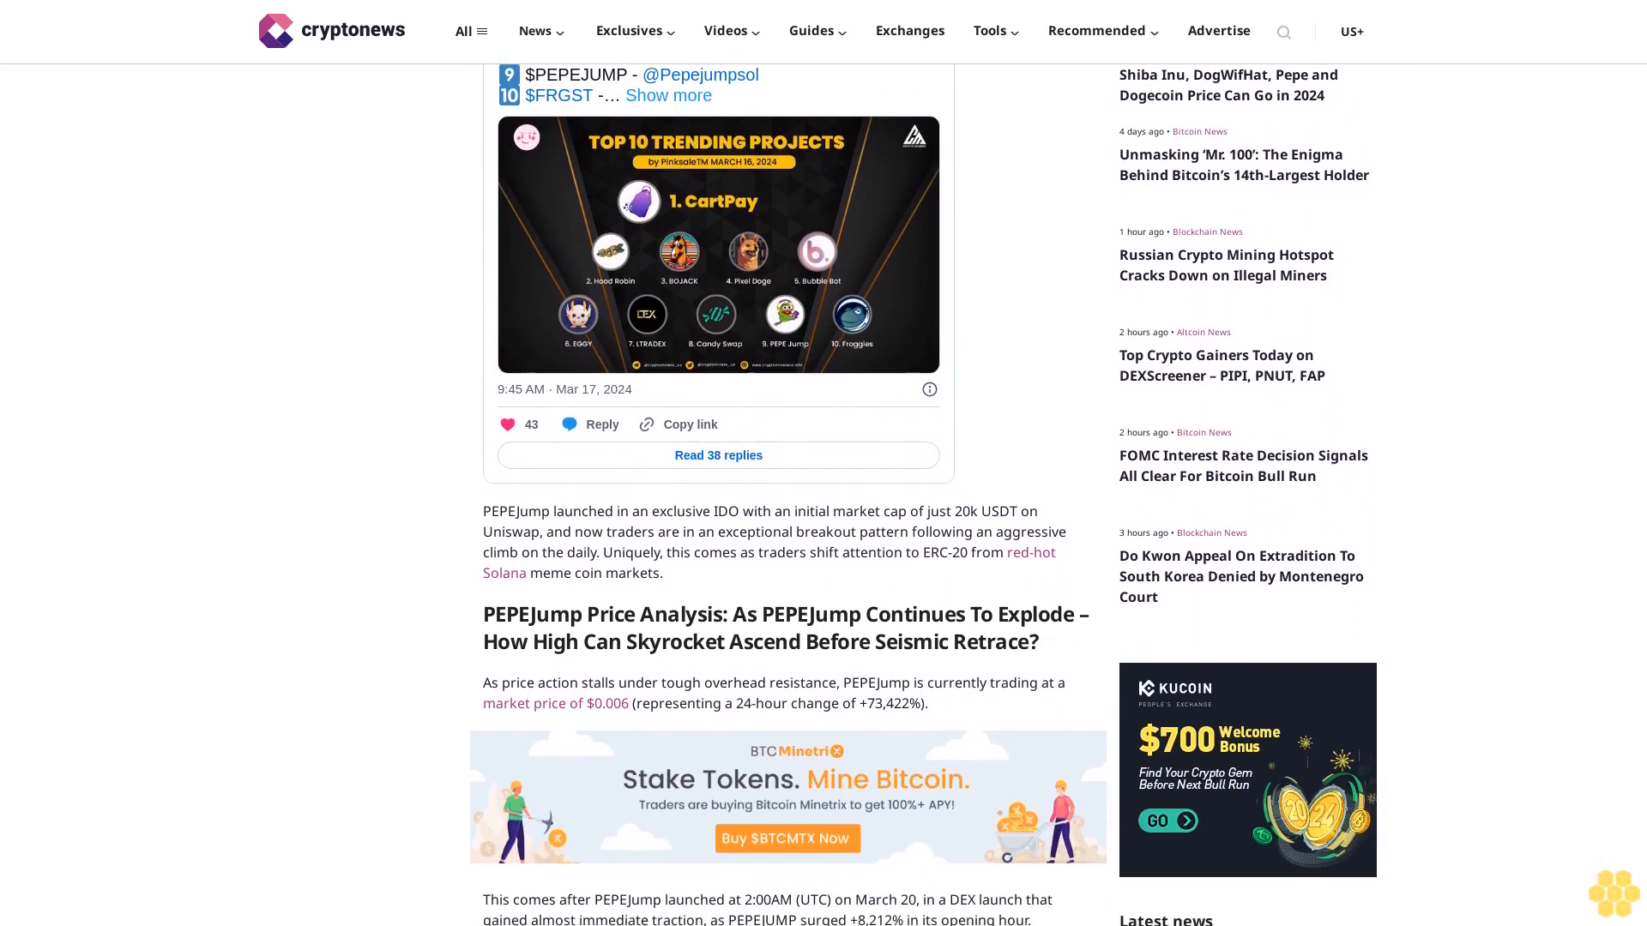
pyautogui.scroll(-3)
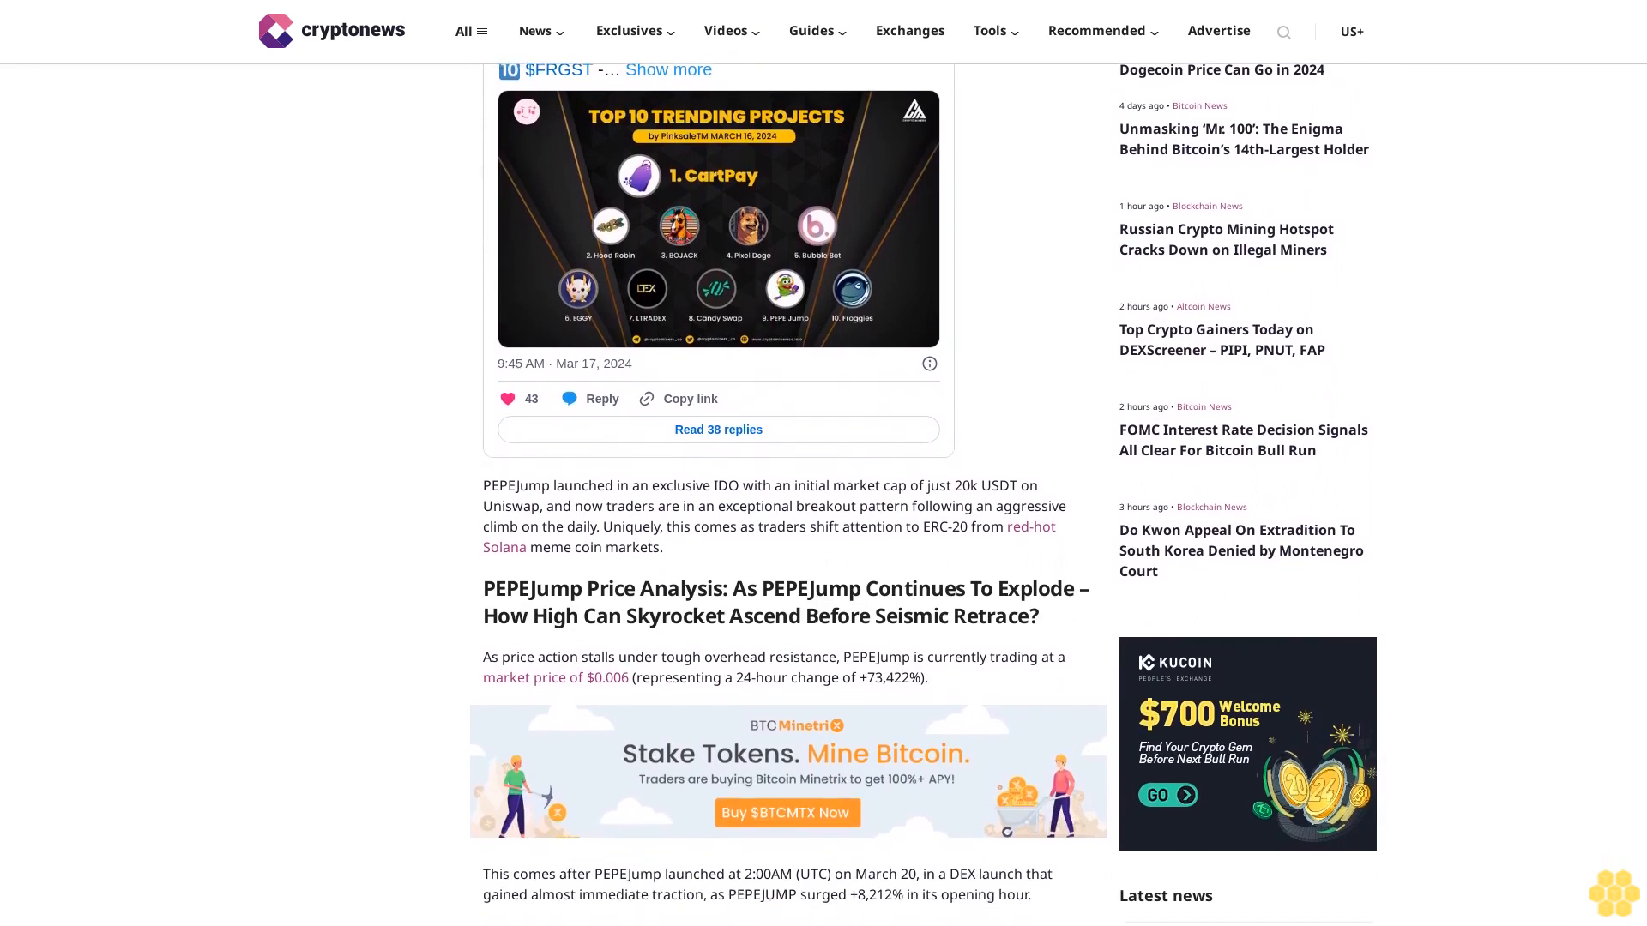
pyautogui.scroll(-3)
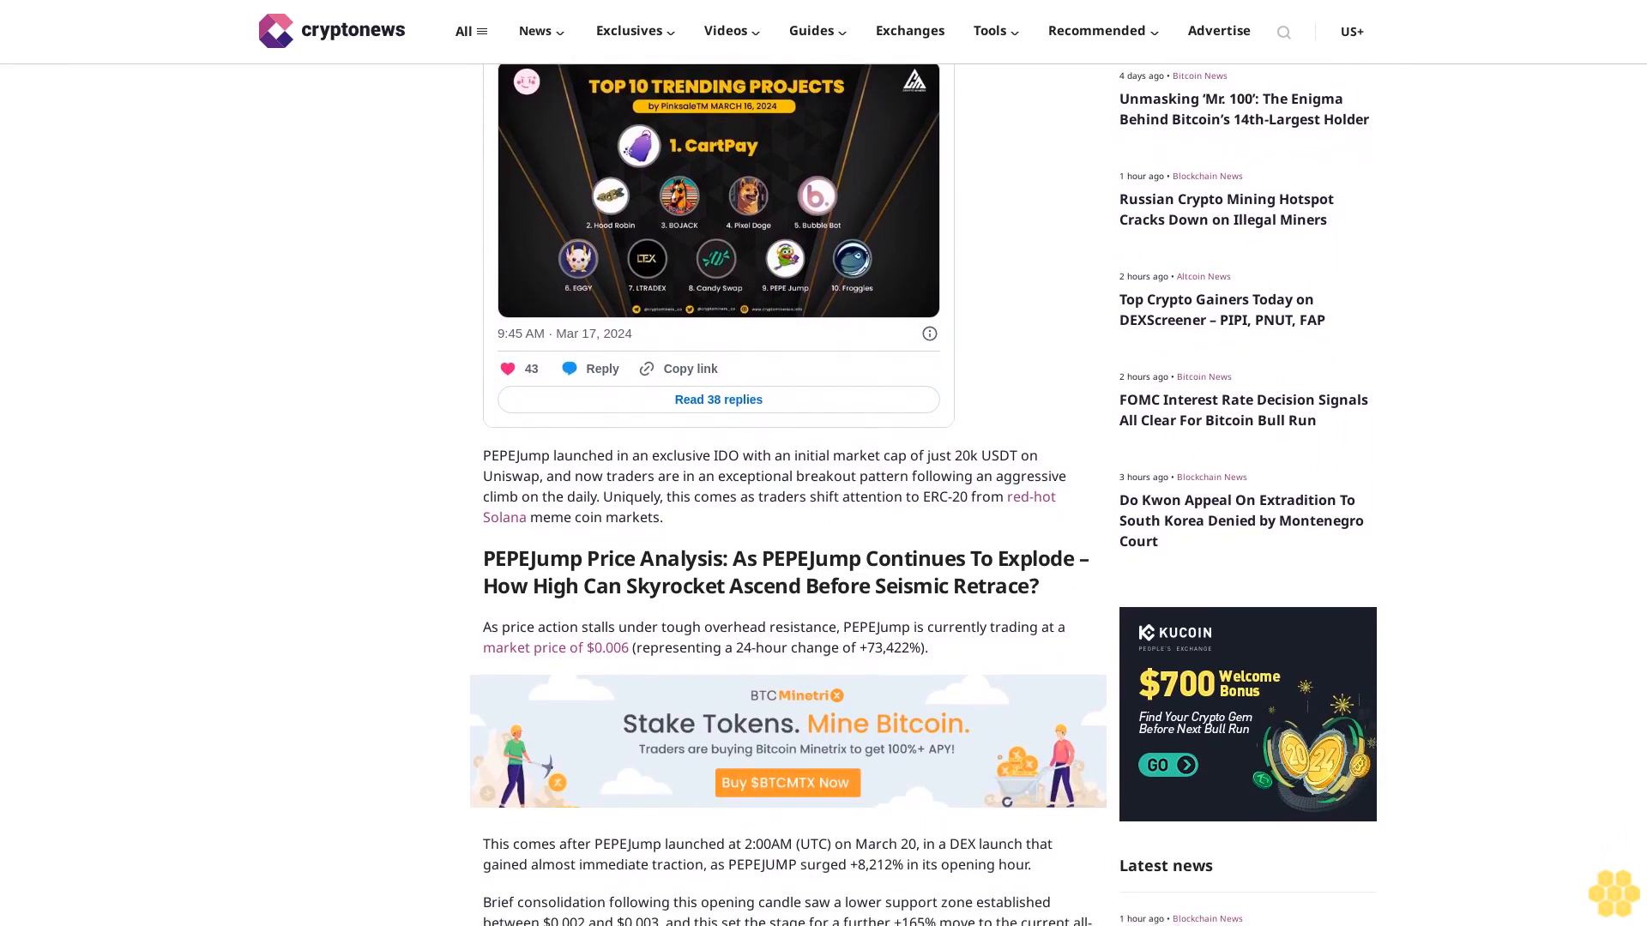
pyautogui.scroll(-3)
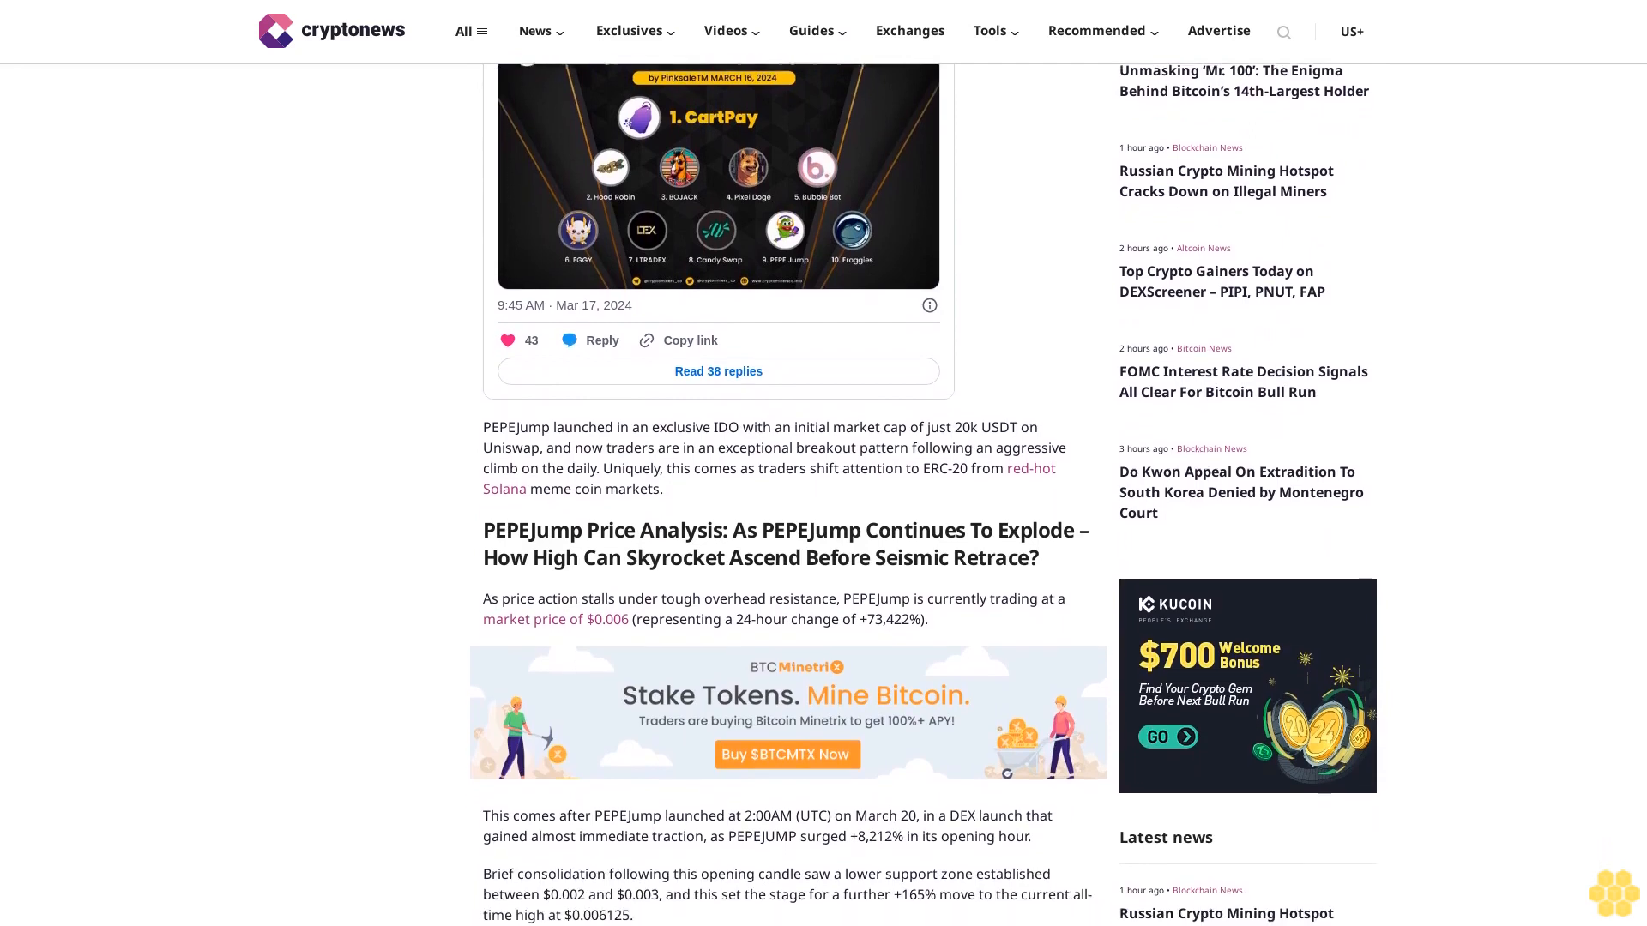
pyautogui.scroll(-3)
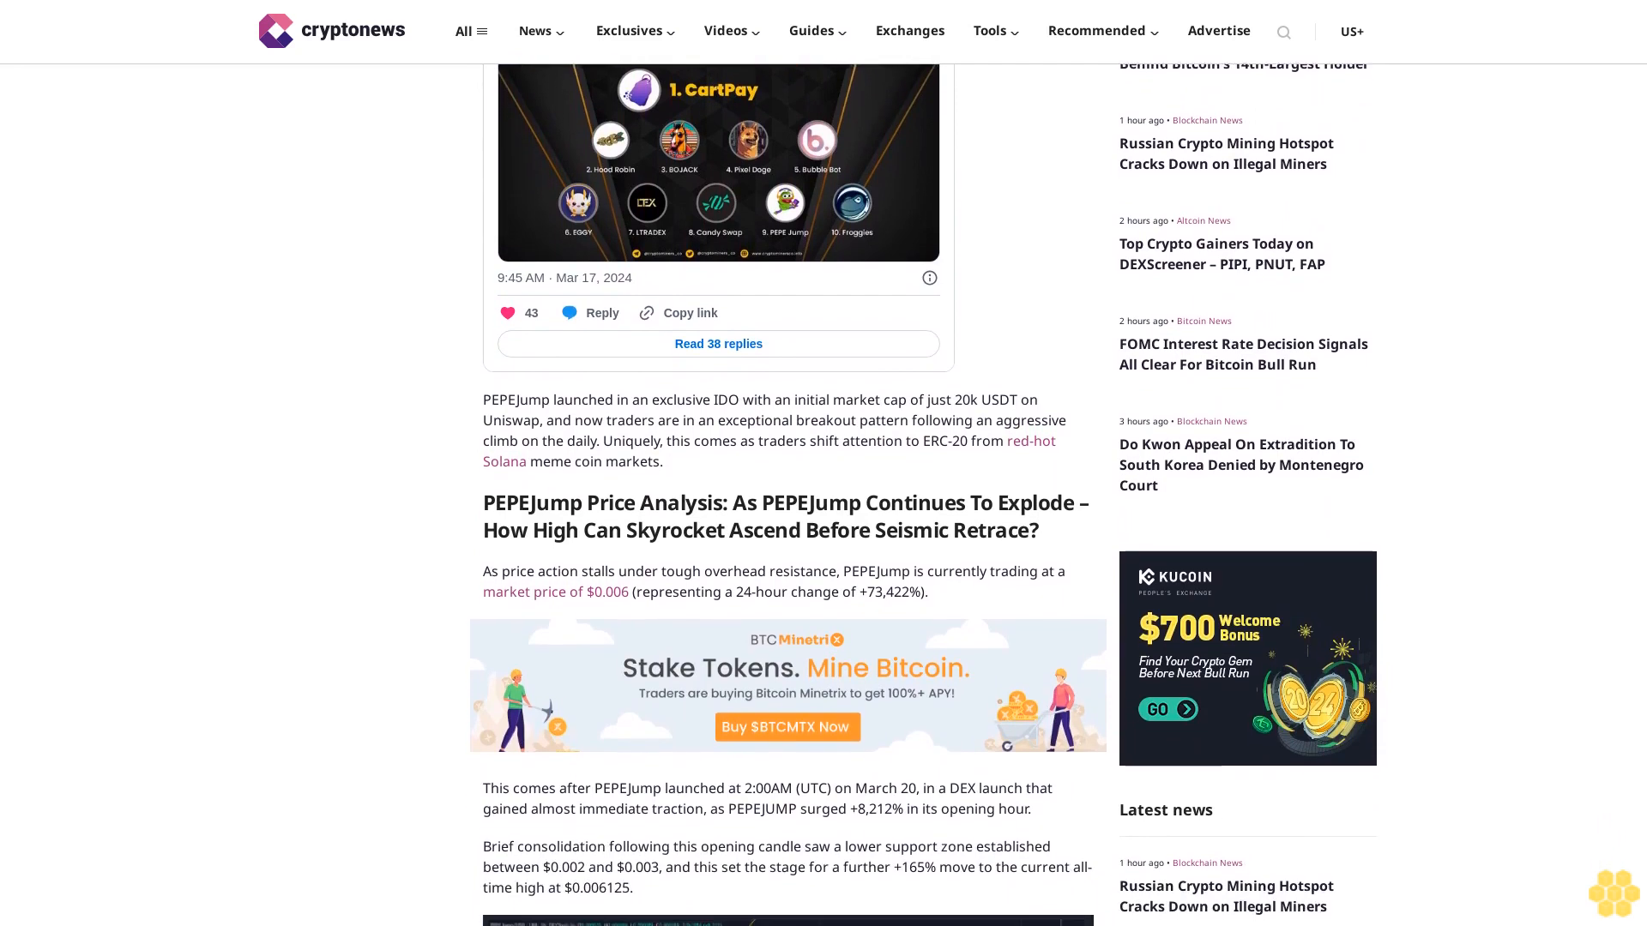
pyautogui.scroll(-3)
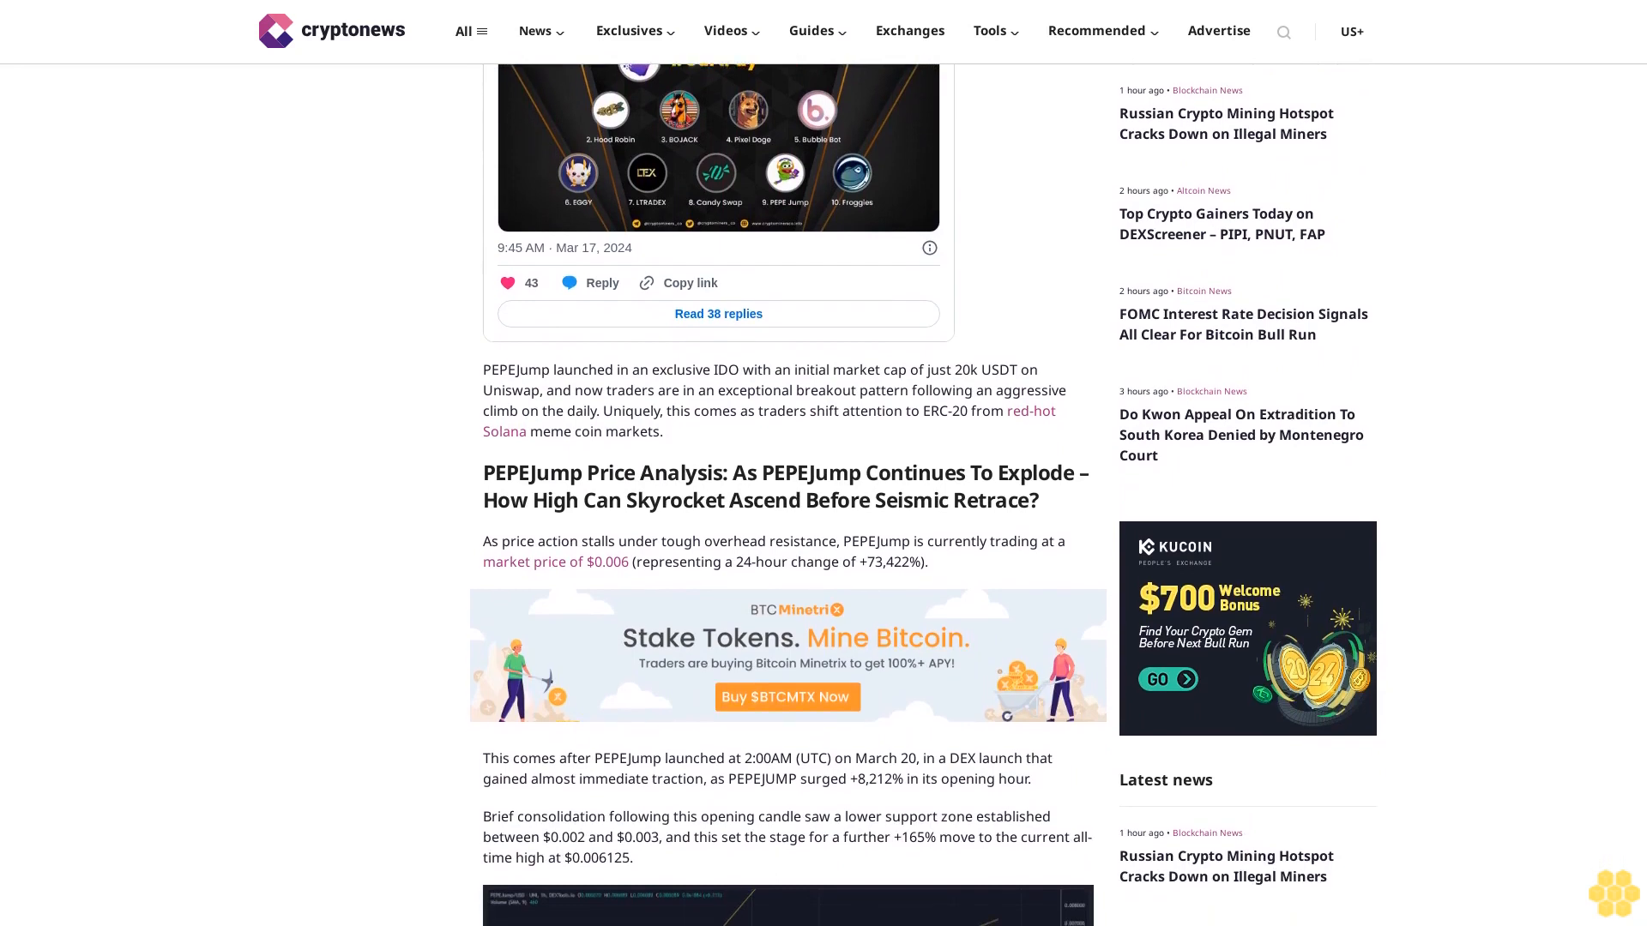
pyautogui.scroll(-3)
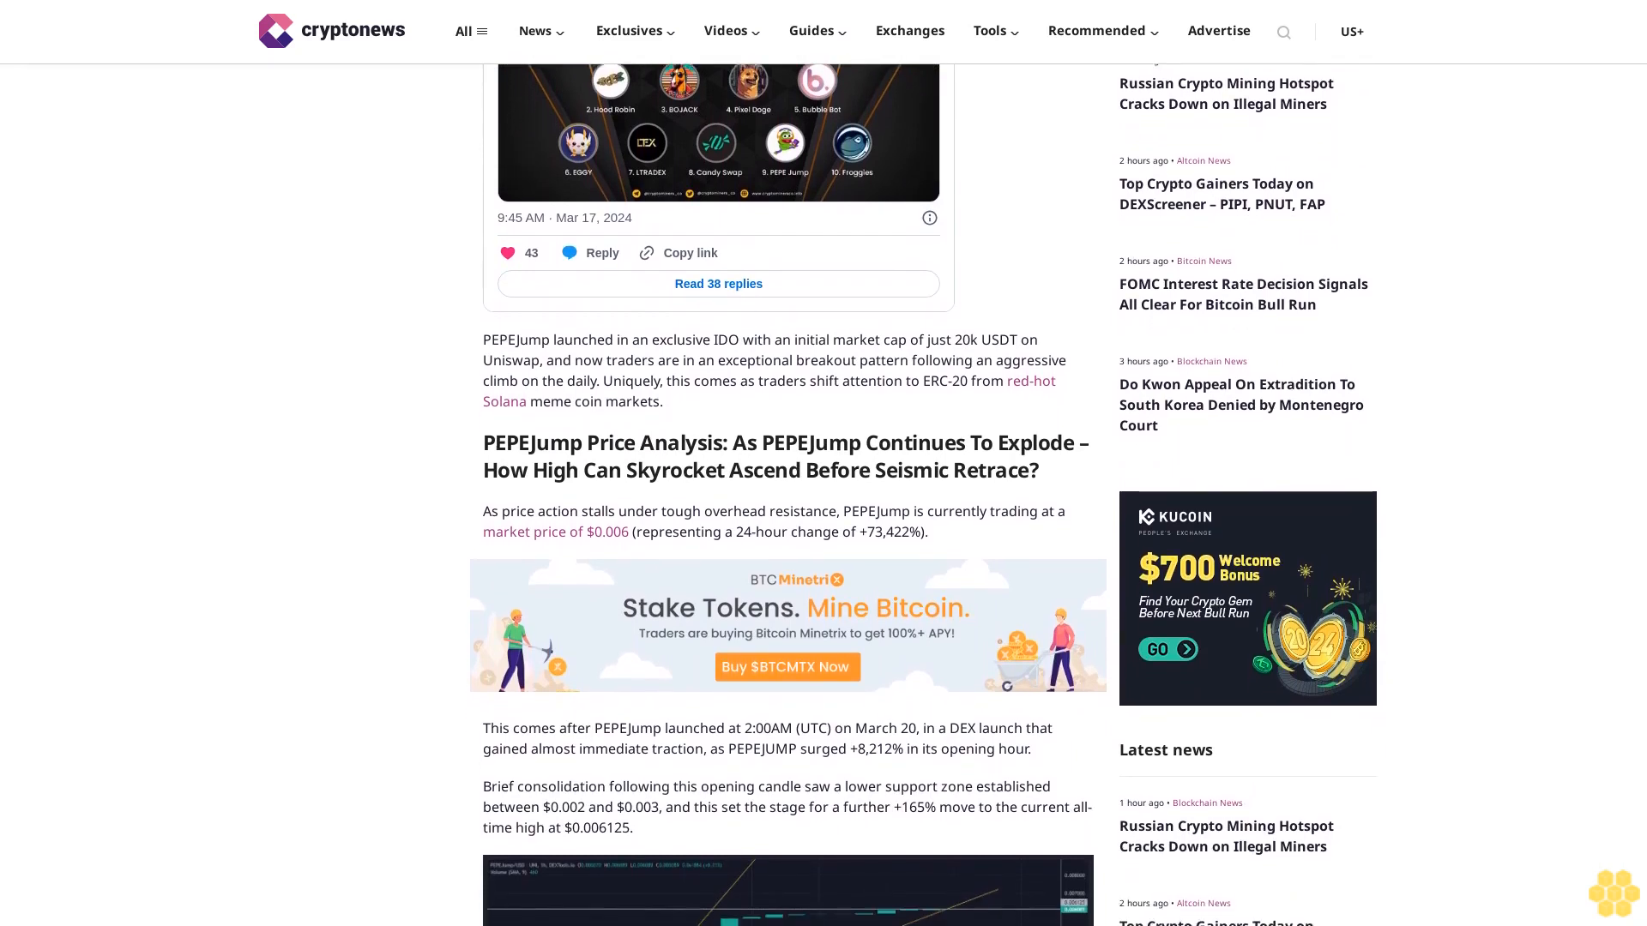
pyautogui.scroll(-3)
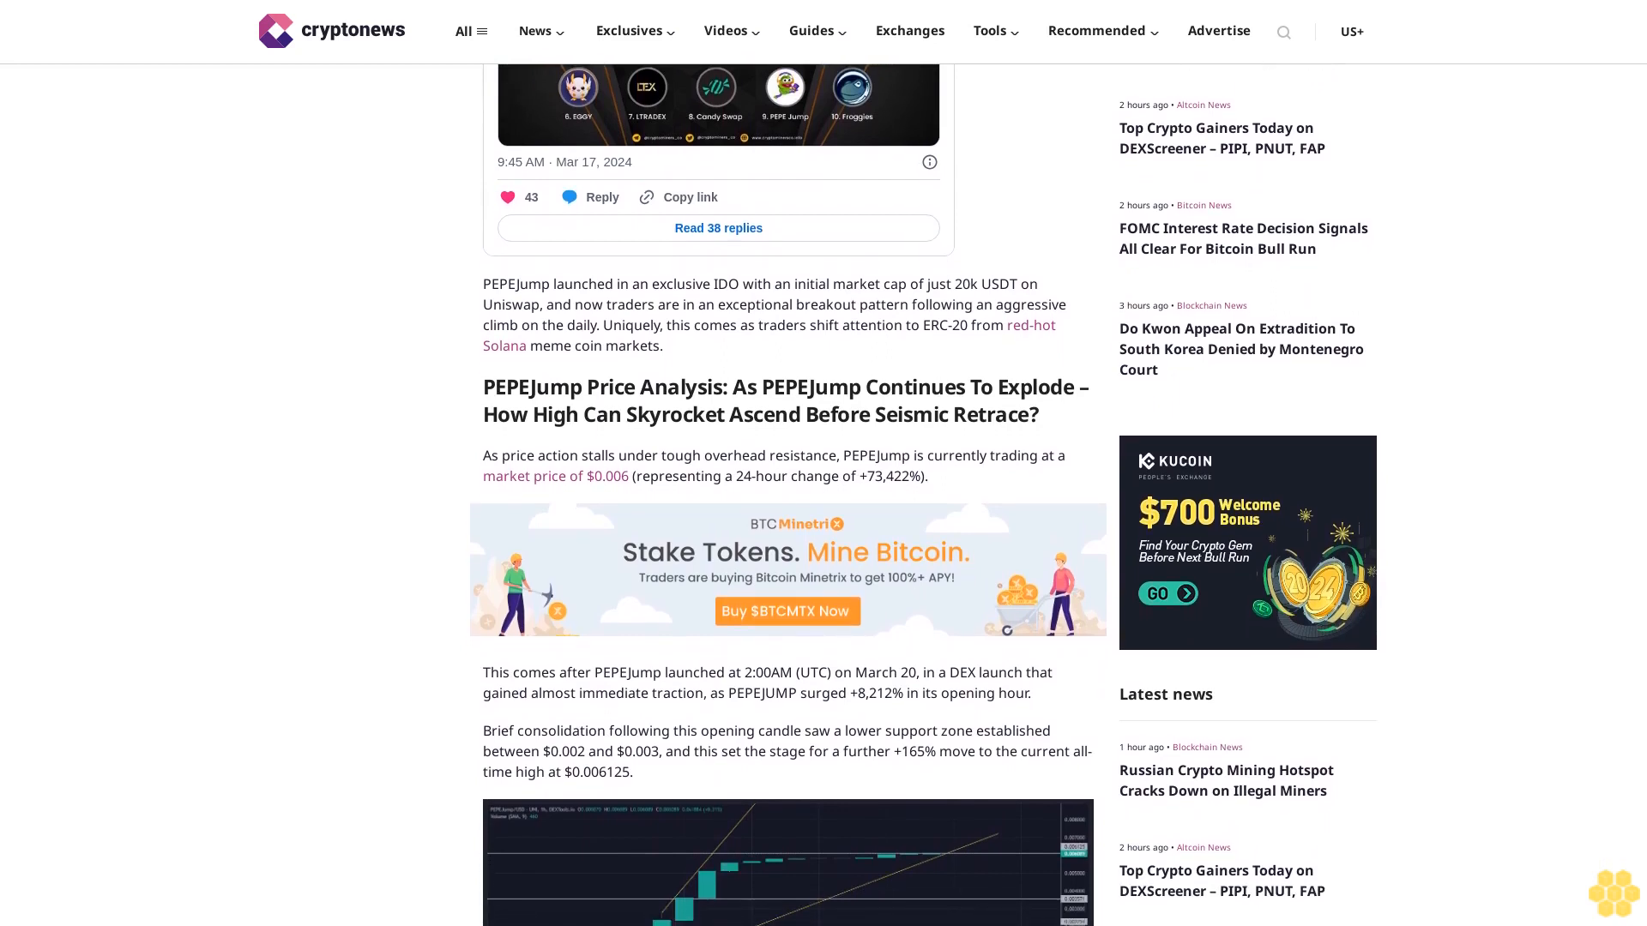
pyautogui.scroll(-3)
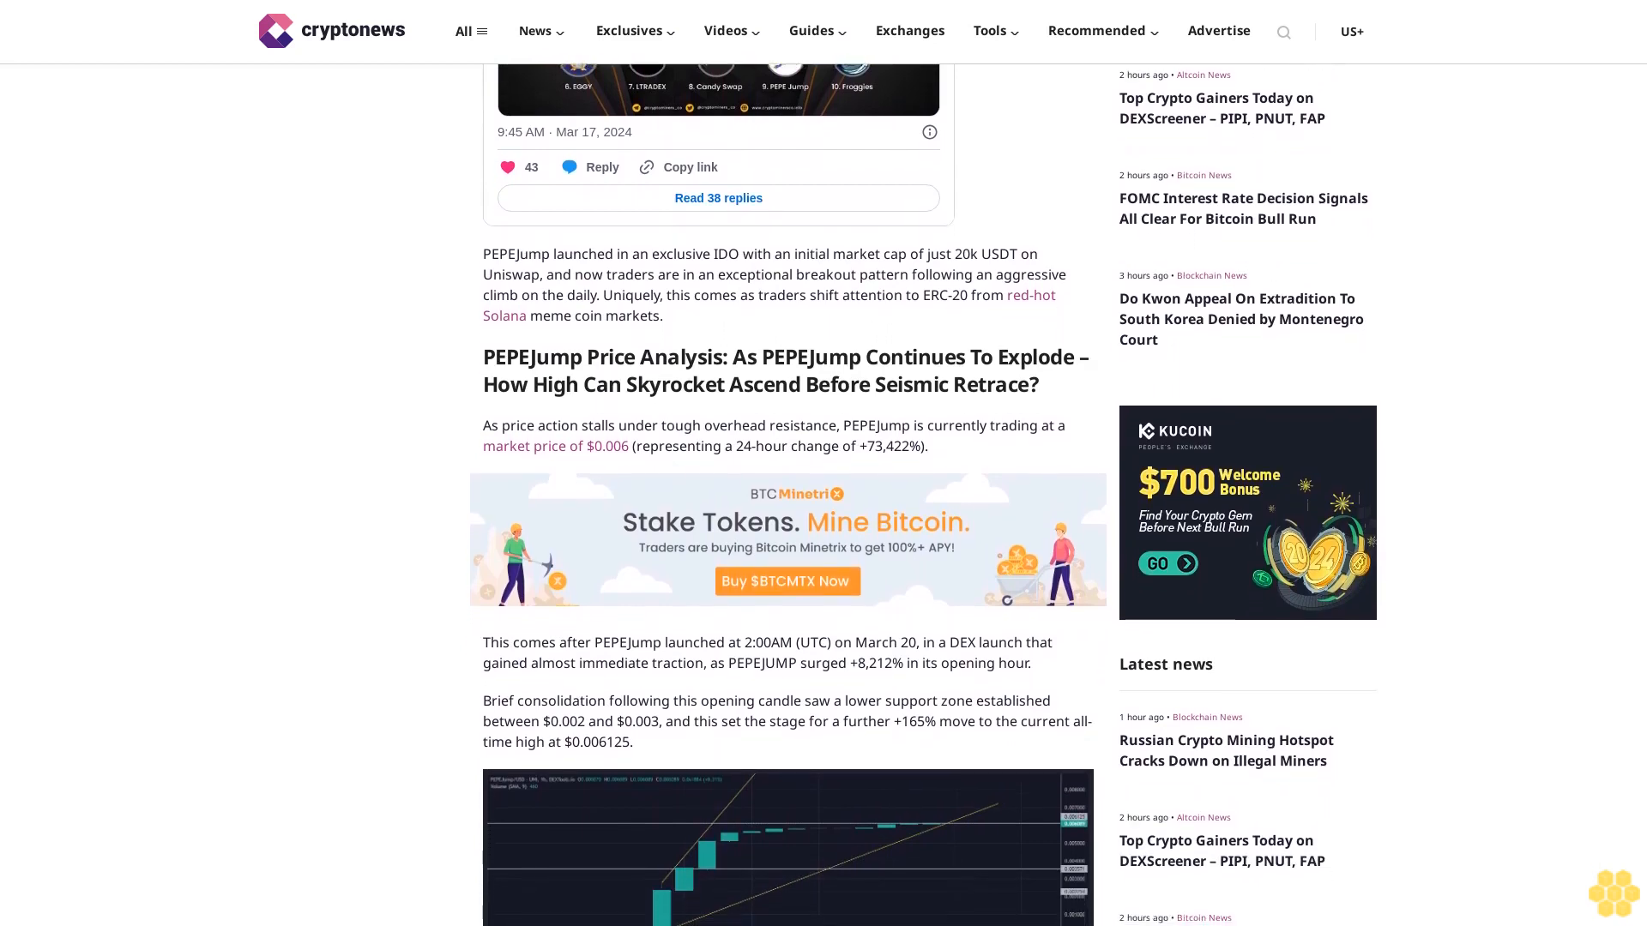
pyautogui.scroll(-3)
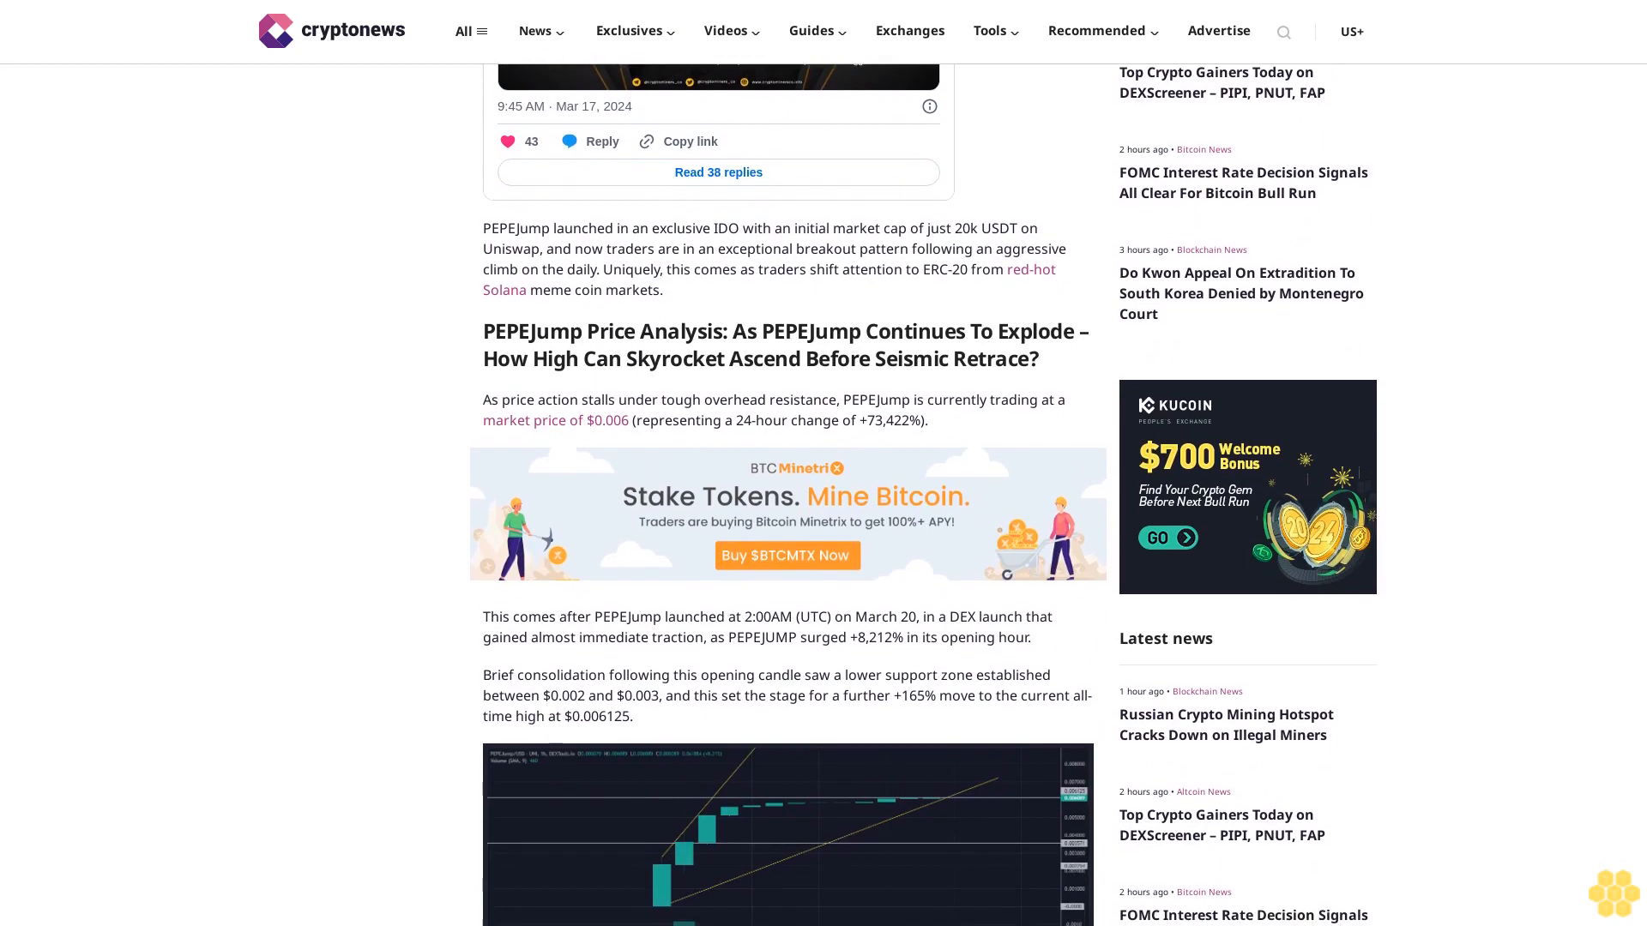
pyautogui.scroll(-3)
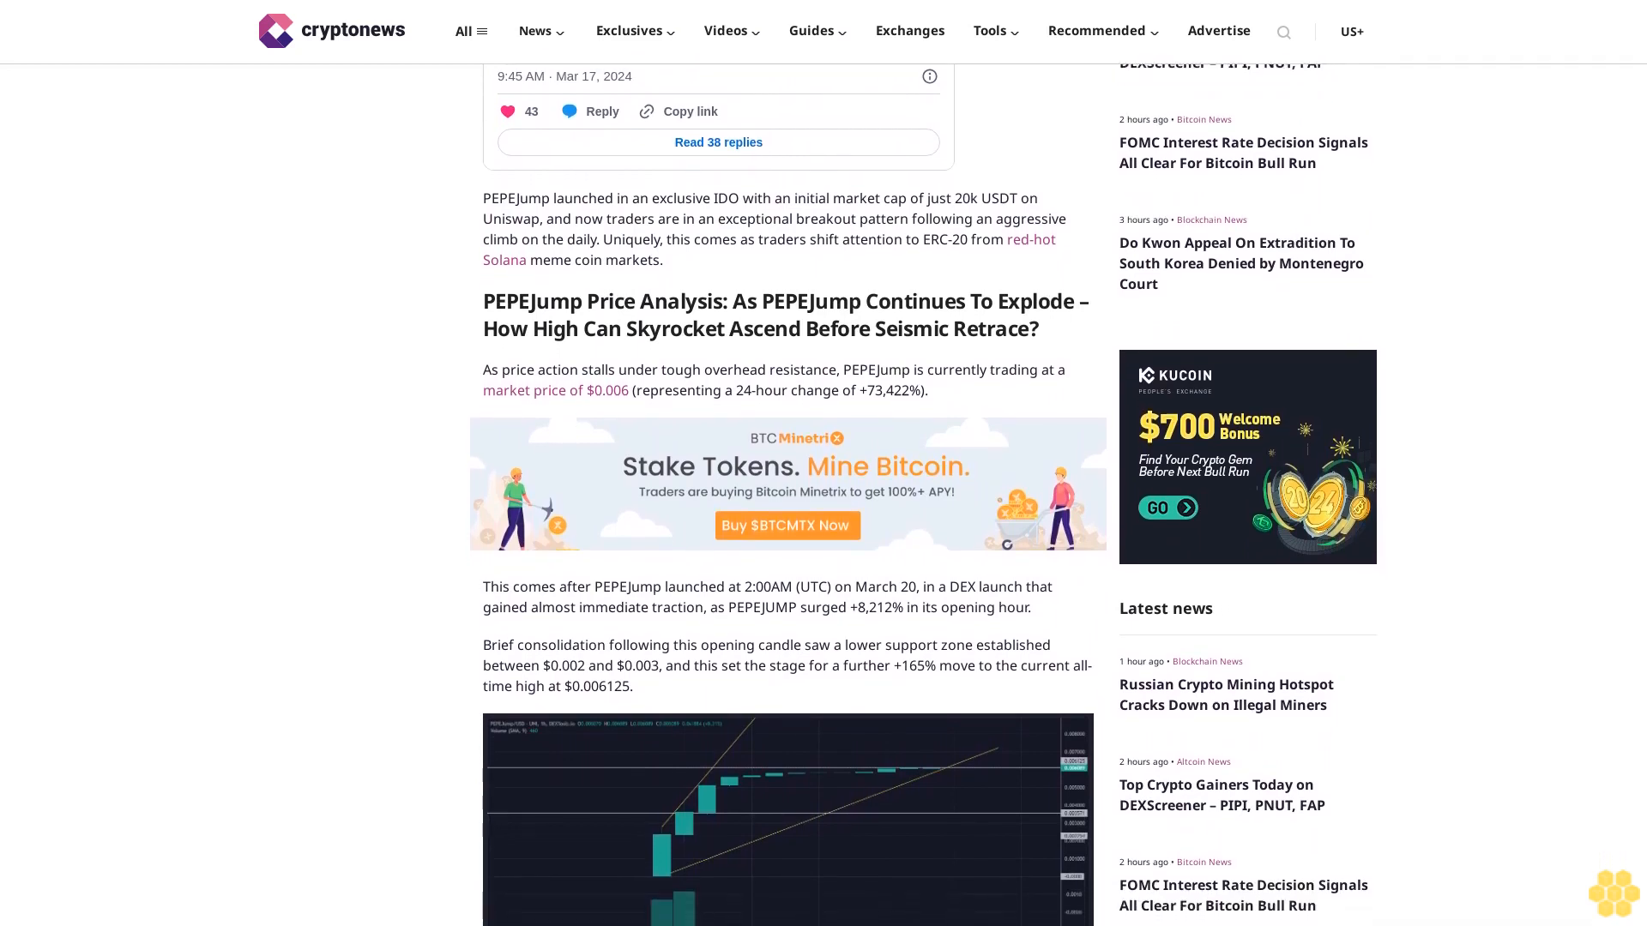
pyautogui.scroll(-3)
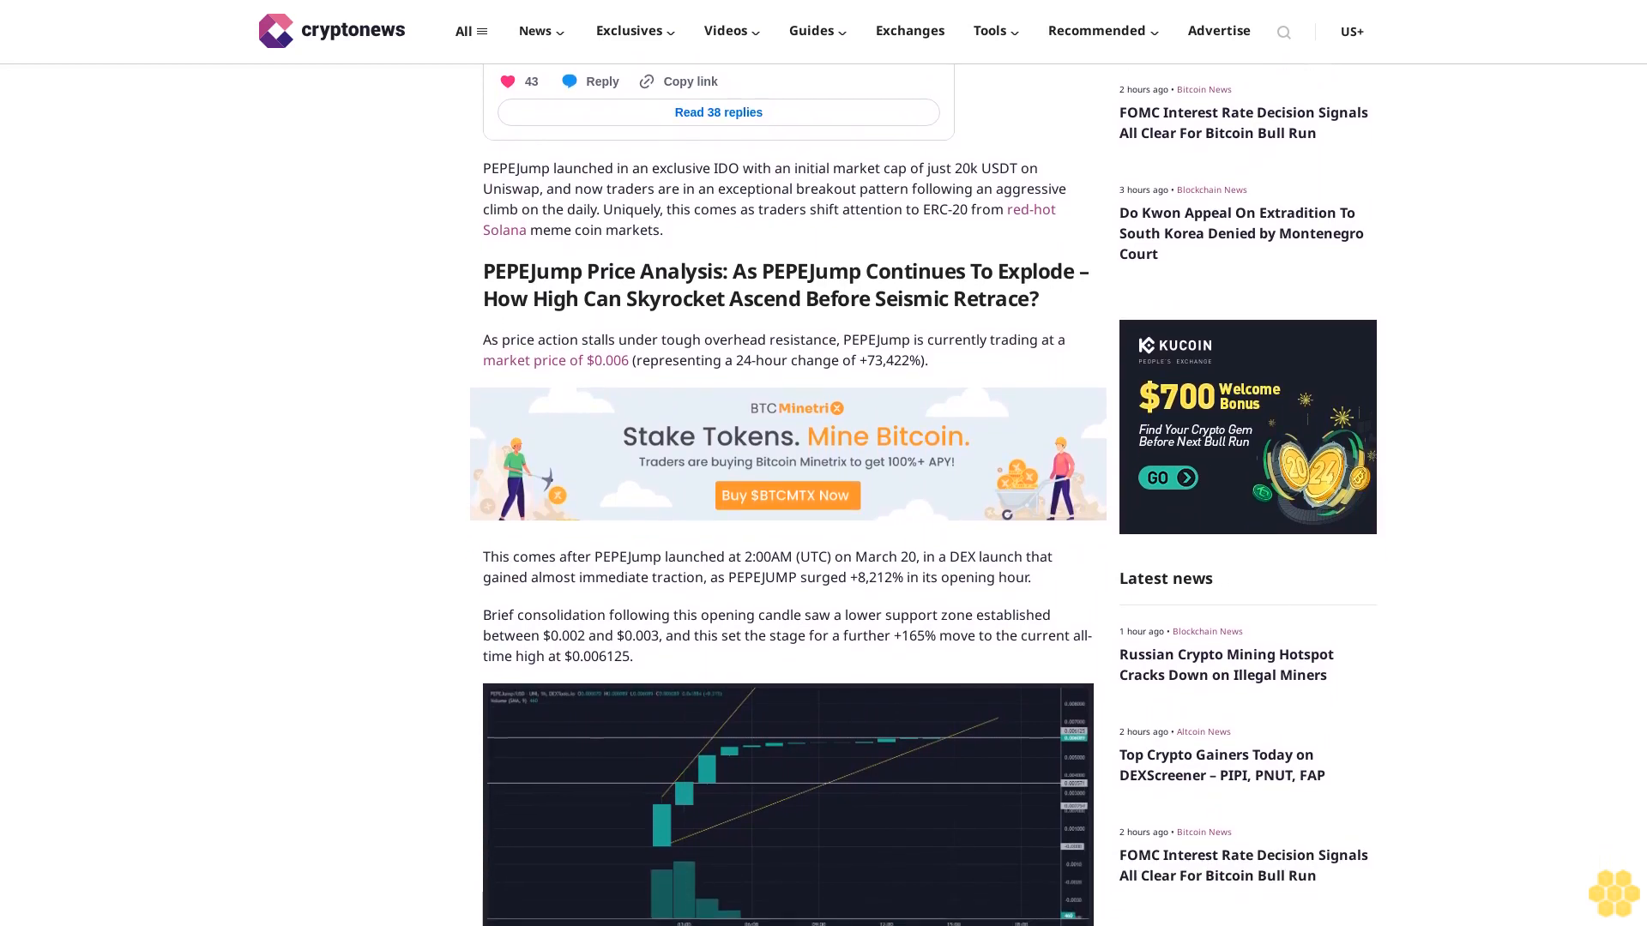
pyautogui.scroll(-3)
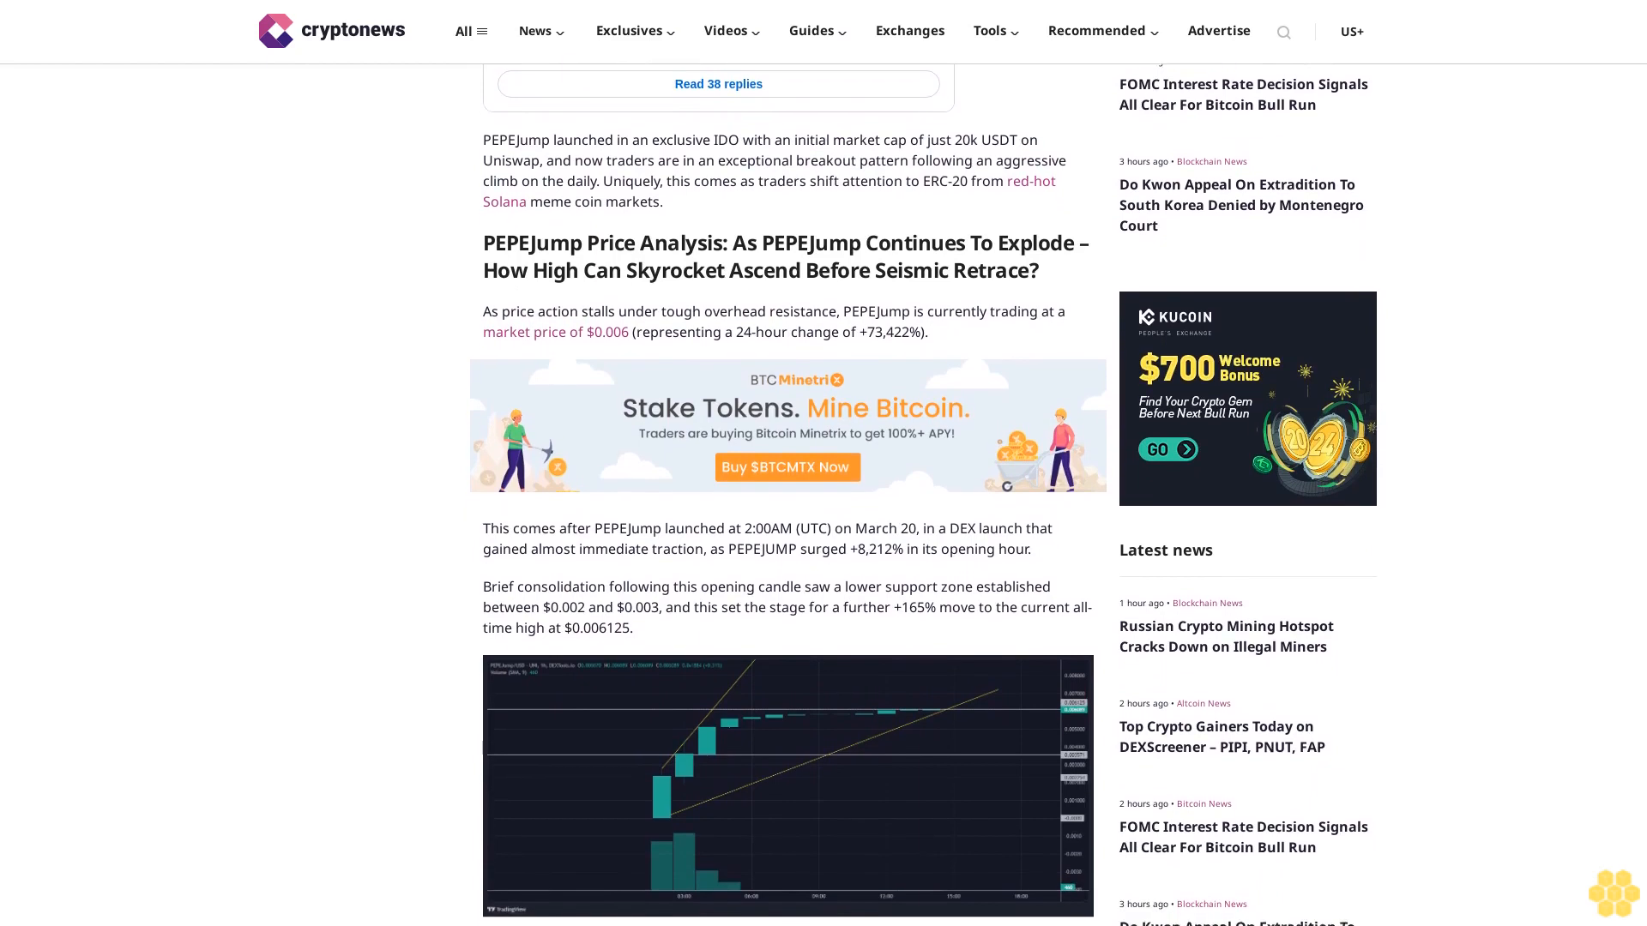
pyautogui.scroll(-3)
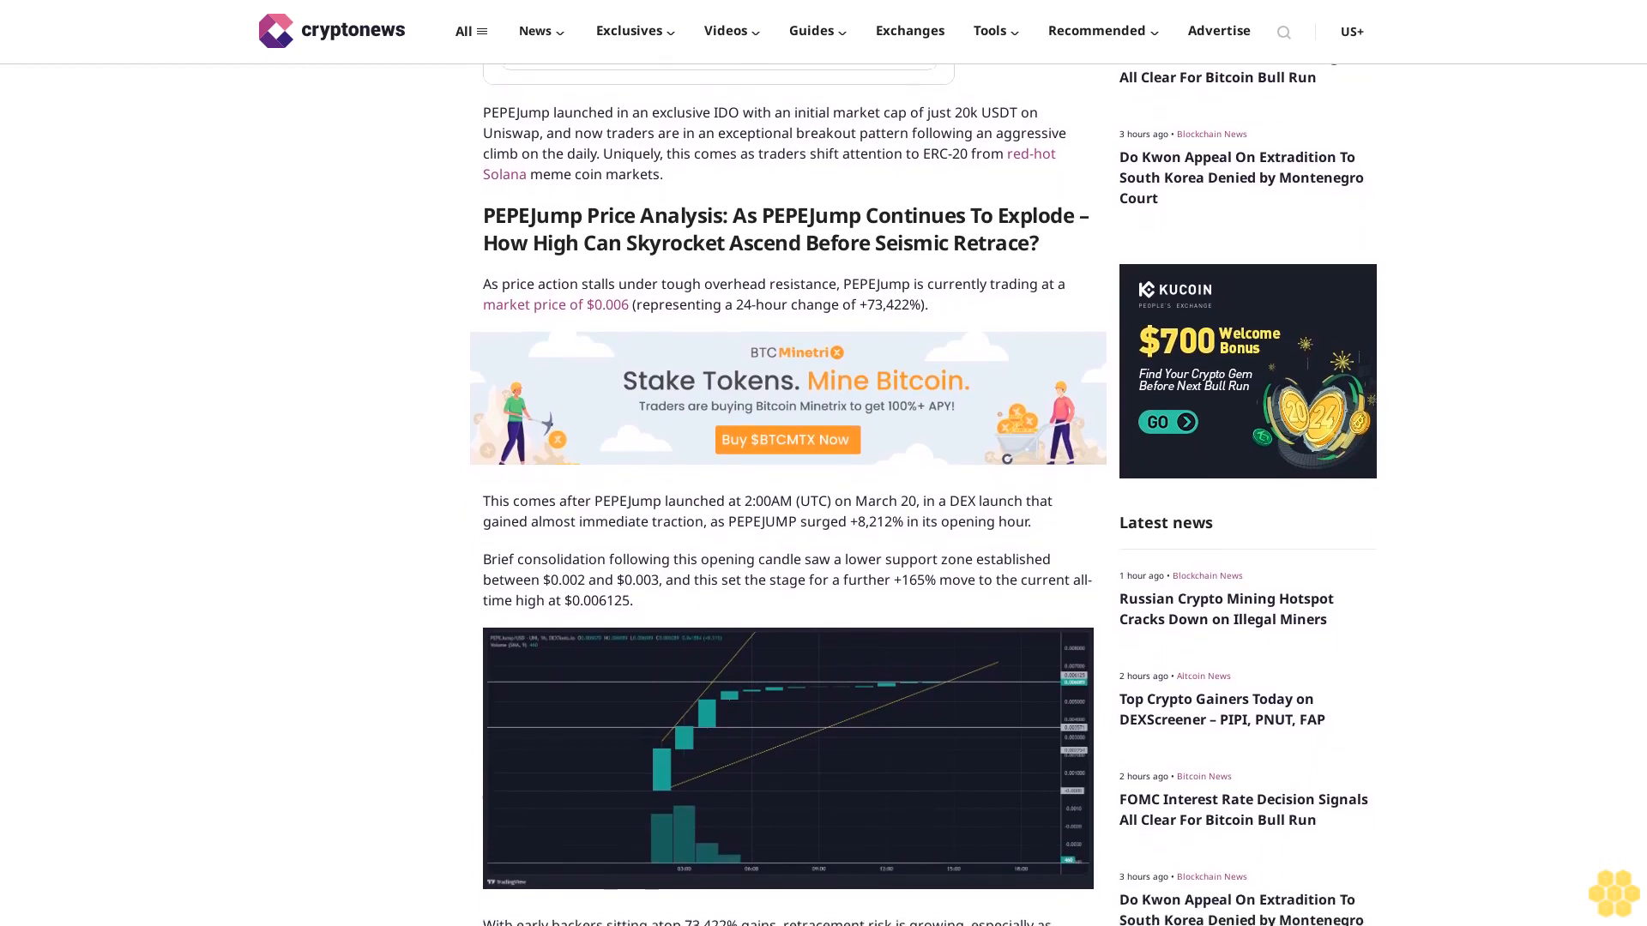
pyautogui.scroll(-3)
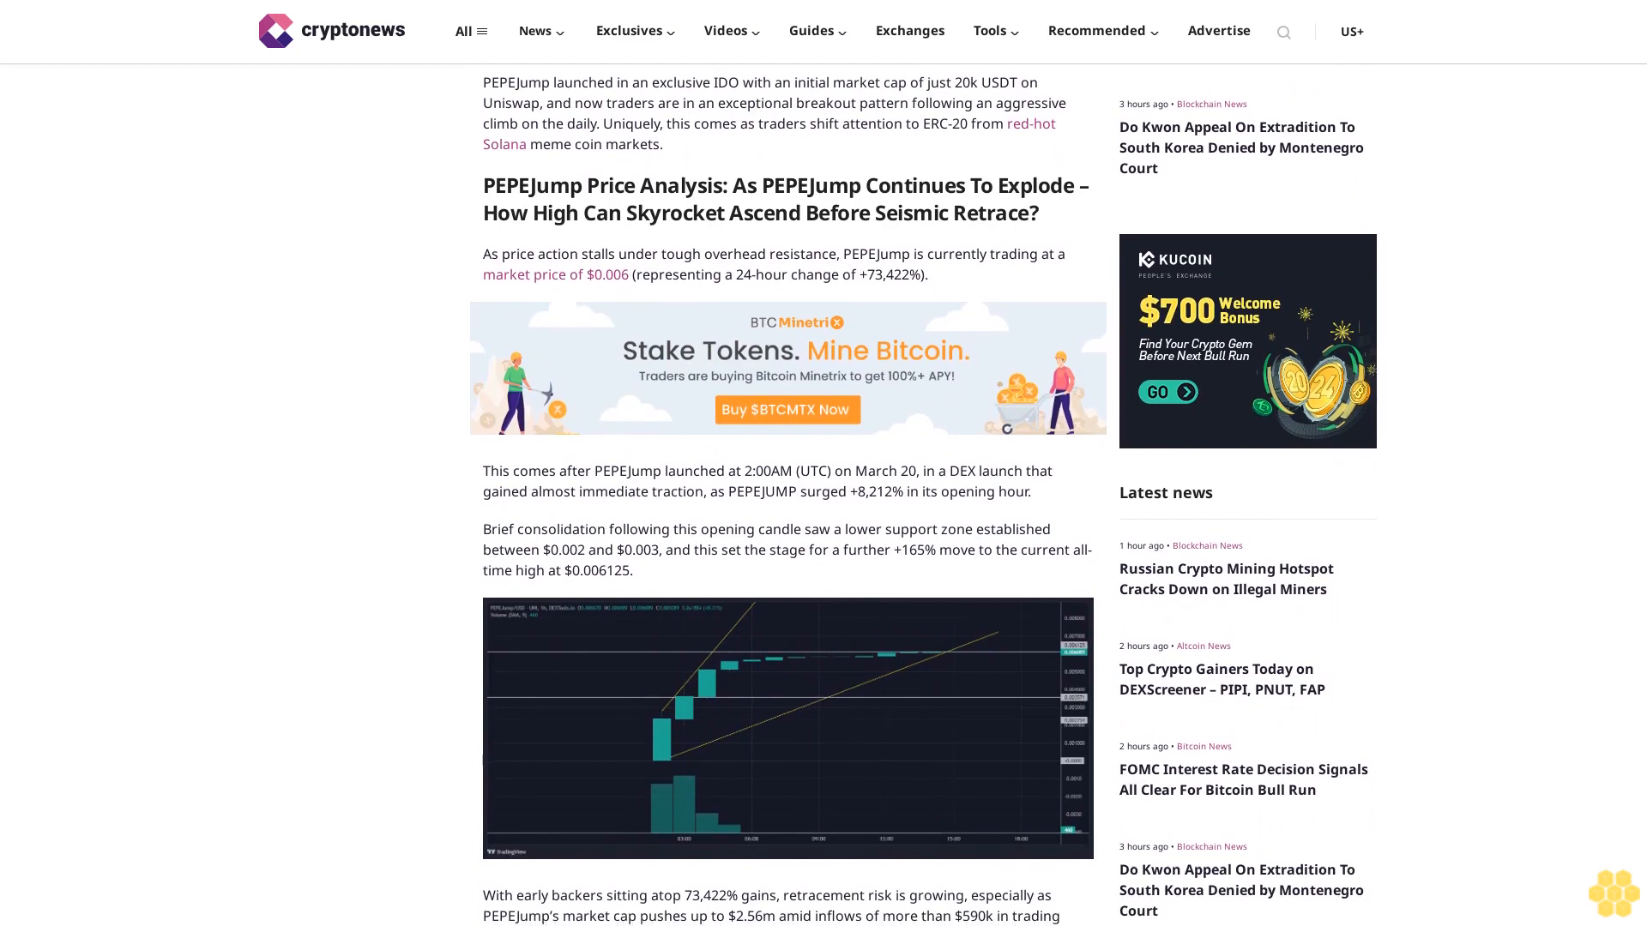
pyautogui.scroll(-3)
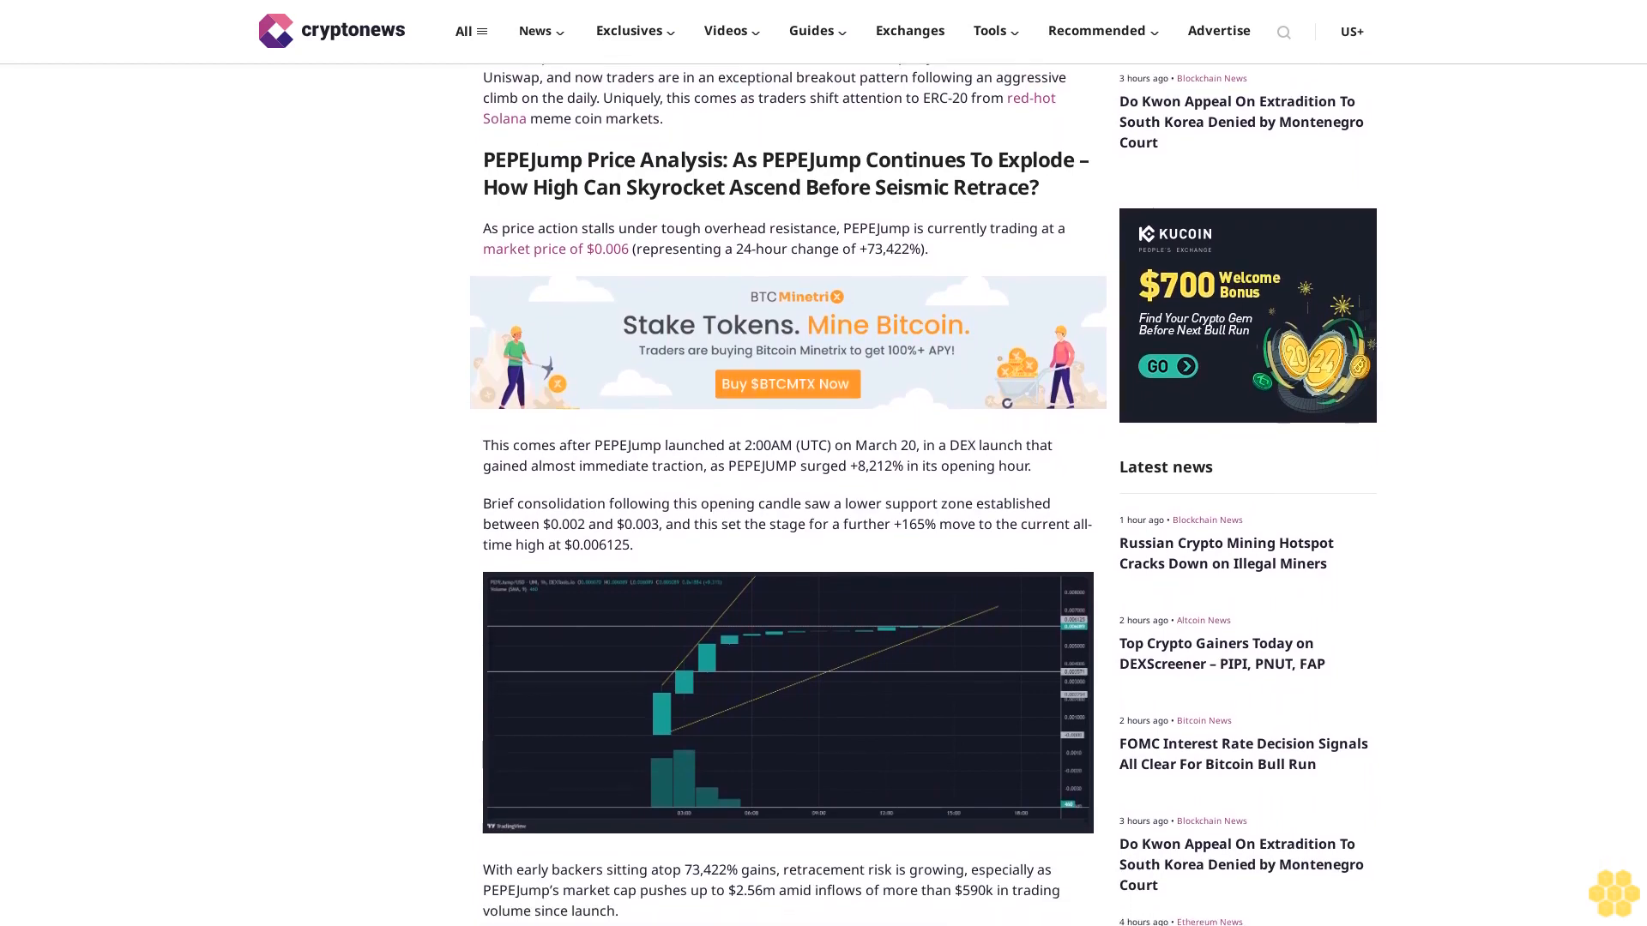
pyautogui.scroll(-3)
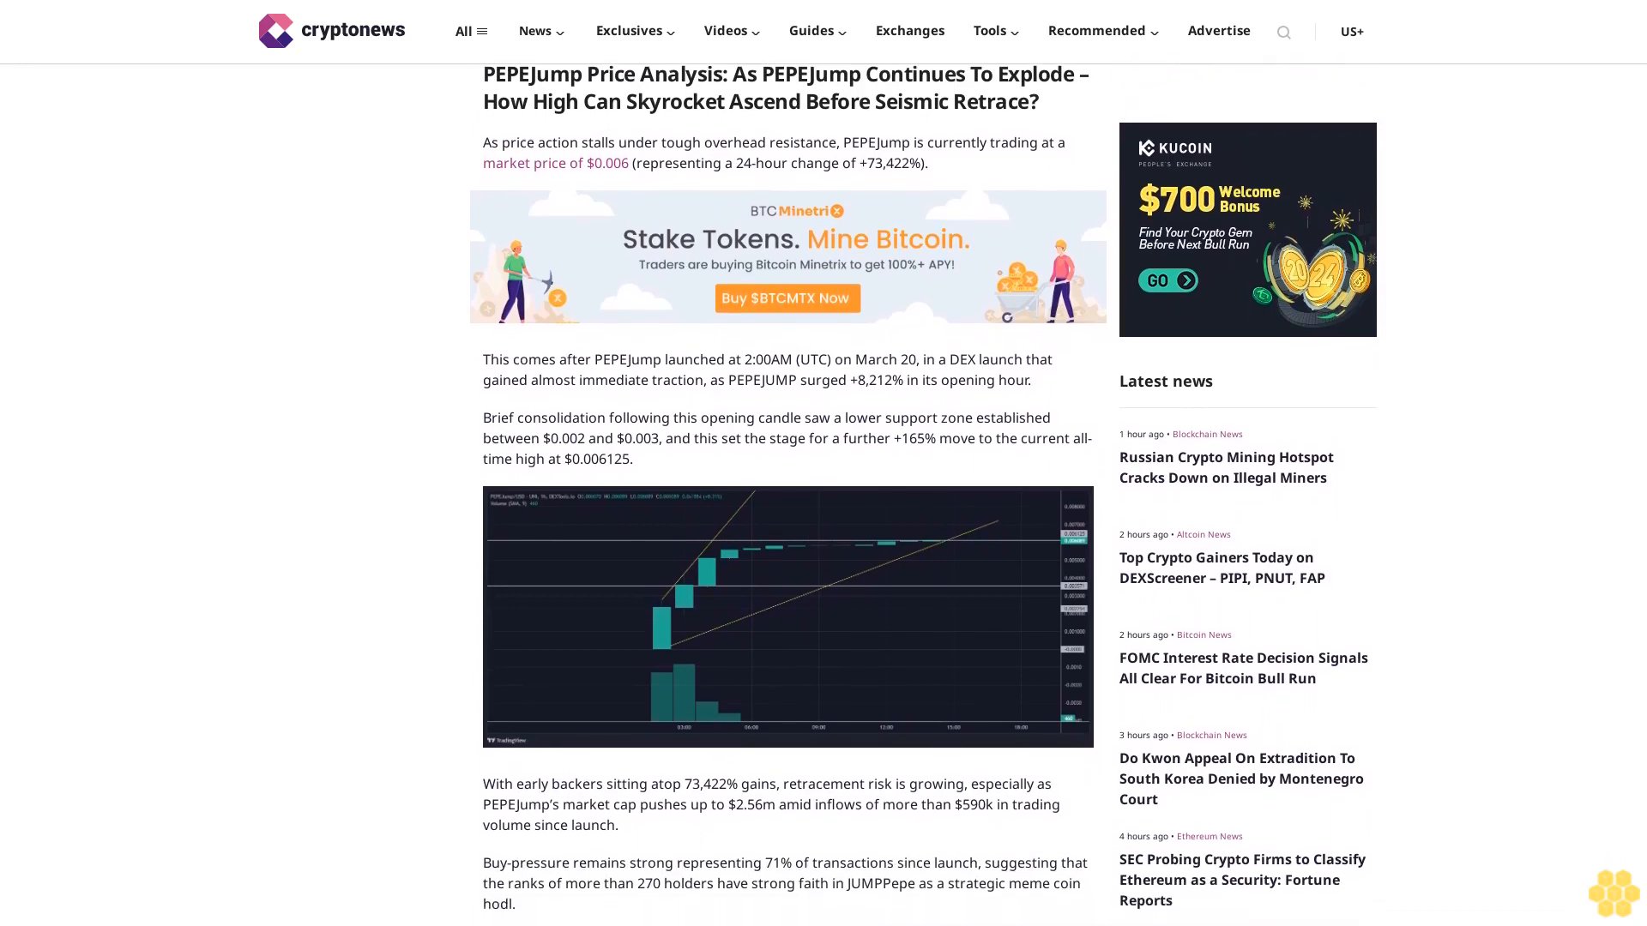
pyautogui.scroll(-3)
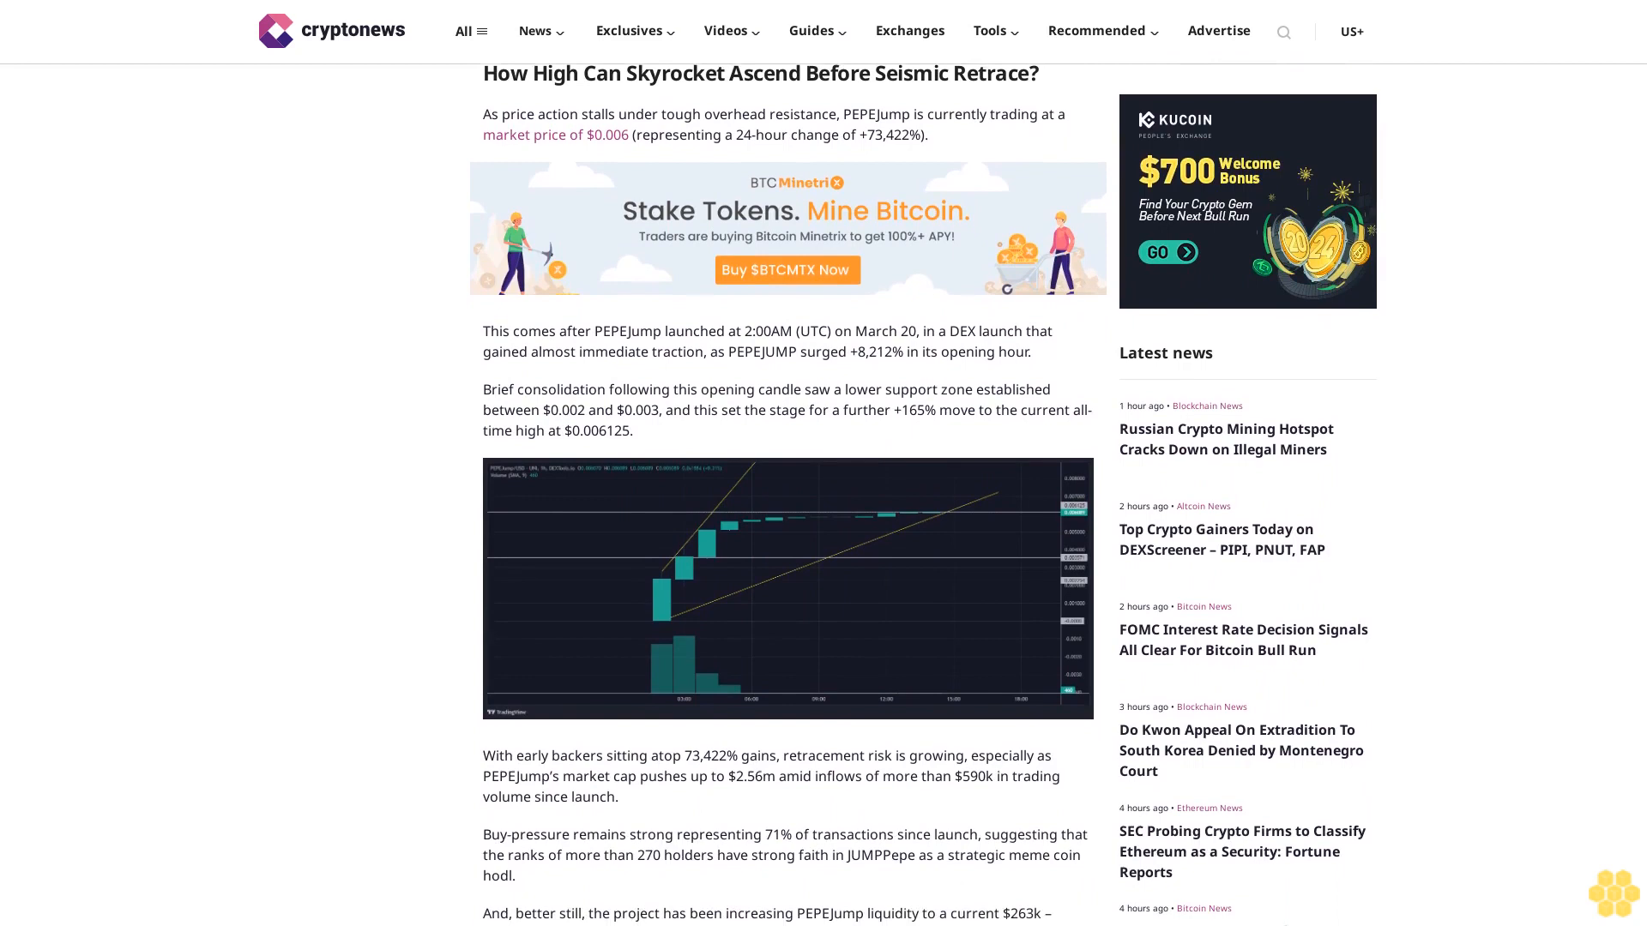
pyautogui.scroll(-3)
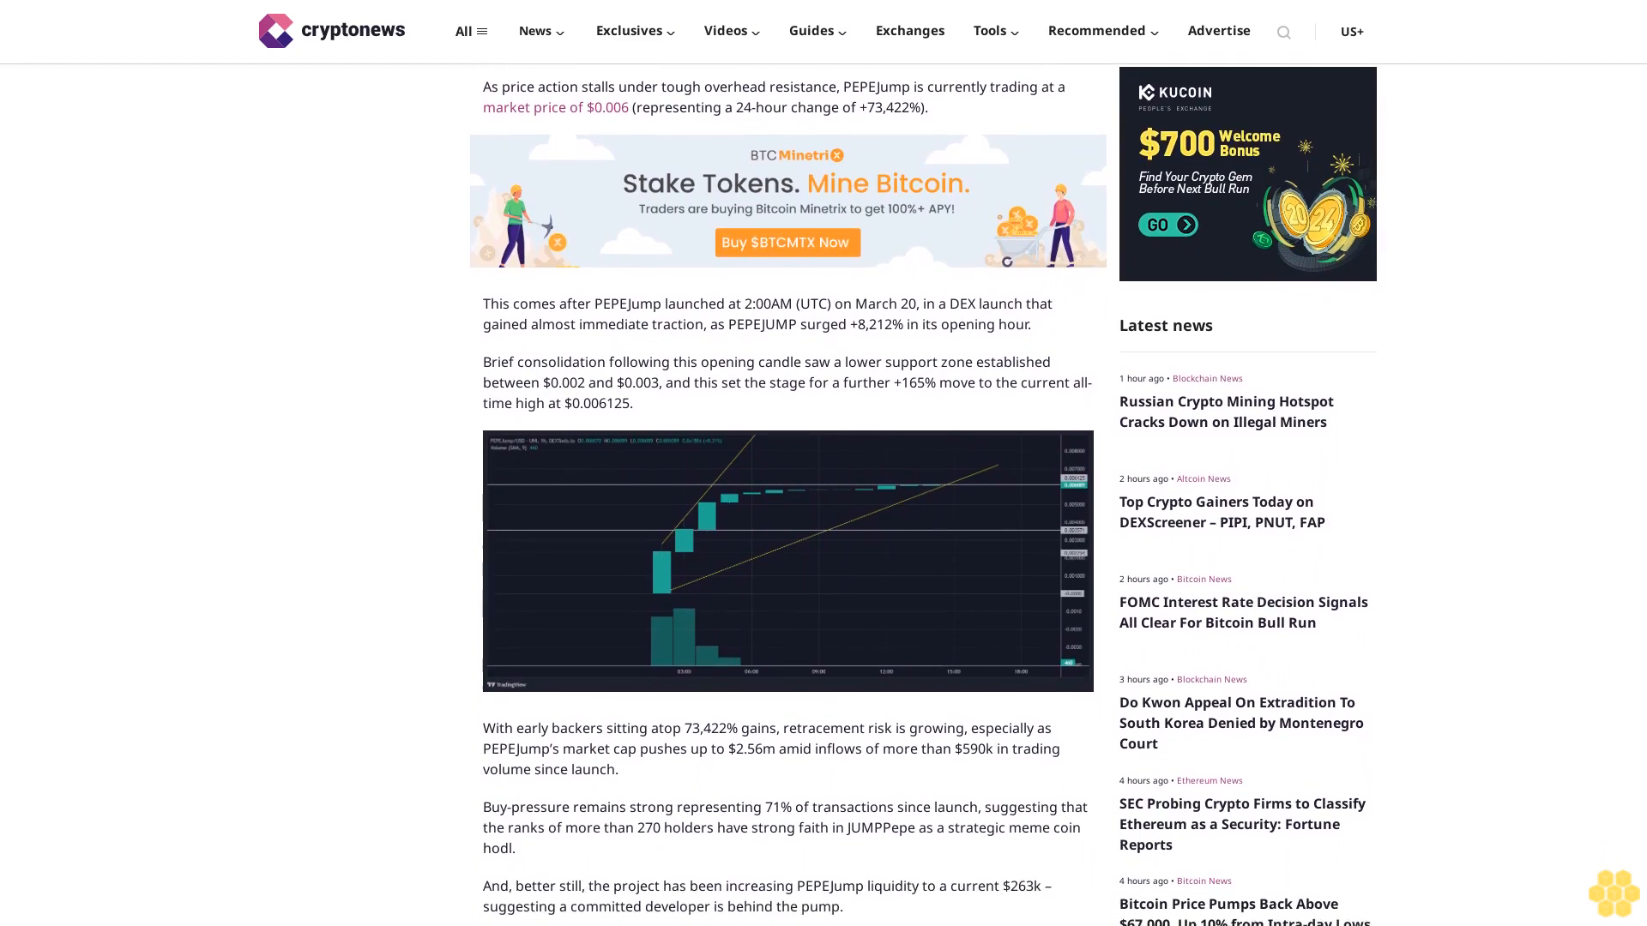
pyautogui.scroll(-3)
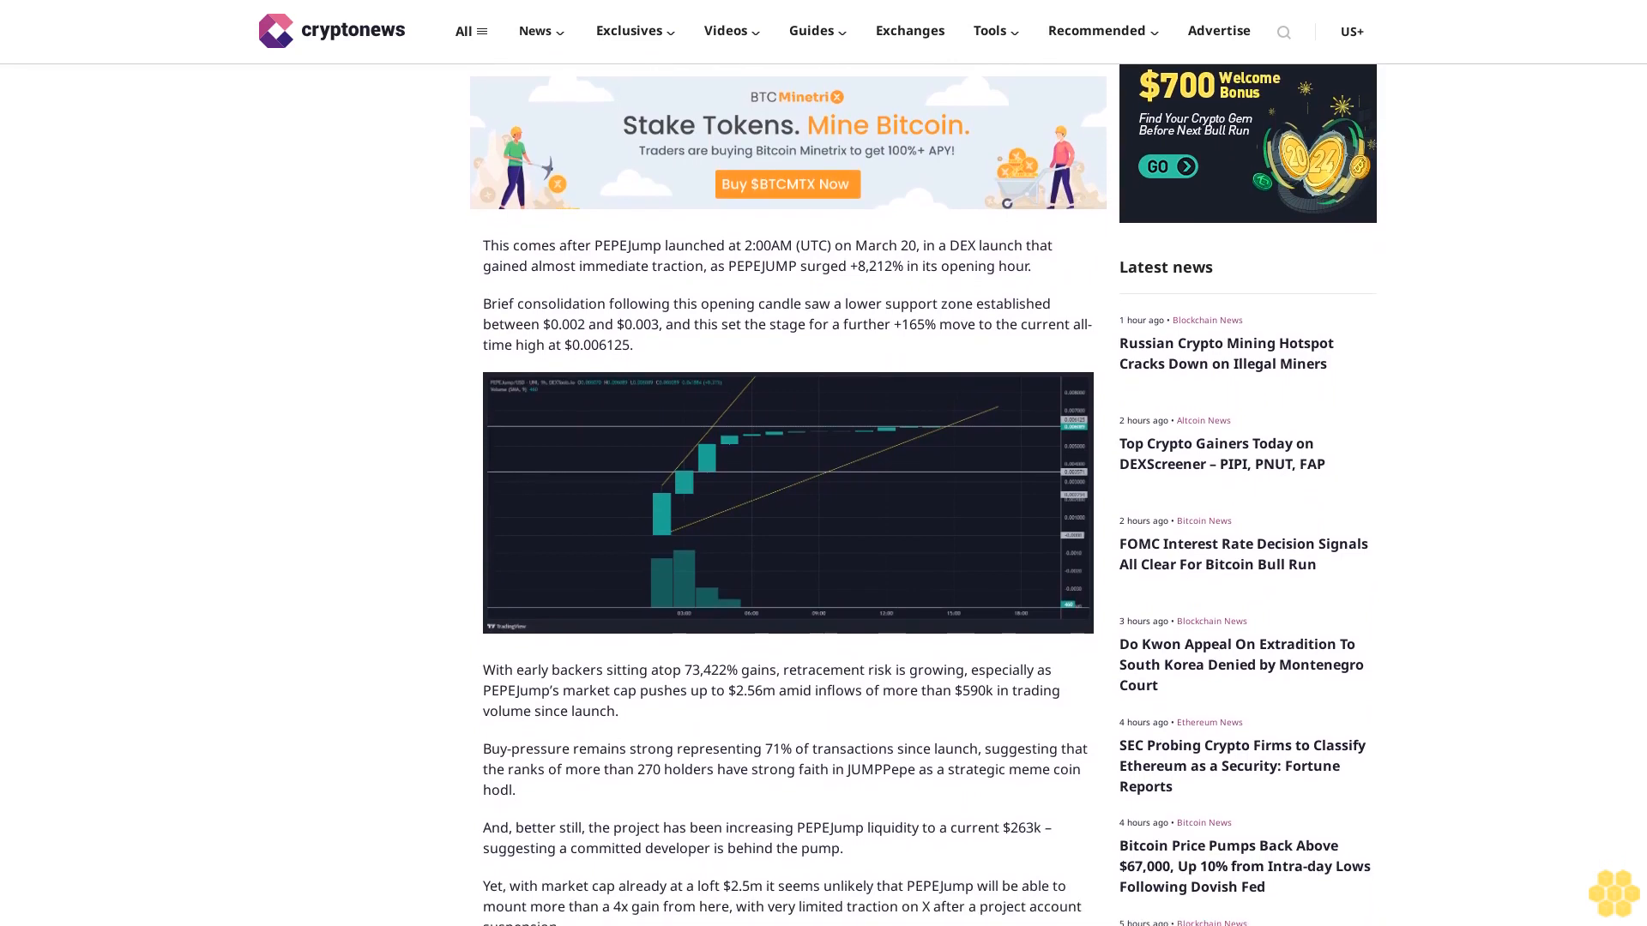
pyautogui.scroll(-3)
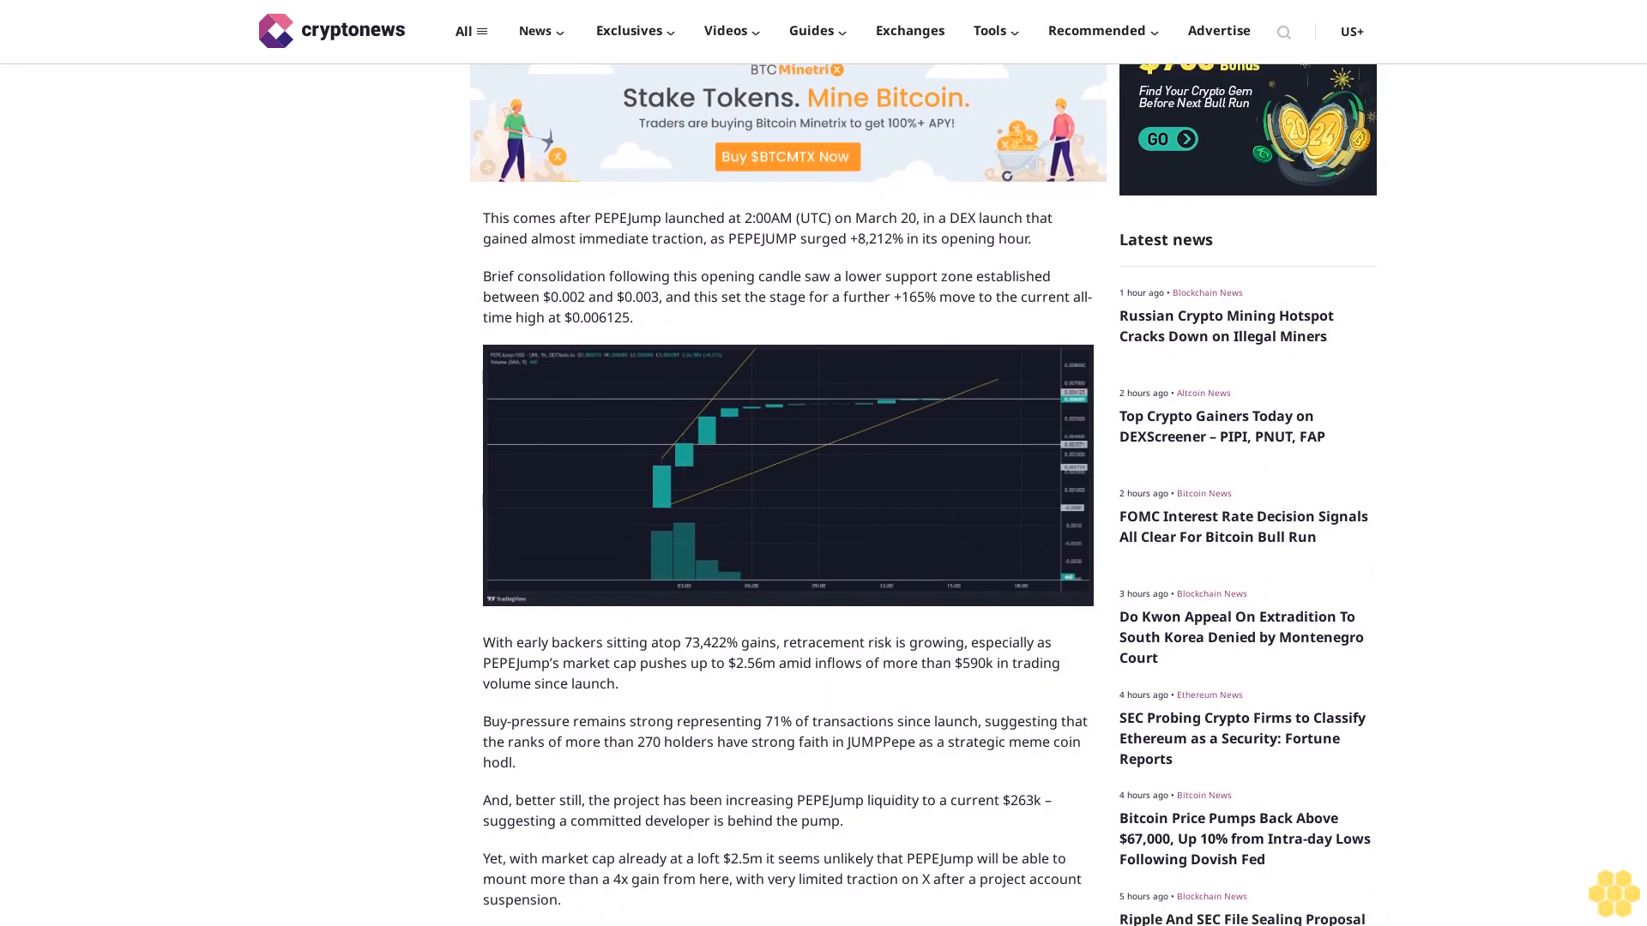
pyautogui.scroll(-3)
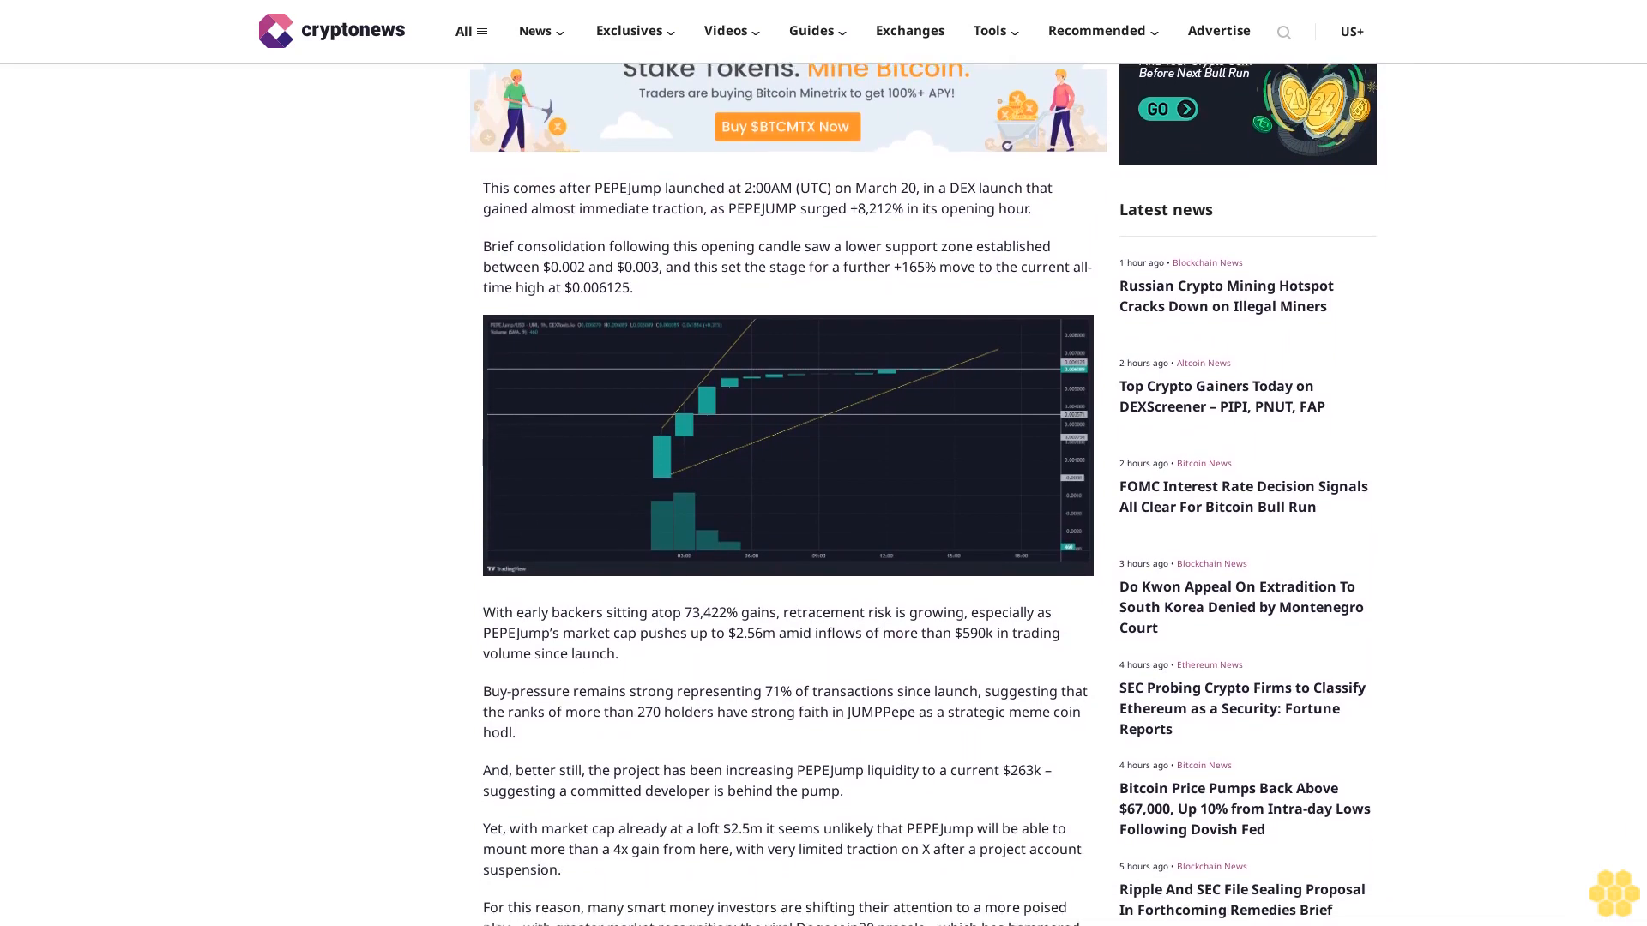
pyautogui.scroll(-3)
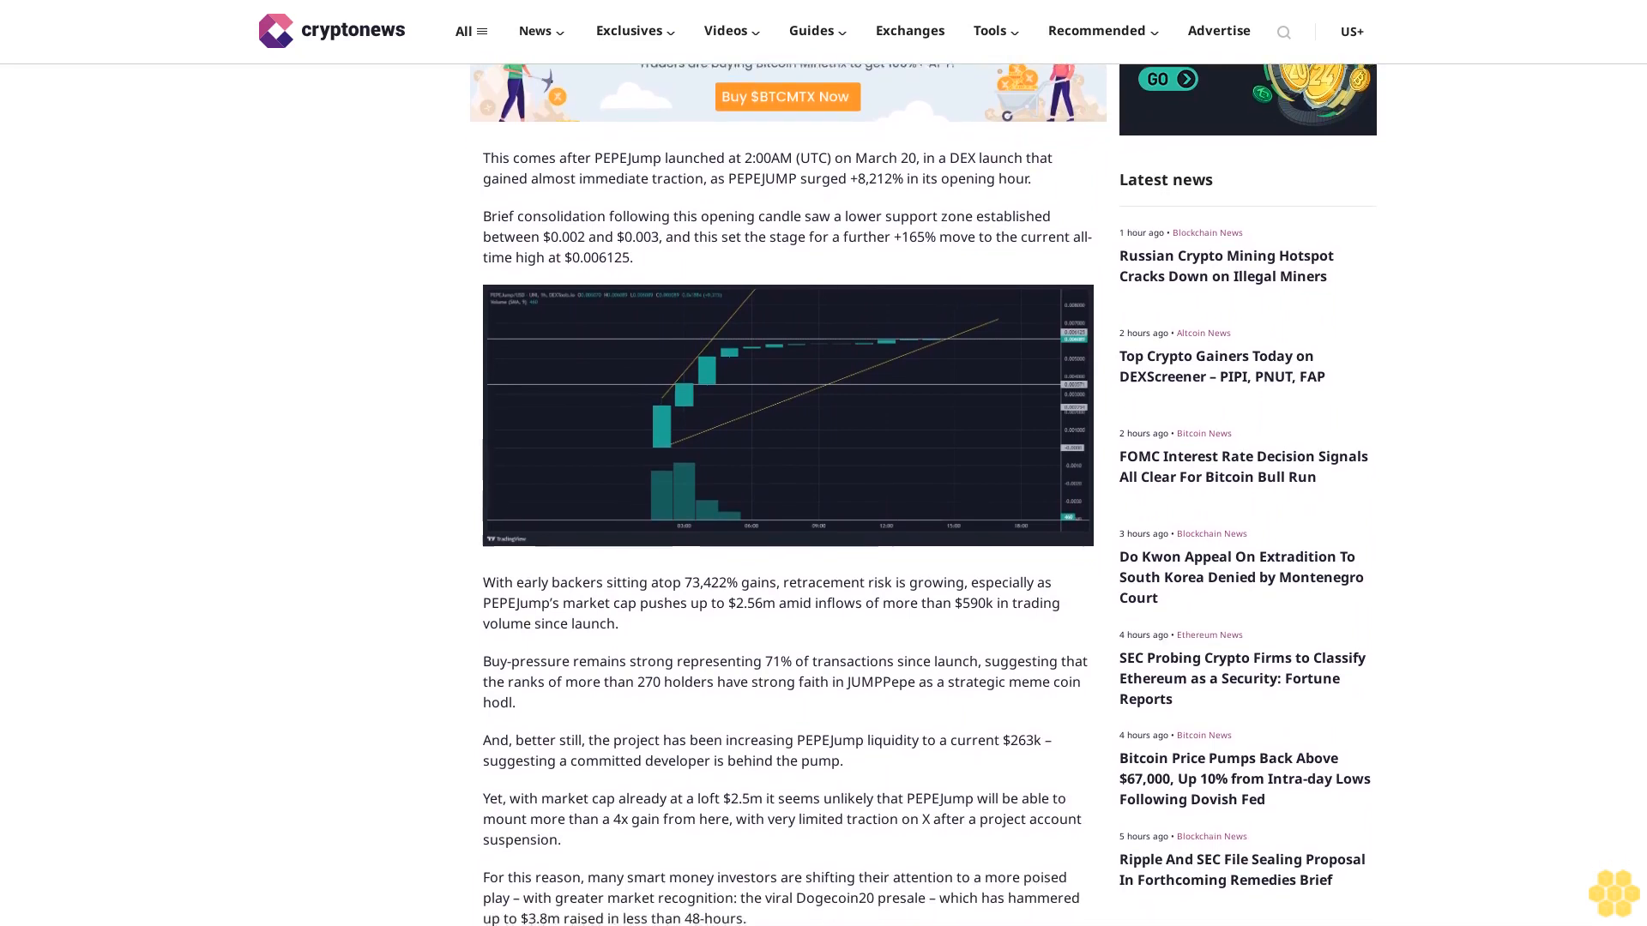
pyautogui.scroll(-3)
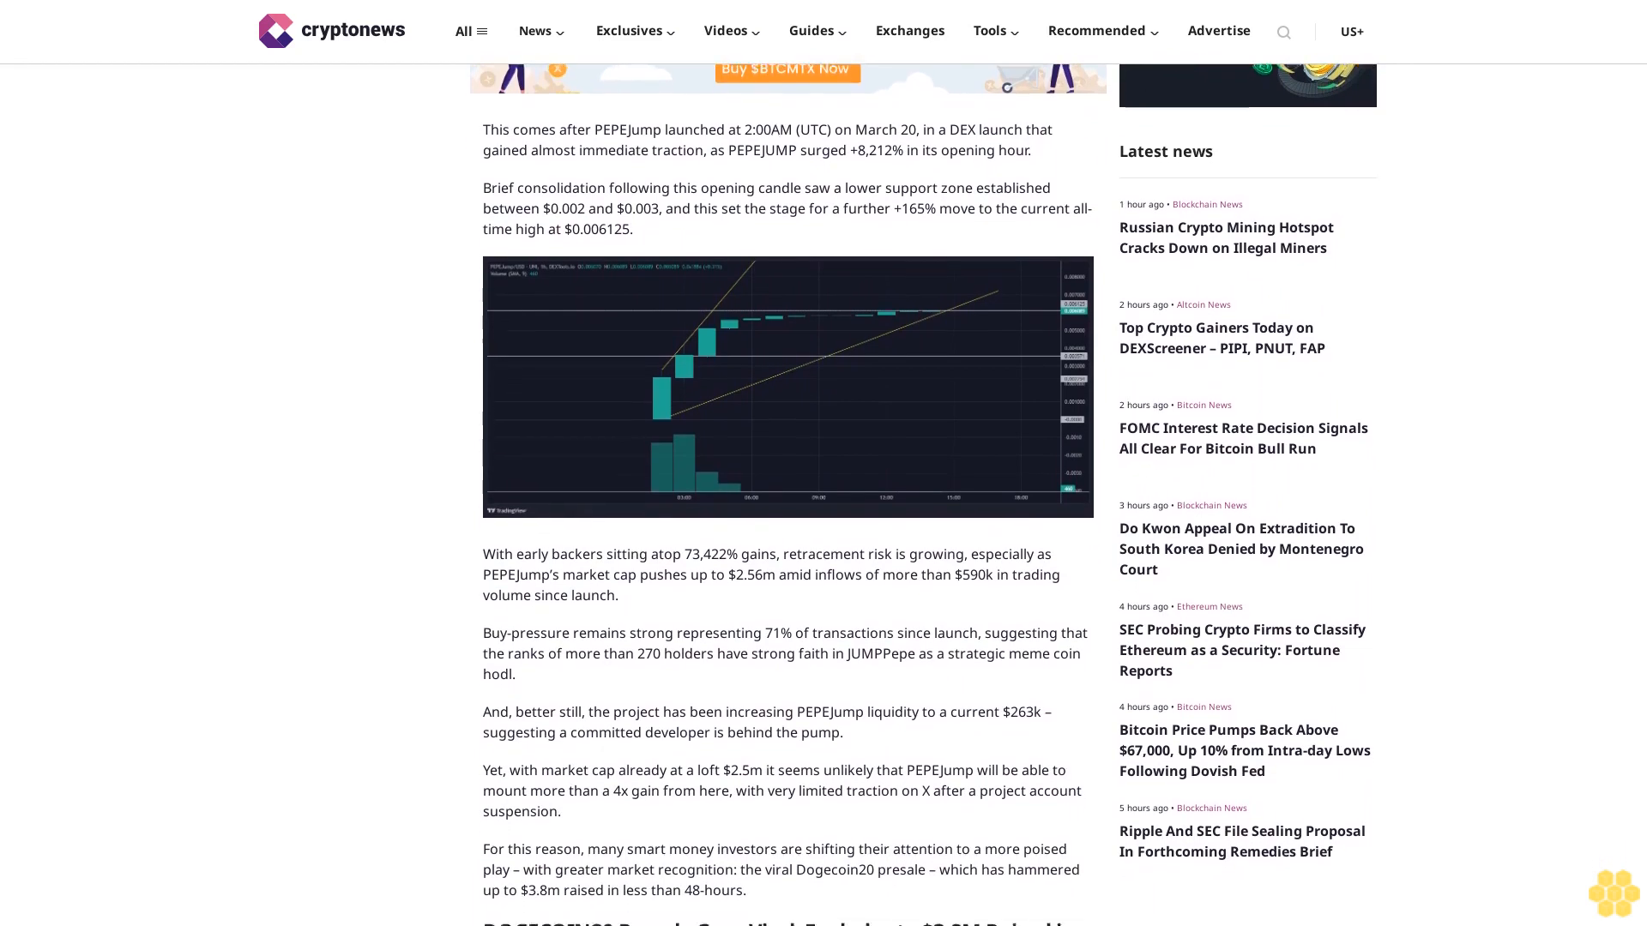
pyautogui.scroll(-3)
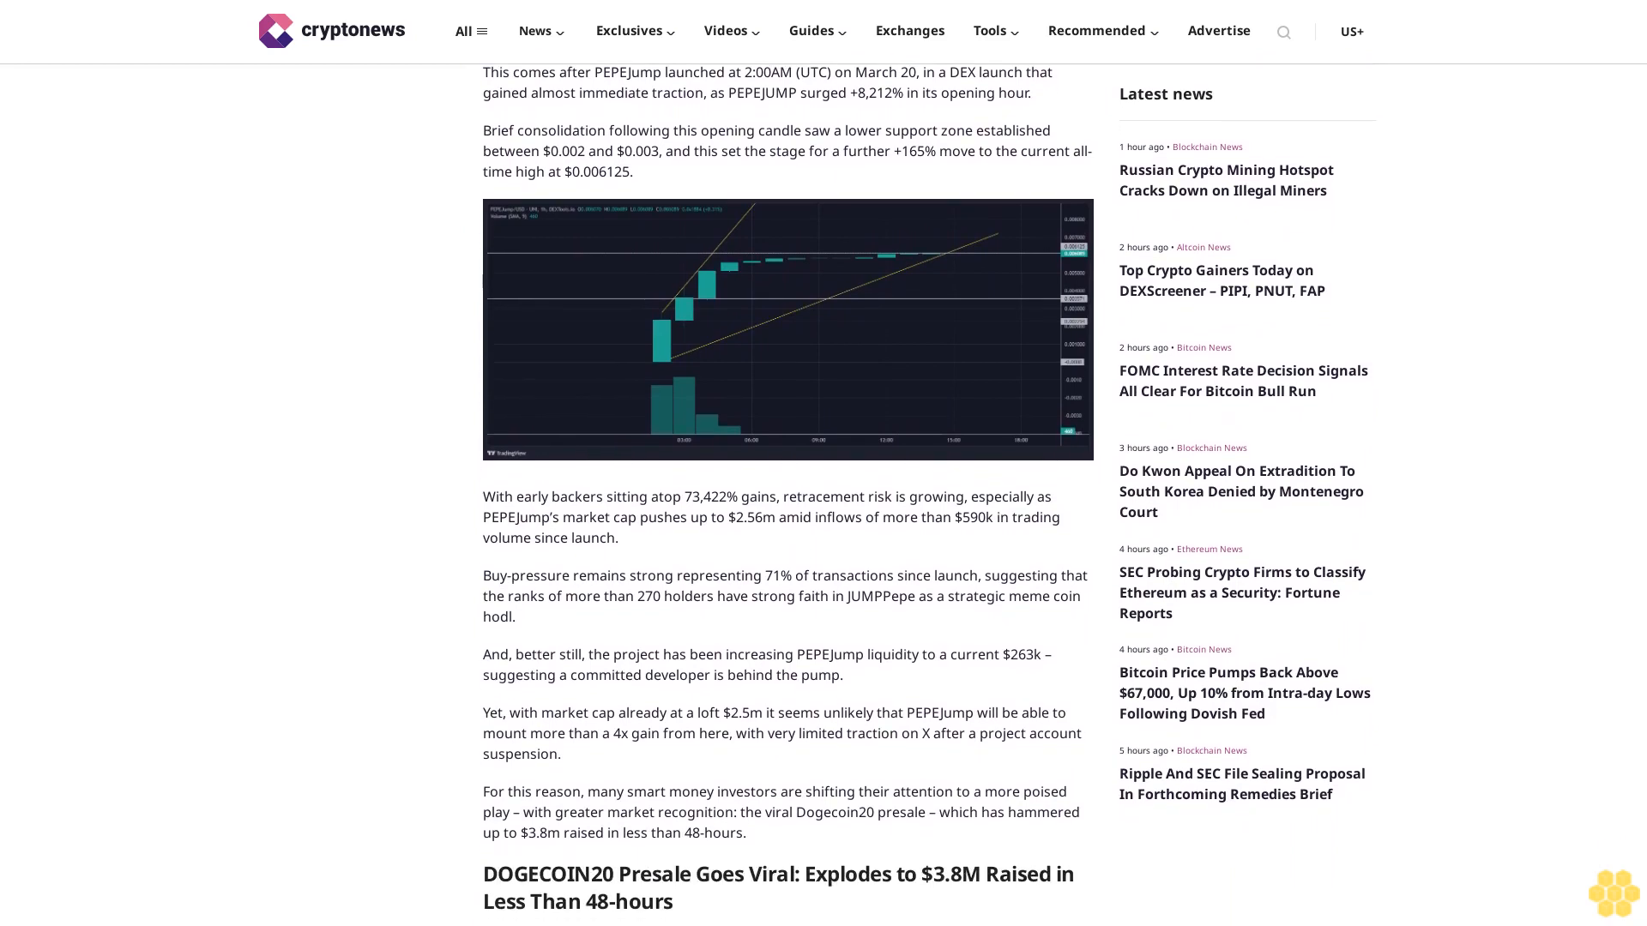
pyautogui.scroll(-3)
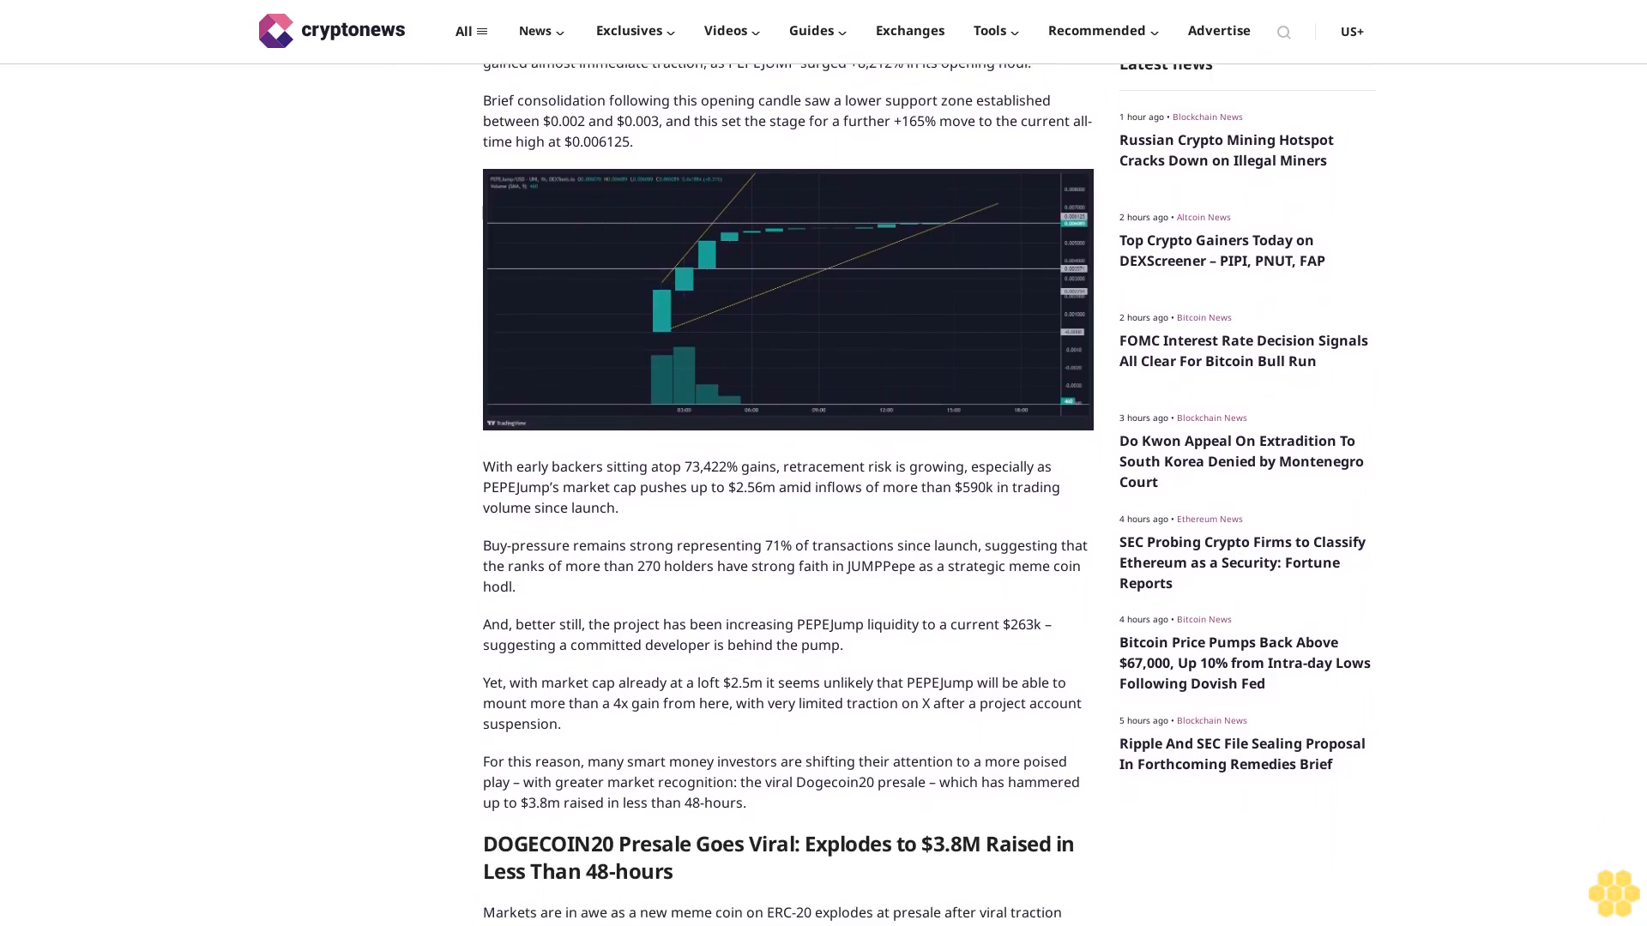
pyautogui.scroll(-3)
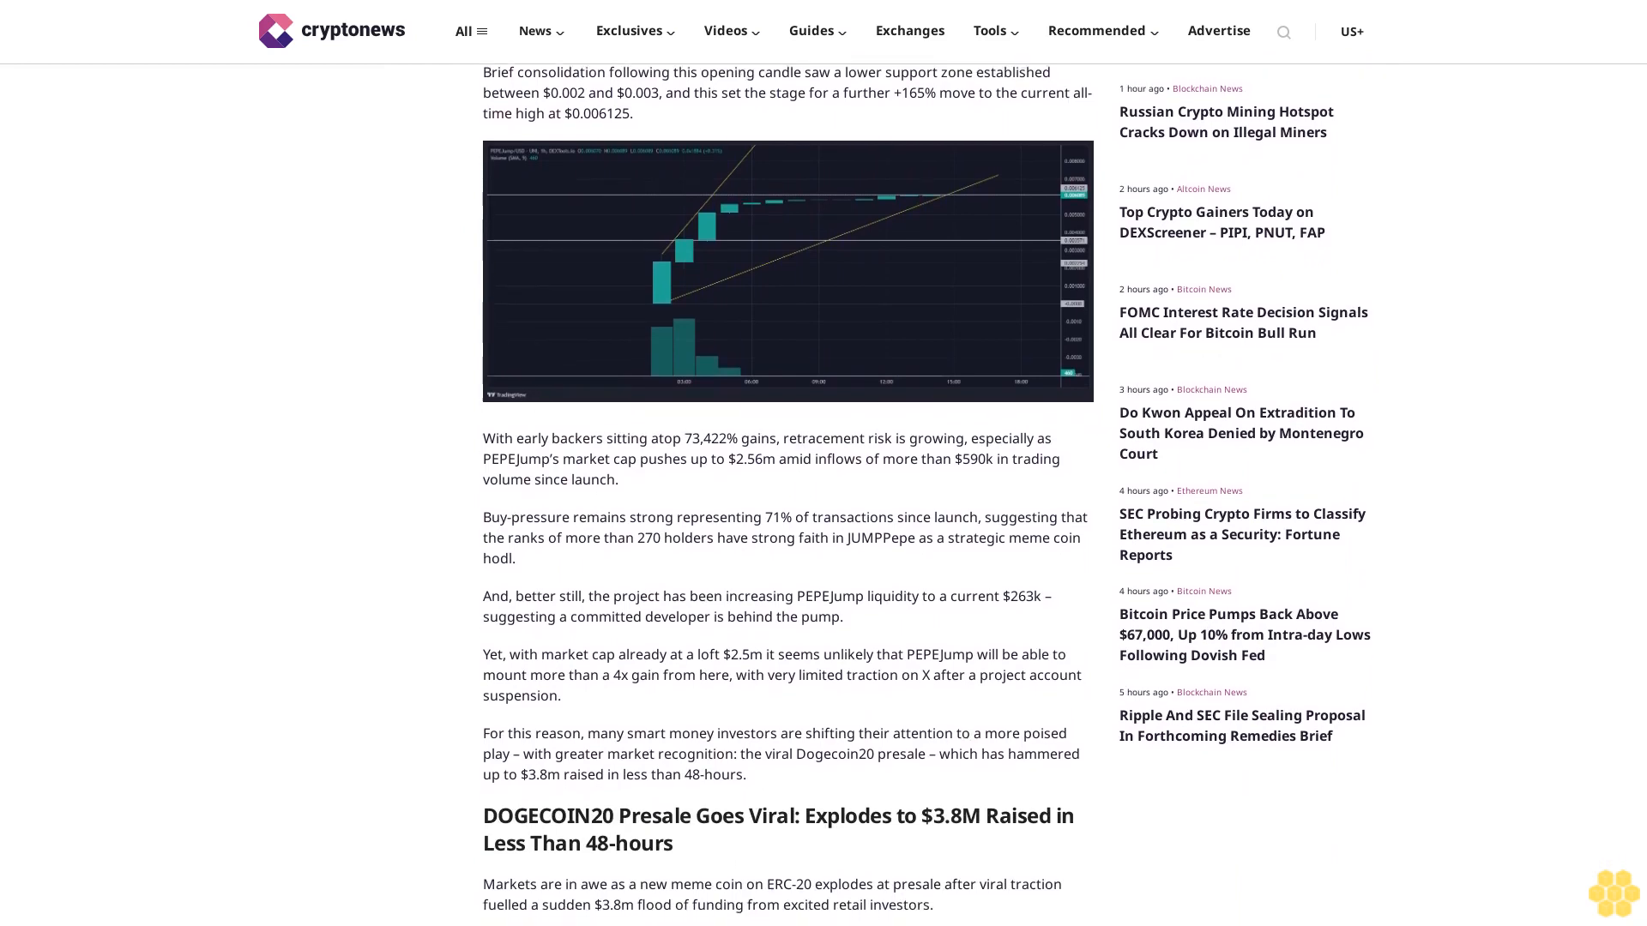
pyautogui.scroll(-3)
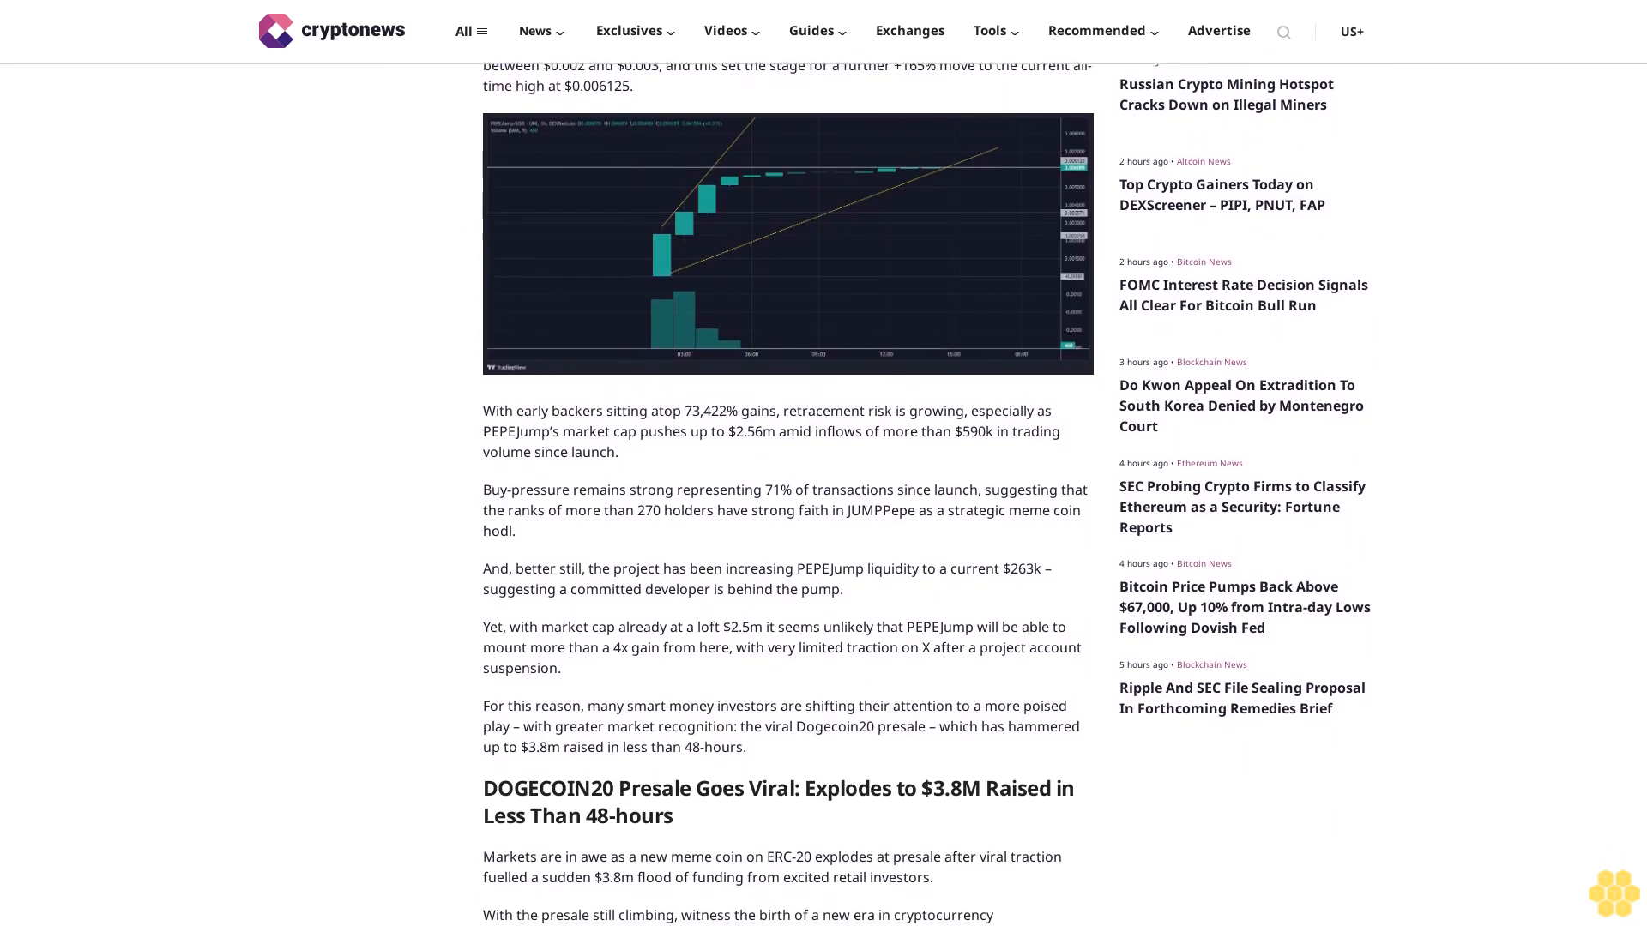
pyautogui.scroll(-3)
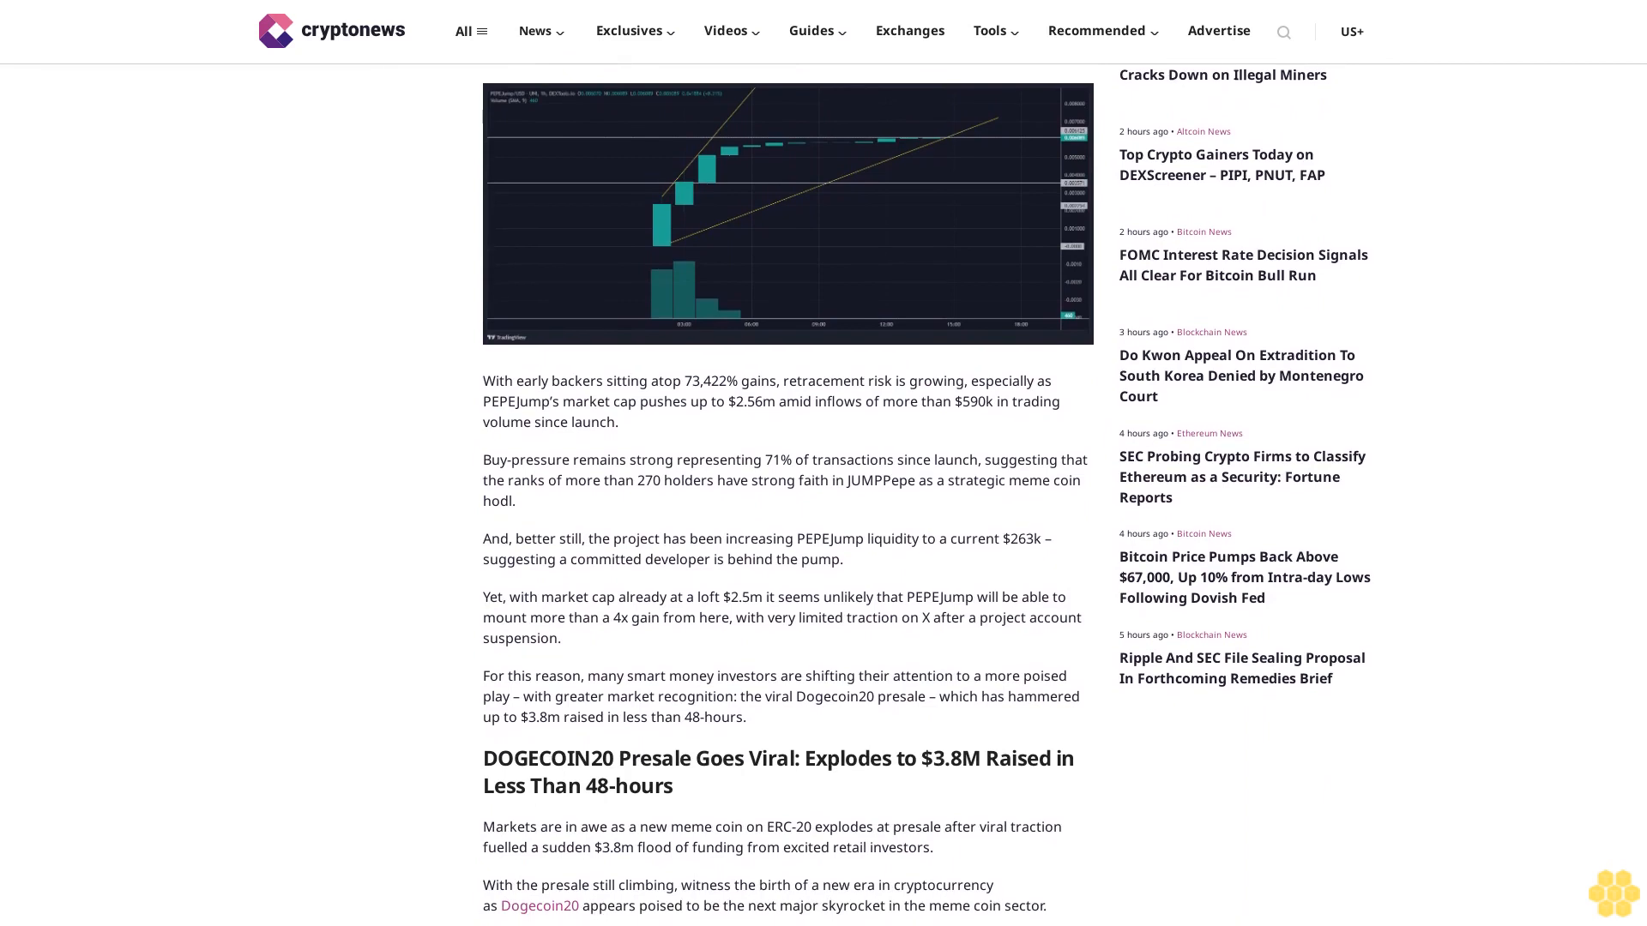
pyautogui.scroll(-3)
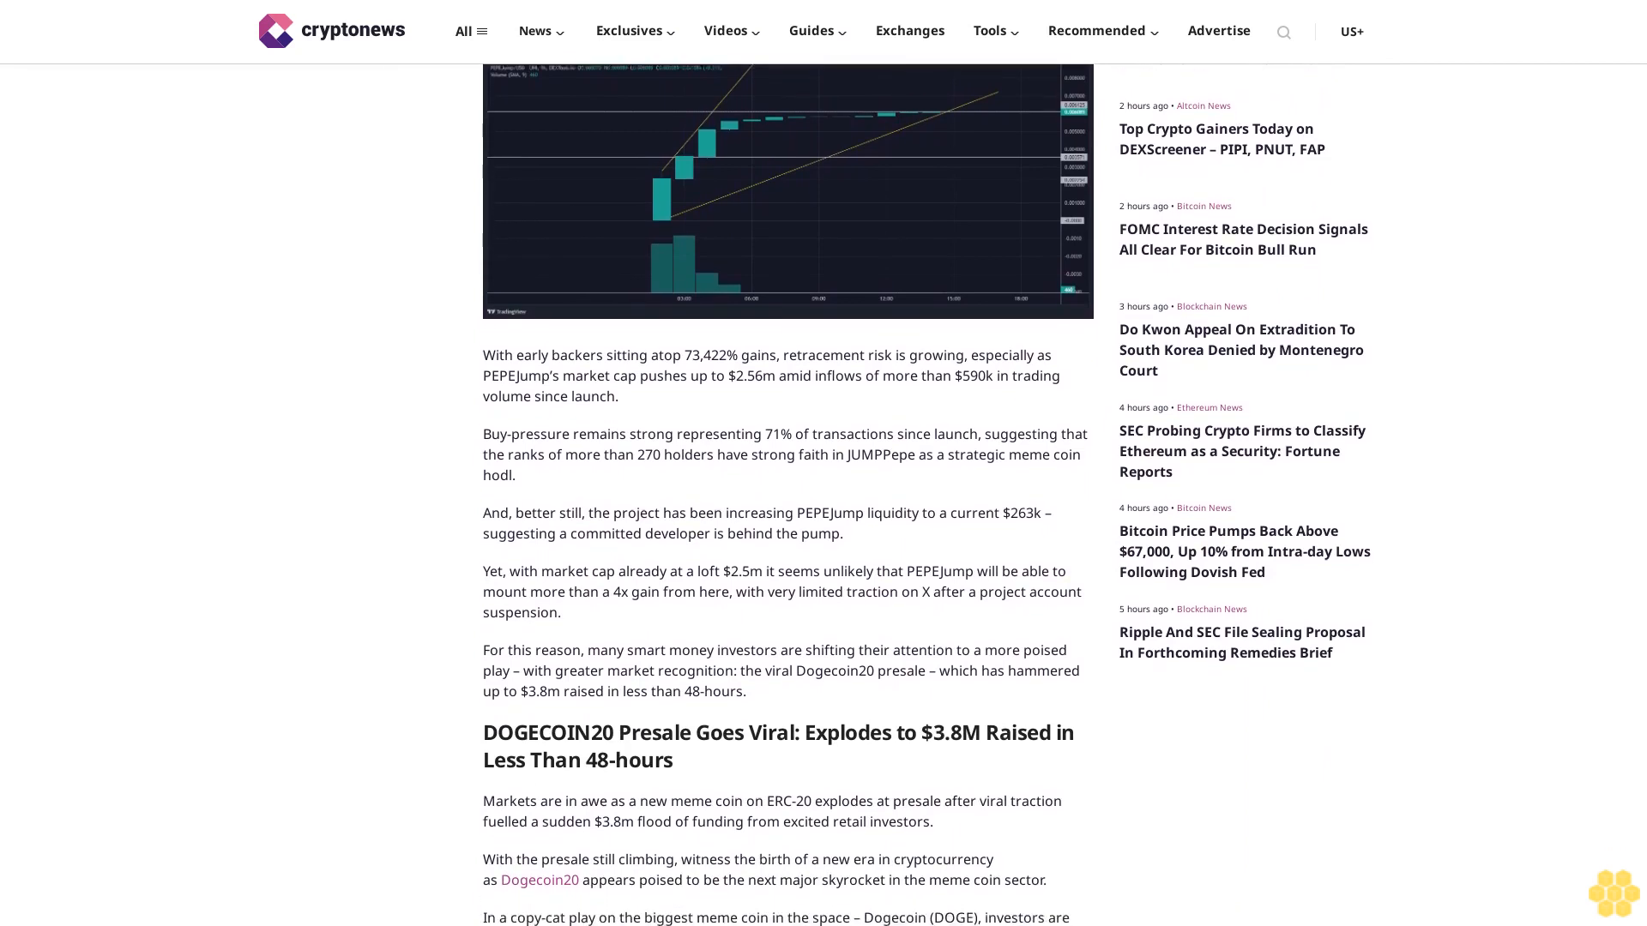
pyautogui.scroll(-3)
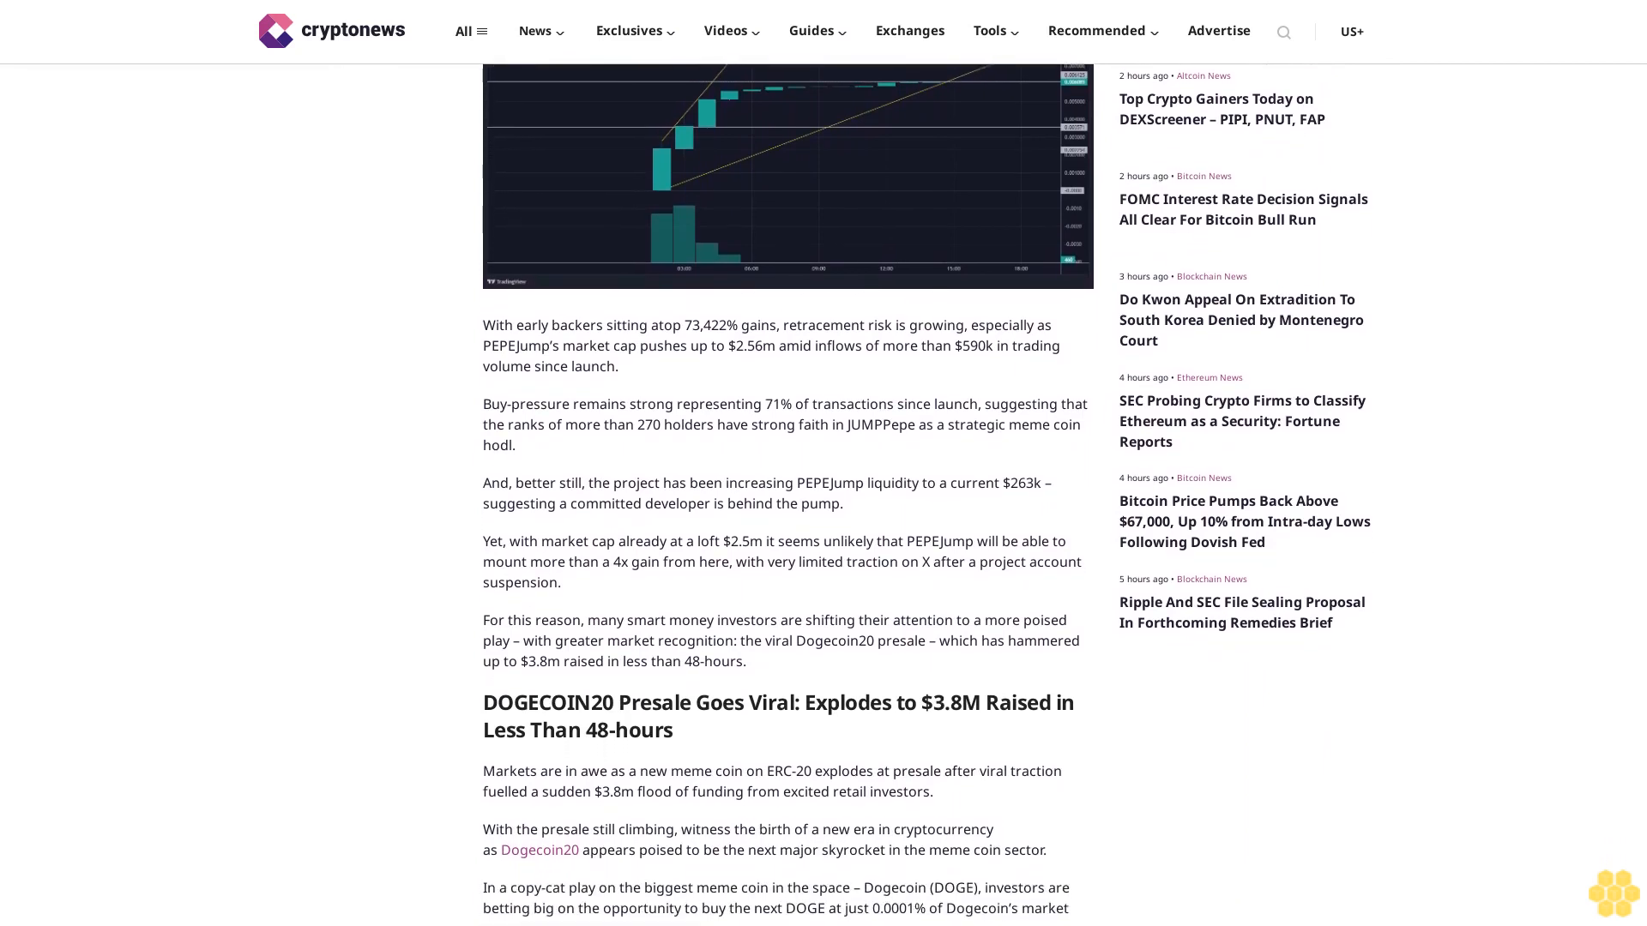
pyautogui.scroll(-3)
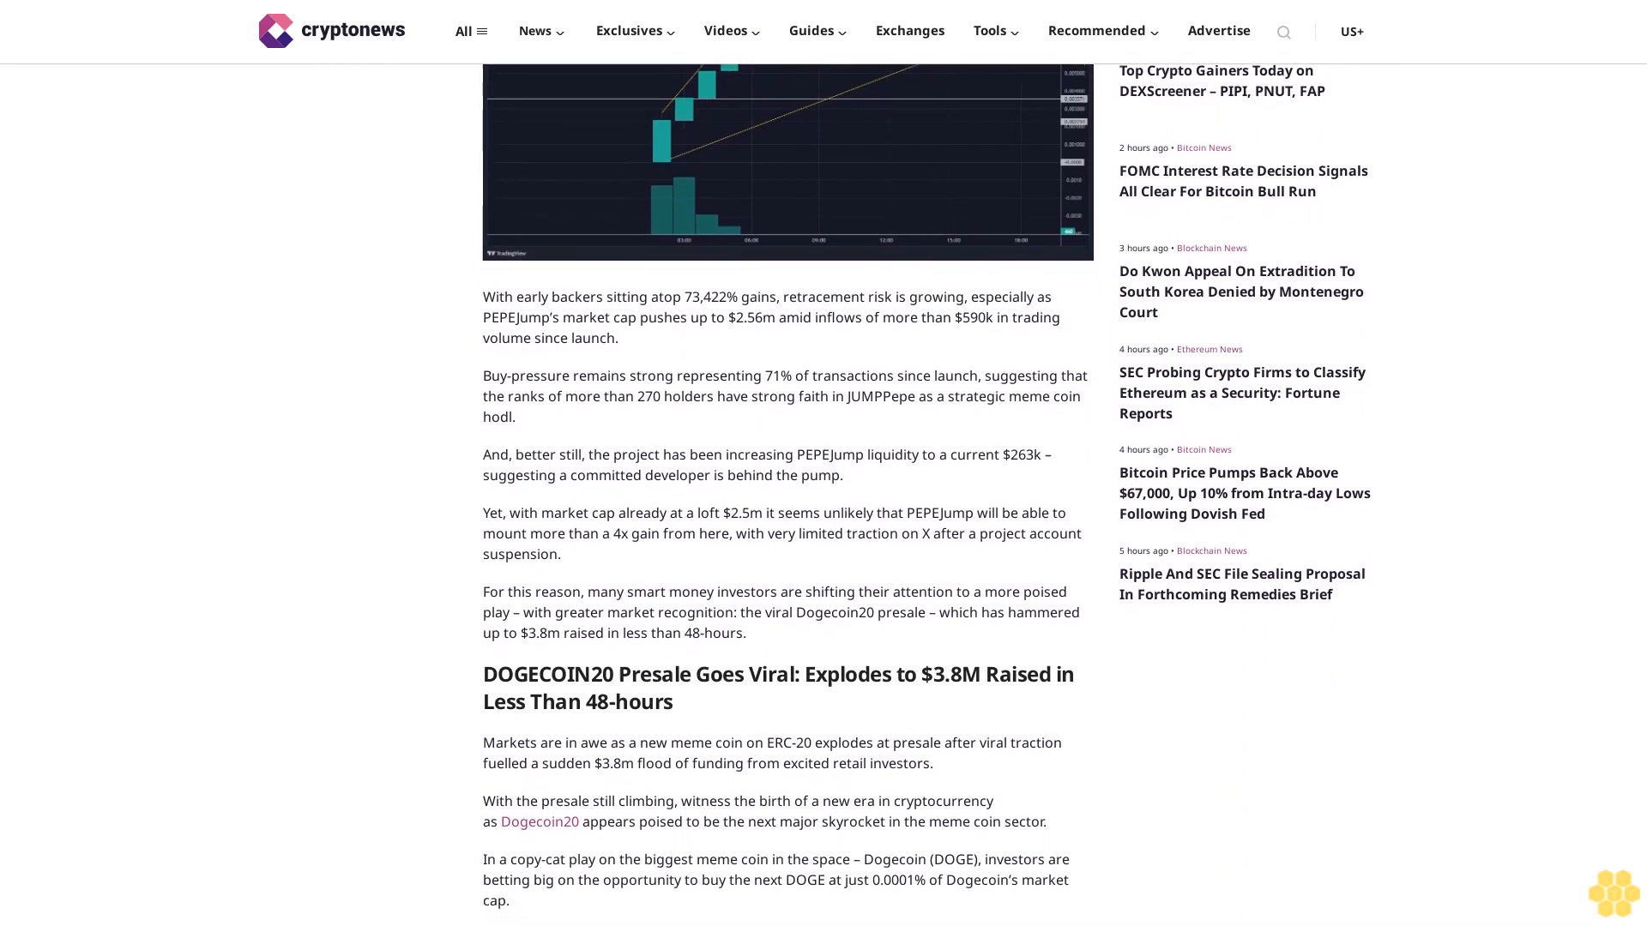
pyautogui.scroll(-3)
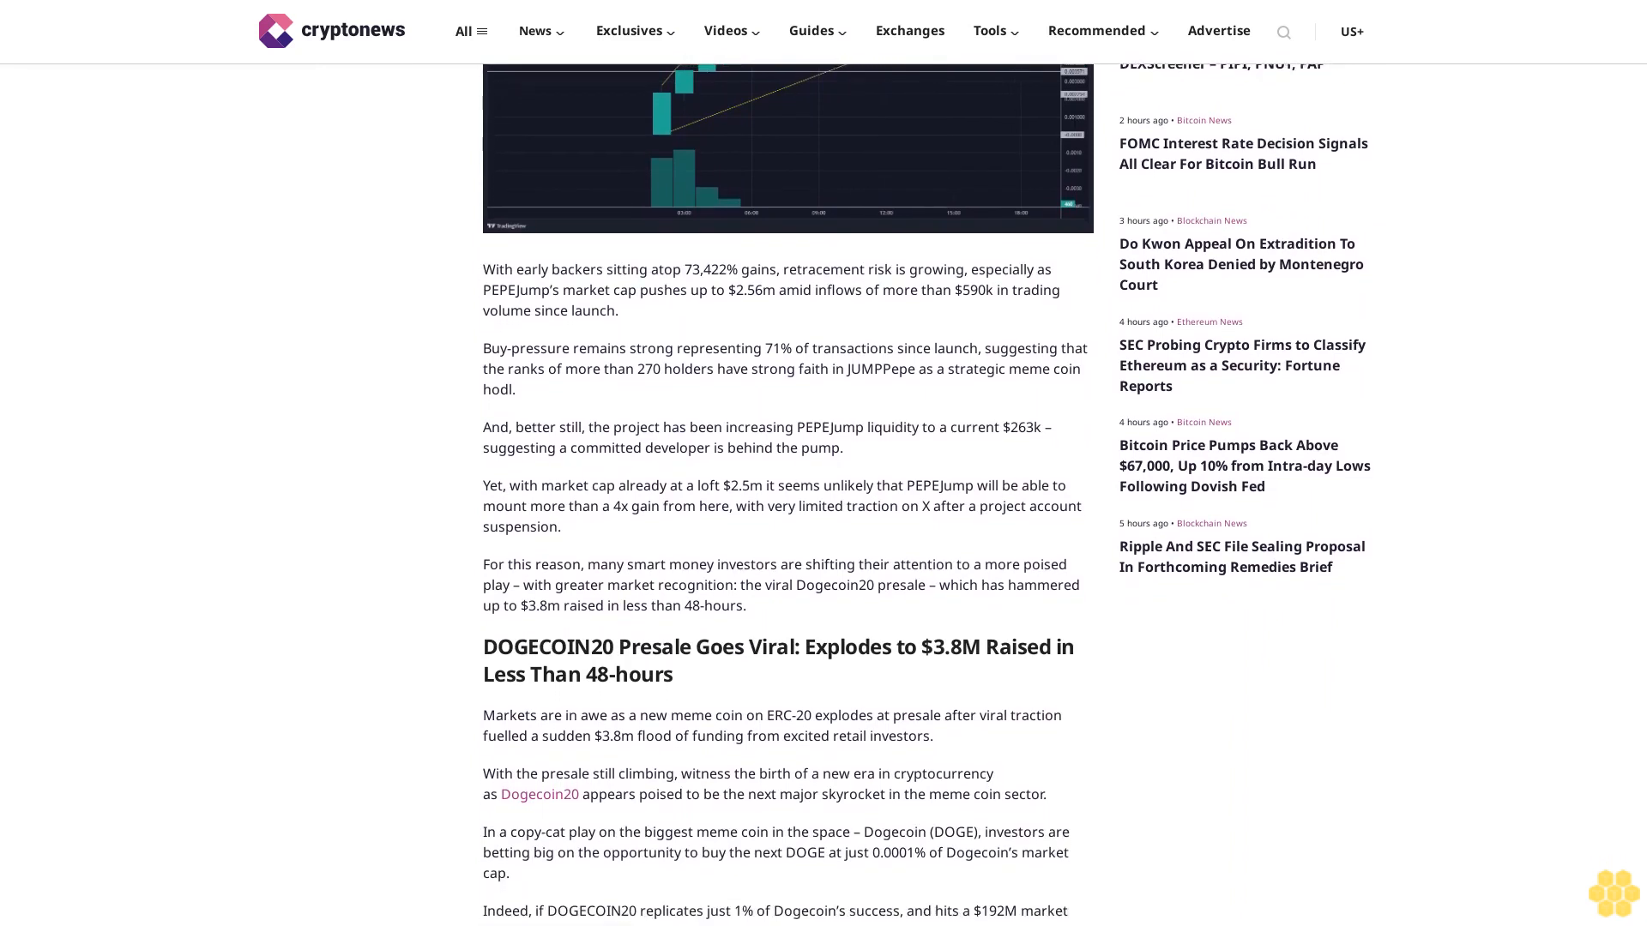
pyautogui.scroll(-3)
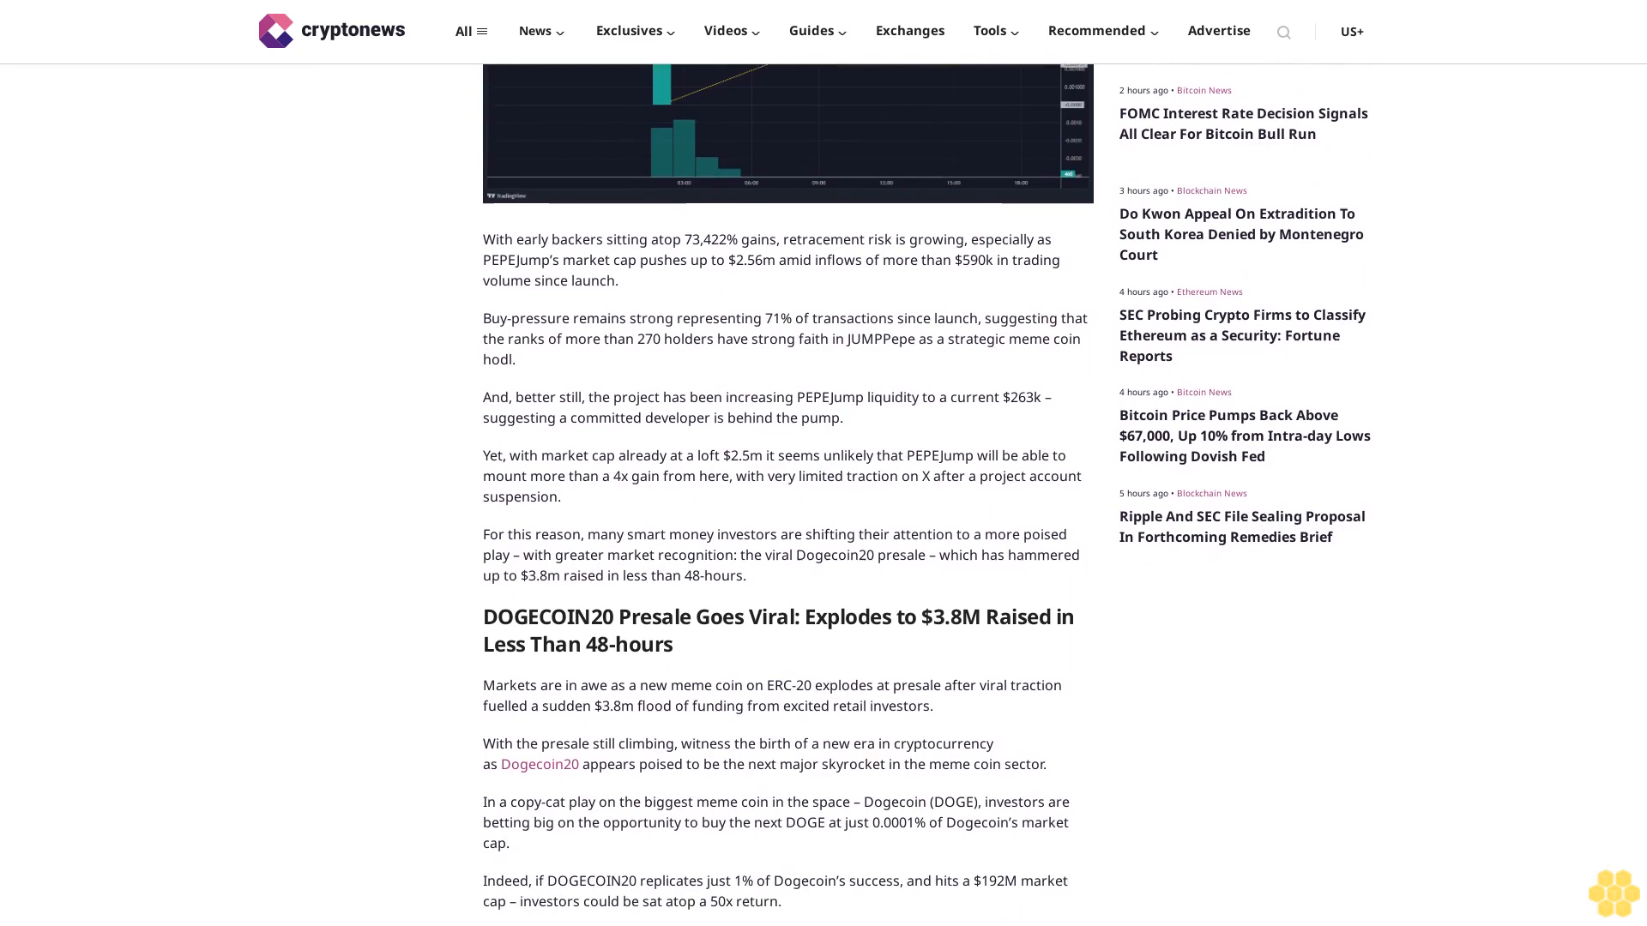
pyautogui.scroll(-3)
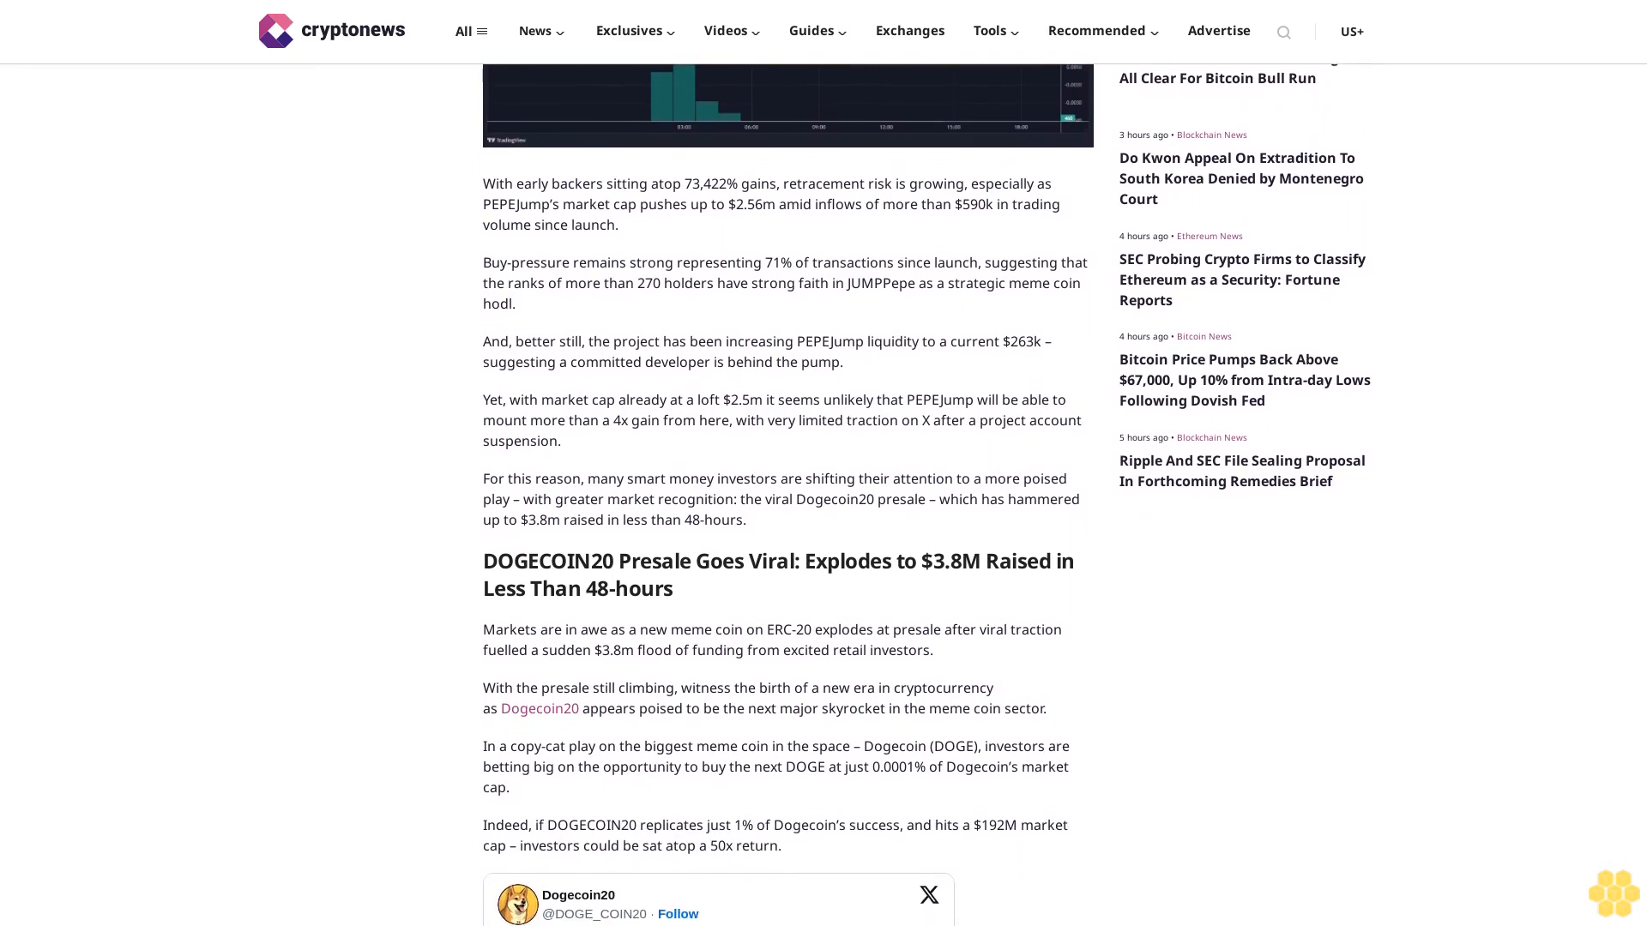
pyautogui.scroll(-3)
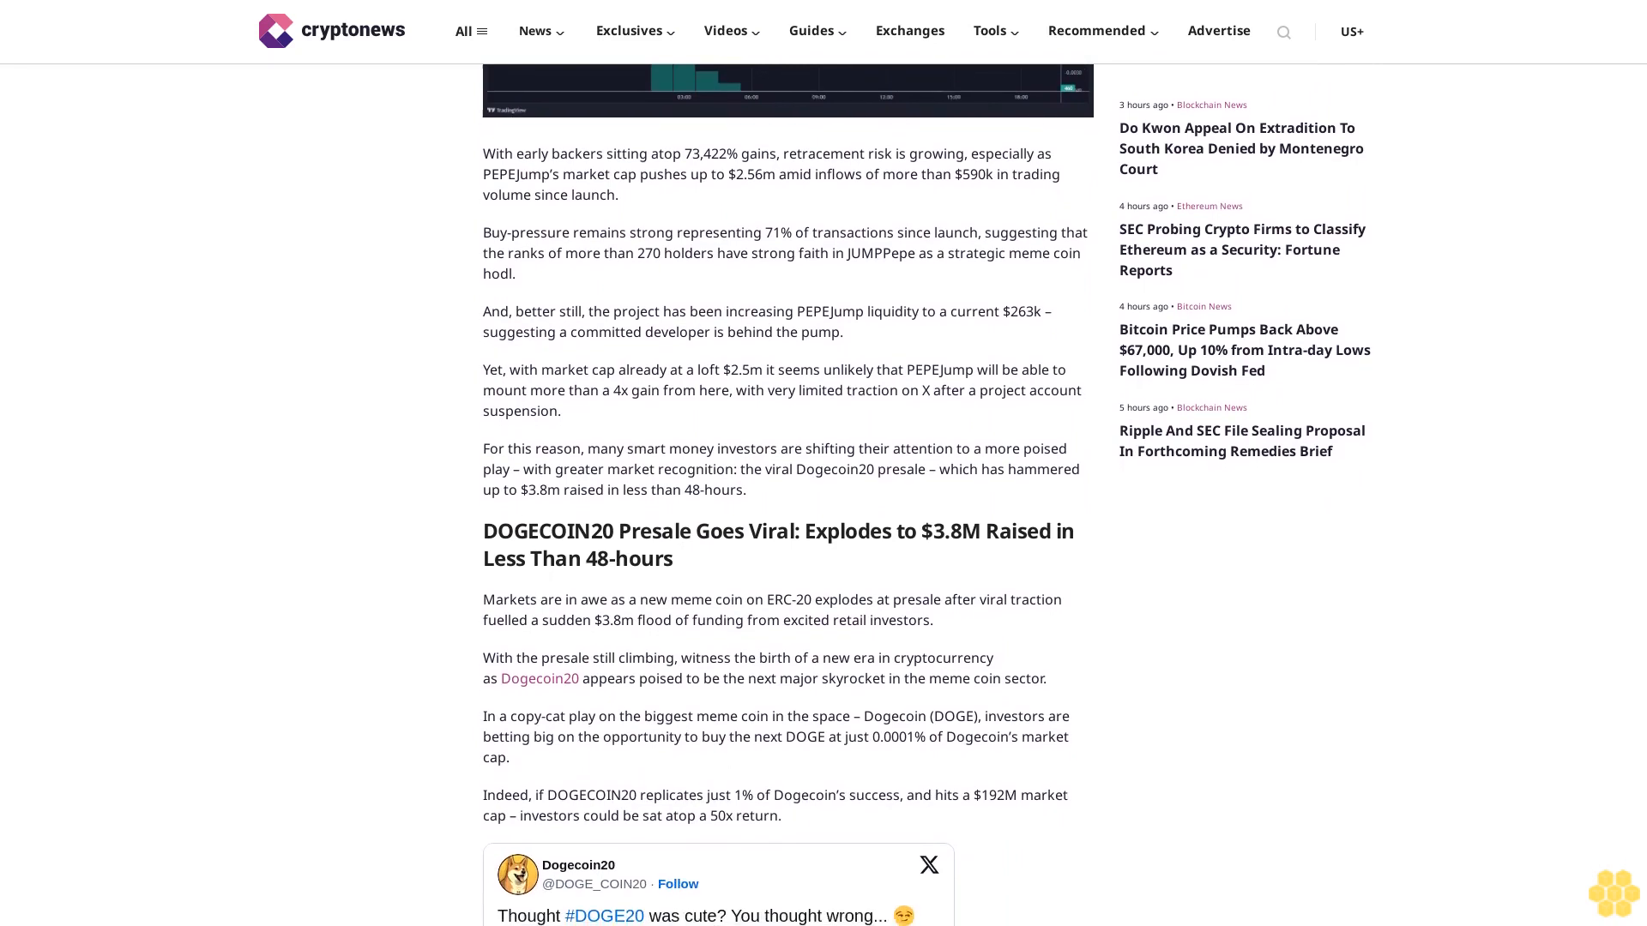
pyautogui.scroll(-3)
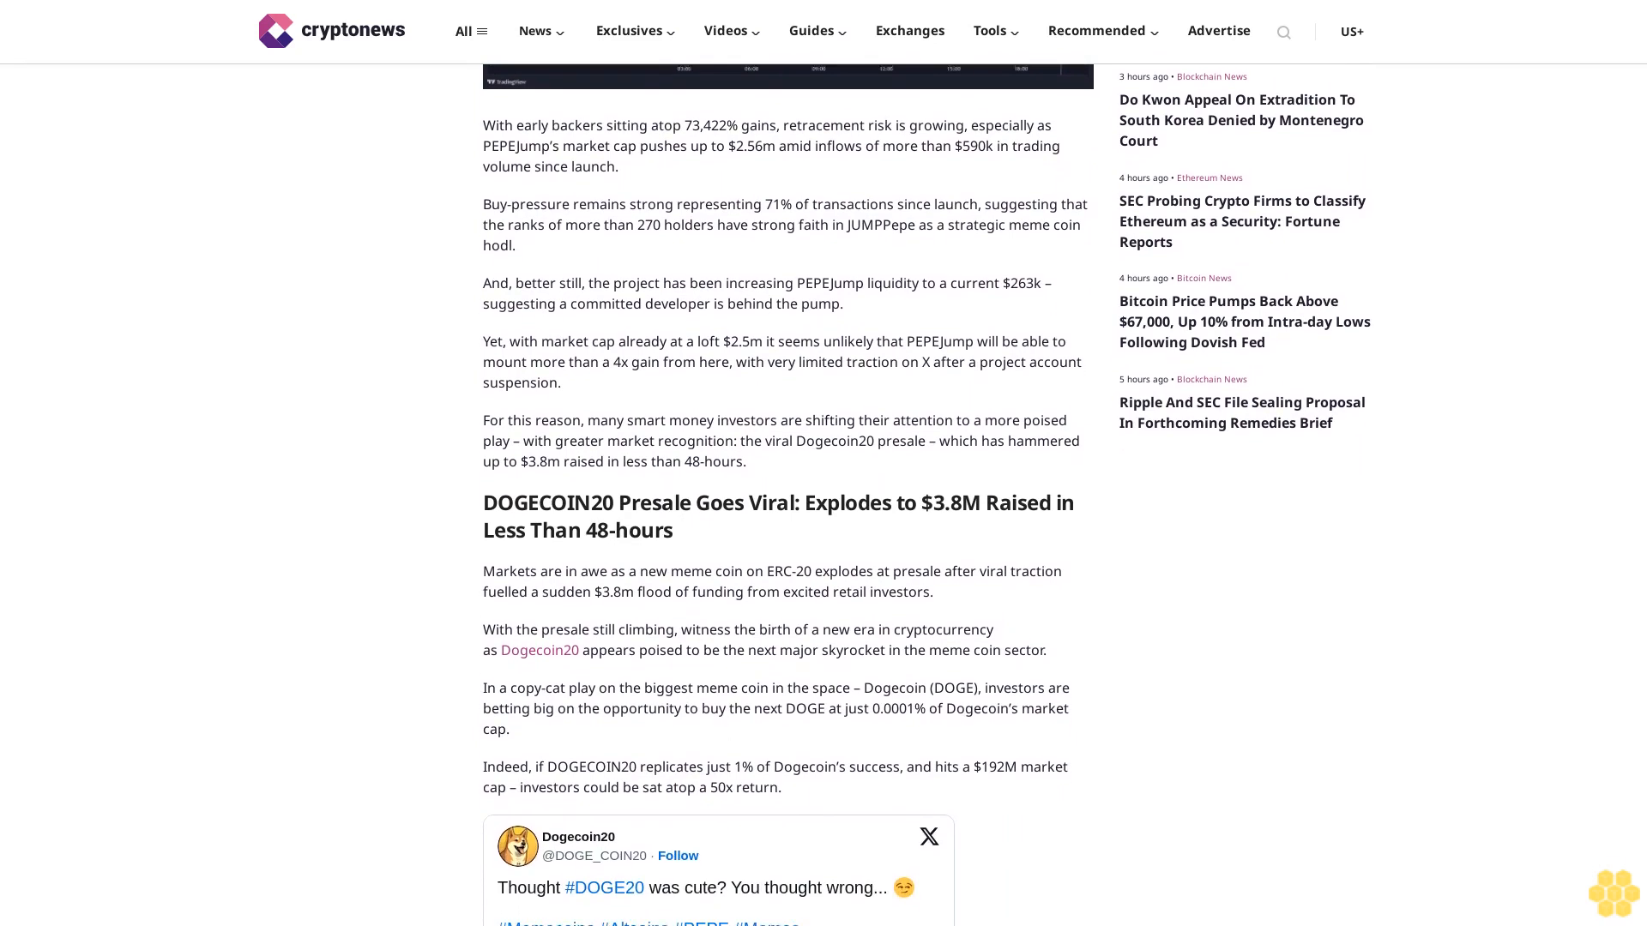
pyautogui.scroll(-3)
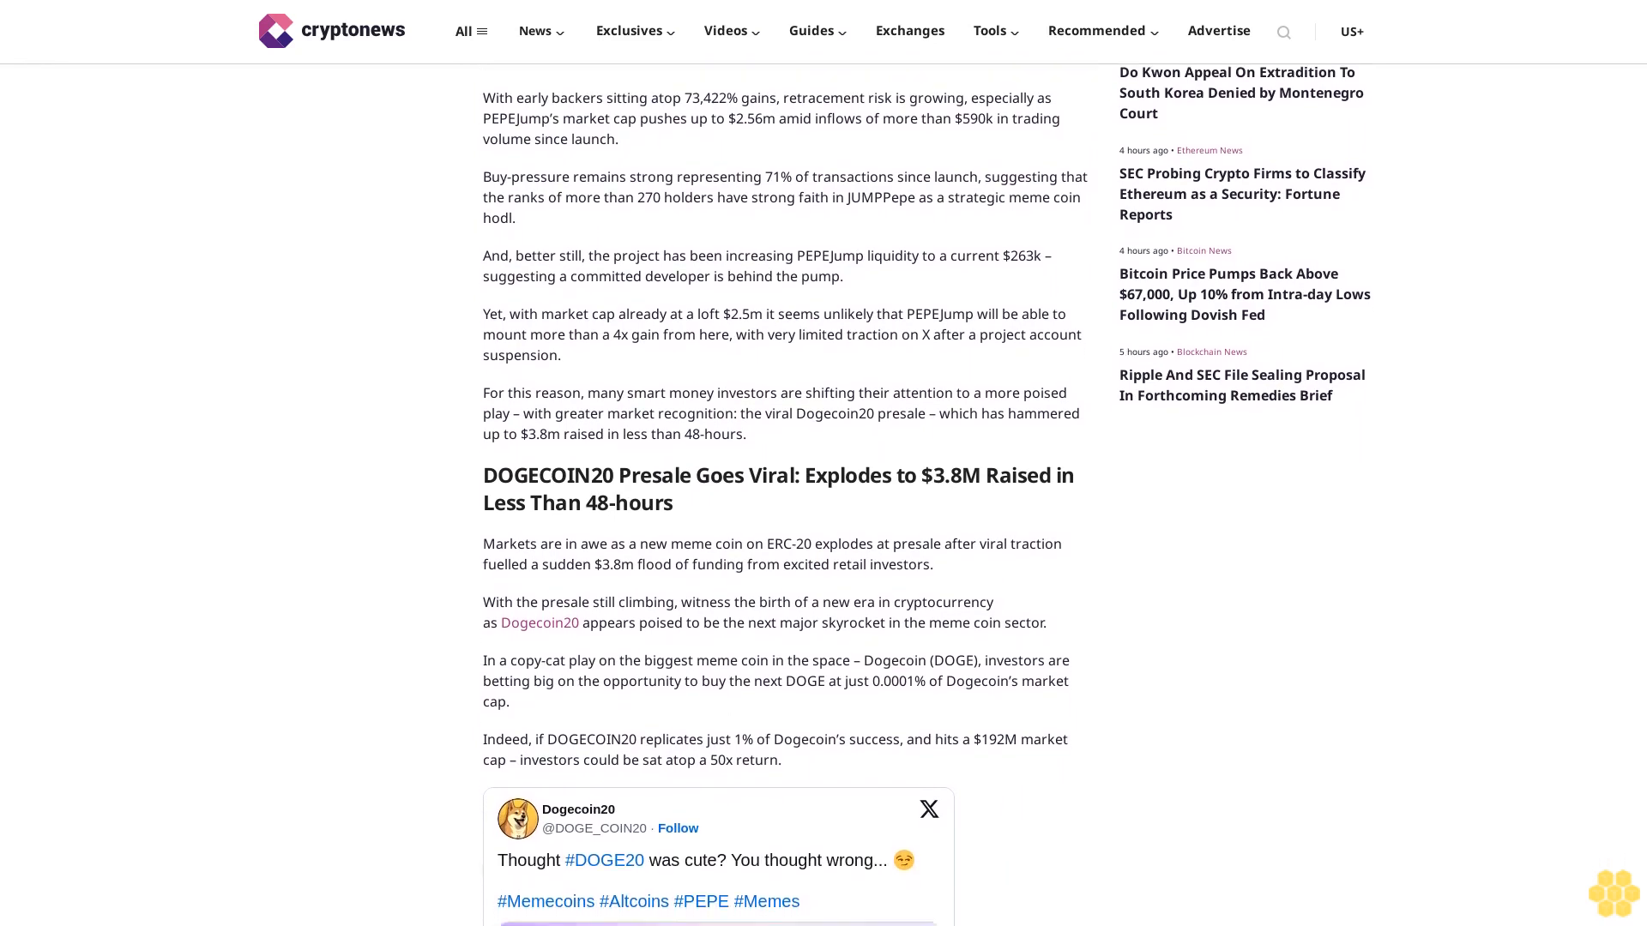
pyautogui.scroll(-3)
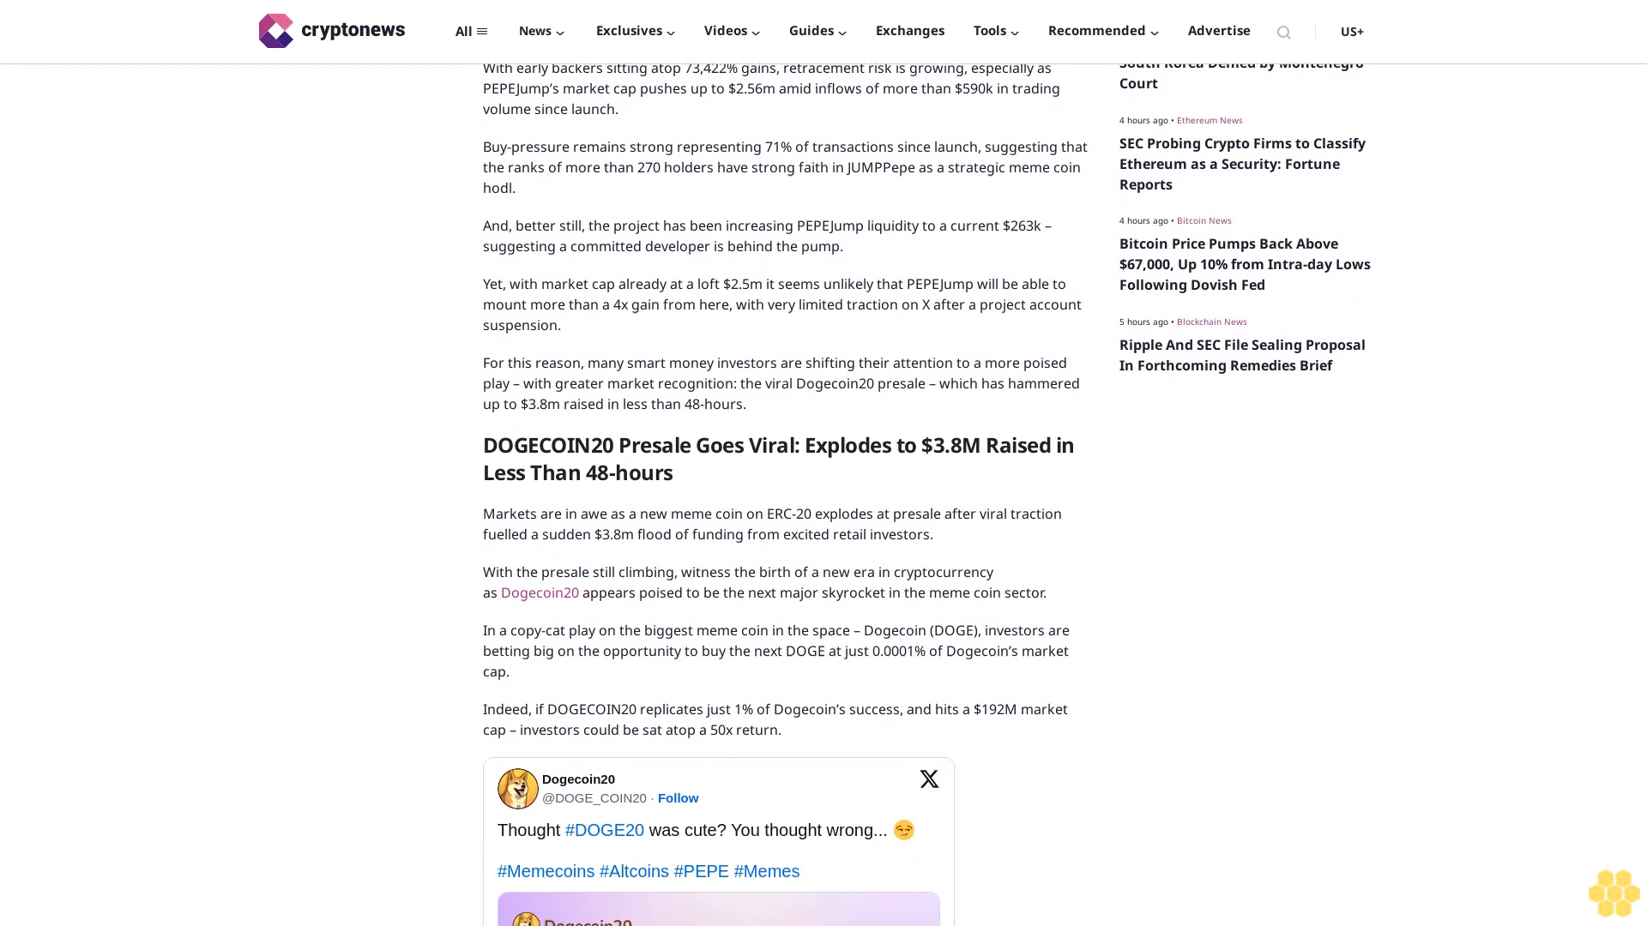
pyautogui.scroll(-3)
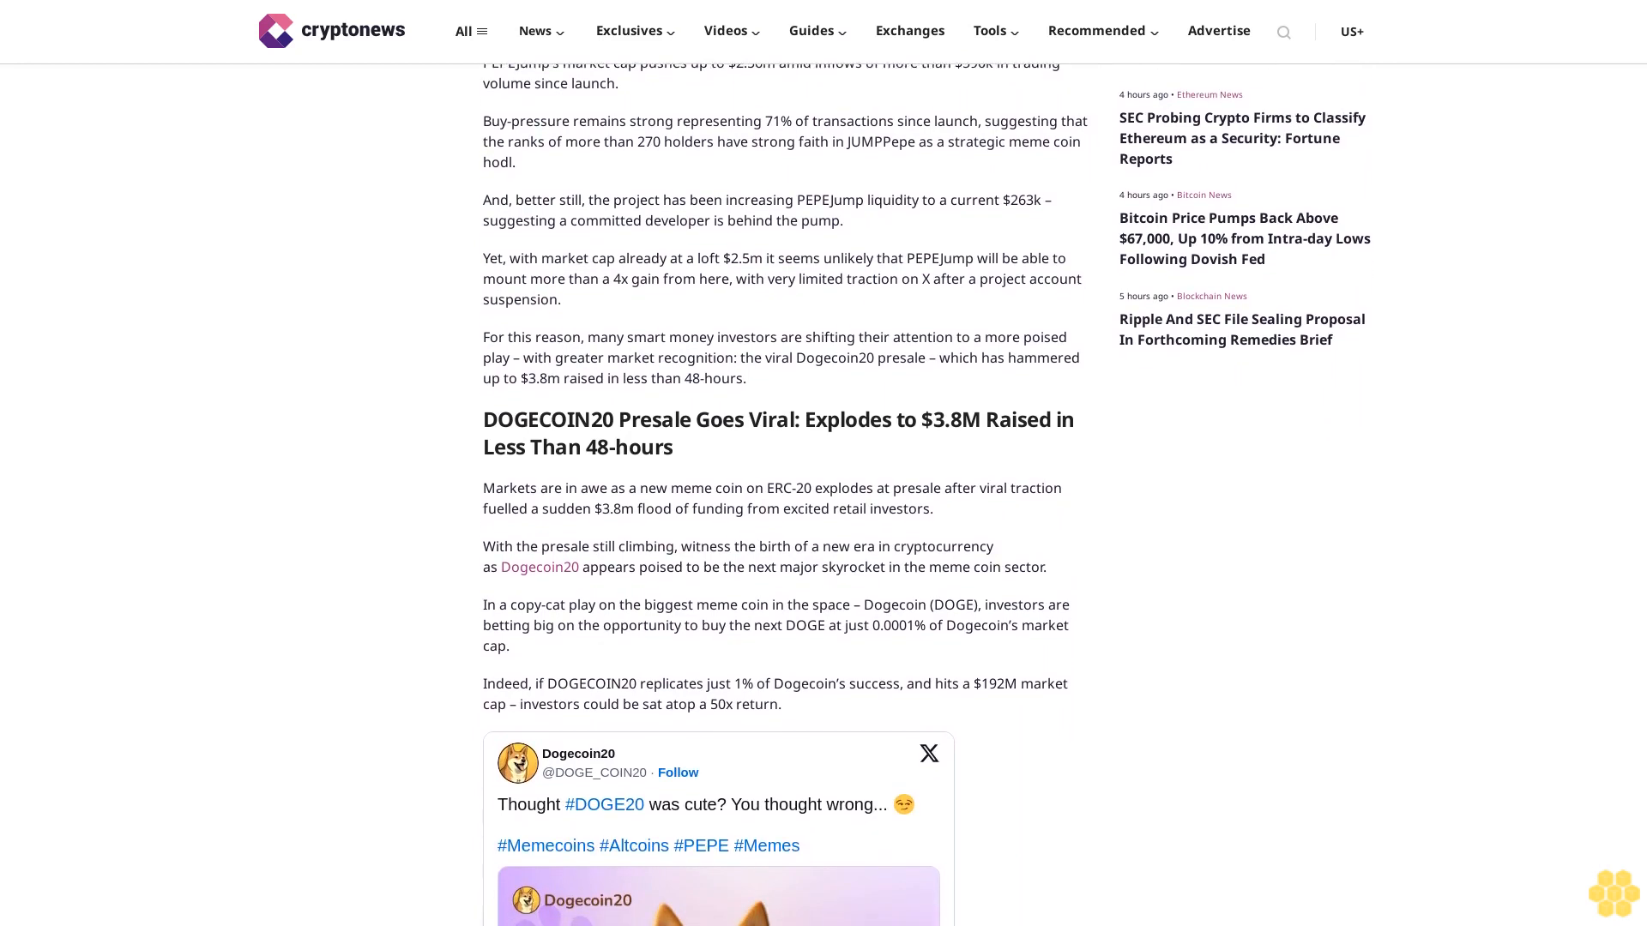
pyautogui.scroll(-3)
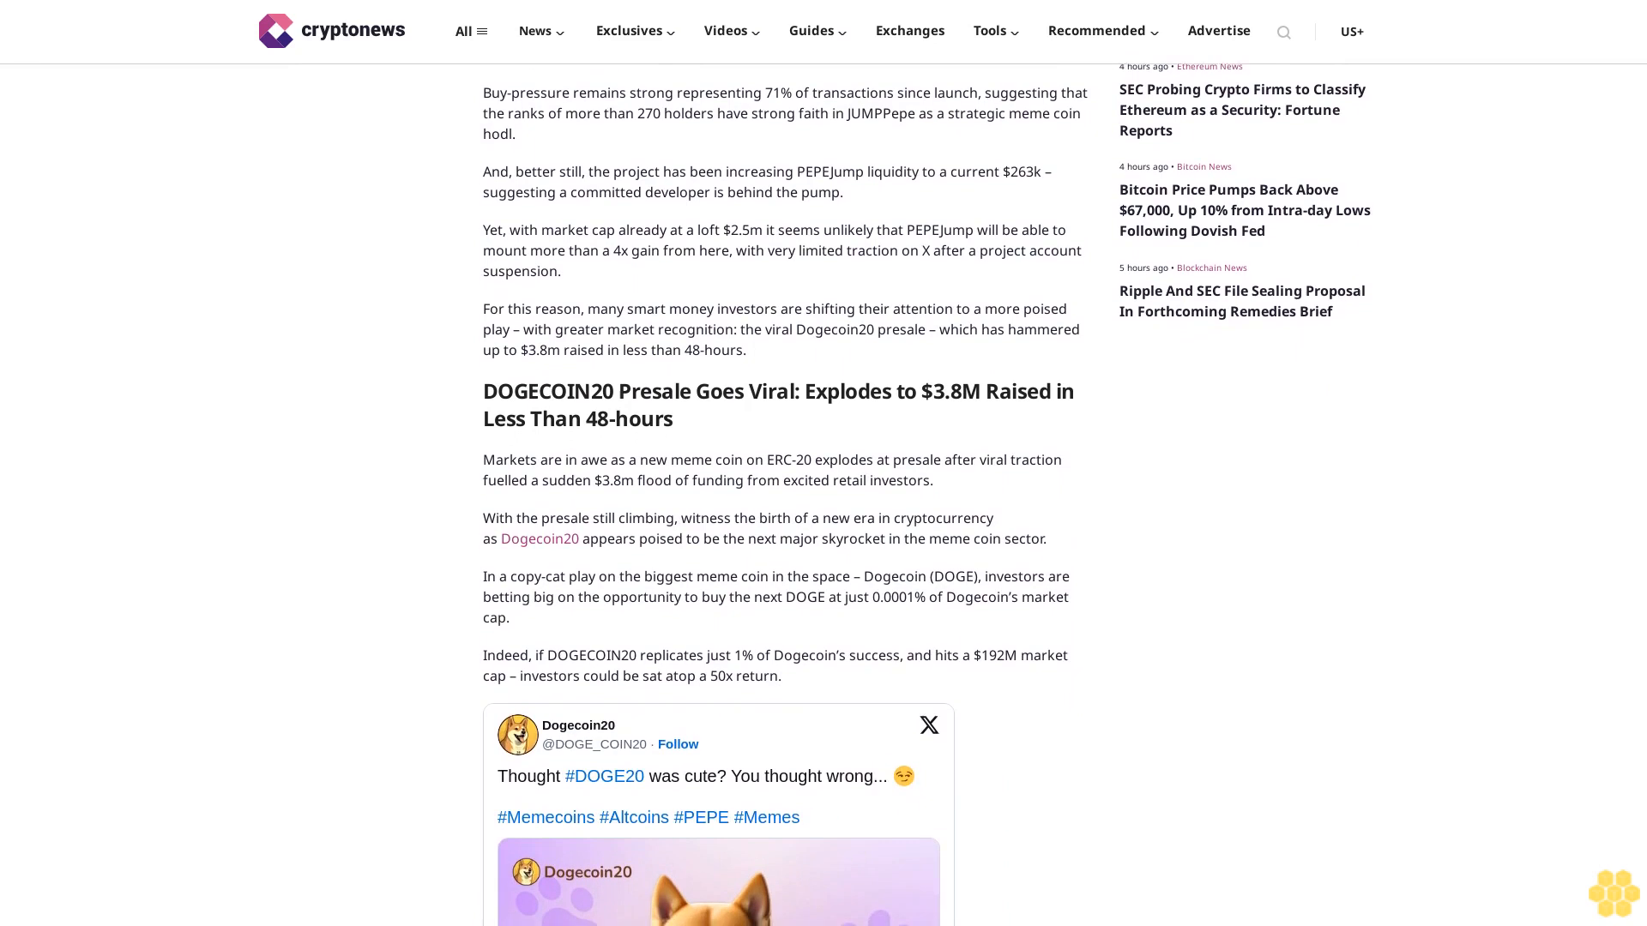
pyautogui.scroll(-3)
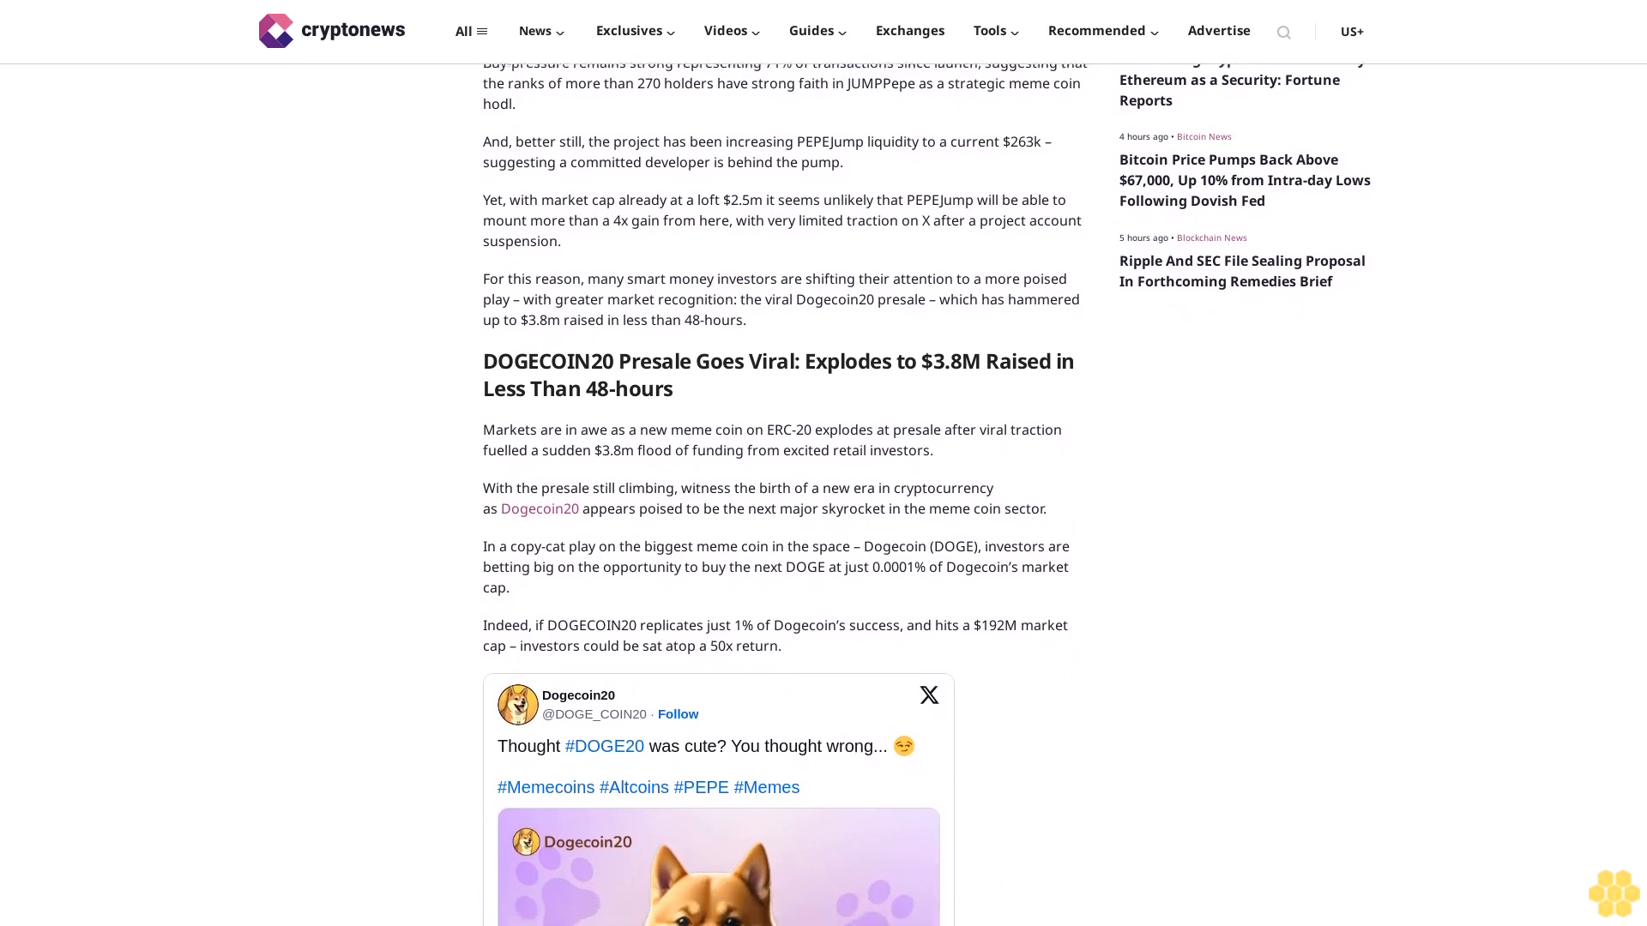
pyautogui.scroll(-3)
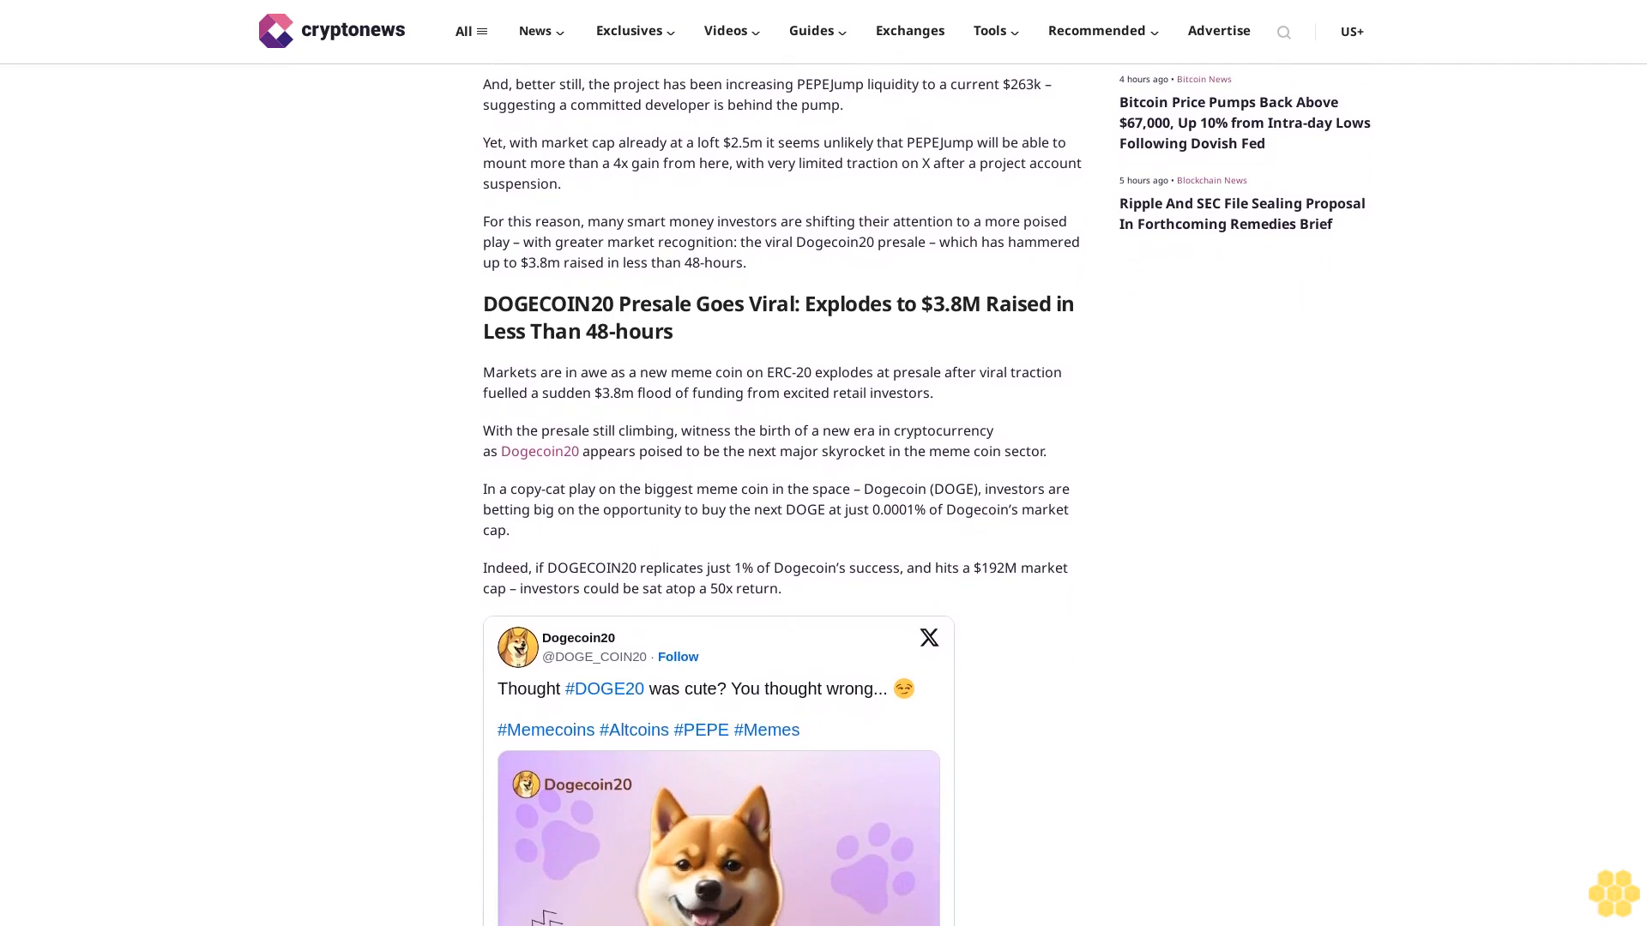
pyautogui.scroll(-3)
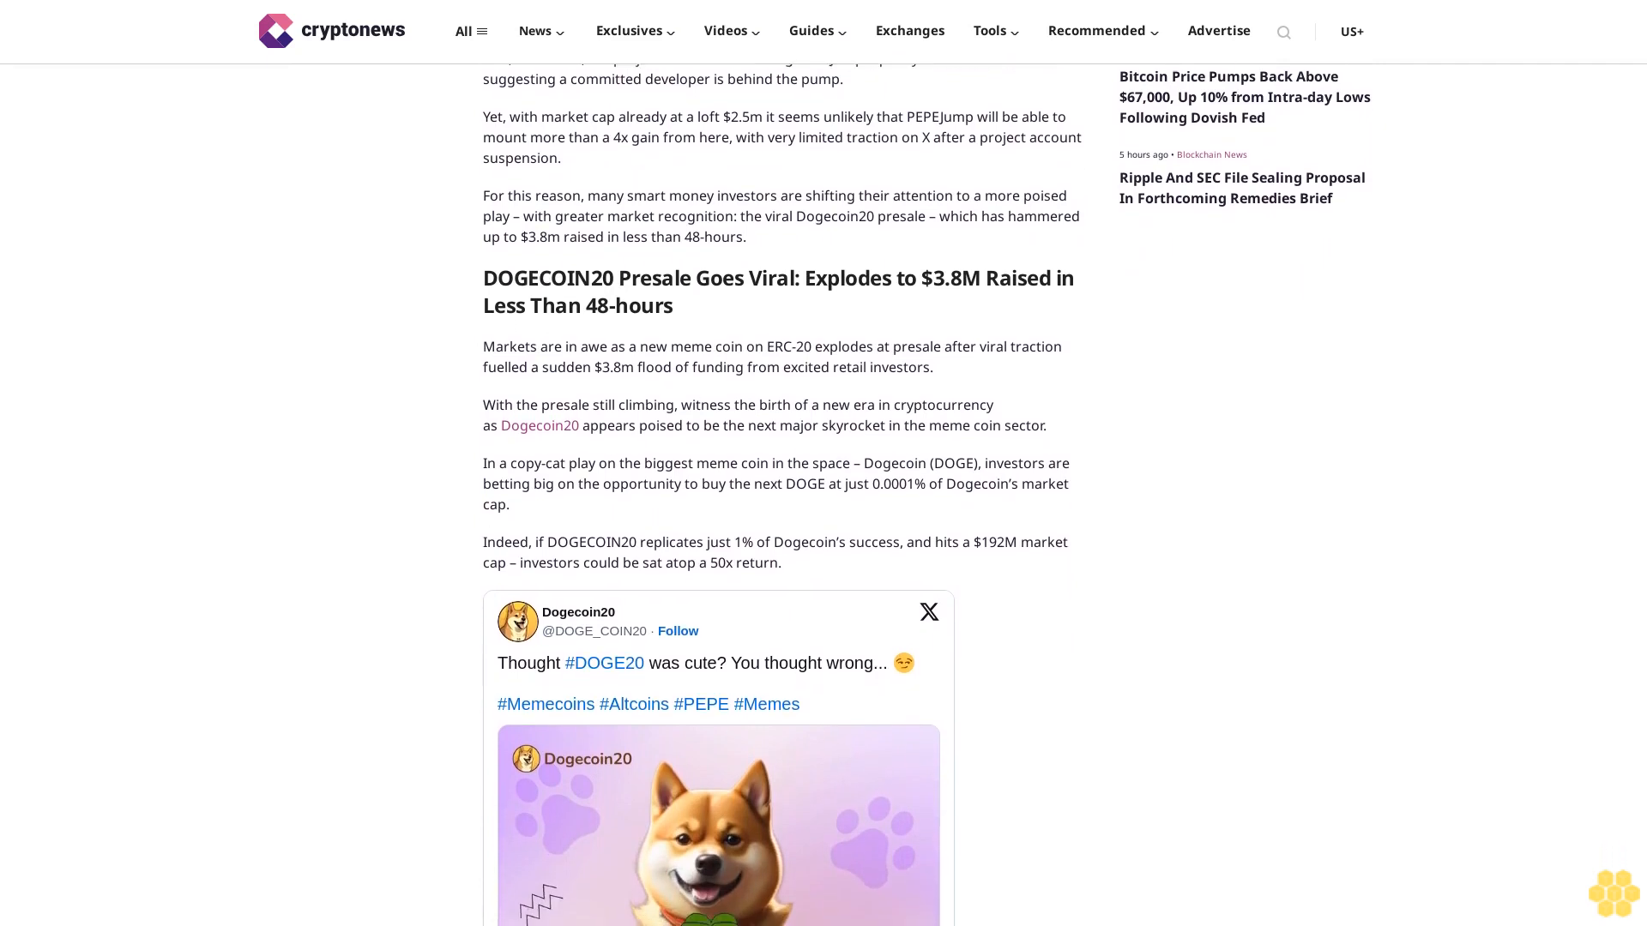
pyautogui.scroll(-3)
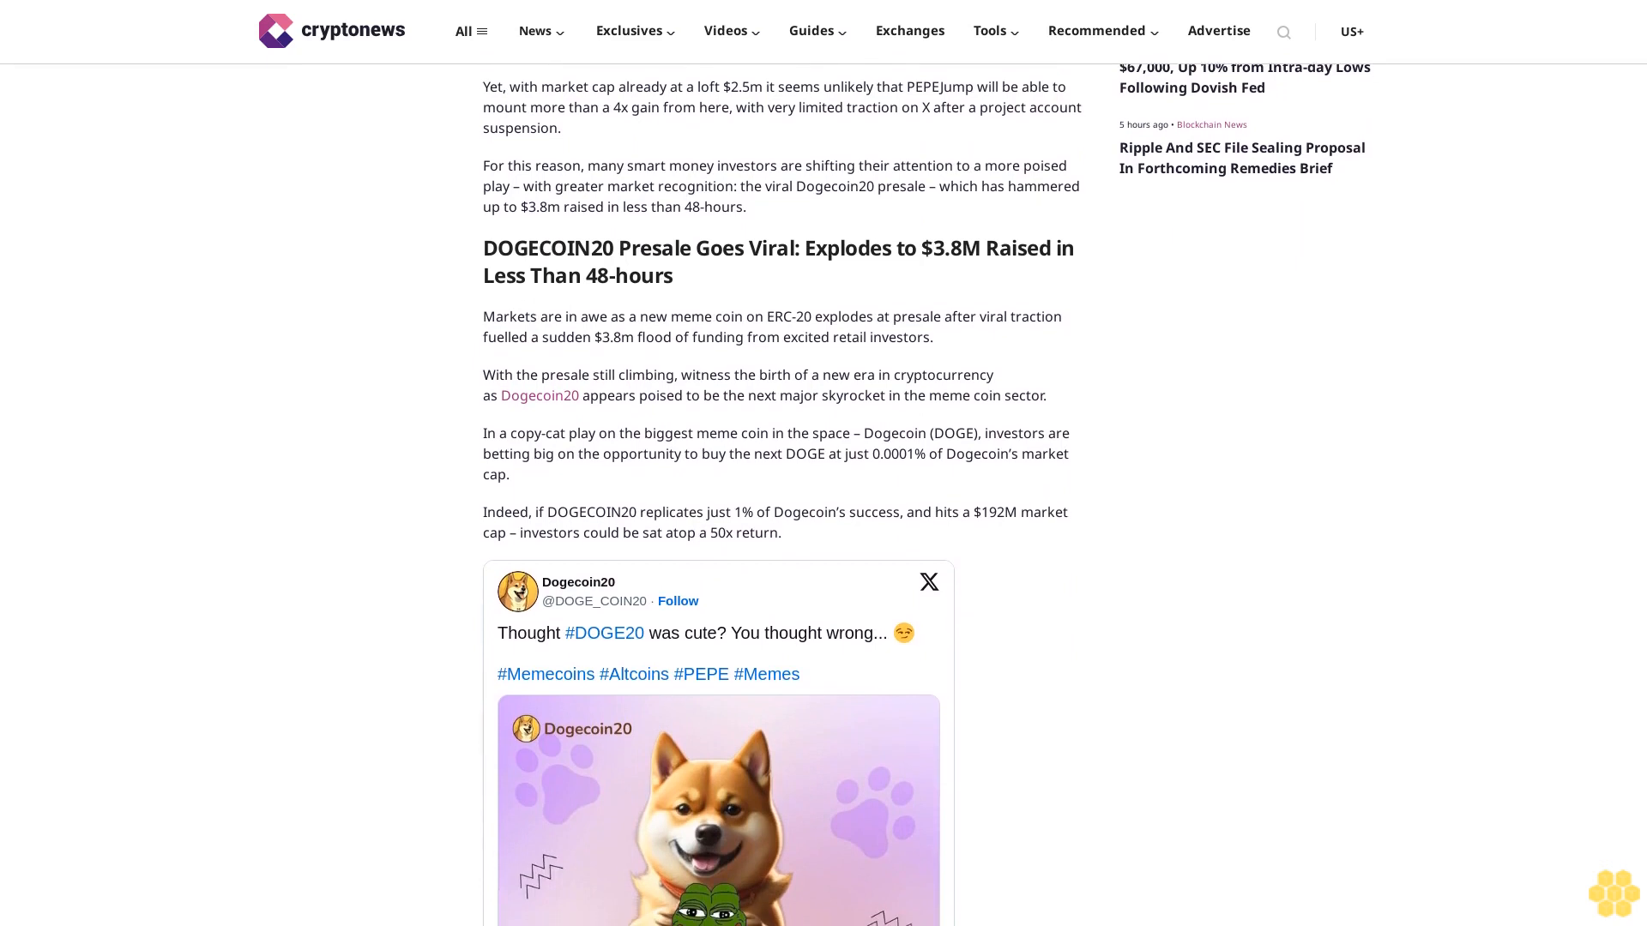
pyautogui.scroll(-3)
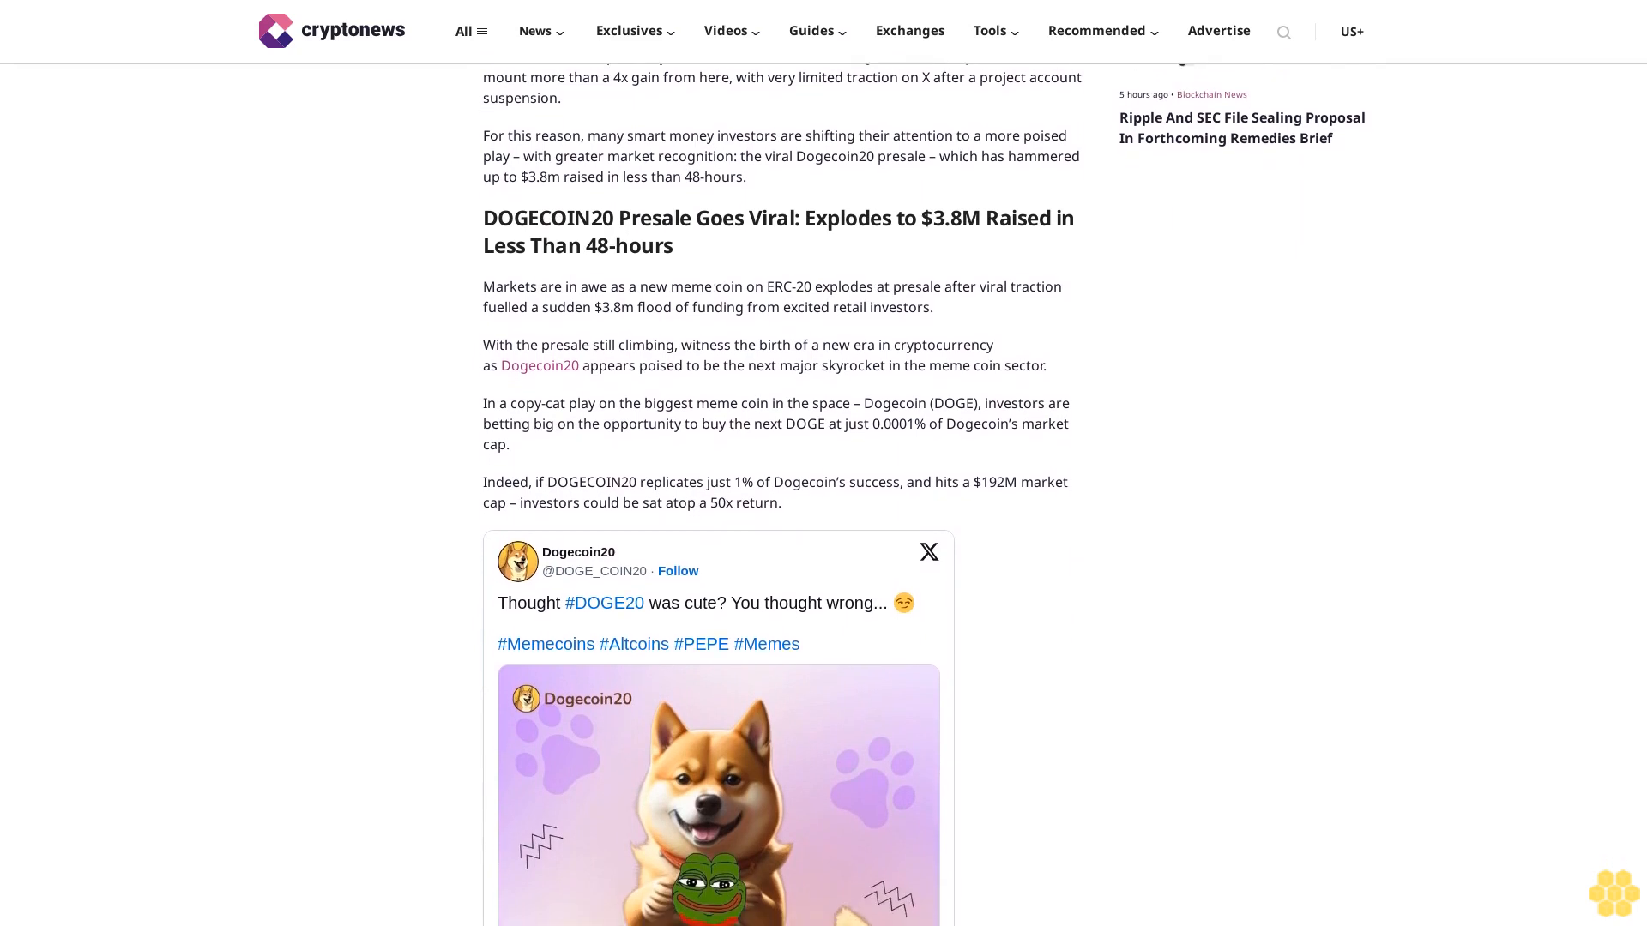
pyautogui.scroll(-3)
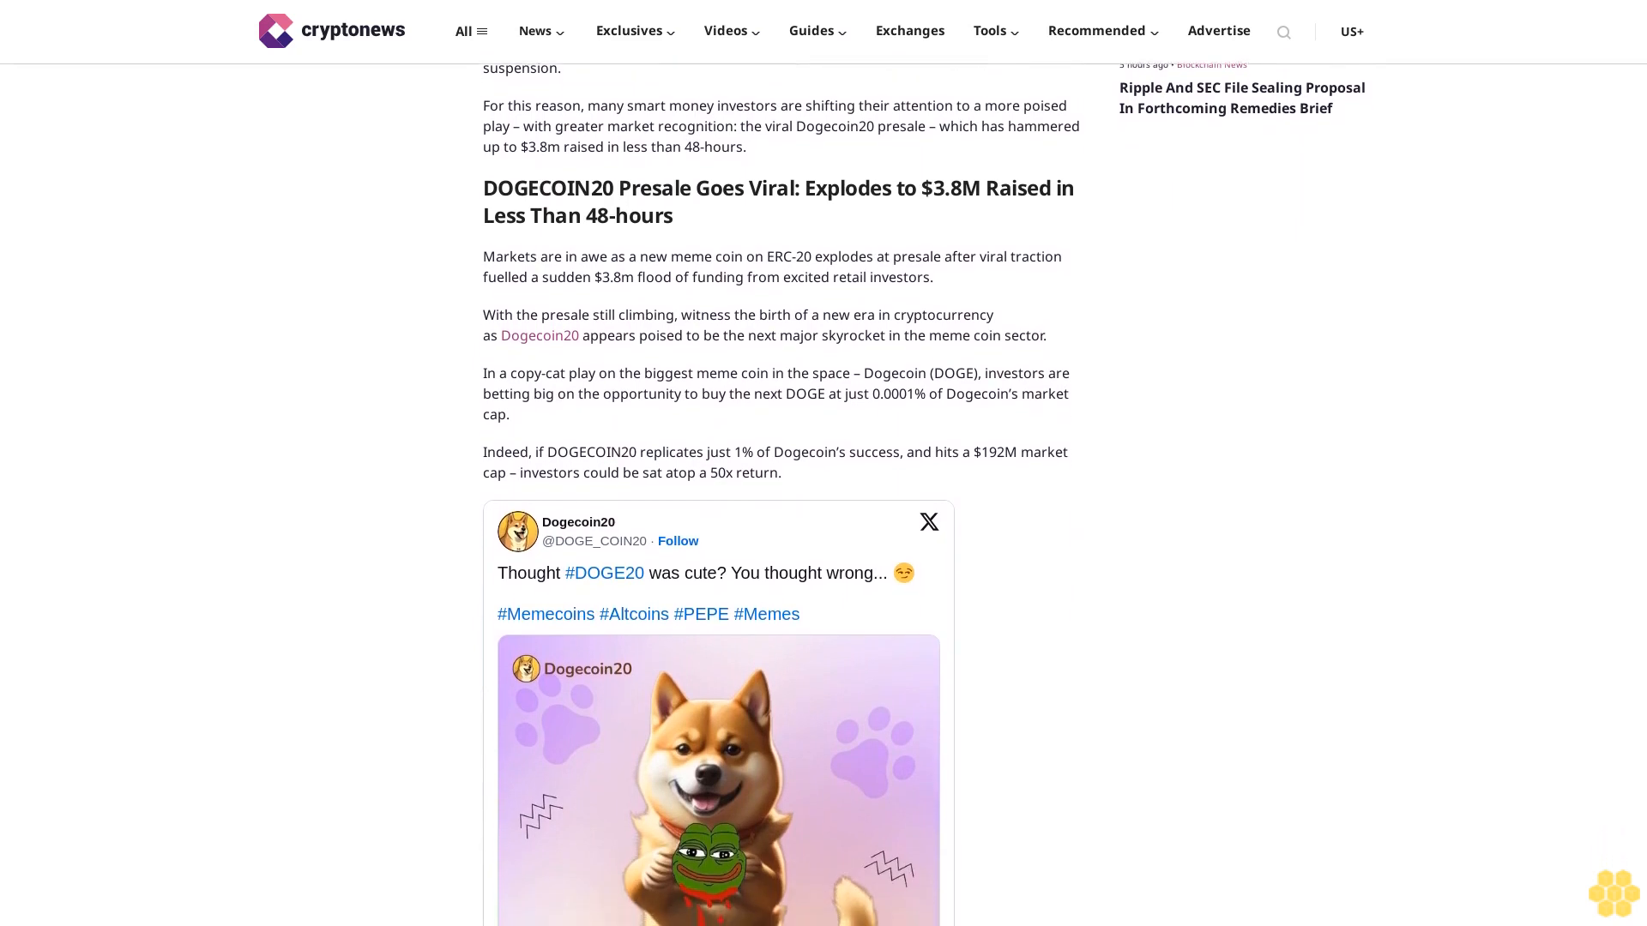
pyautogui.scroll(-3)
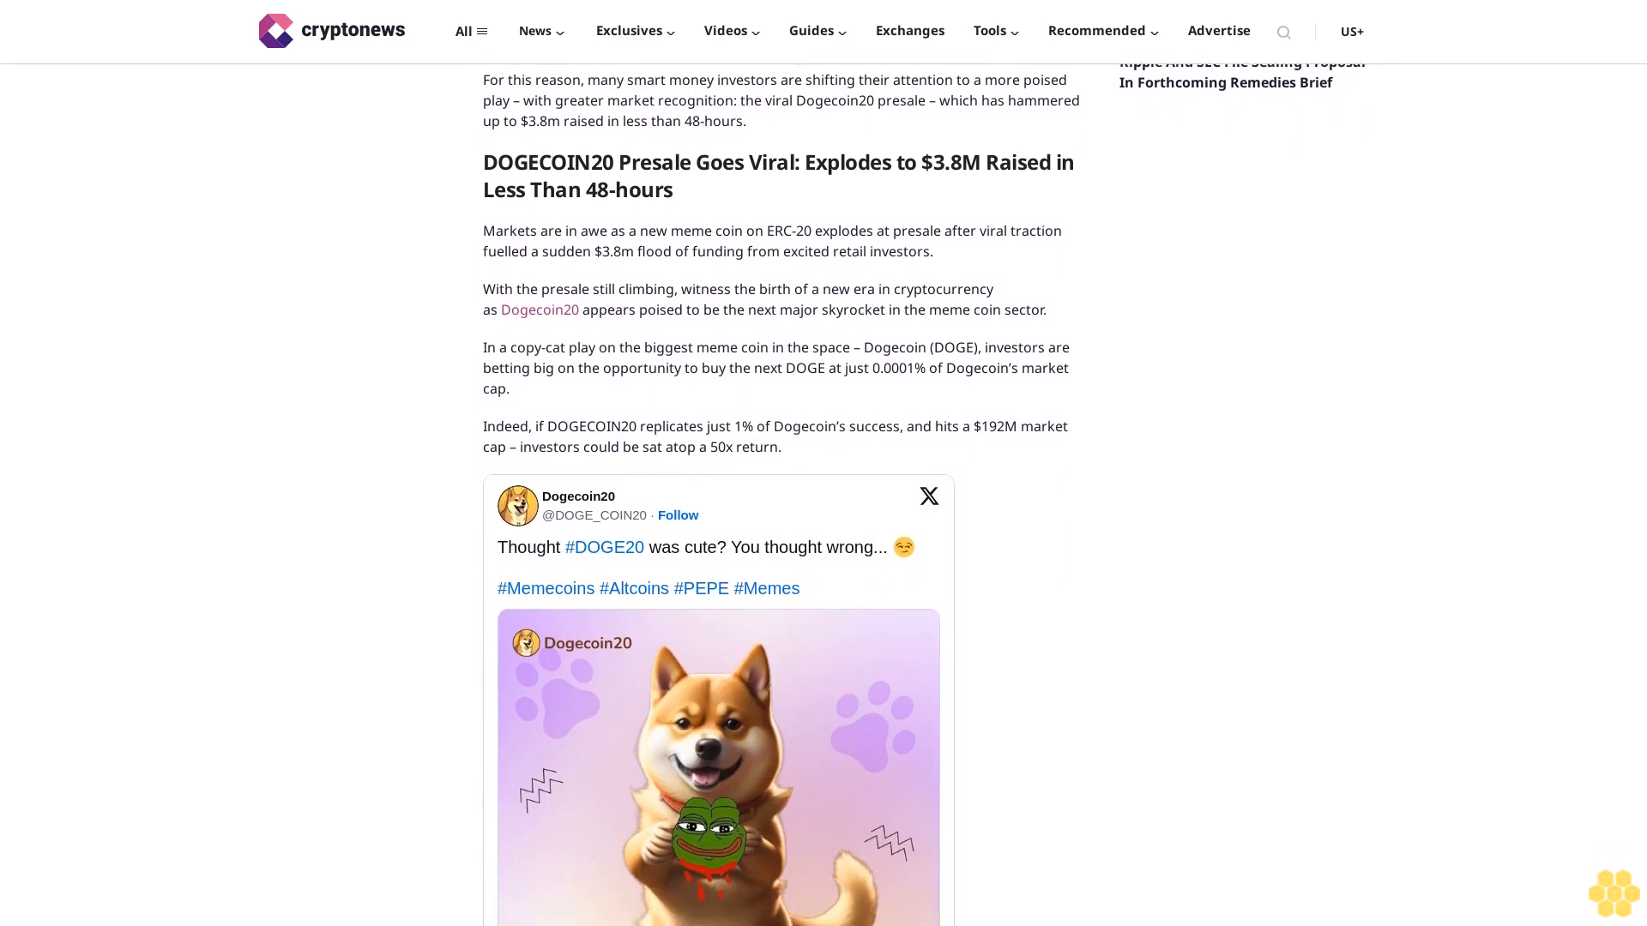
pyautogui.scroll(-3)
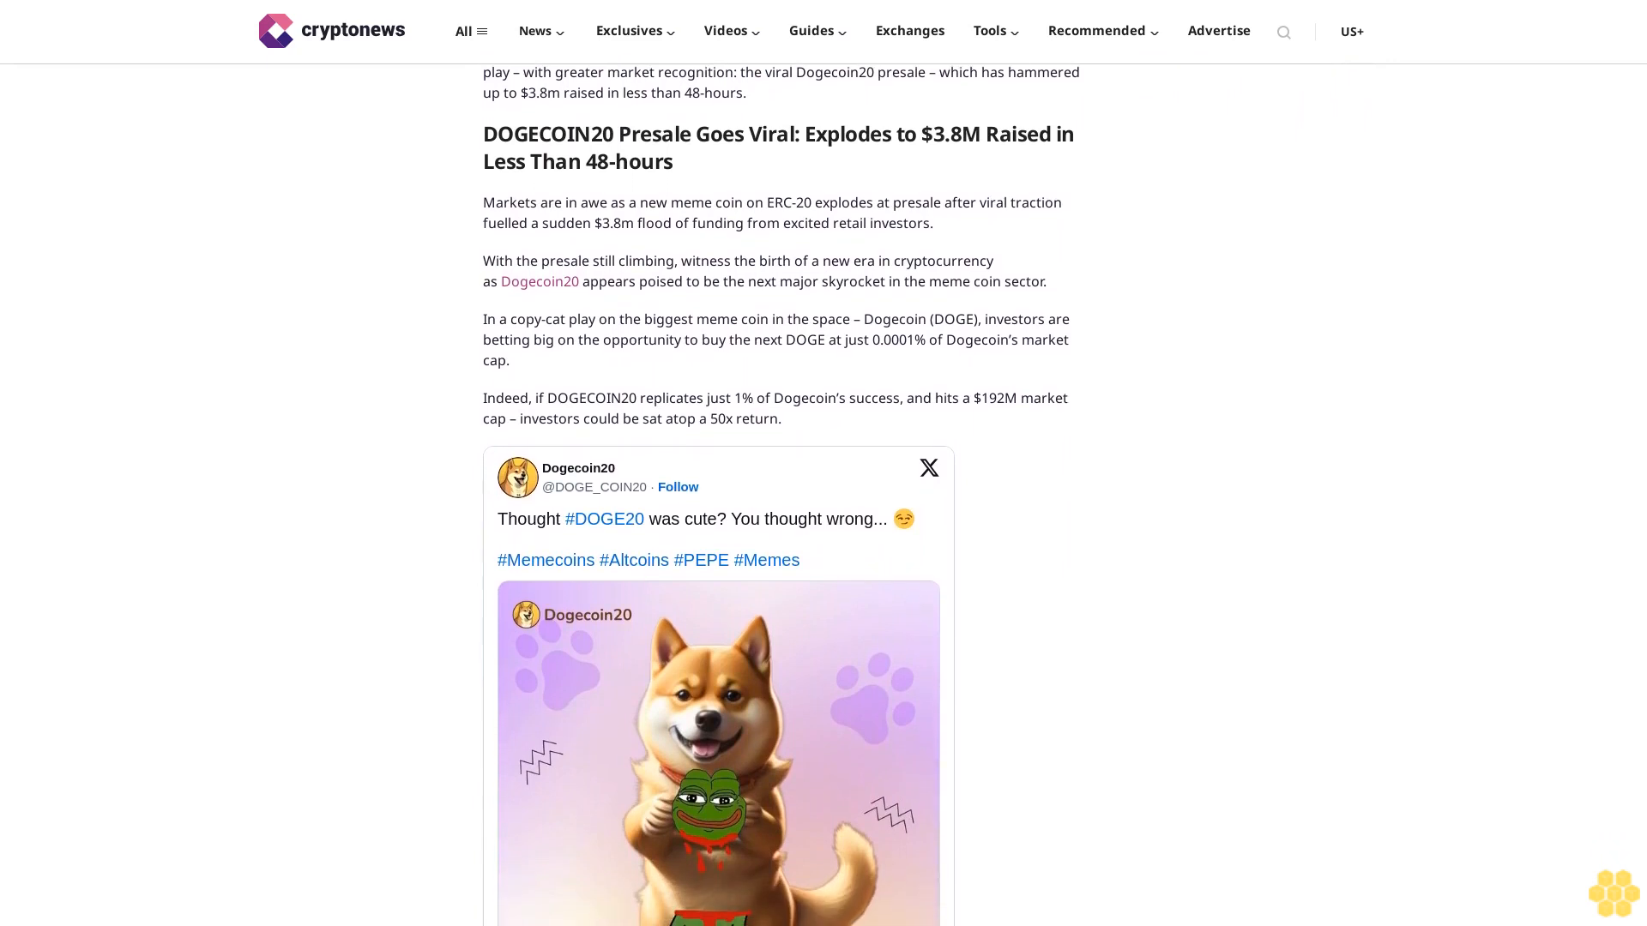
pyautogui.scroll(-3)
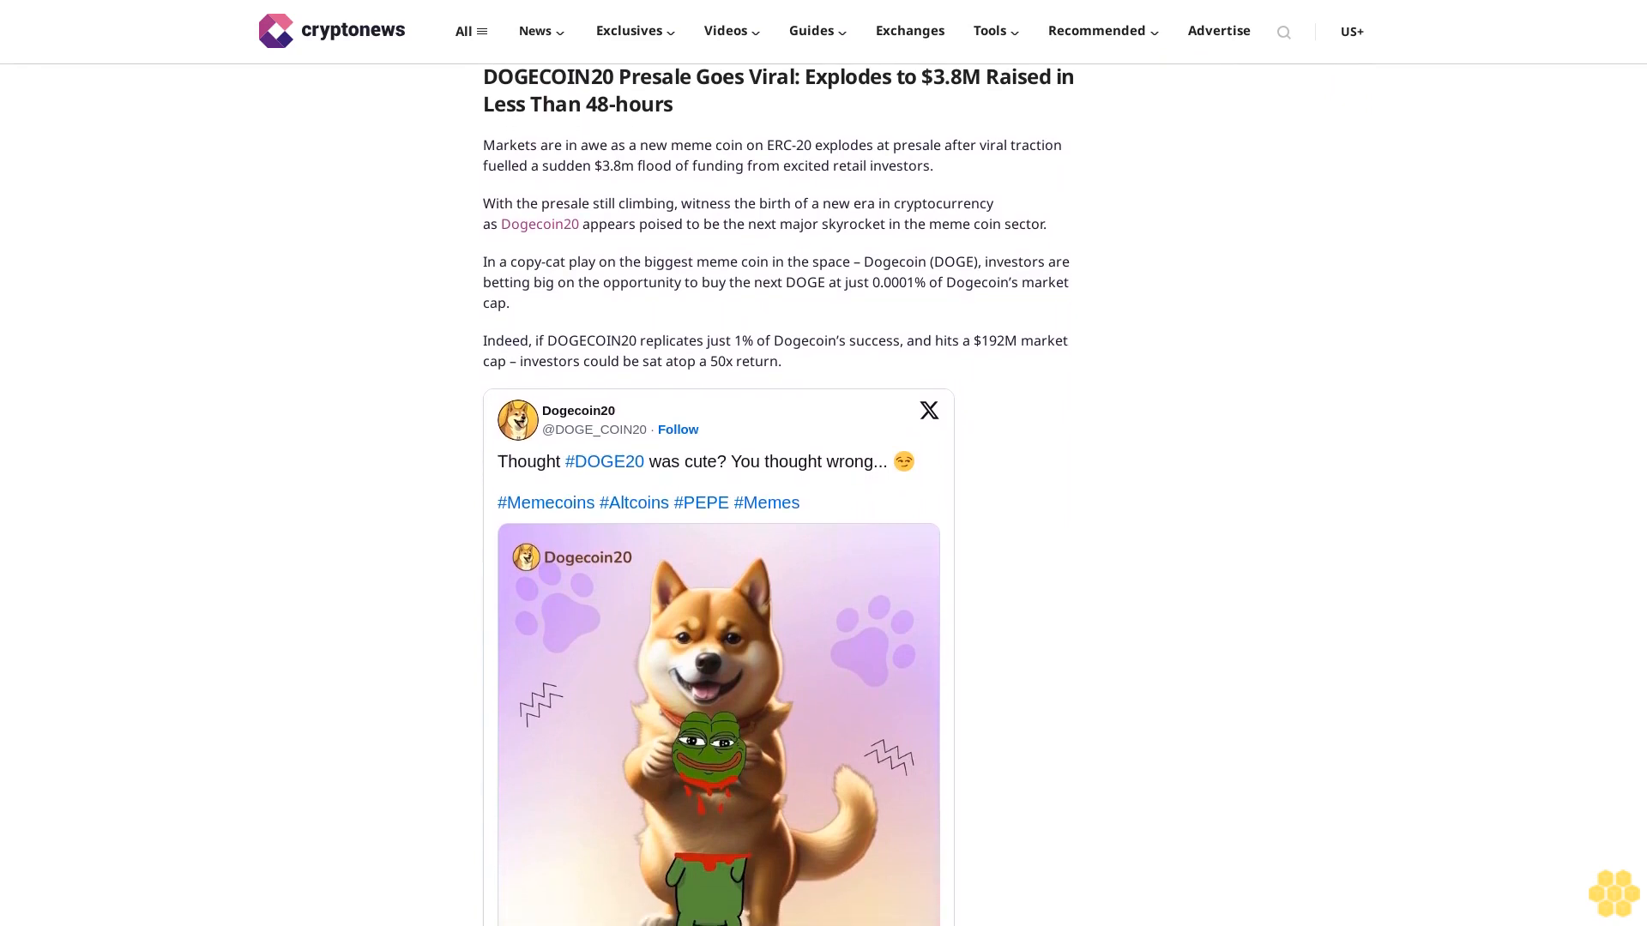
pyautogui.scroll(-3)
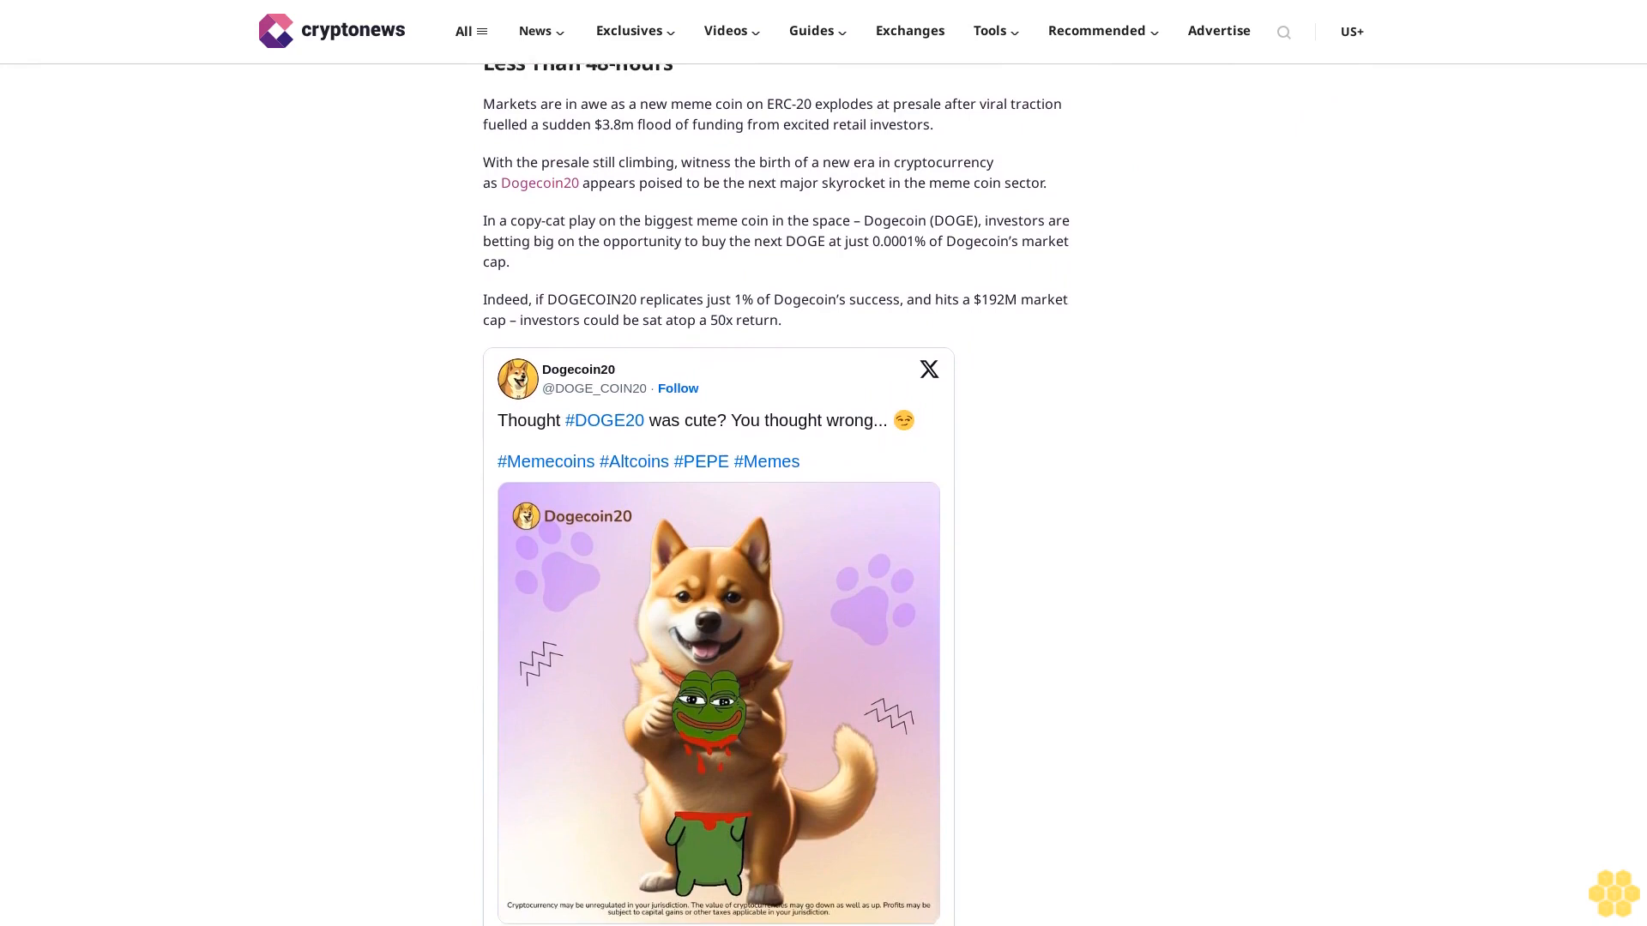
pyautogui.scroll(-3)
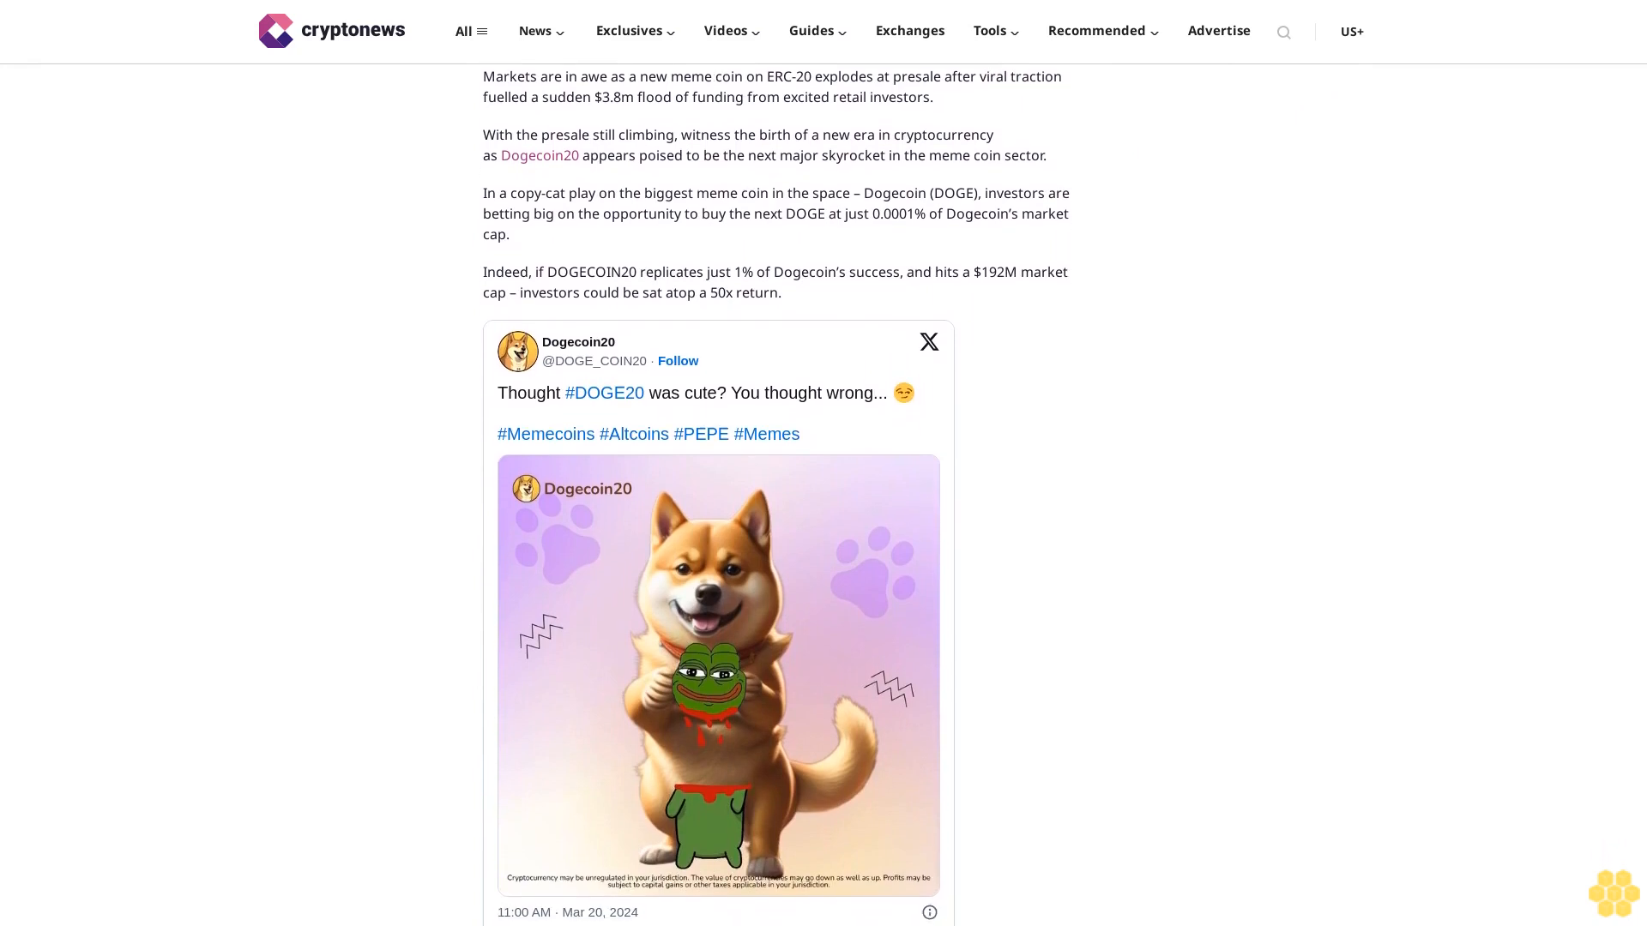
pyautogui.scroll(-3)
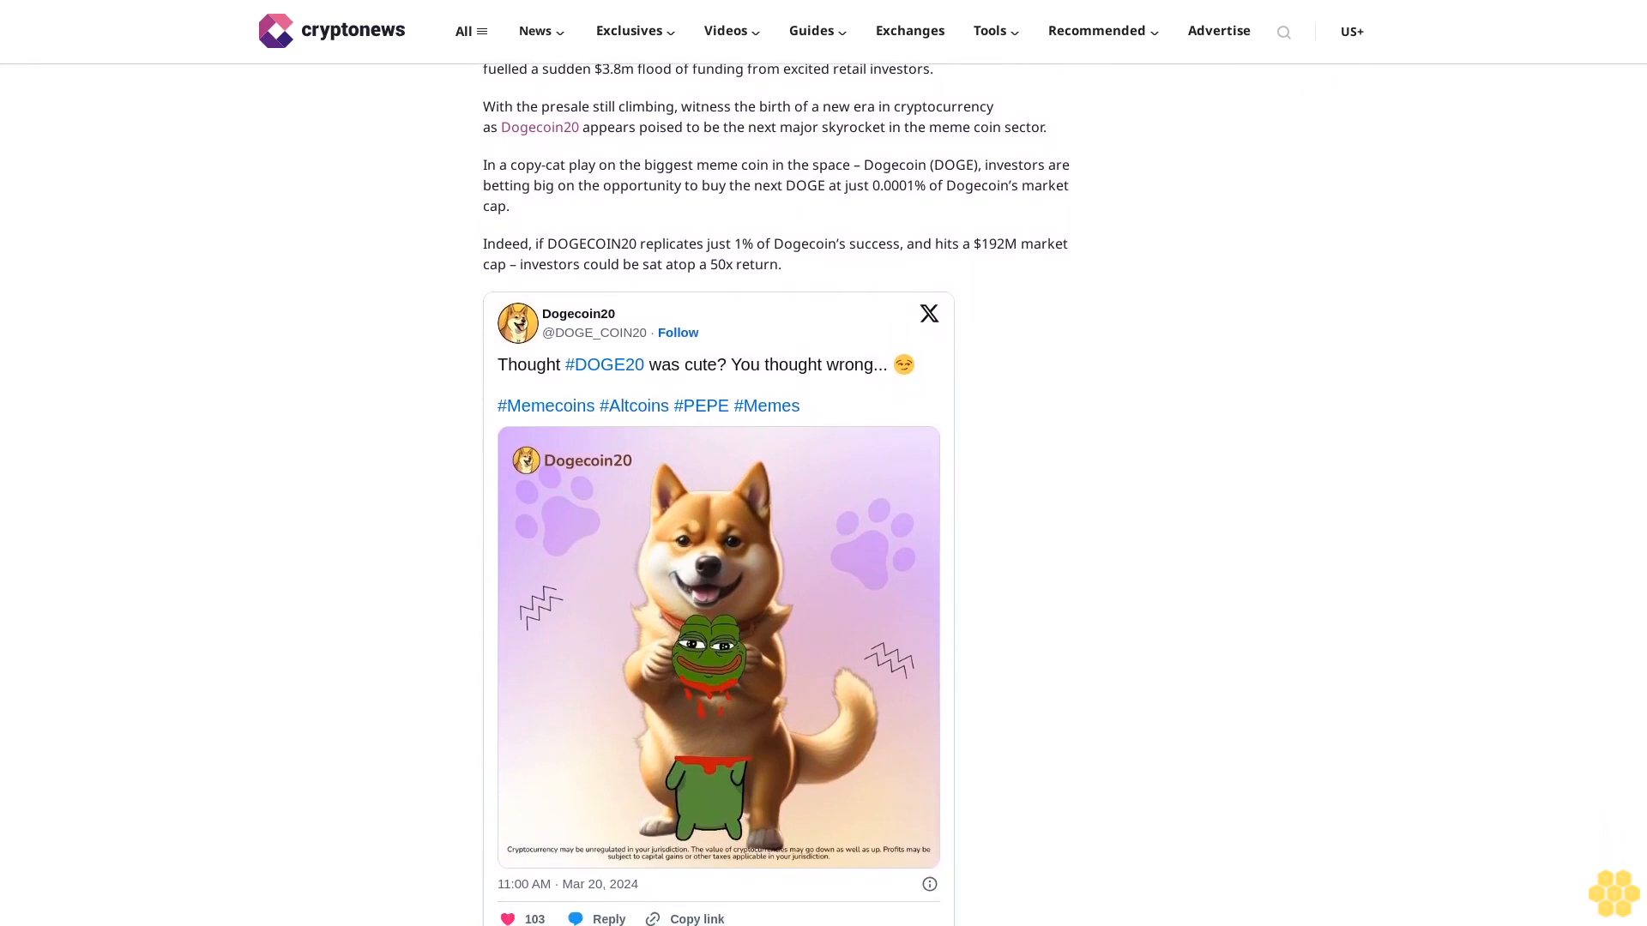
pyautogui.scroll(-3)
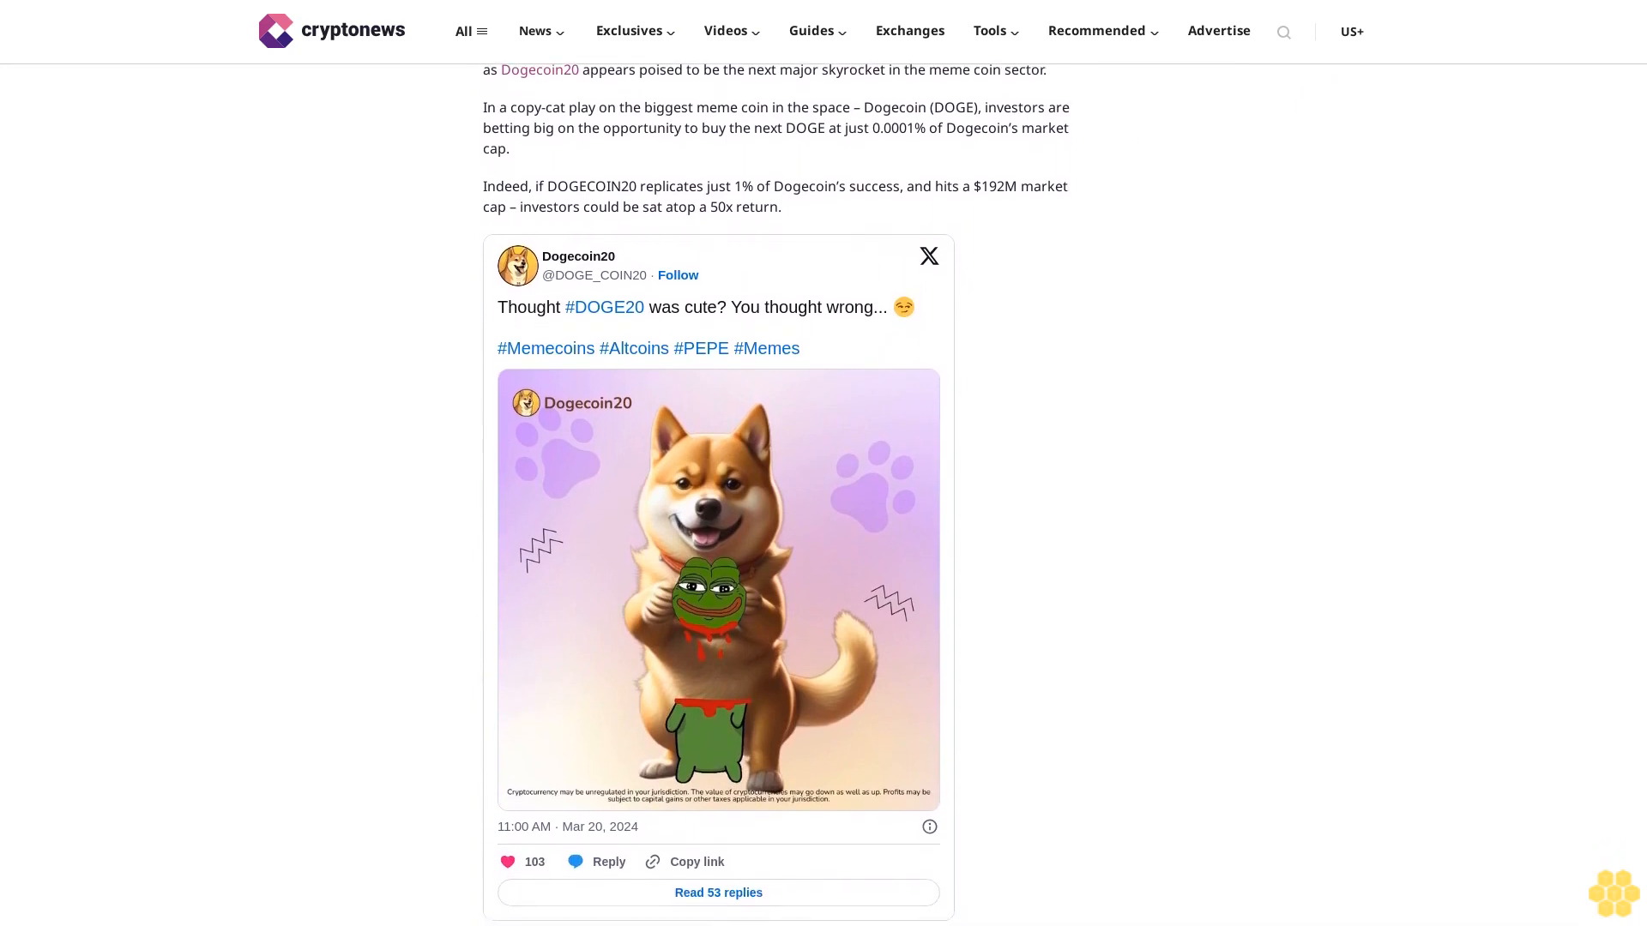
pyautogui.scroll(-3)
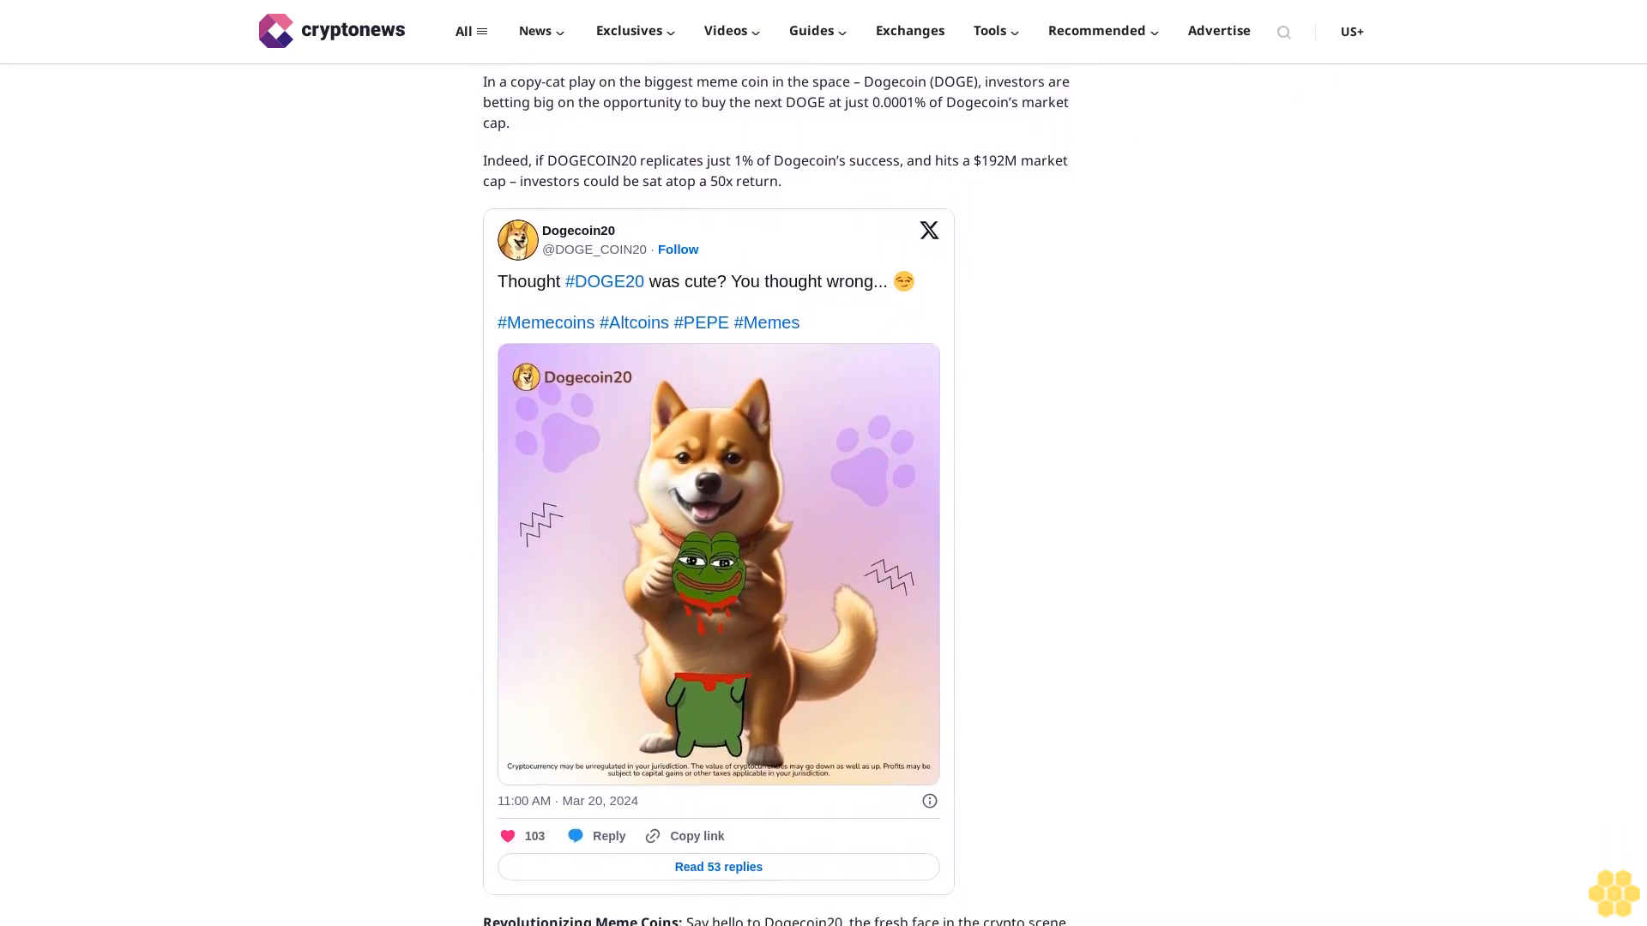
pyautogui.scroll(-3)
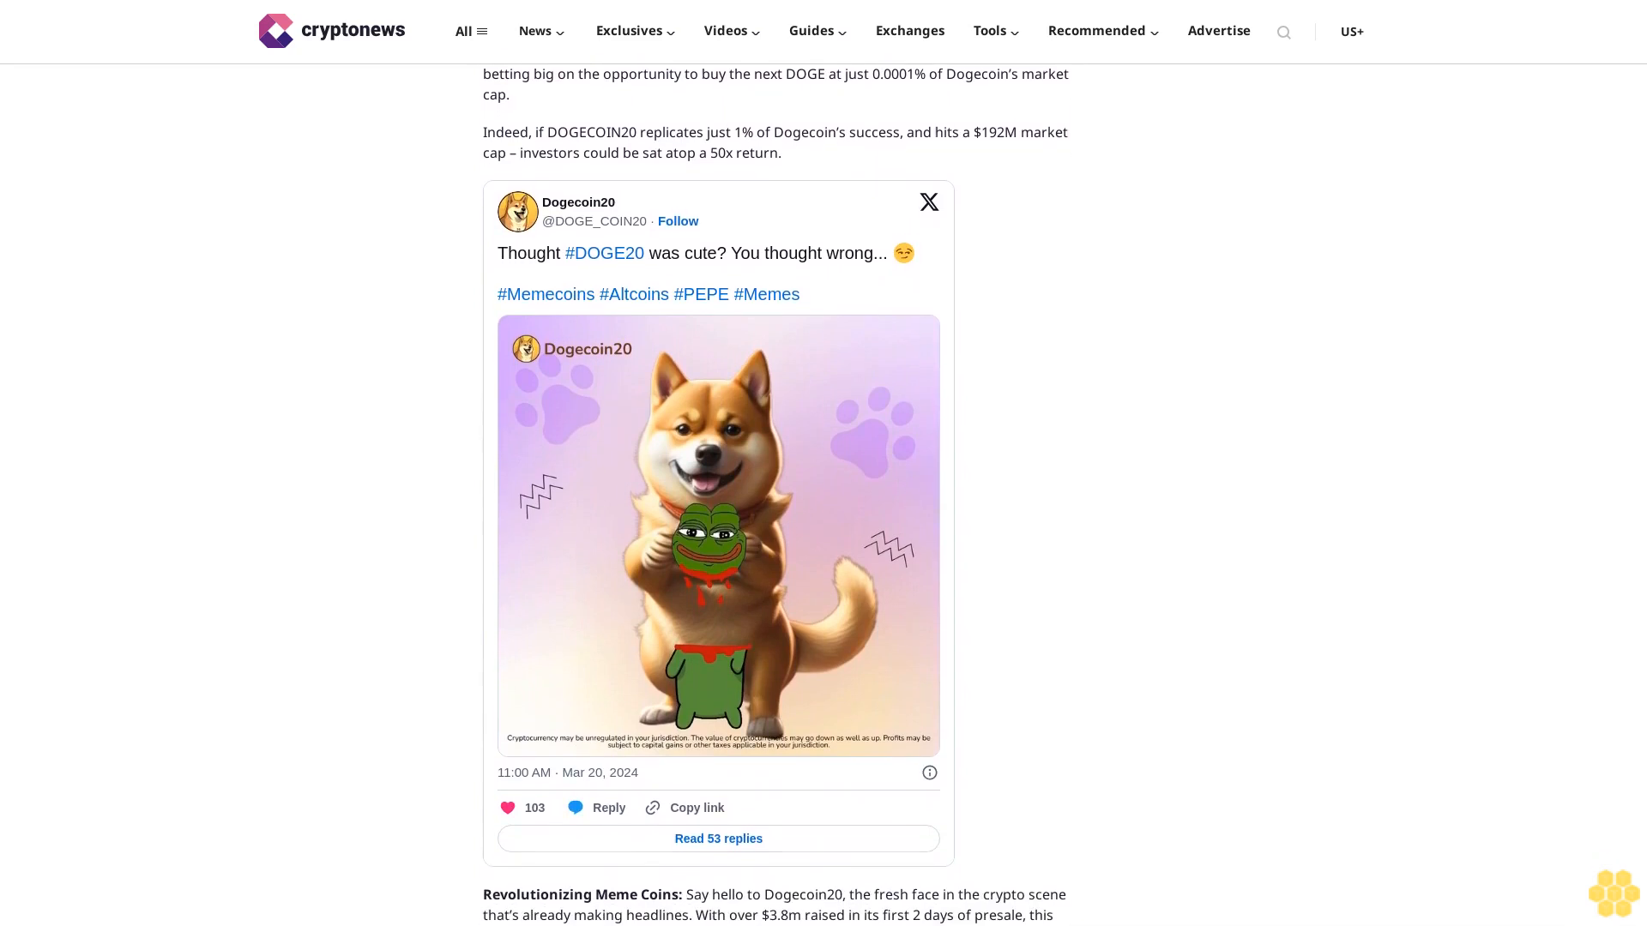
pyautogui.scroll(-3)
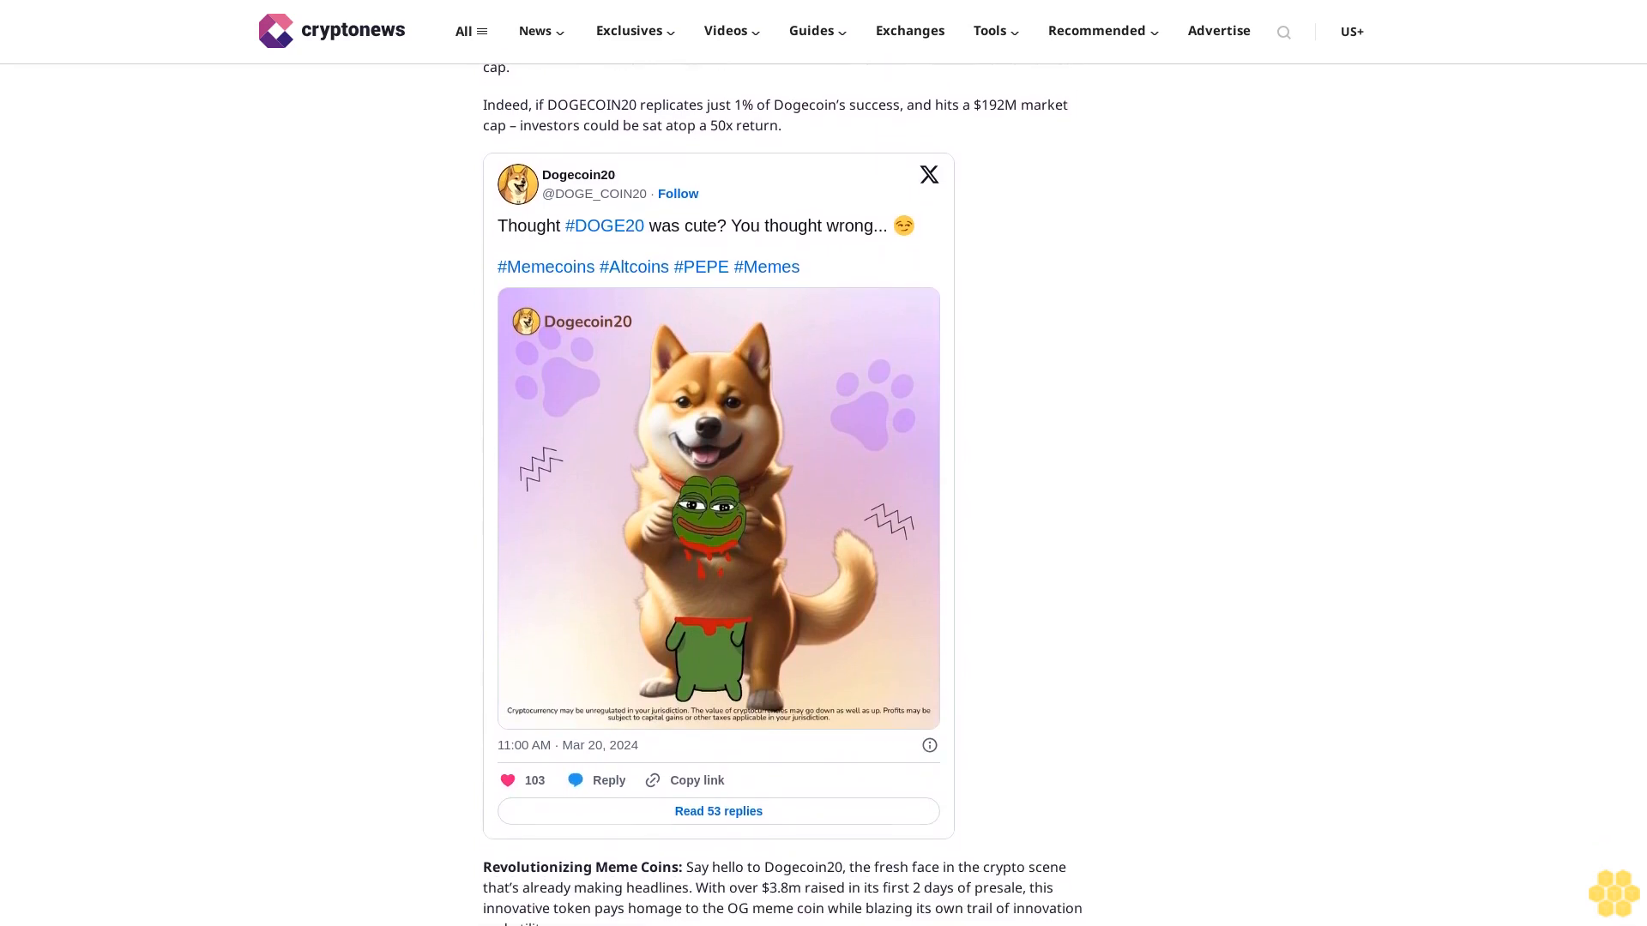
pyautogui.scroll(3)
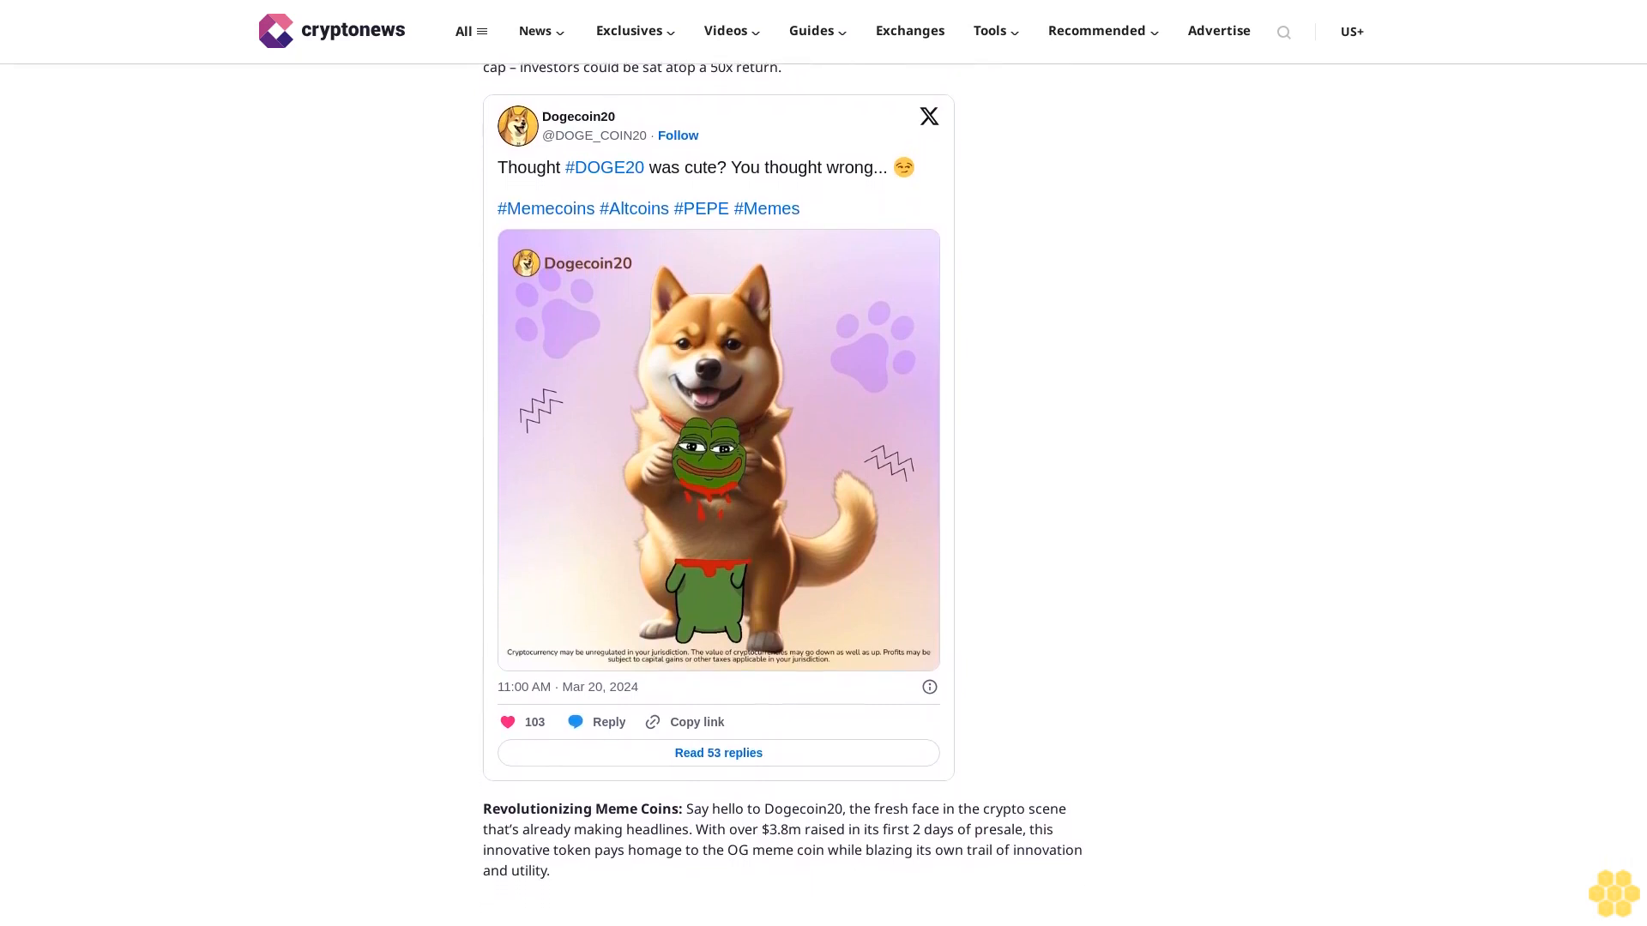
pyautogui.scroll(-3)
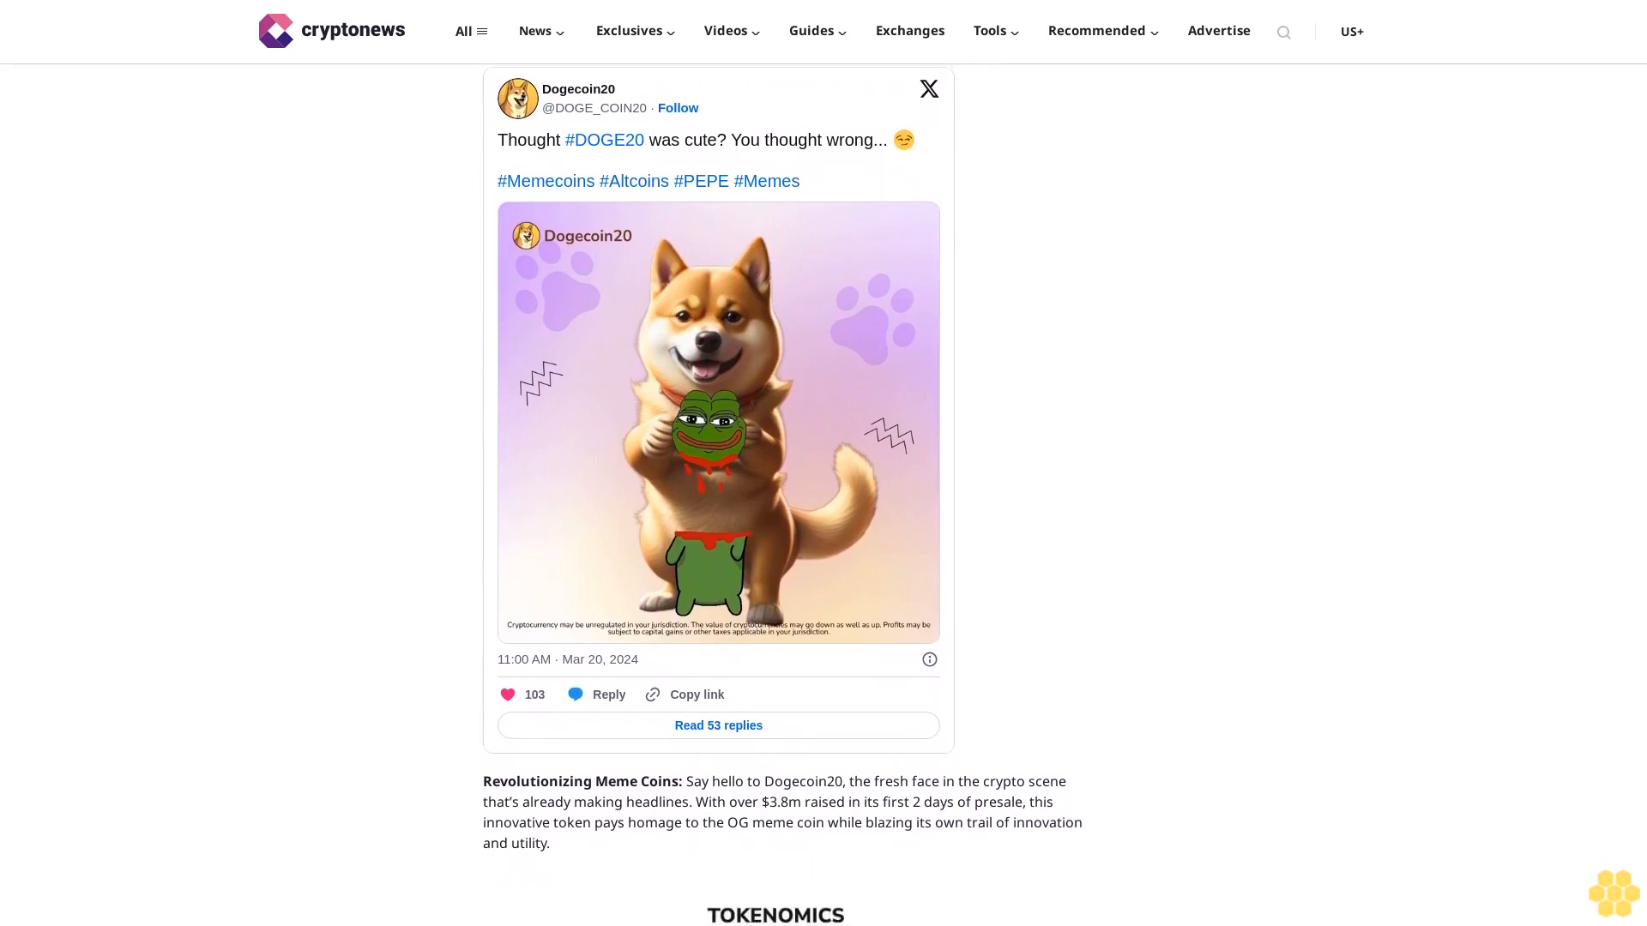
pyautogui.scroll(-3)
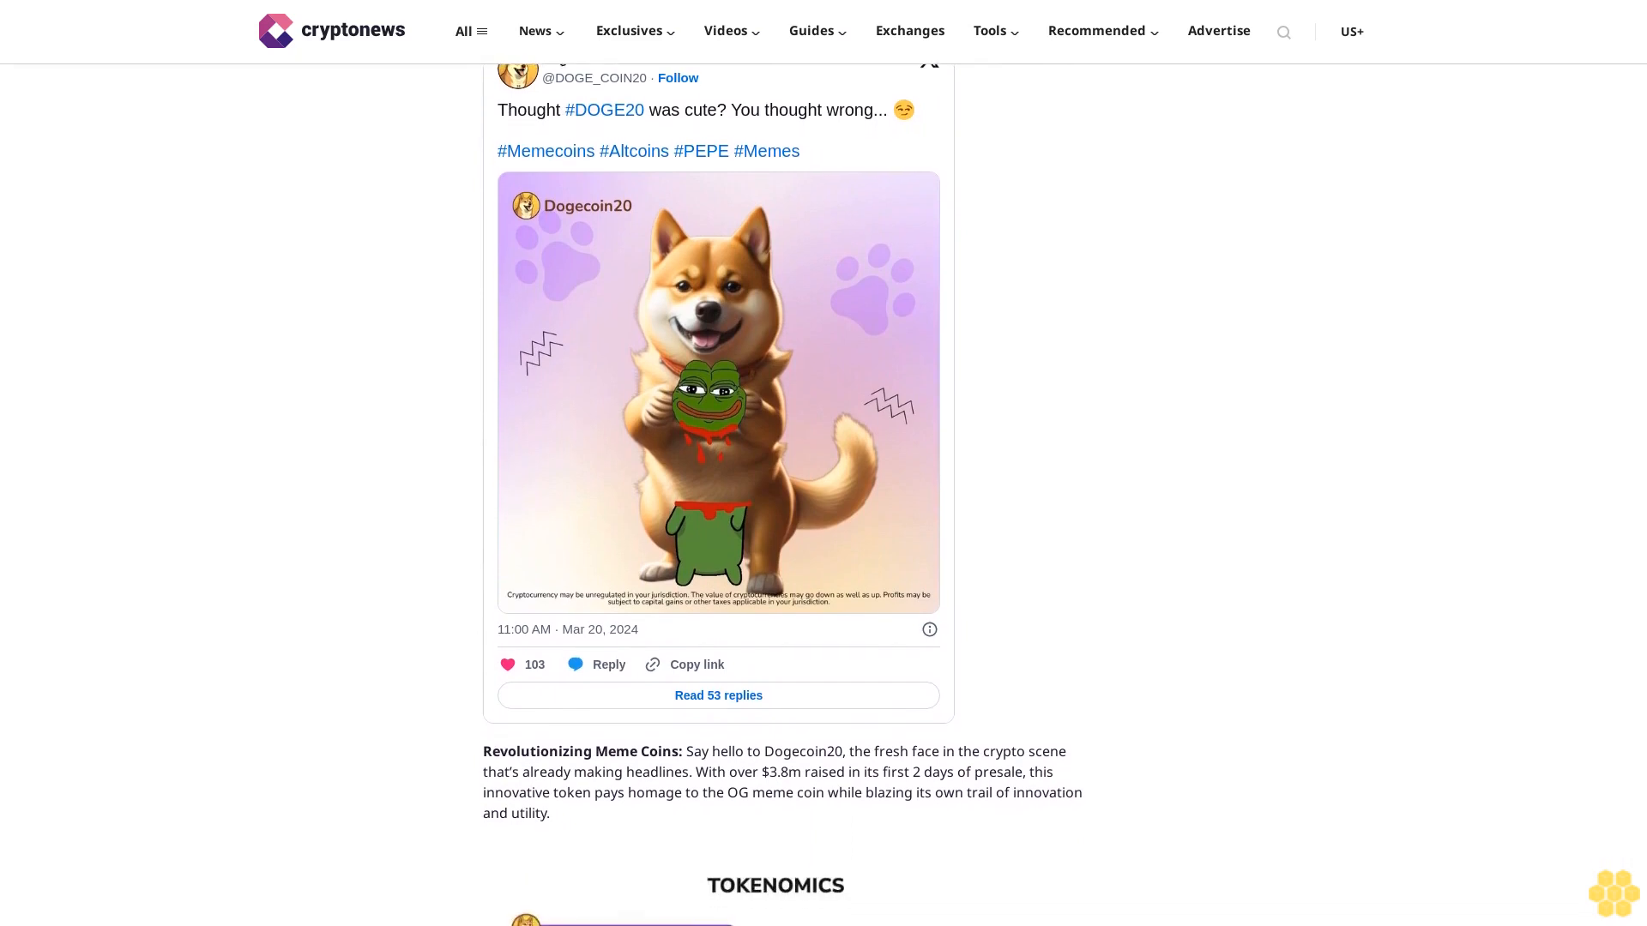
pyautogui.scroll(-3)
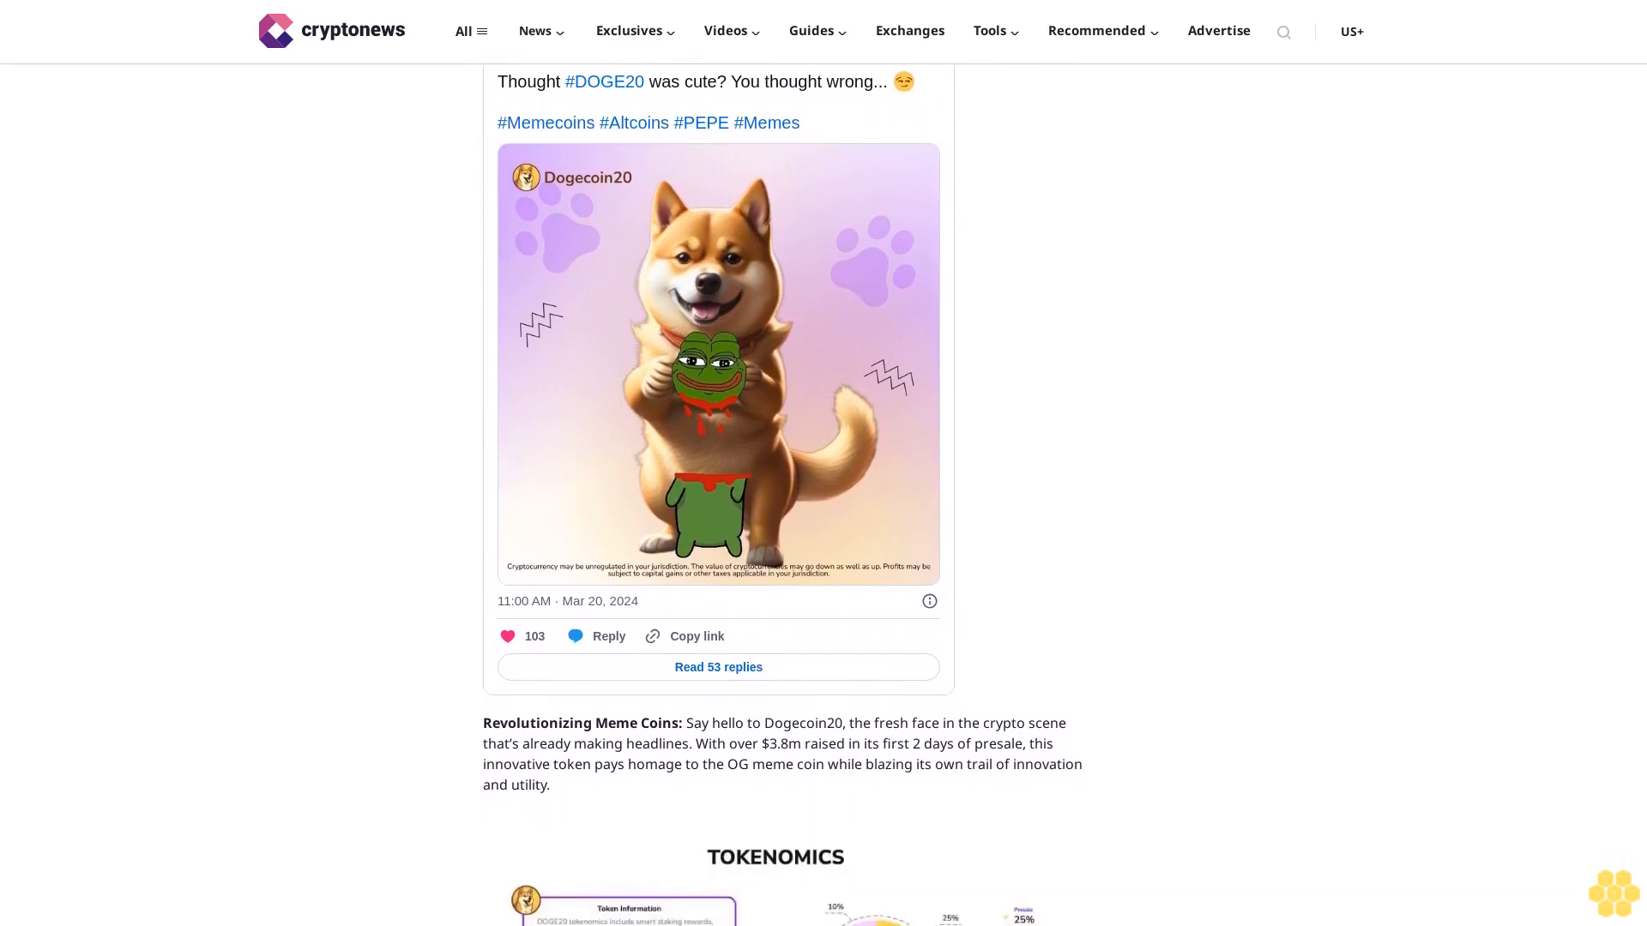
pyautogui.scroll(-3)
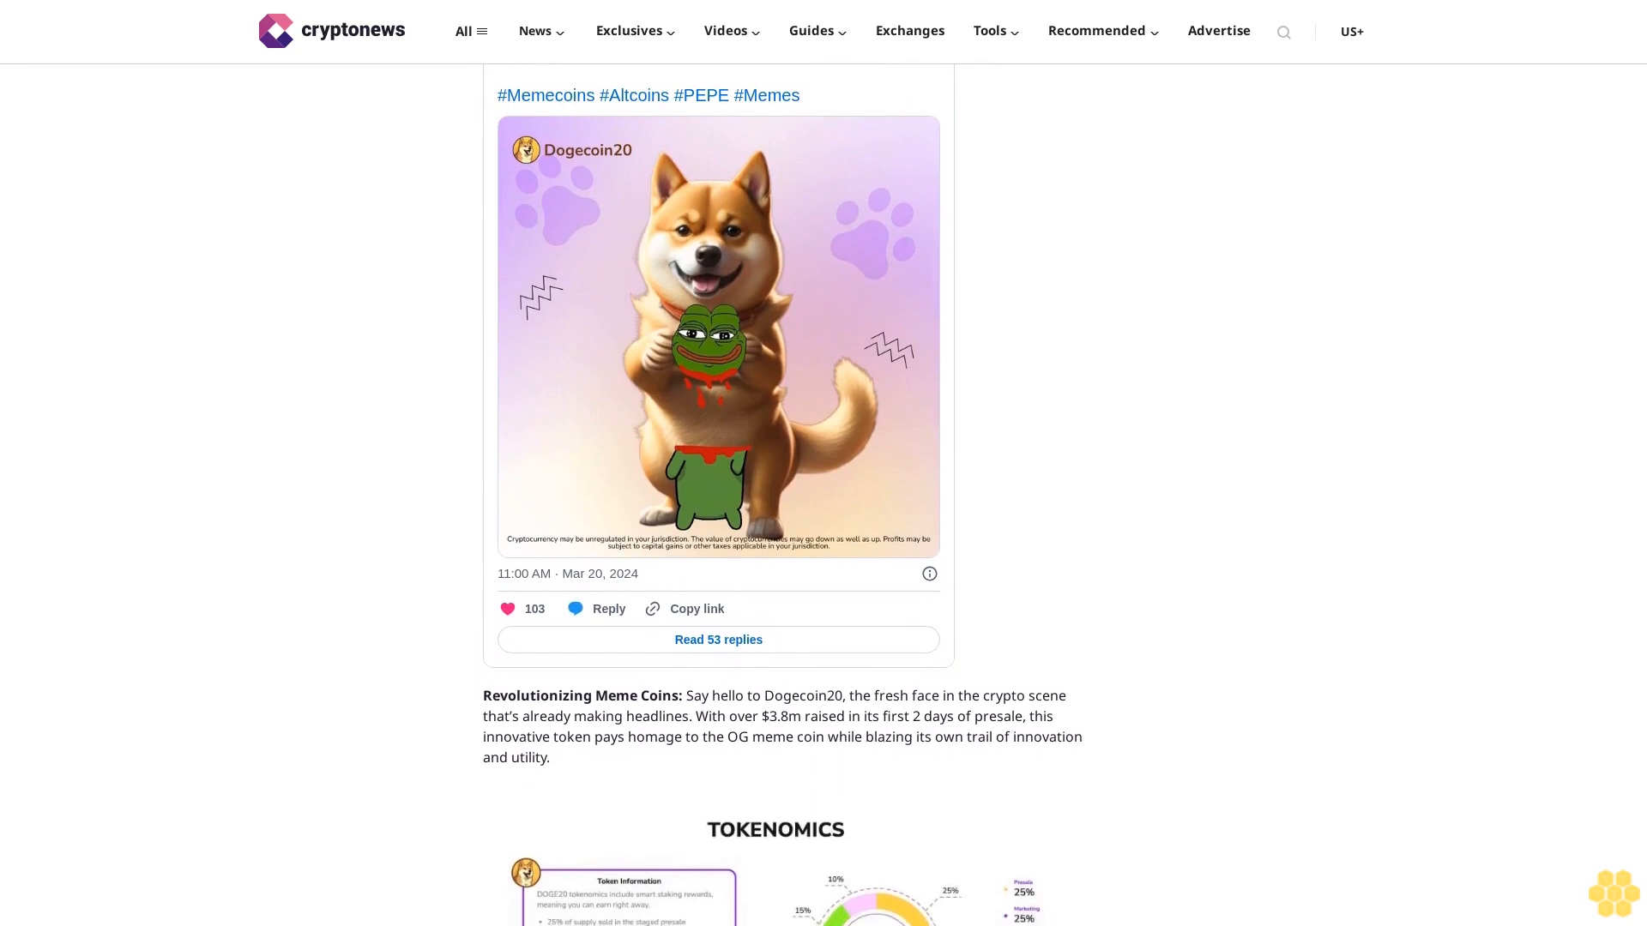
pyautogui.scroll(-3)
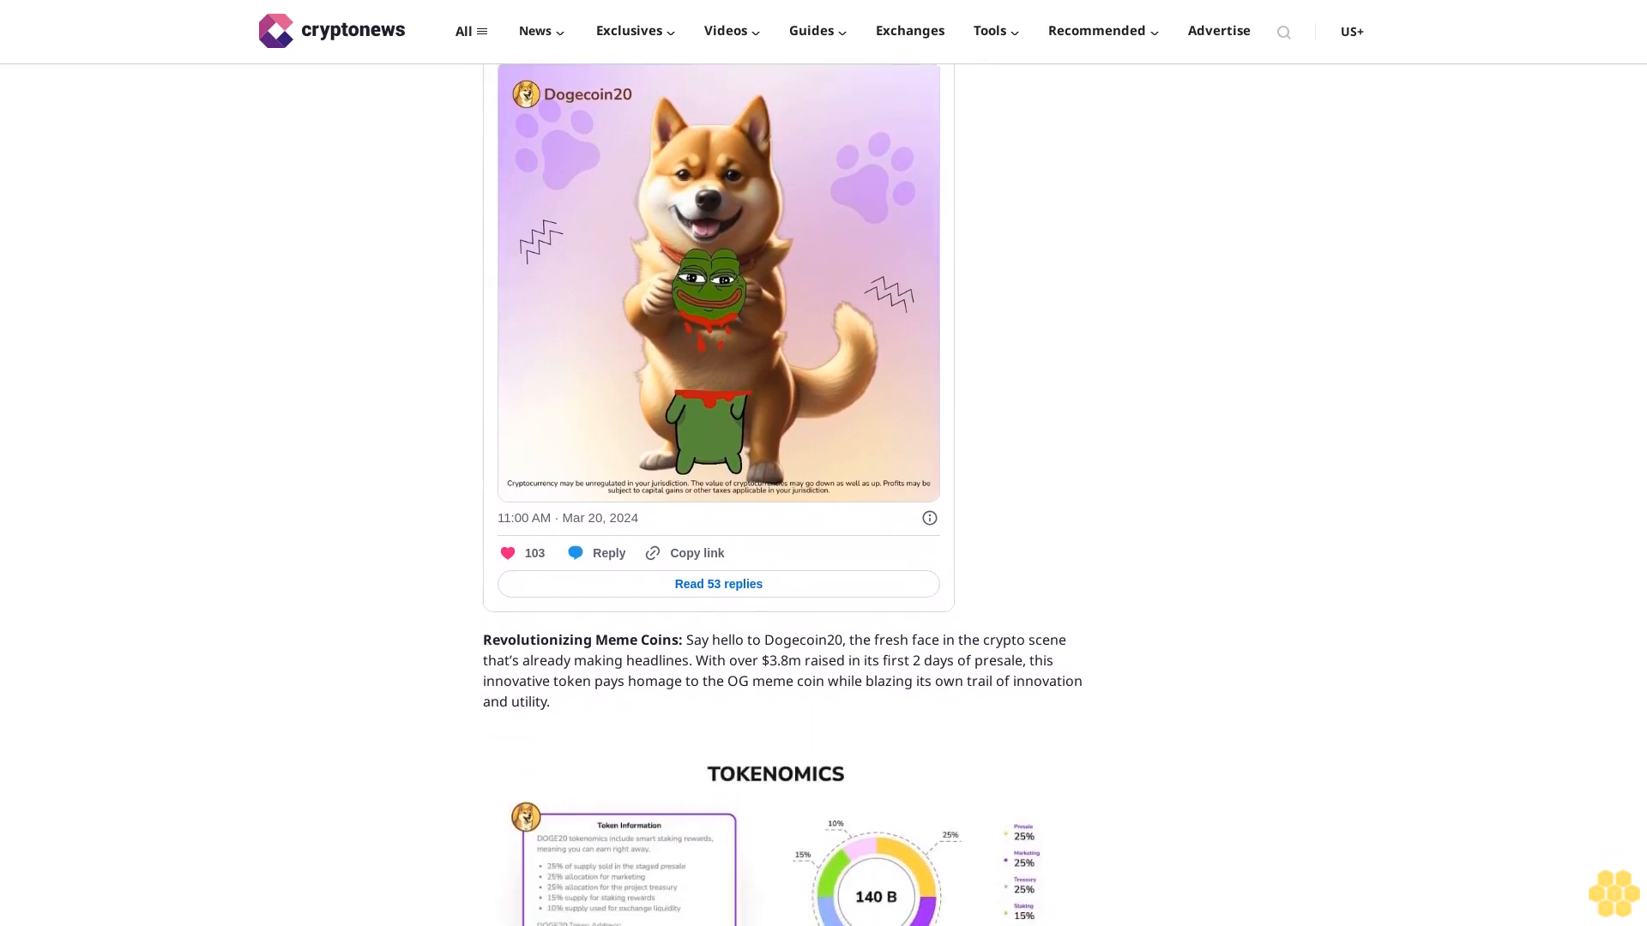
pyautogui.scroll(-3)
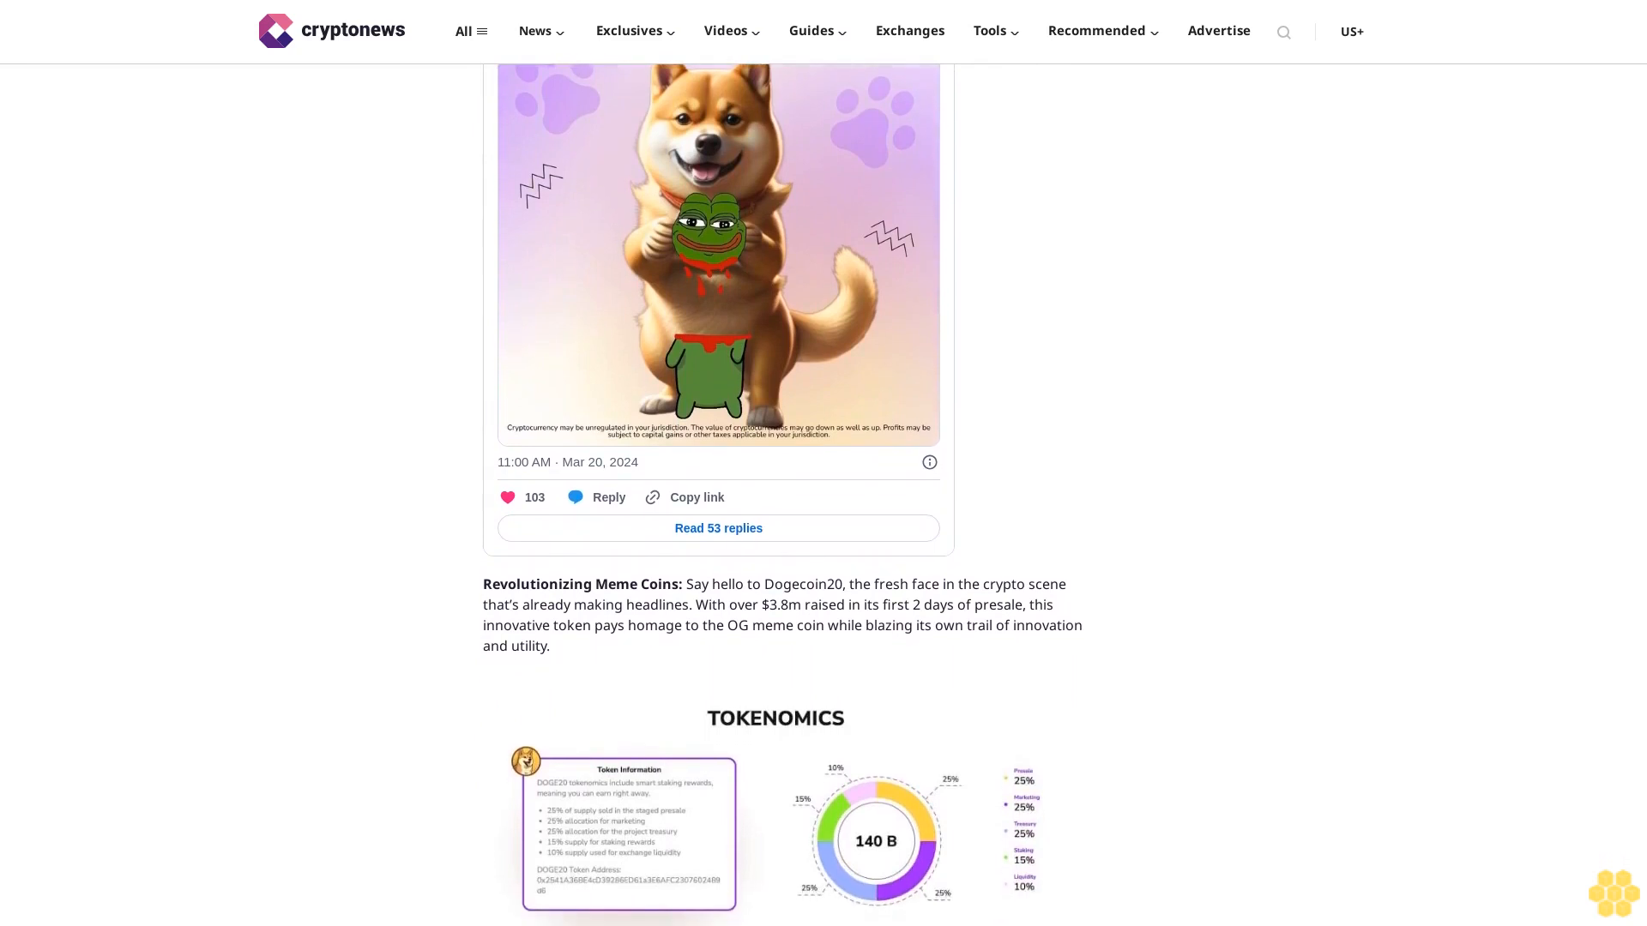
pyautogui.scroll(-3)
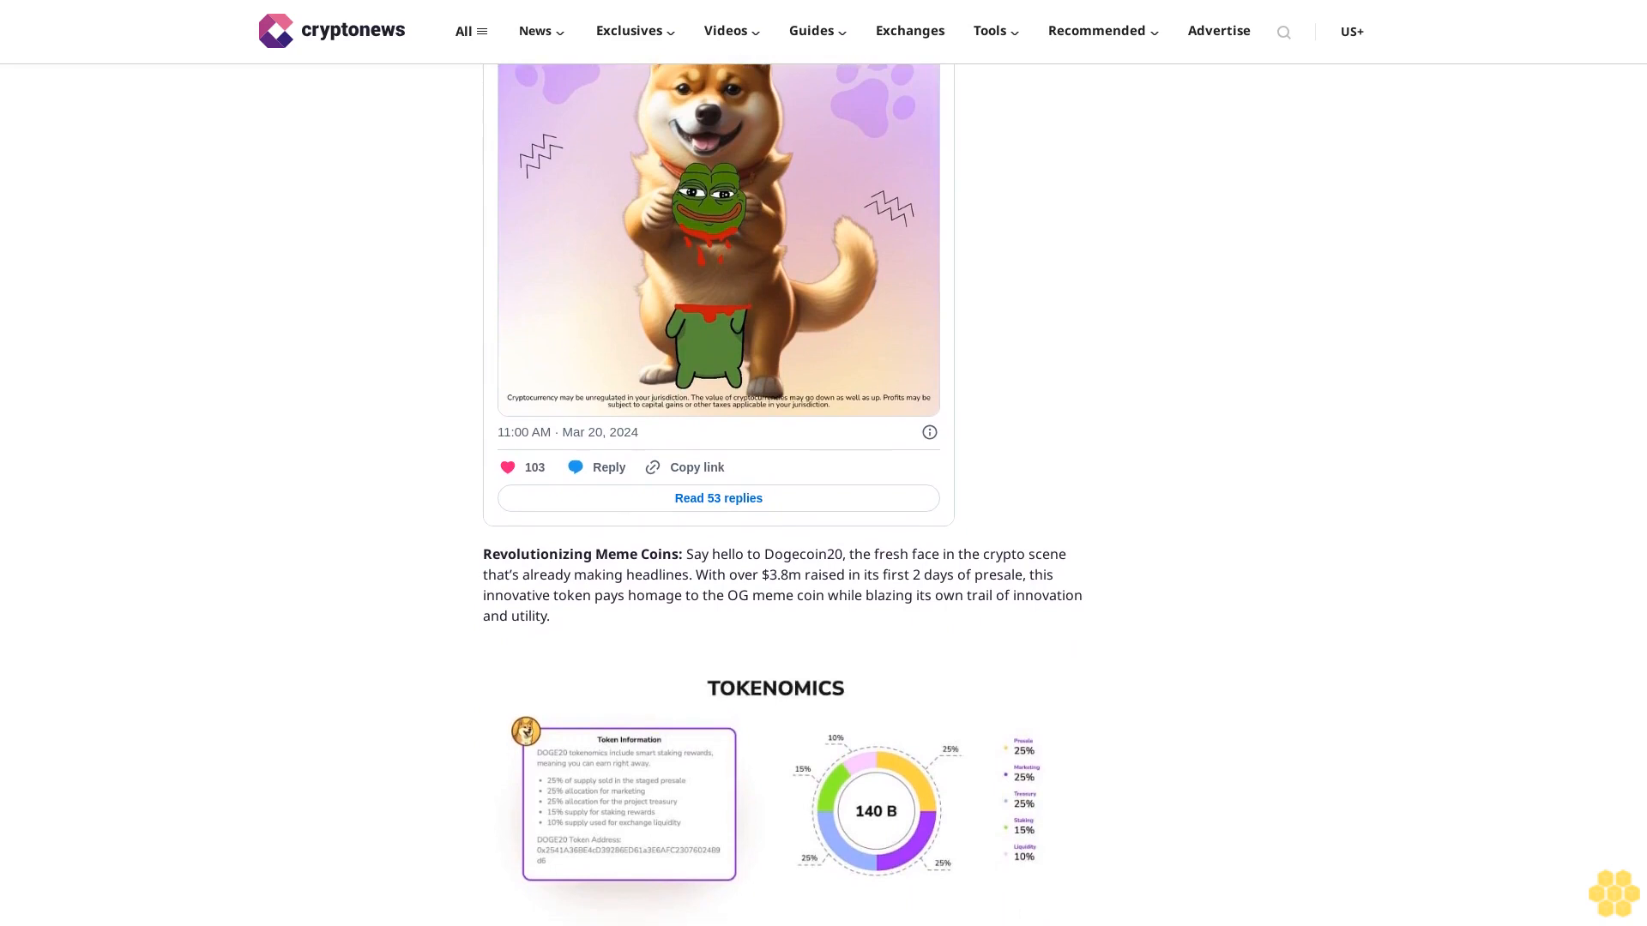
pyautogui.scroll(3)
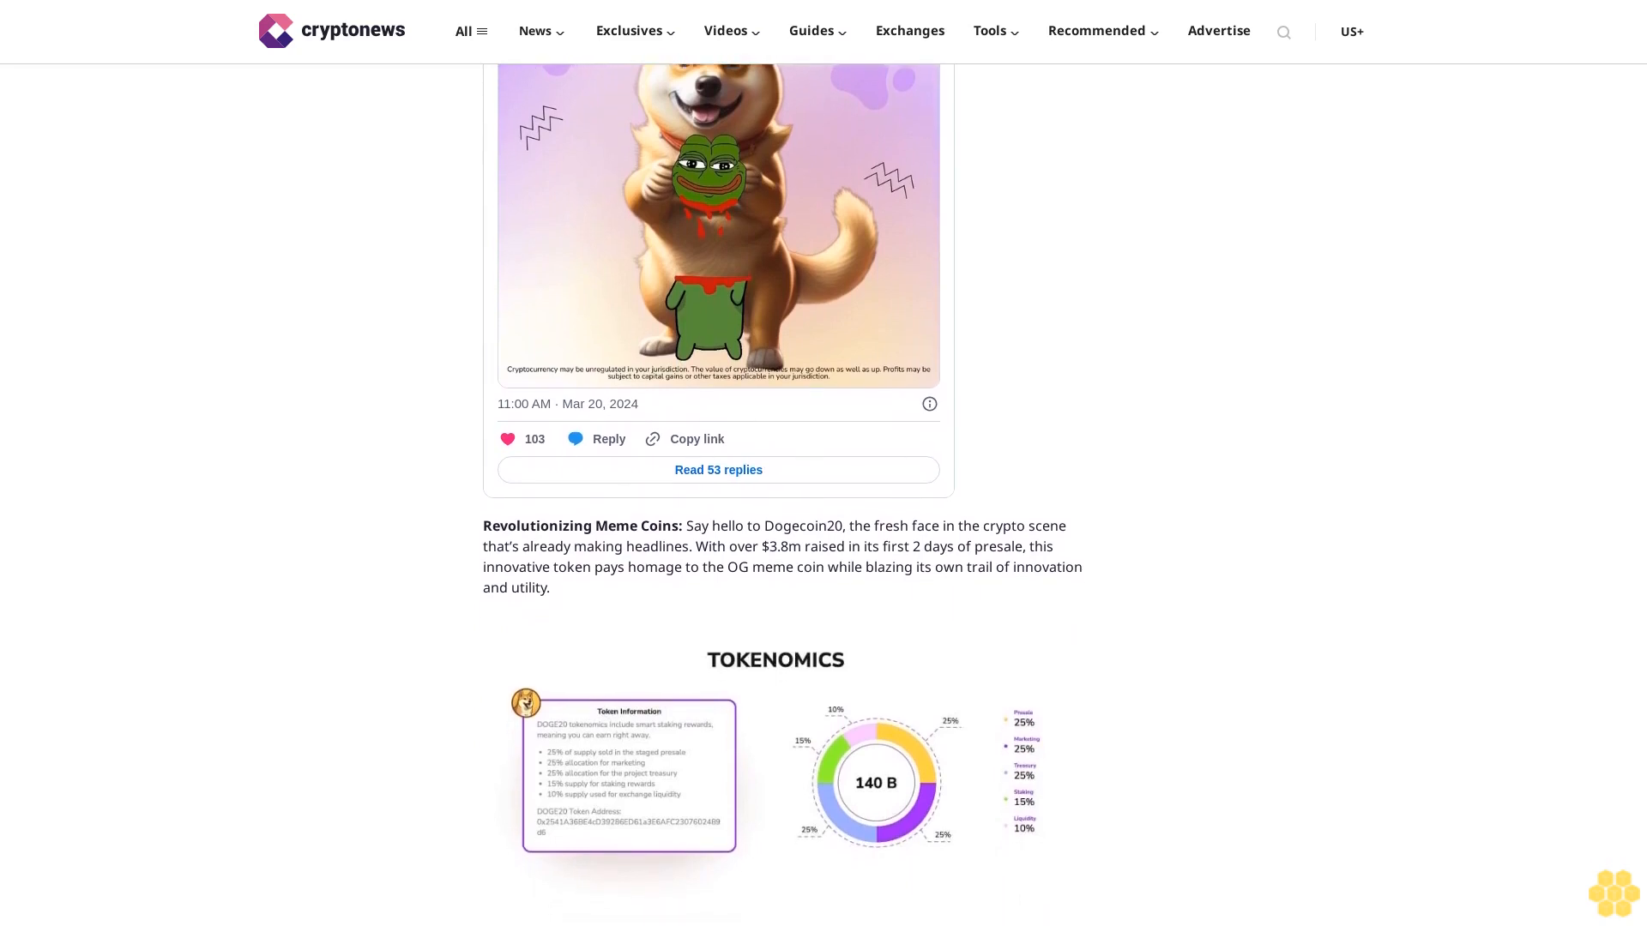
pyautogui.scroll(-3)
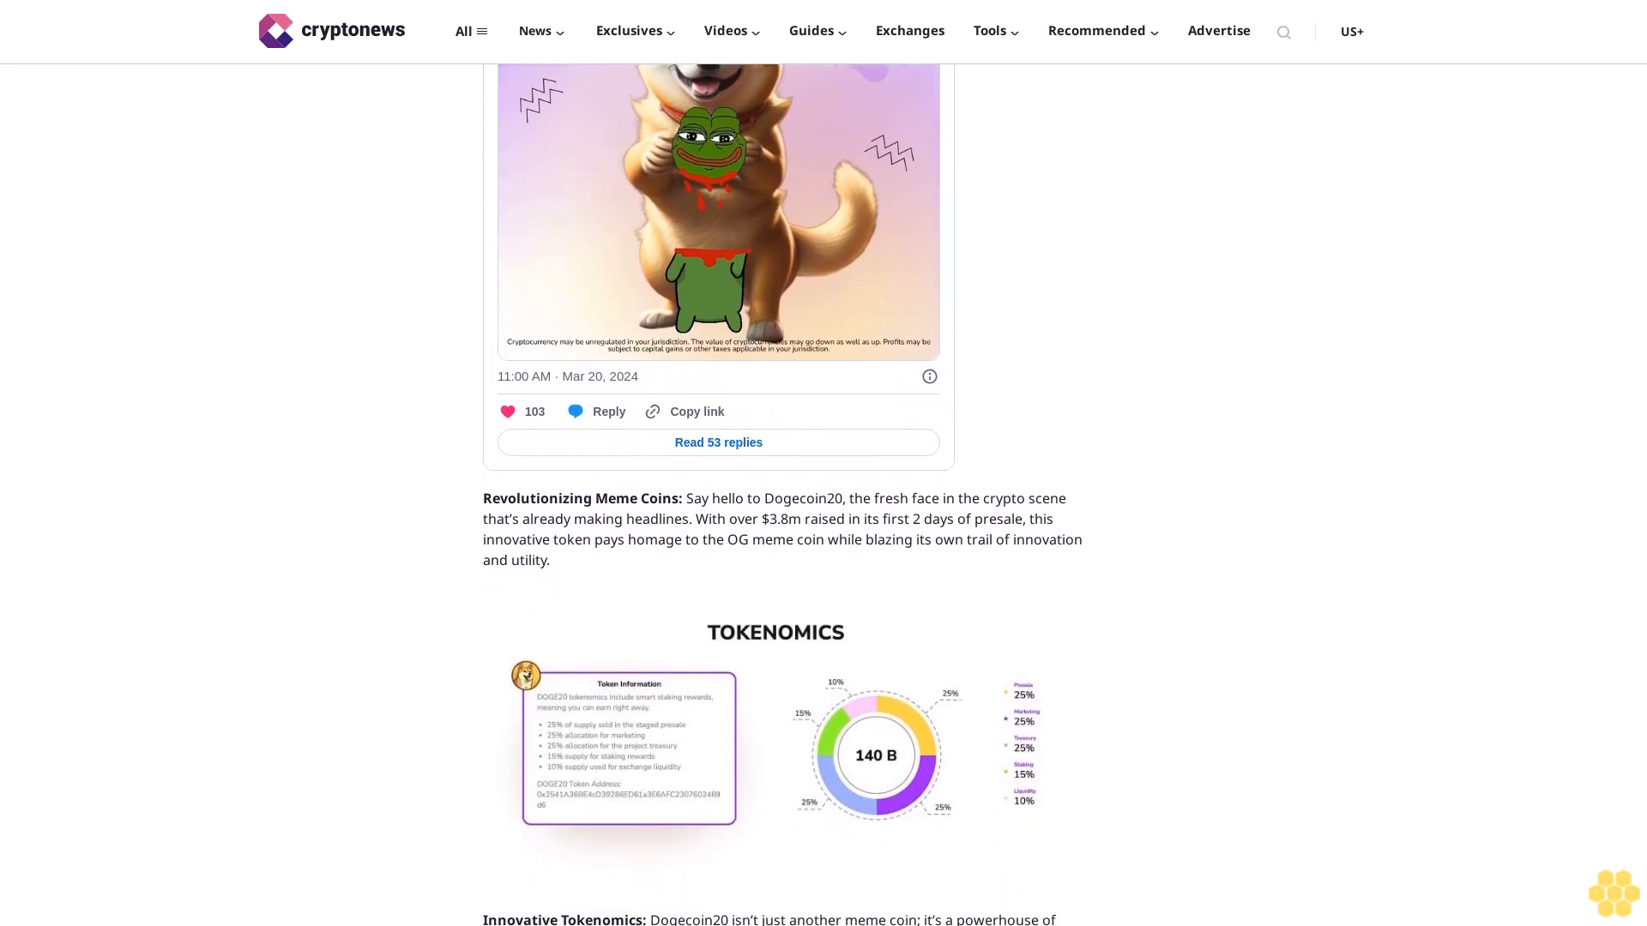
pyautogui.scroll(-3)
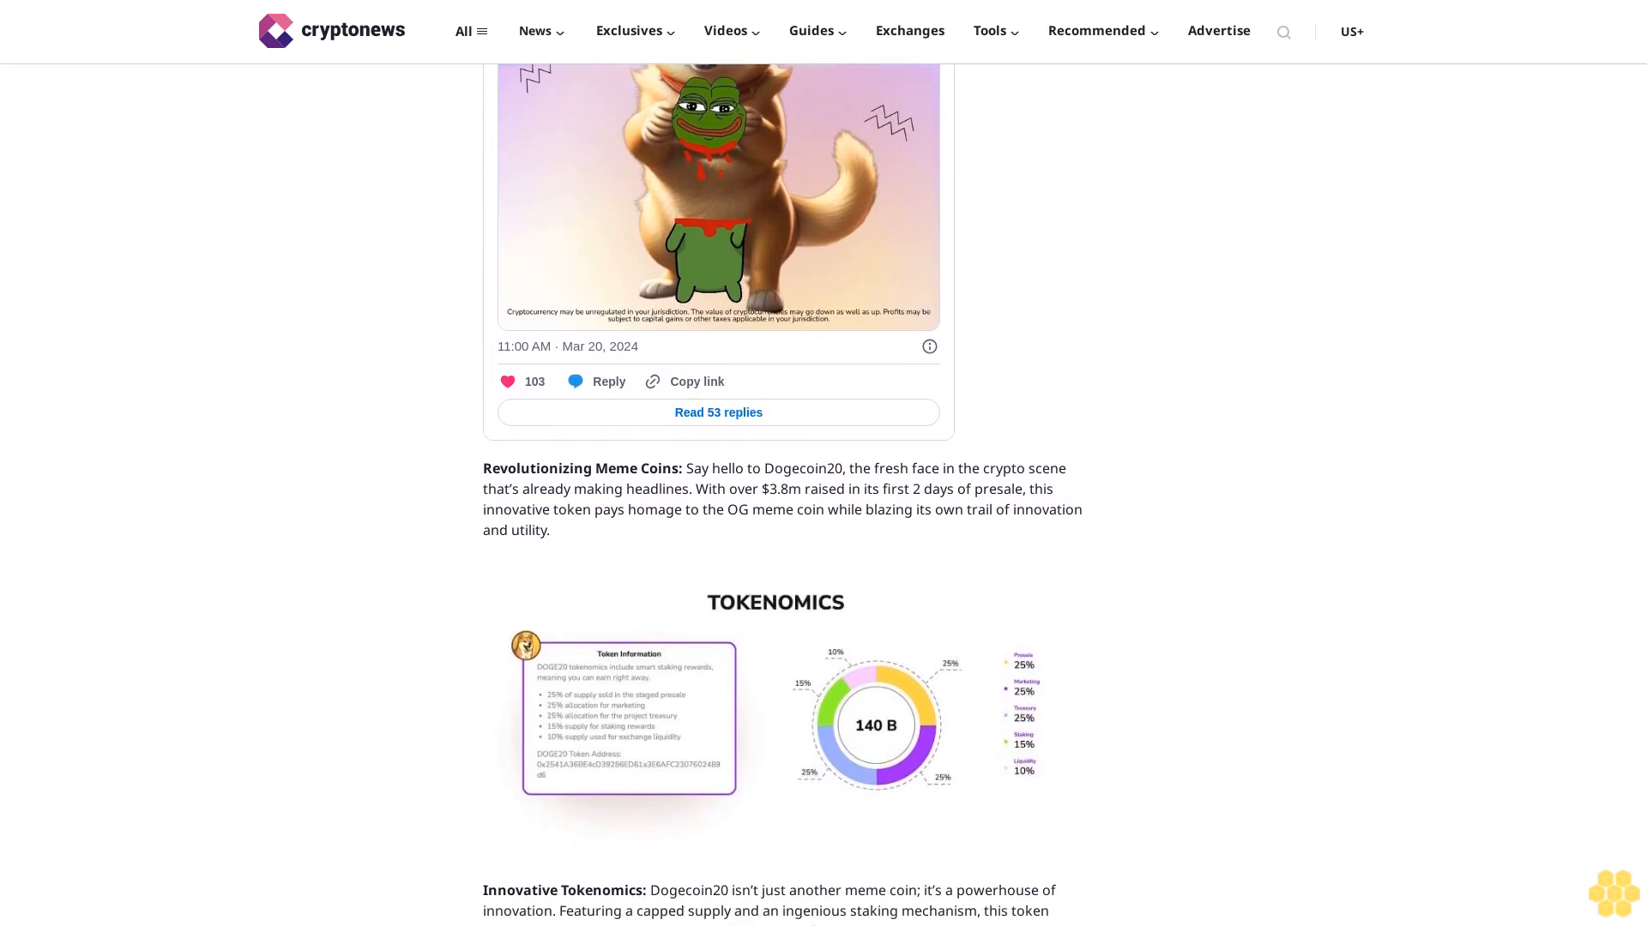
pyautogui.scroll(-3)
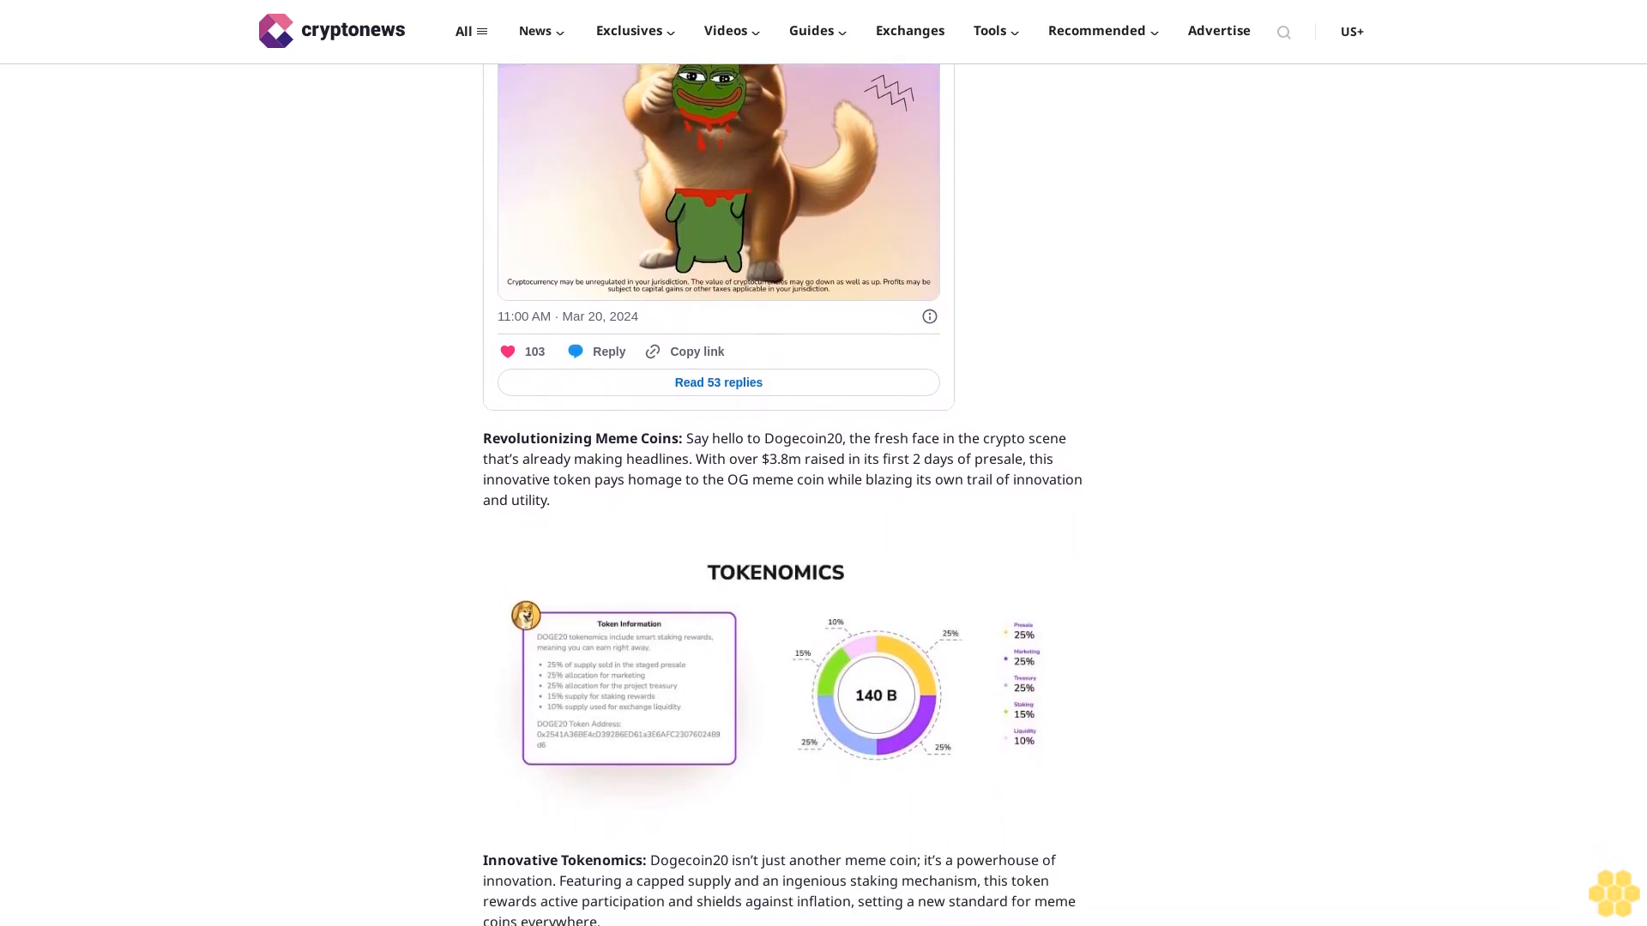
pyautogui.scroll(3)
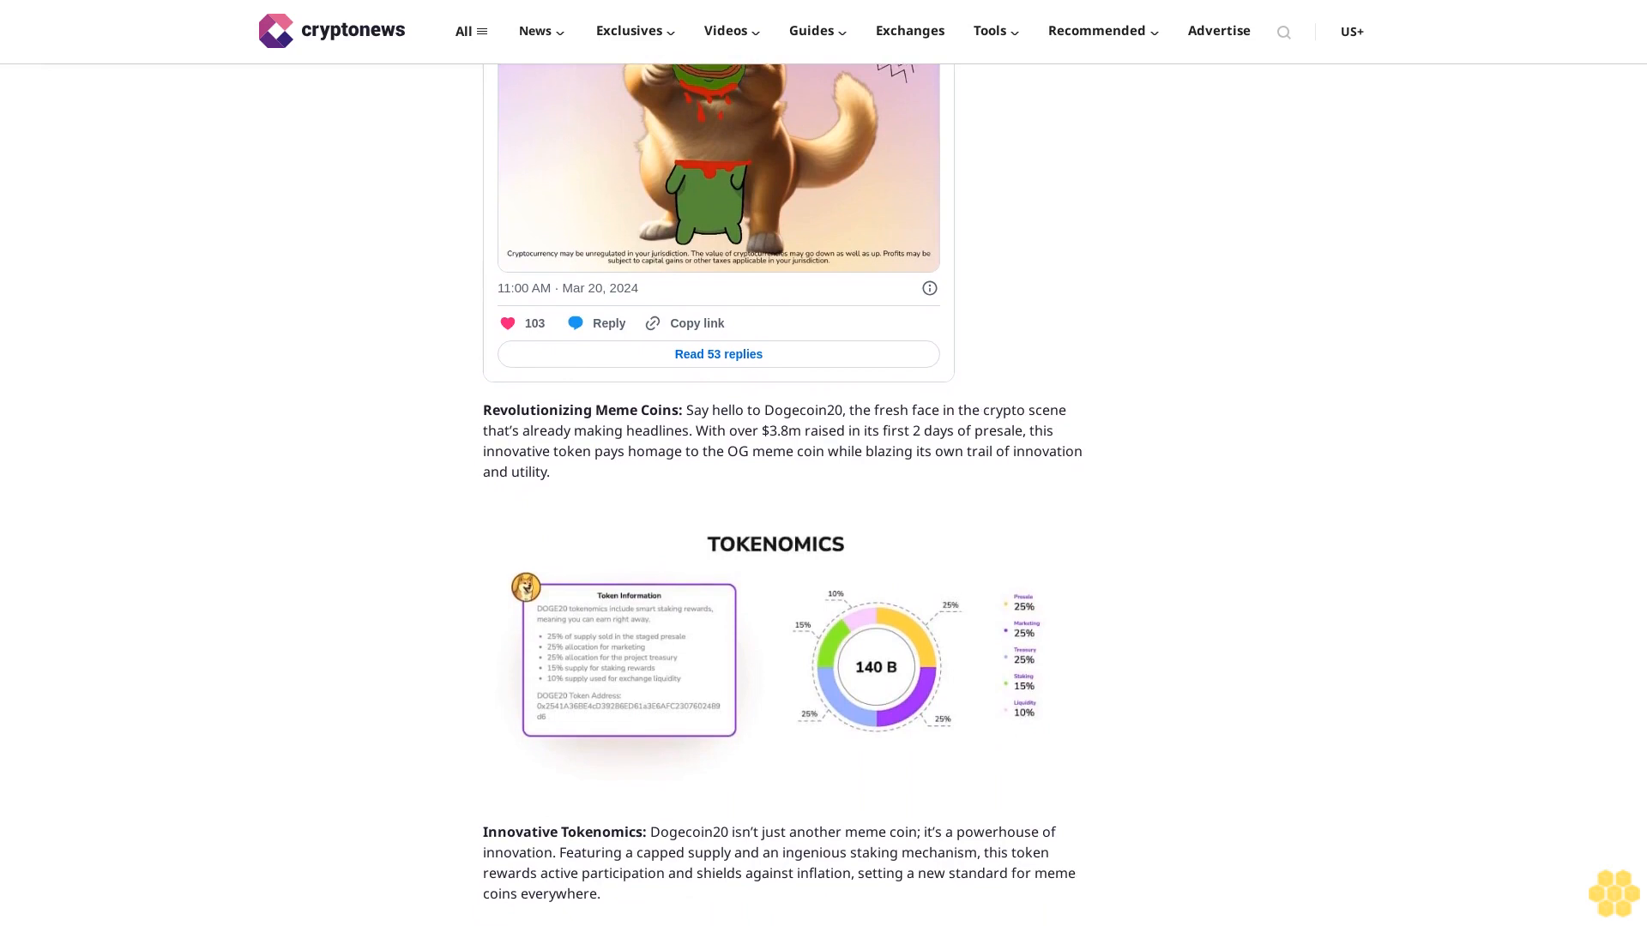
pyautogui.scroll(-3)
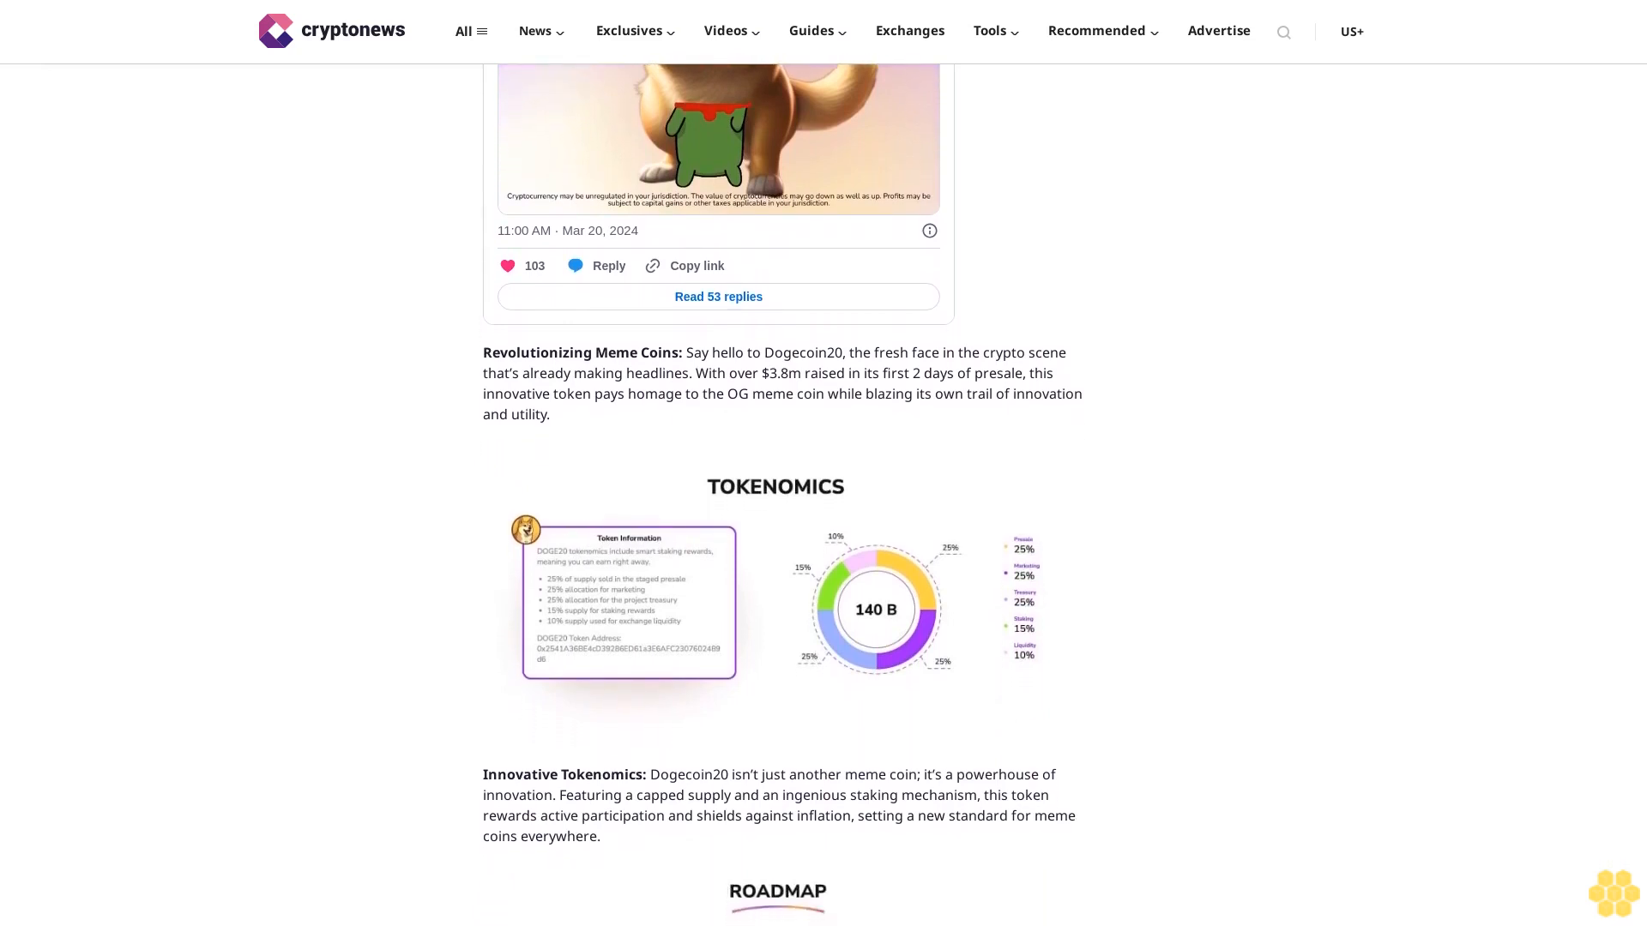
pyautogui.scroll(-3)
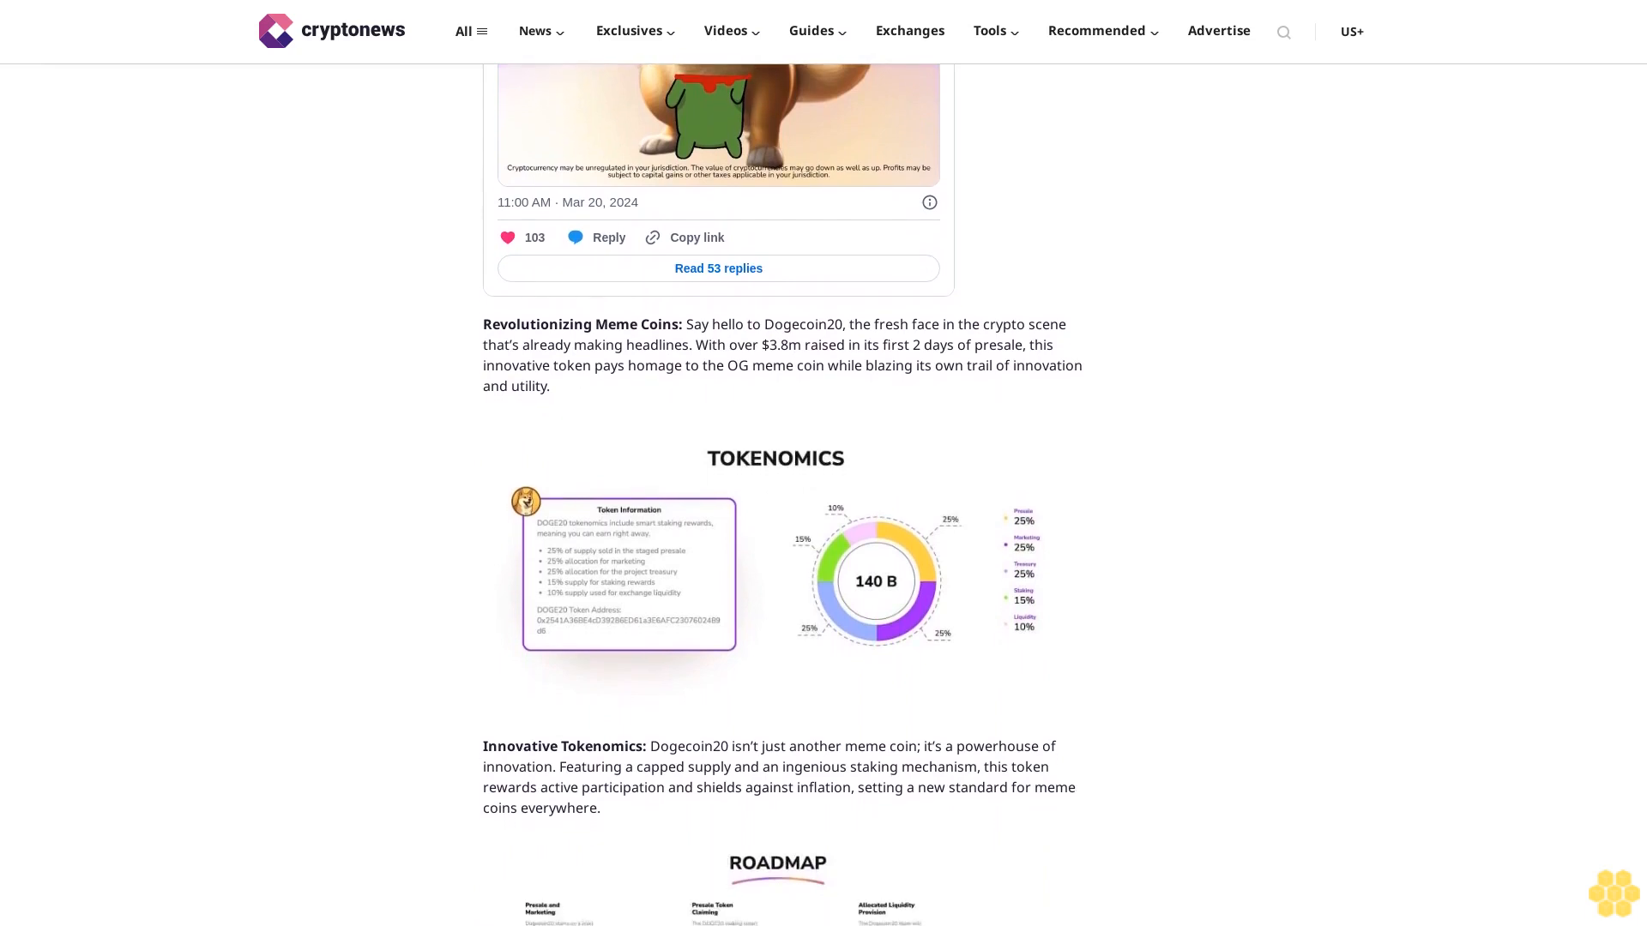
pyautogui.scroll(-3)
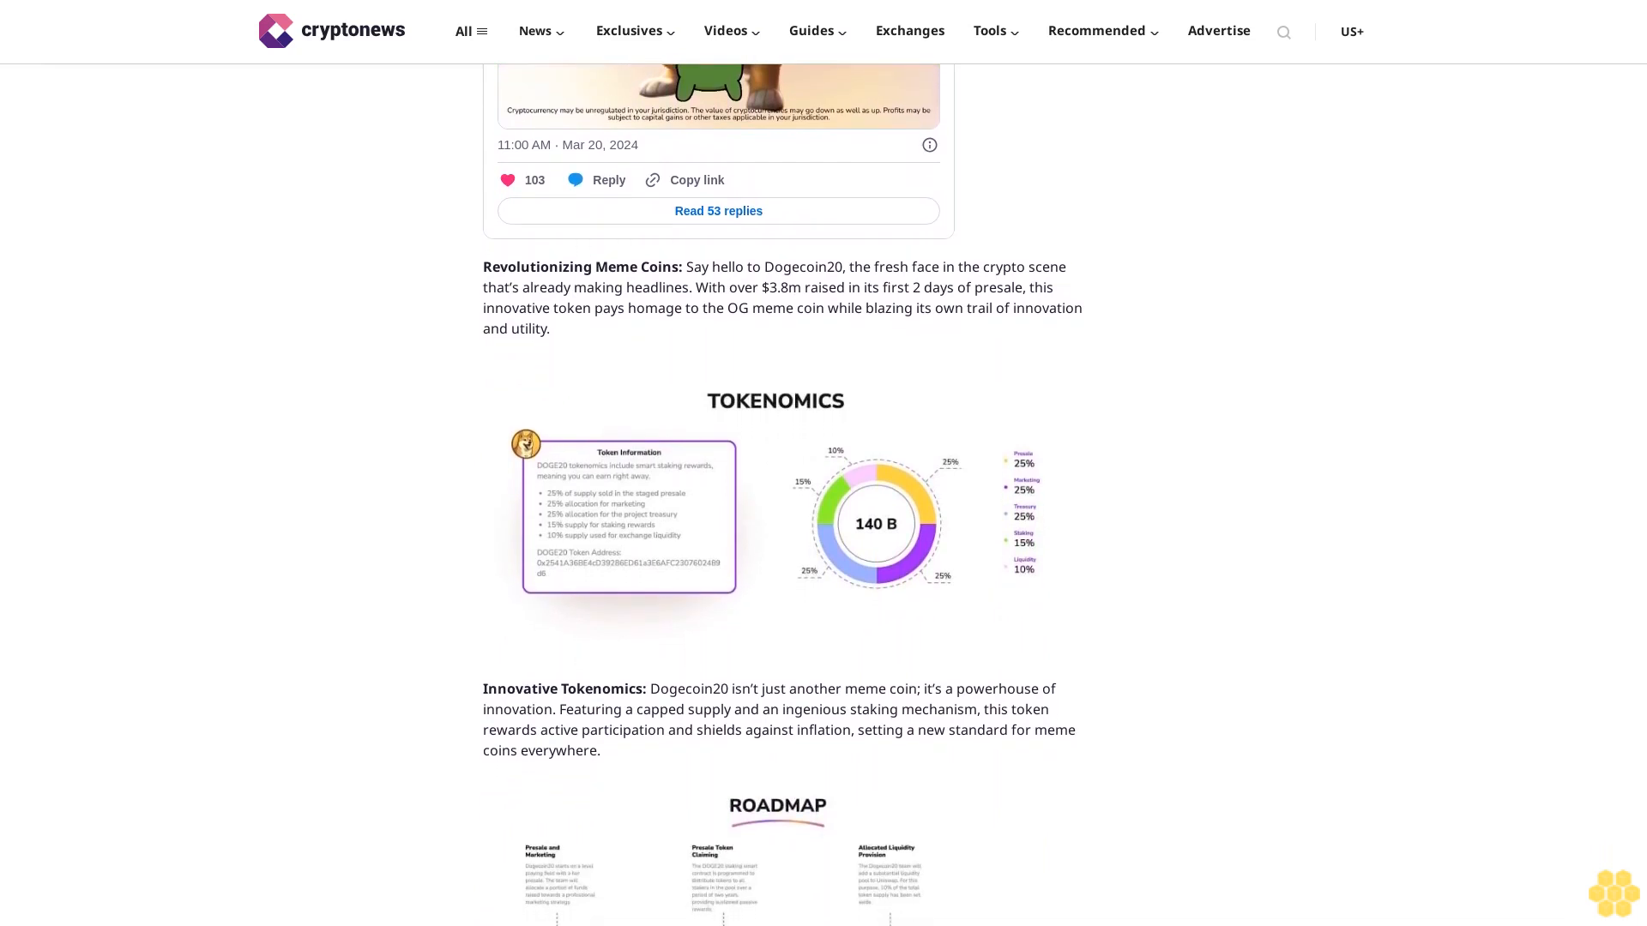
pyautogui.scroll(-3)
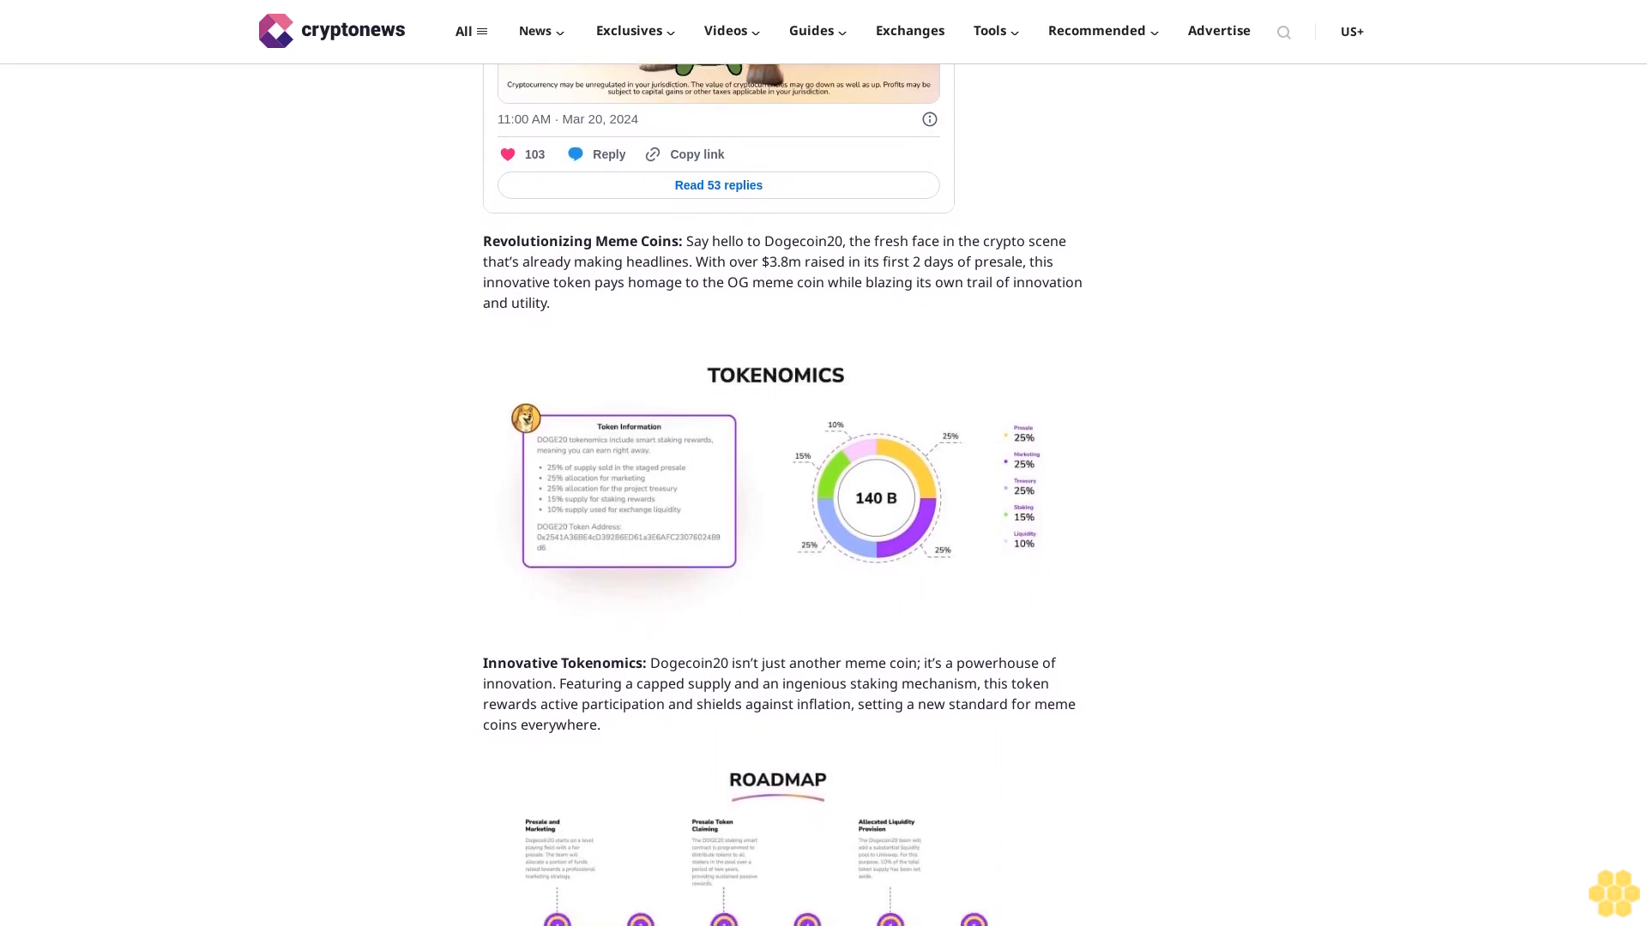
pyautogui.scroll(-3)
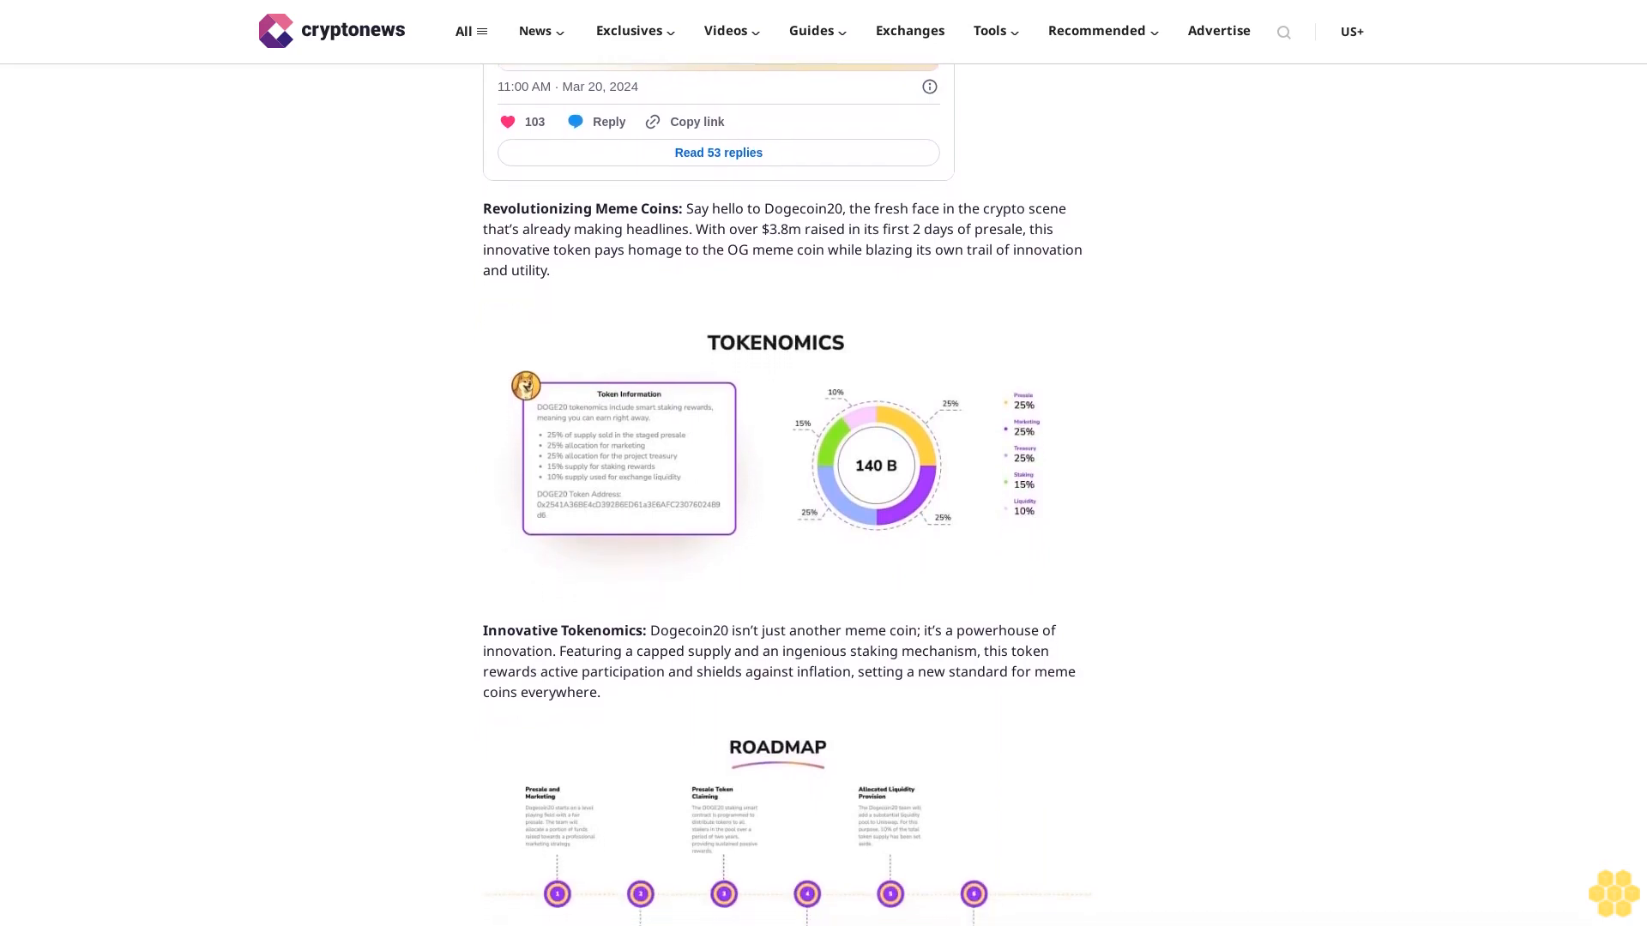
pyautogui.scroll(-3)
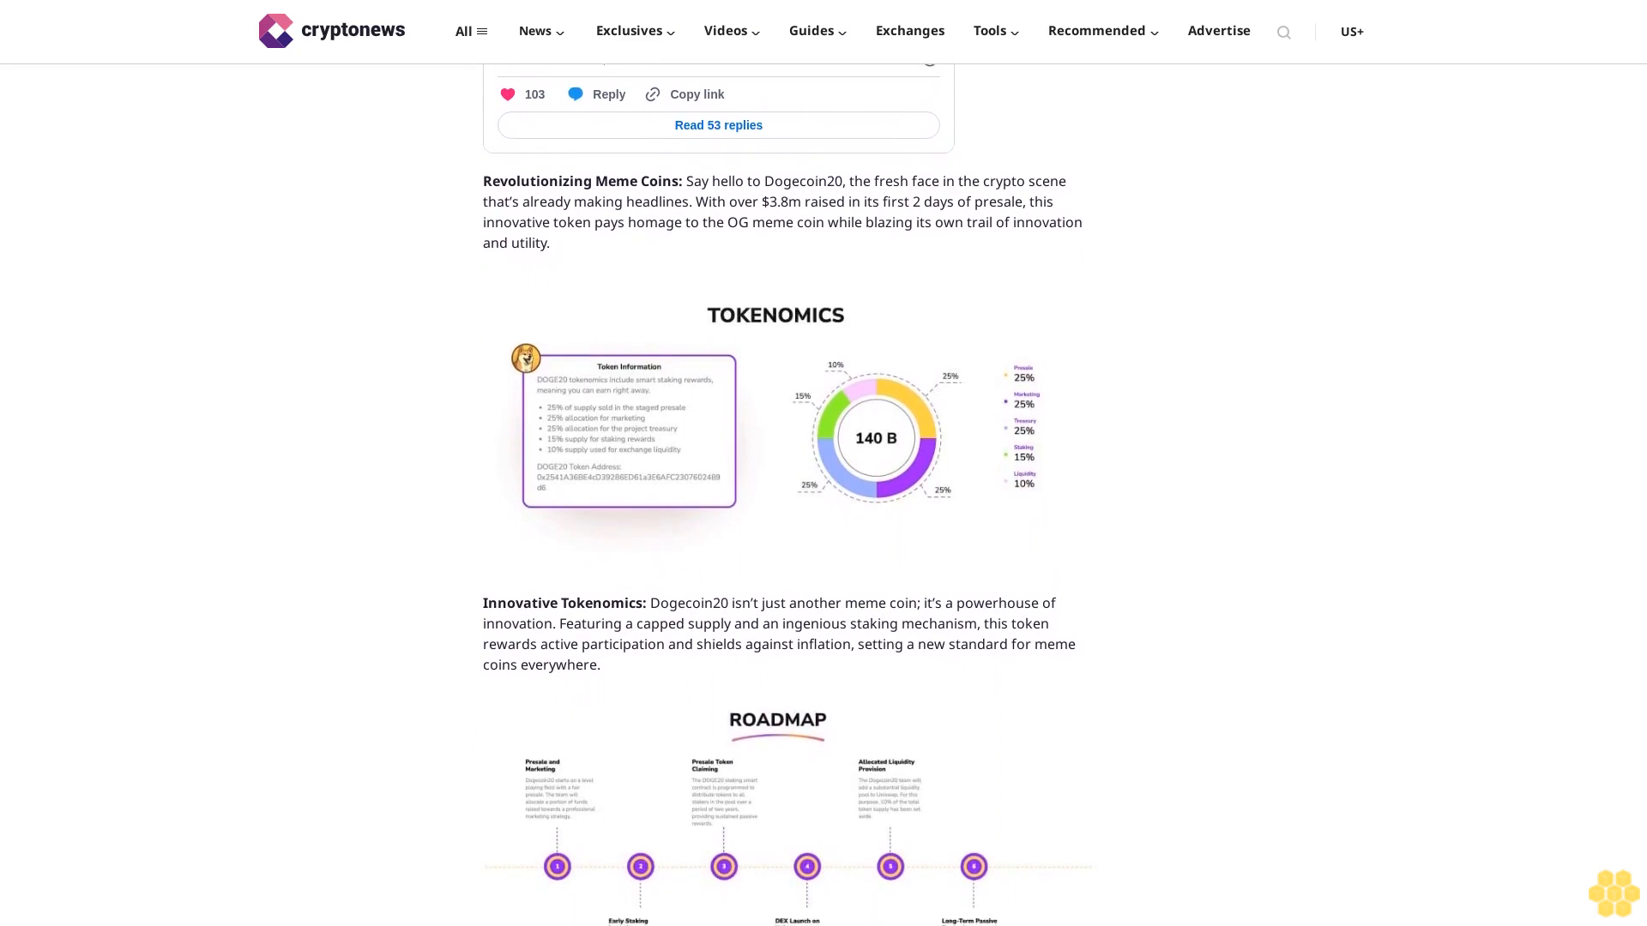
pyautogui.scroll(-3)
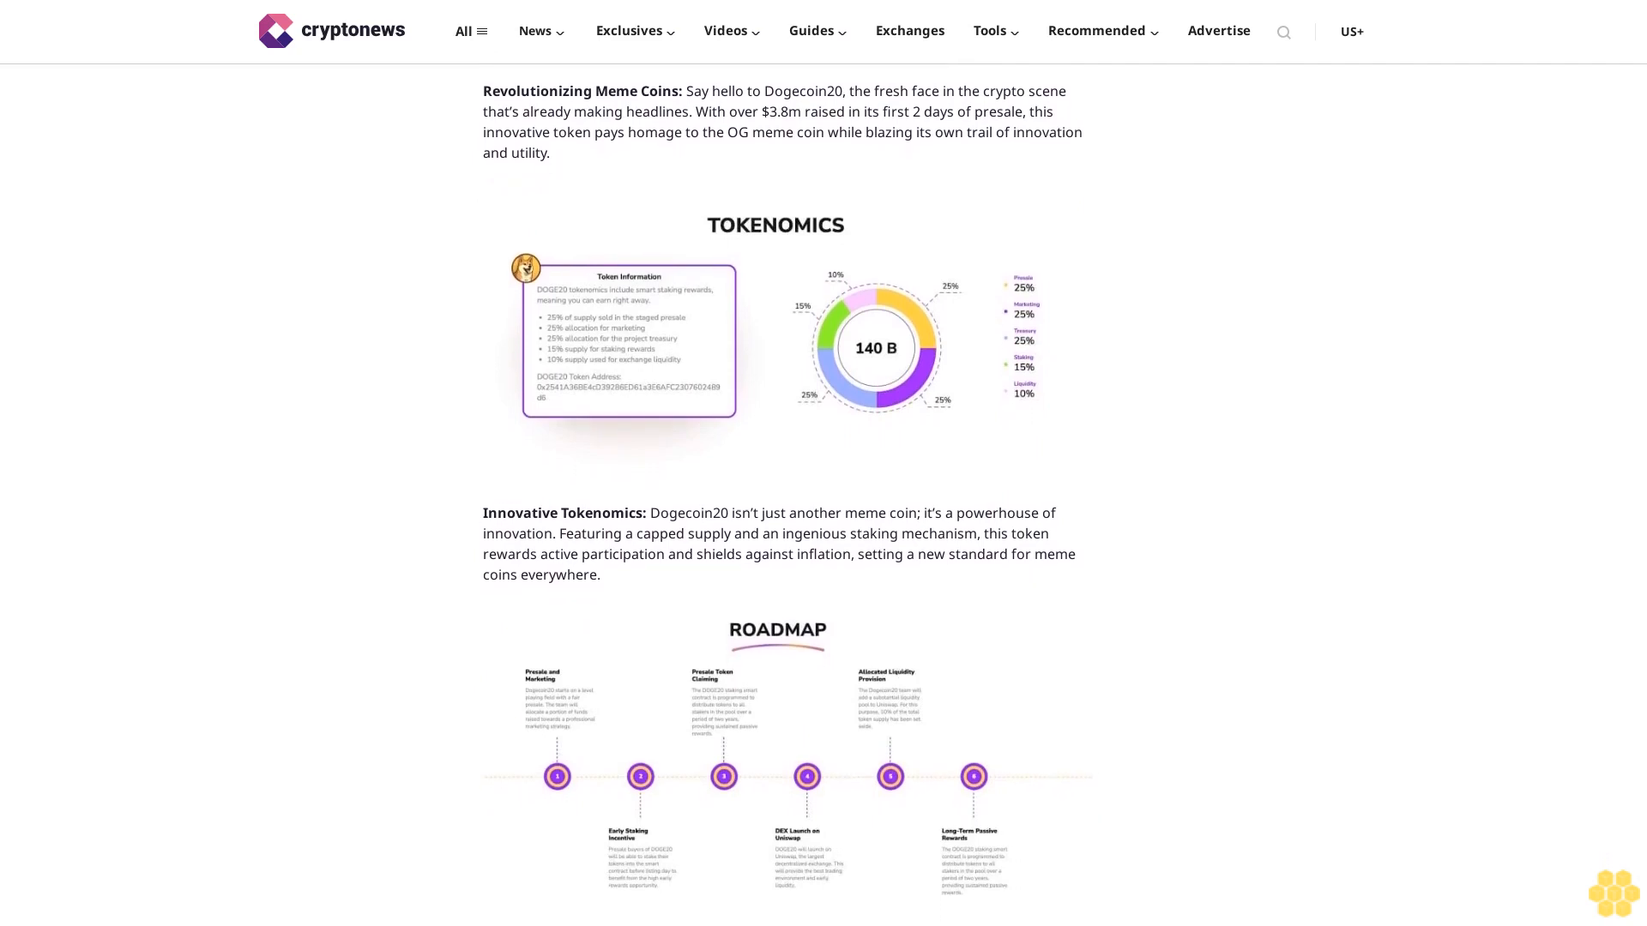
pyautogui.scroll(-3)
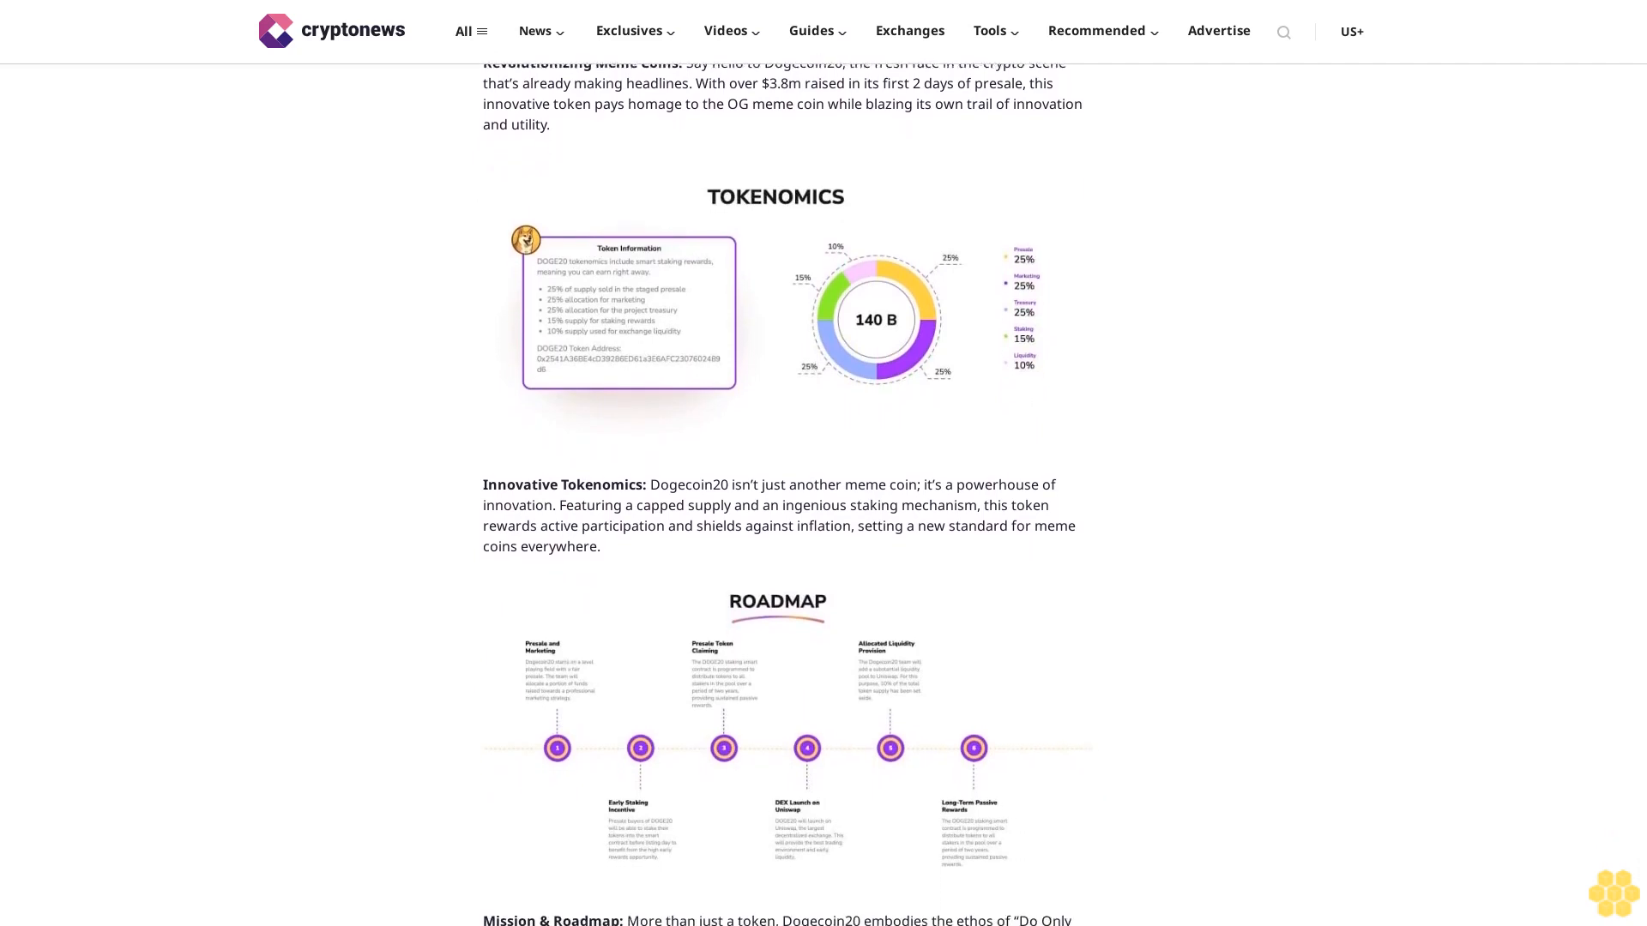